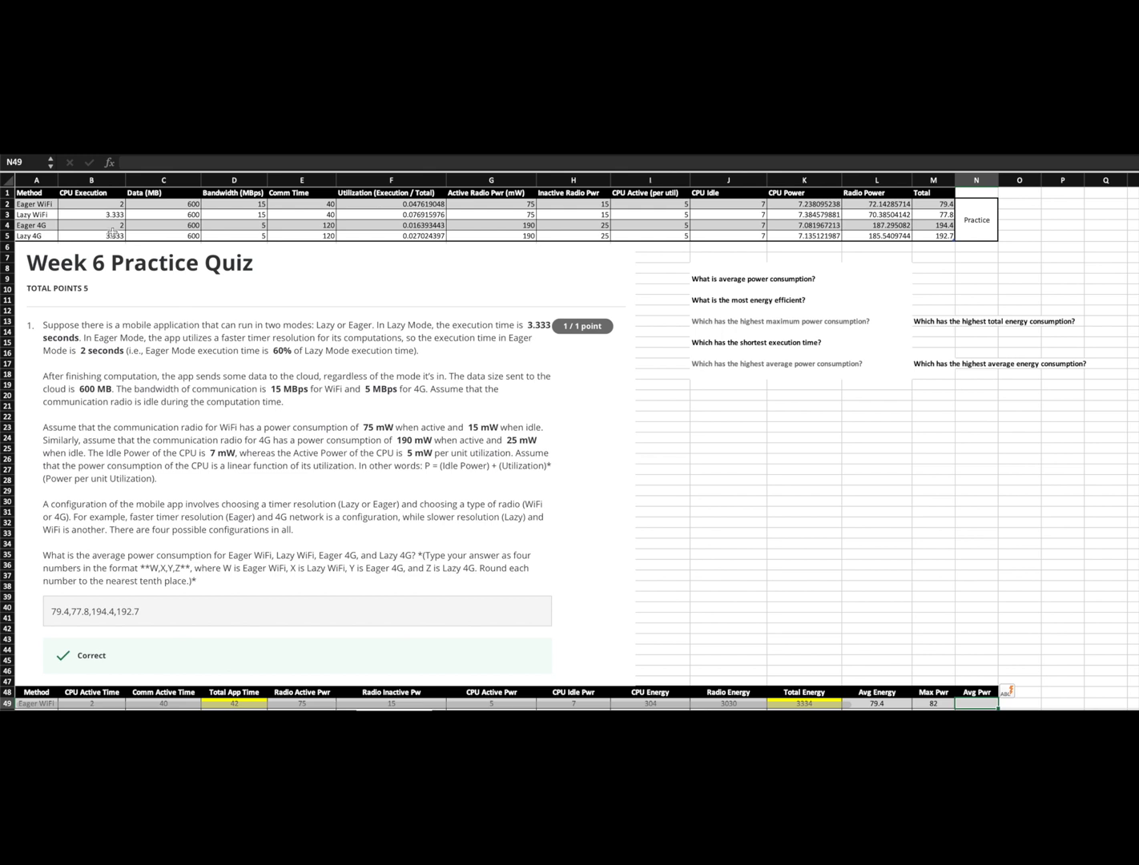
# - Review the Eager WiFi row inputs: CPU execution time, WiFi bandwidth 15, communication time and active radio power
pyautogui.click(91, 205)
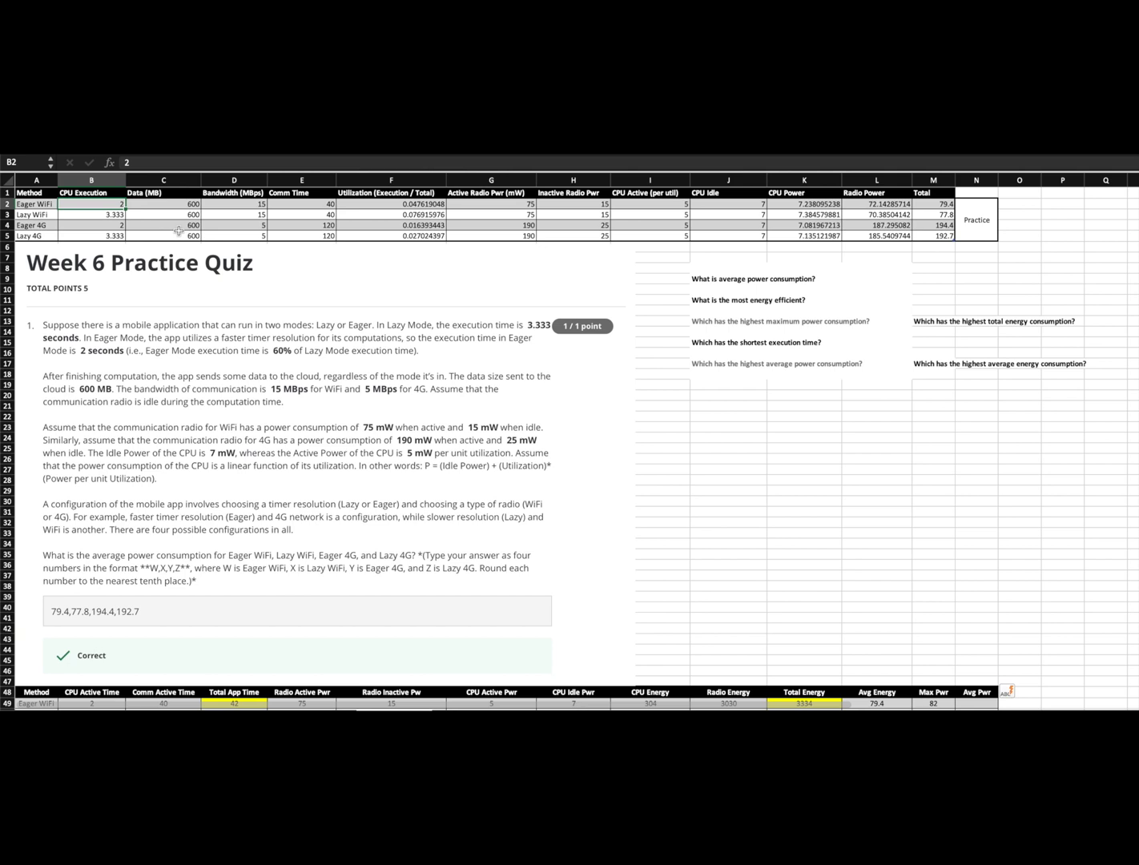
pyautogui.click(35, 203)
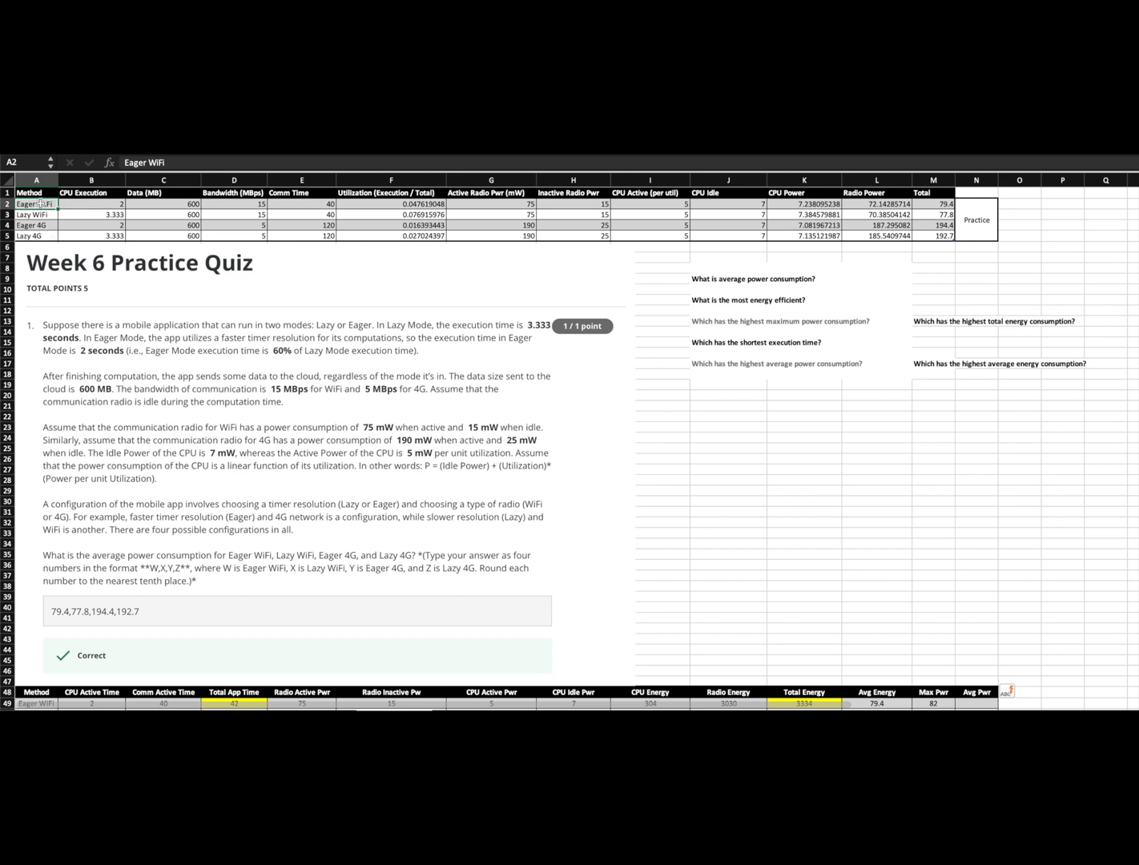
pyautogui.moveTo(149, 232)
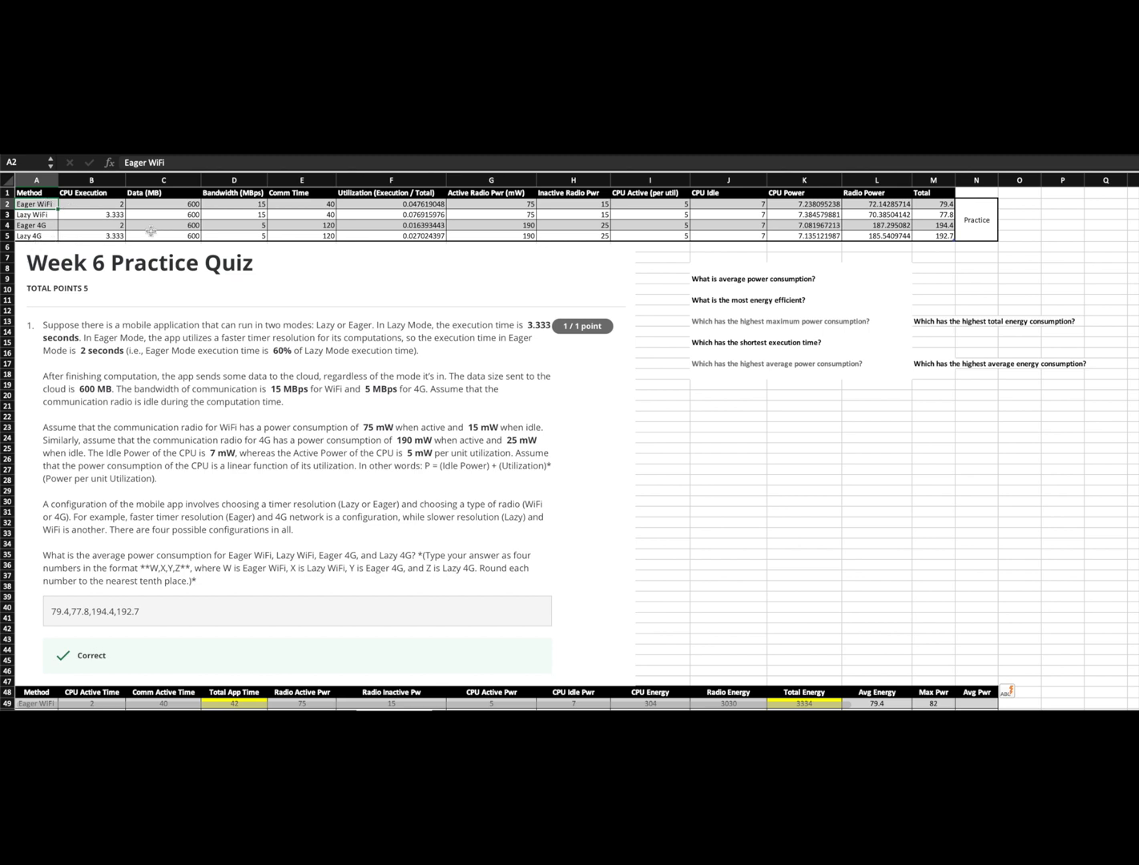
pyautogui.click(91, 203)
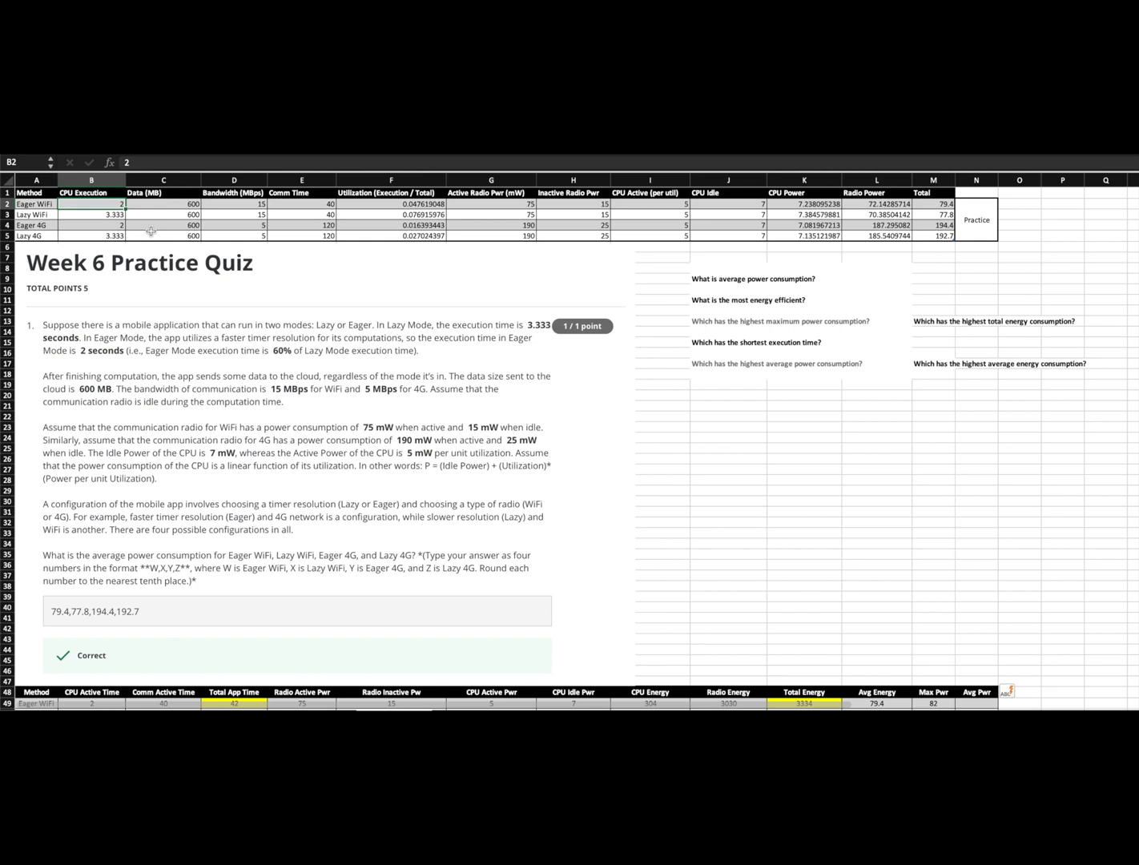
pyautogui.click(233, 203)
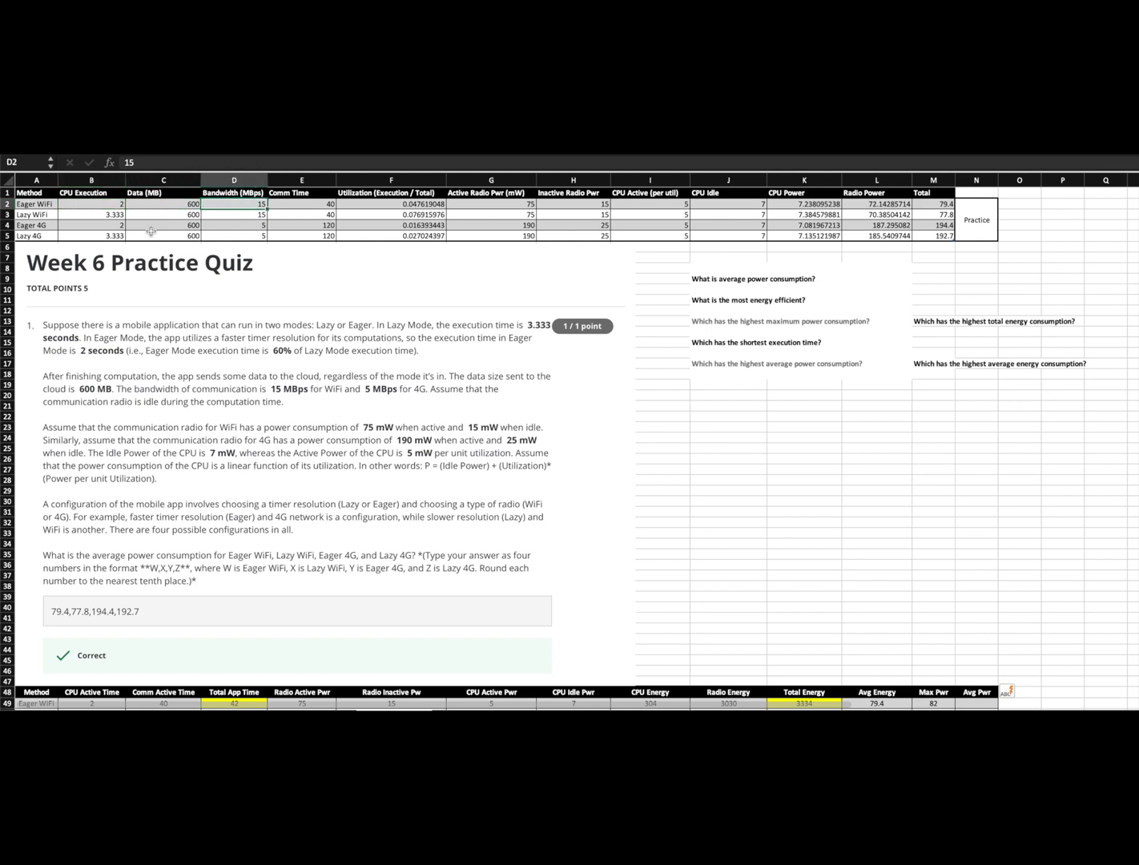
pyautogui.click(301, 203)
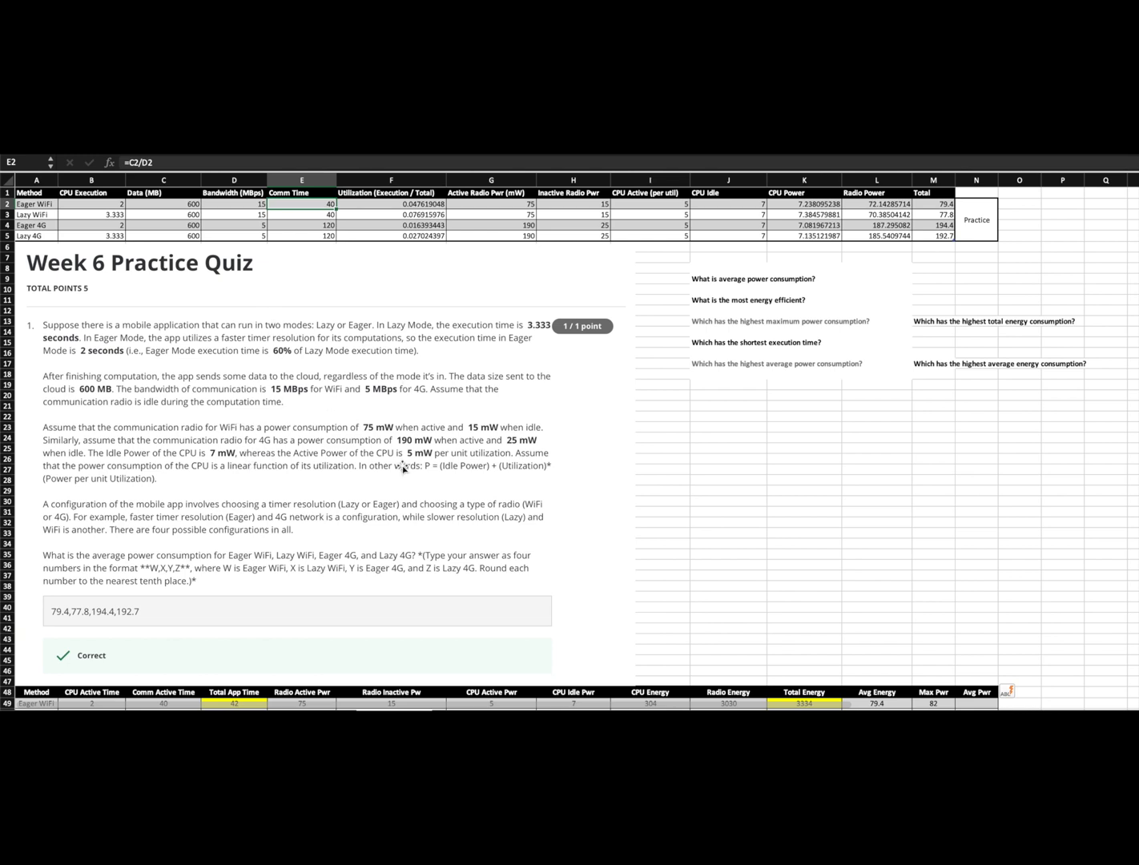
pyautogui.moveTo(301, 310)
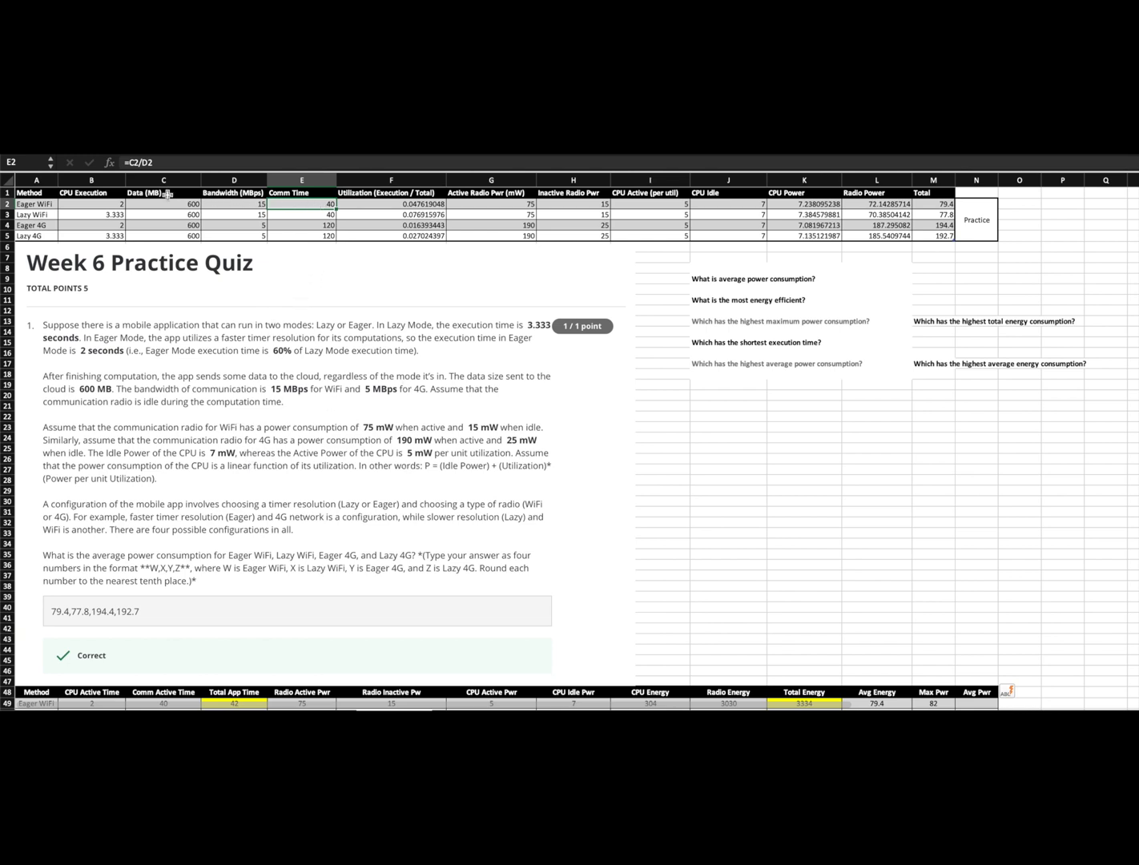
pyautogui.moveTo(232, 205)
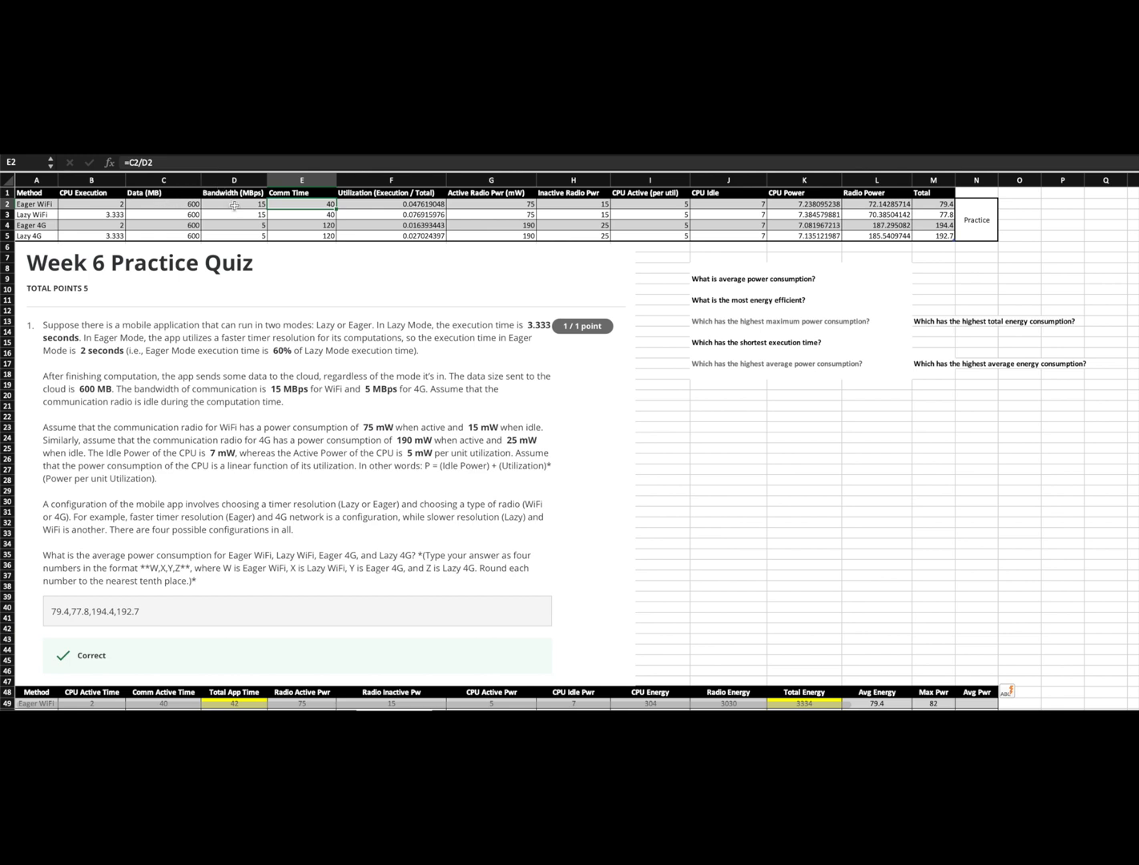
pyautogui.click(391, 203)
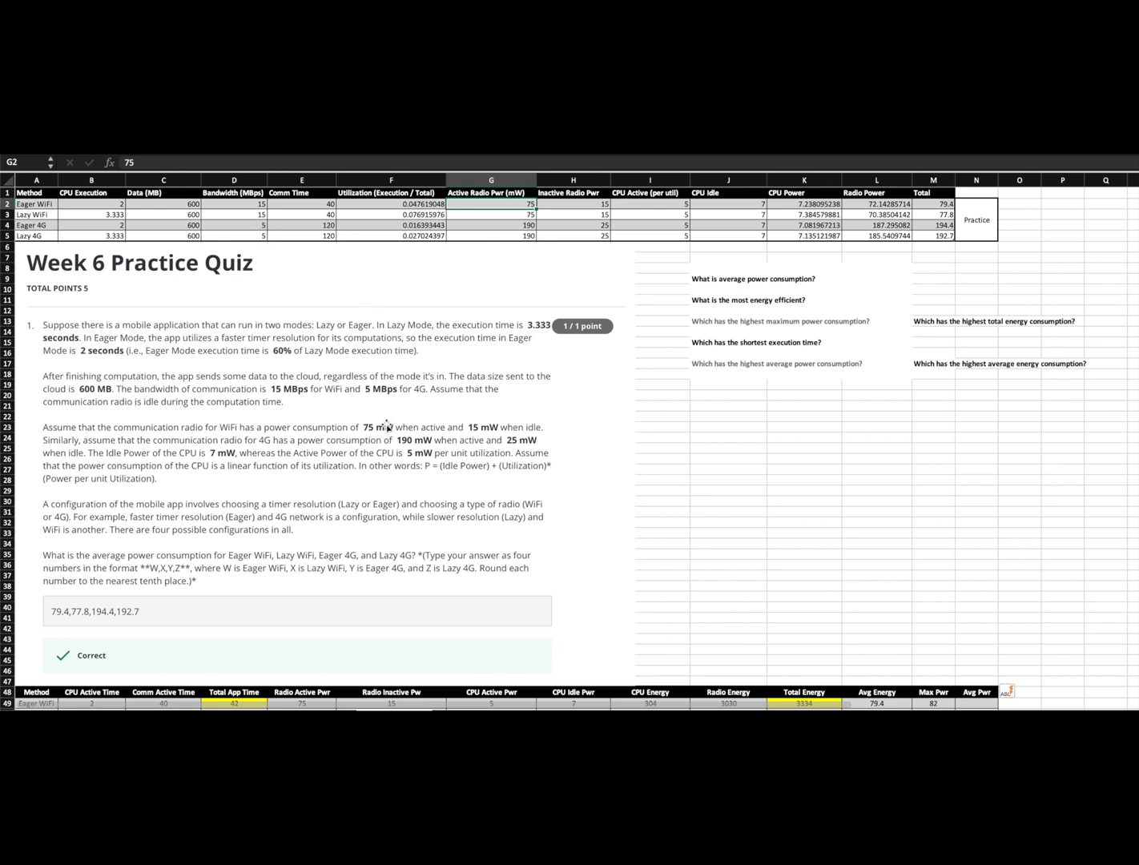
# - Compare the active CPU power per utilization with the CPU idle power value
pyautogui.click(649, 203)
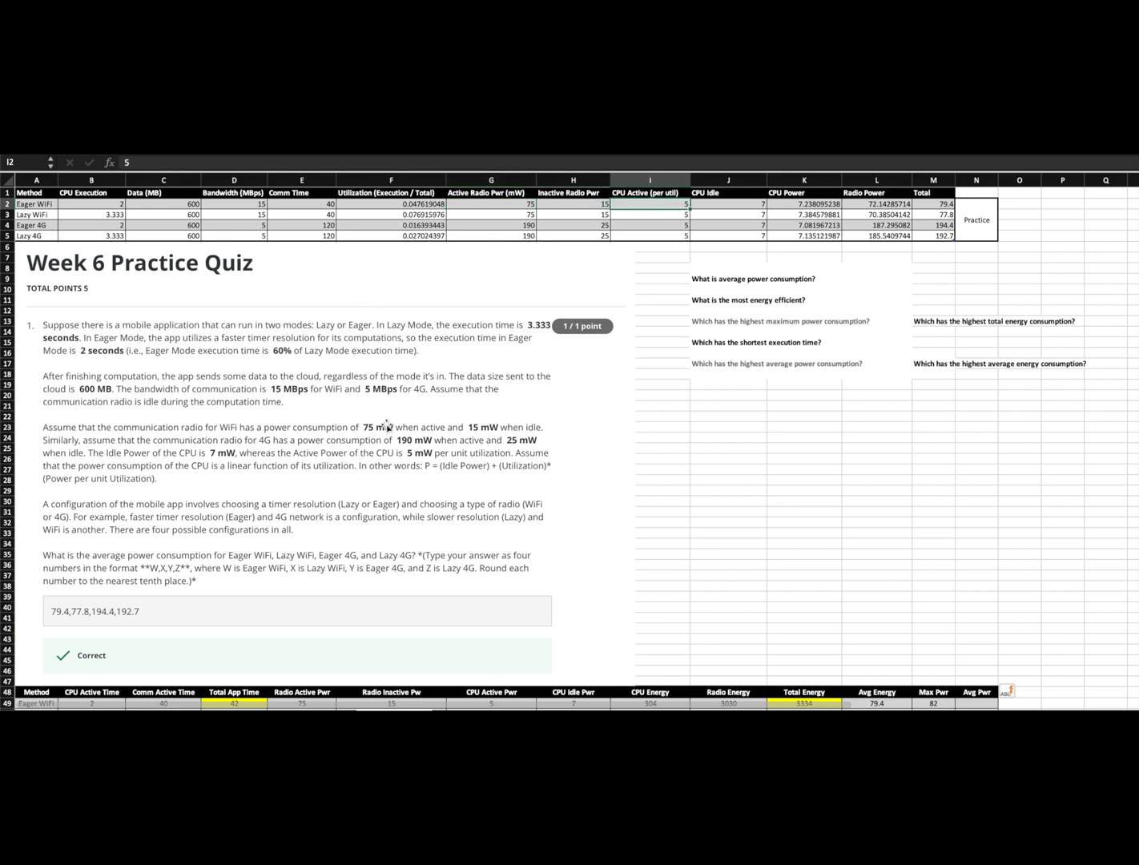
pyautogui.click(727, 204)
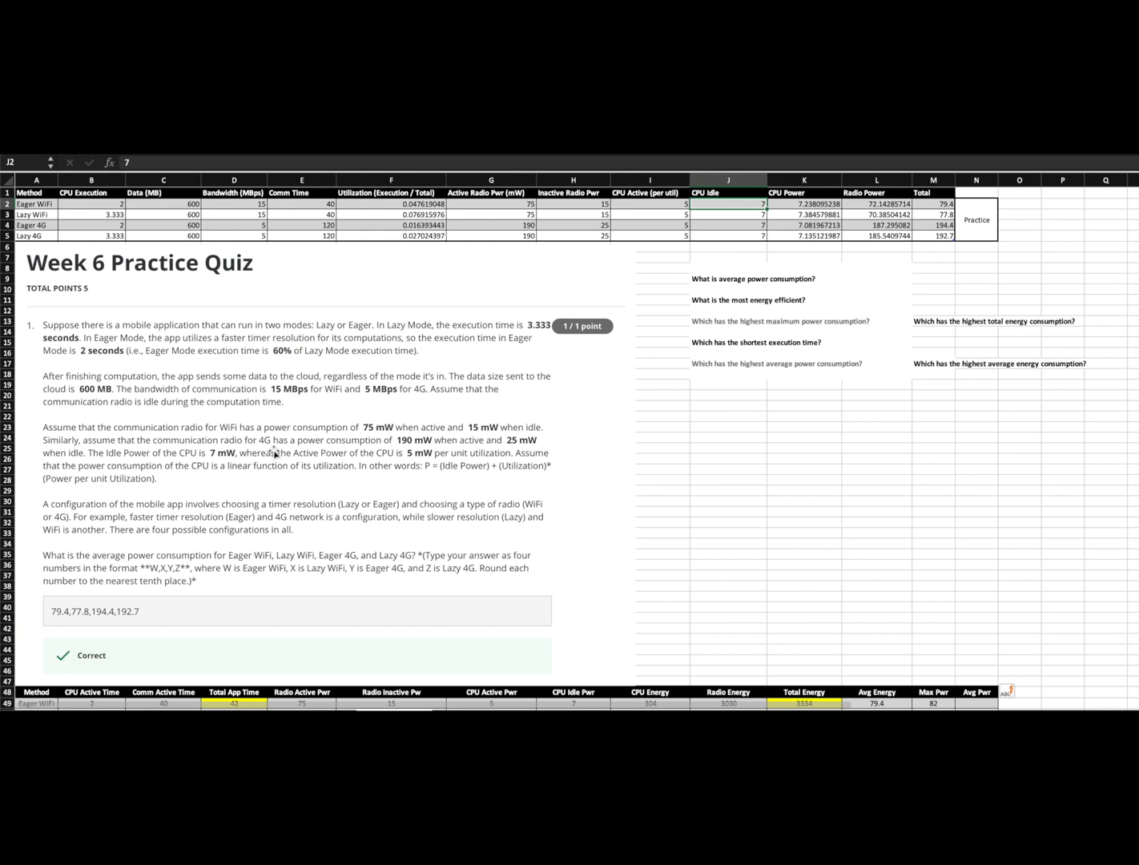
pyautogui.click(803, 203)
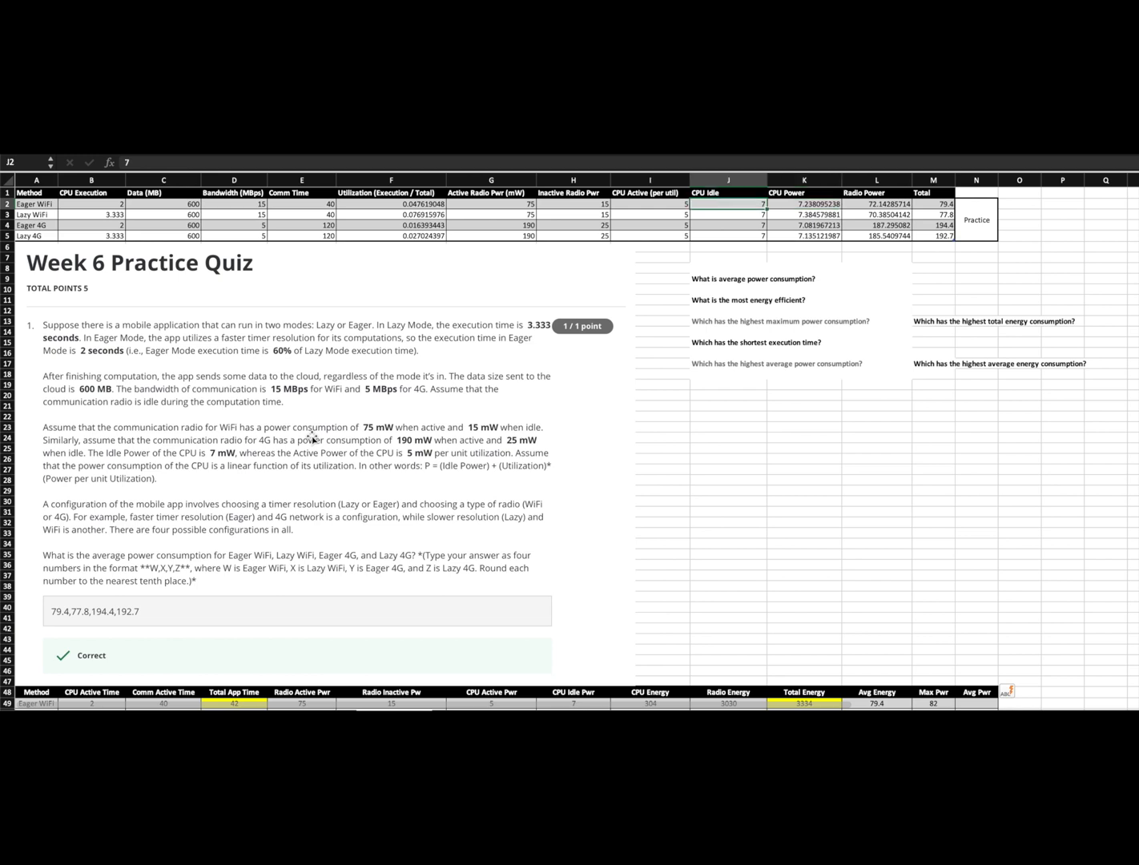
pyautogui.click(649, 203)
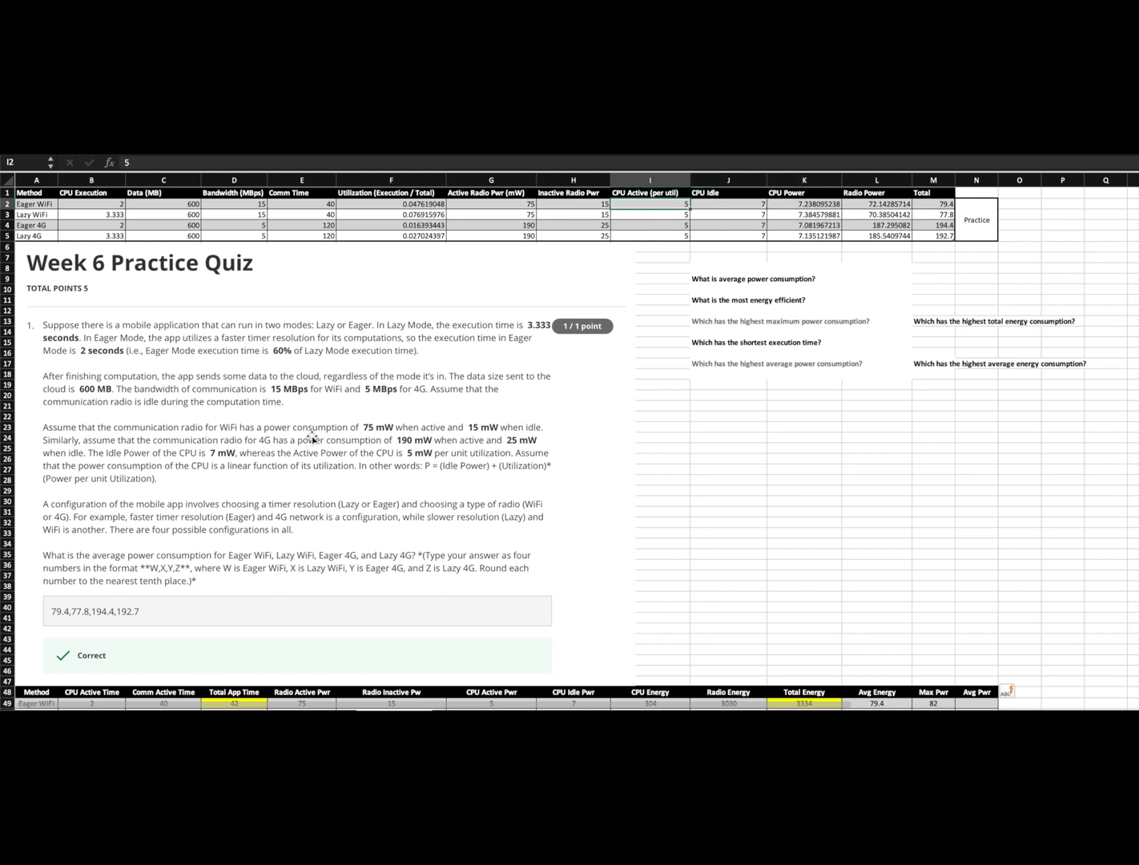
pyautogui.click(727, 203)
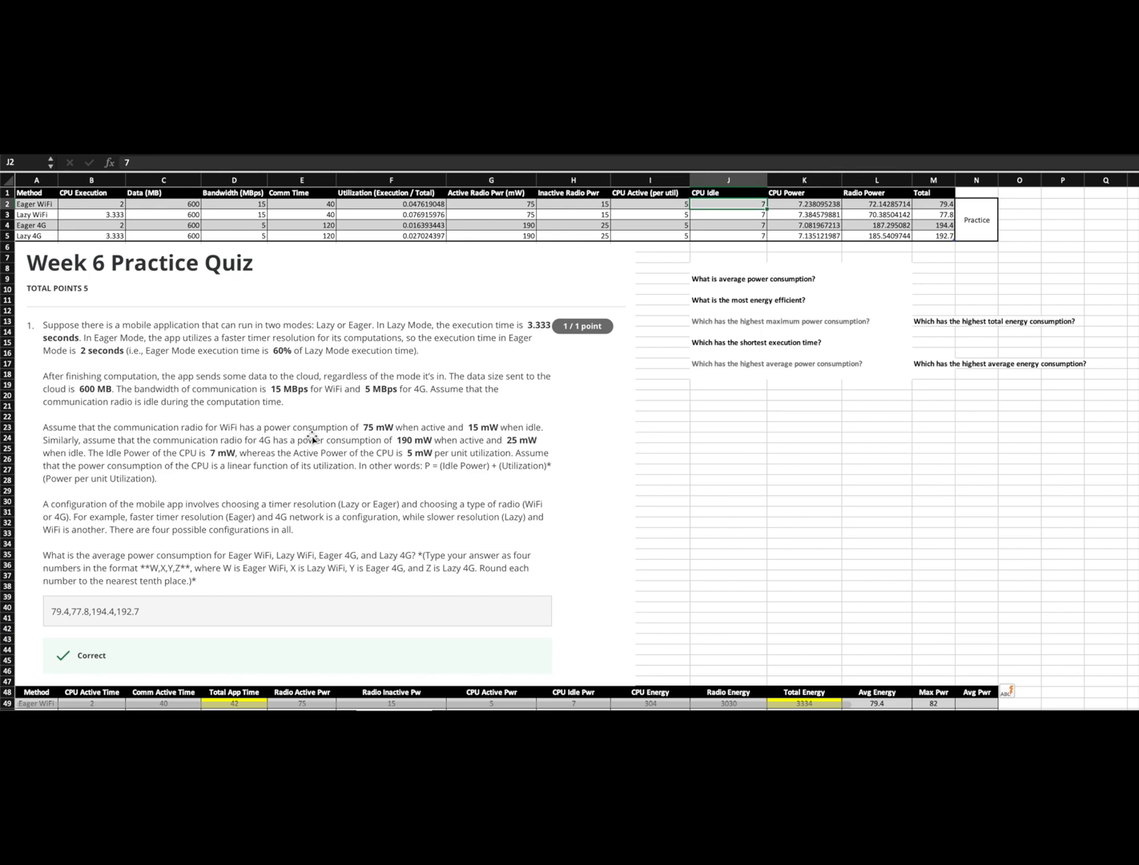
pyautogui.click(648, 205)
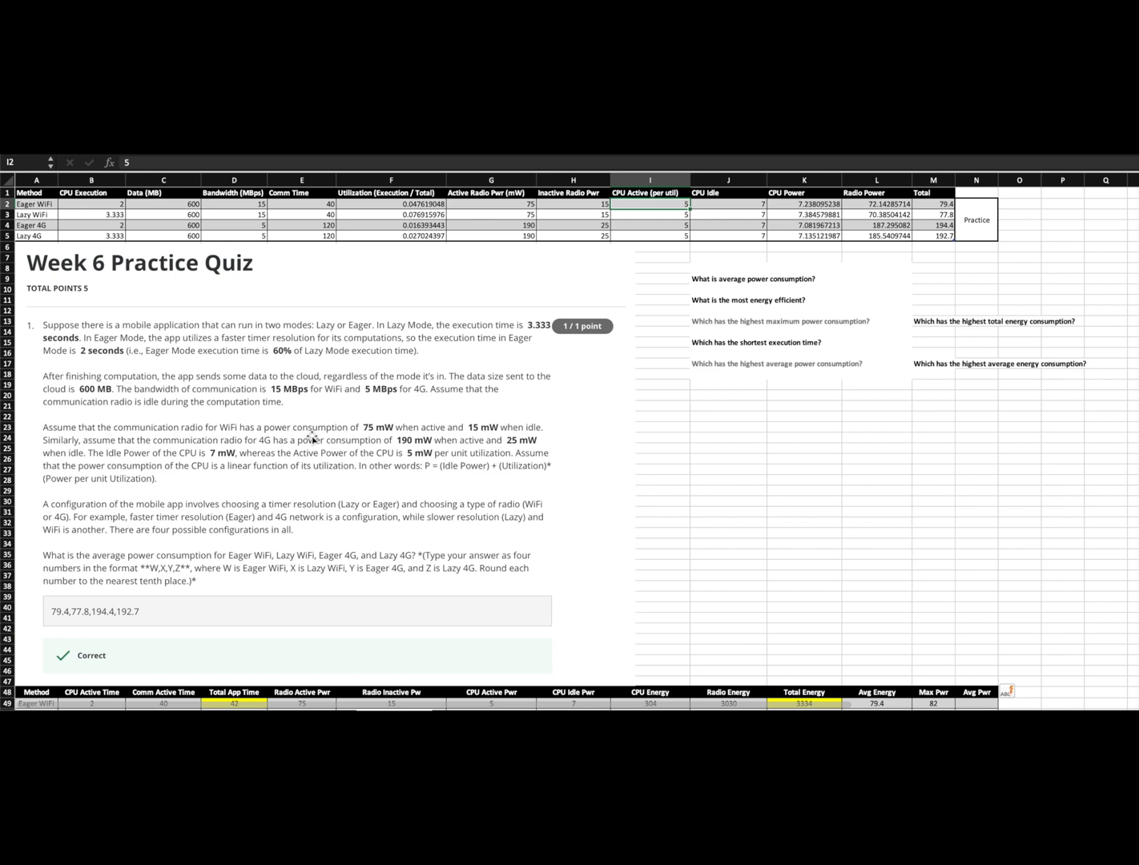
# - Review the Eager WiFi radio power and total power formulas, then move down to the energy table
pyautogui.click(801, 203)
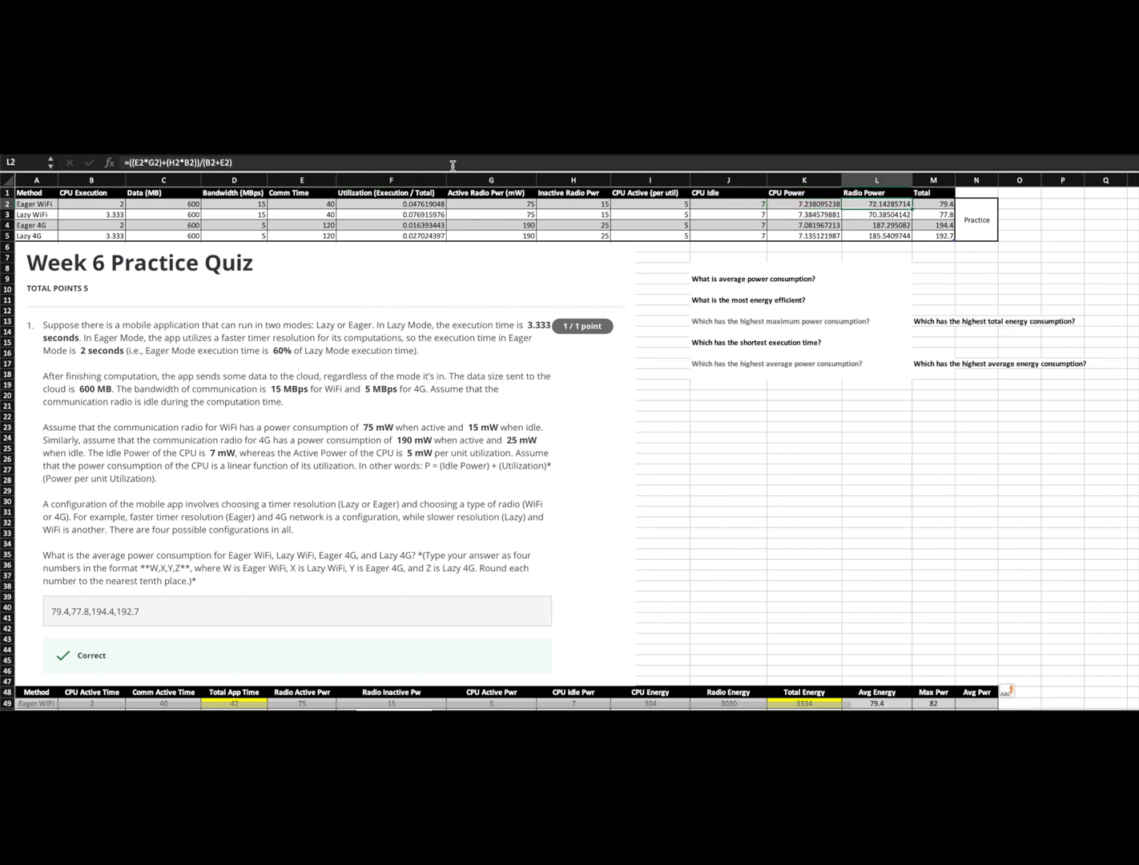
pyautogui.moveTo(454, 164)
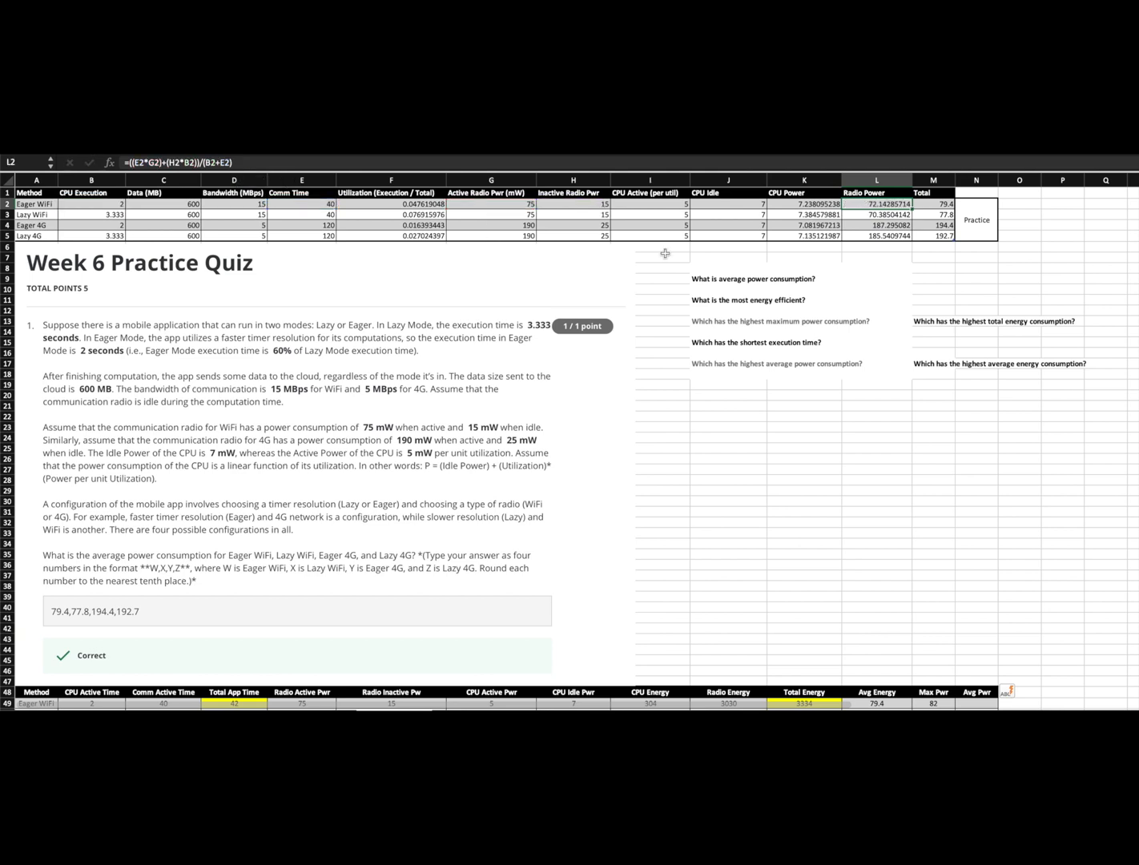
pyautogui.click(932, 204)
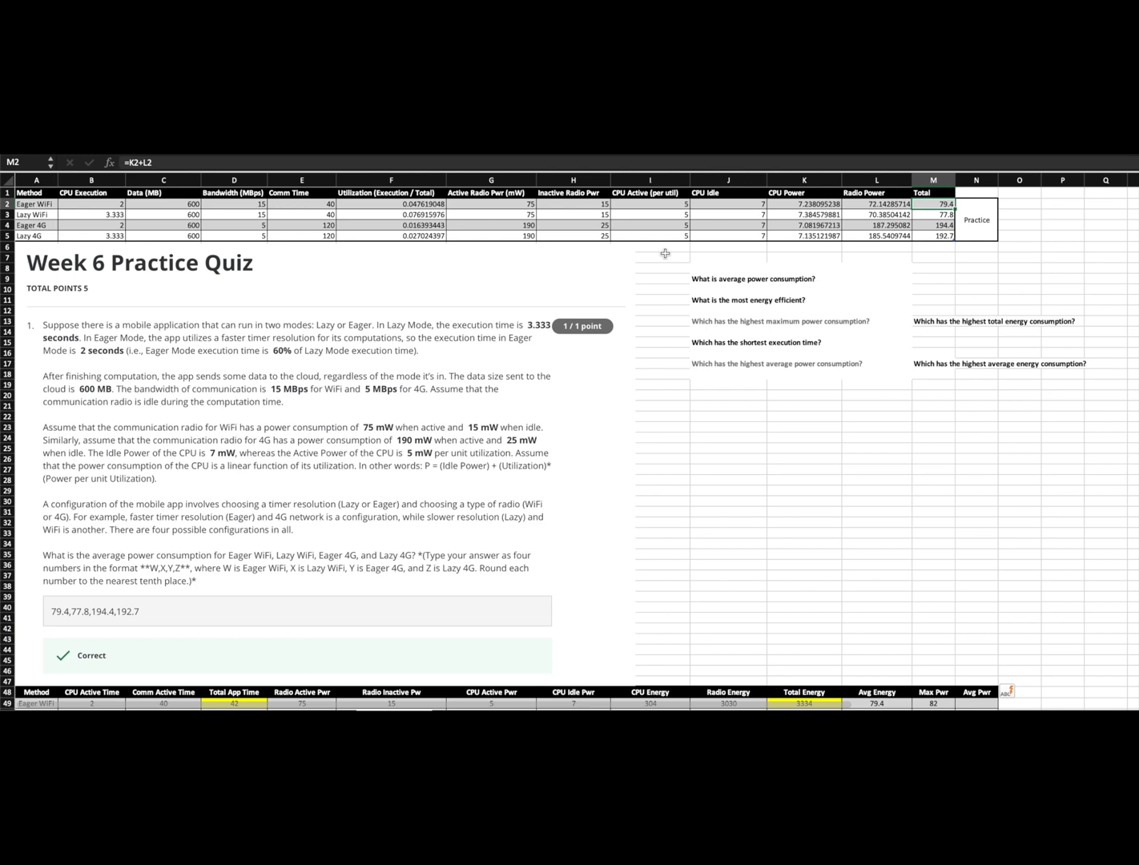
pyautogui.click(932, 246)
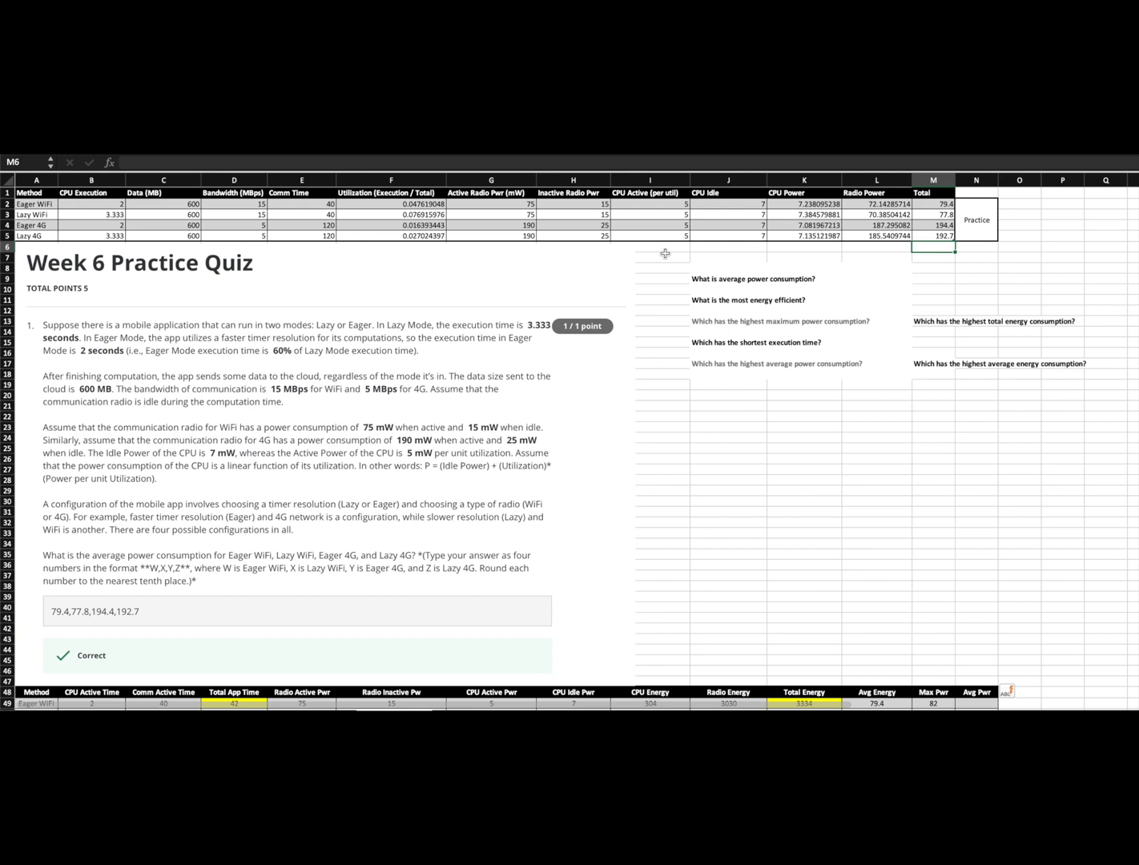
pyautogui.moveTo(301, 474)
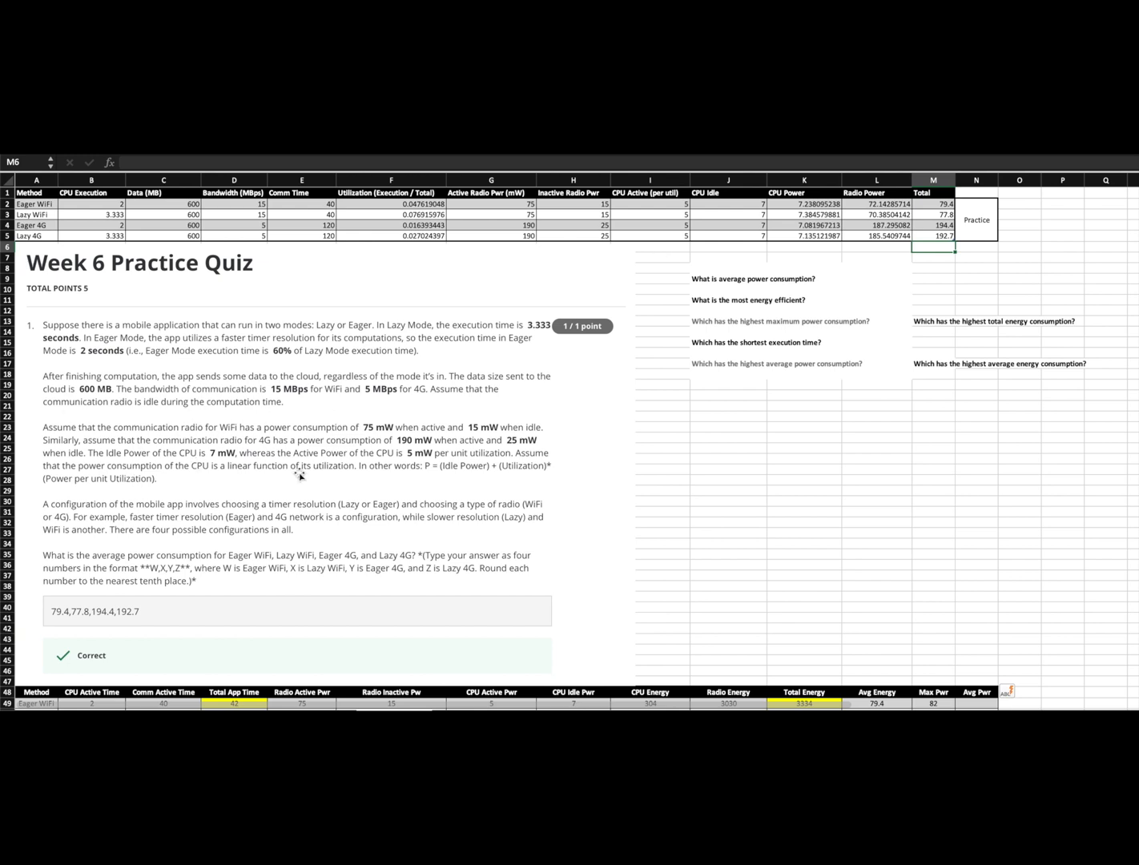
pyautogui.moveTo(119, 591)
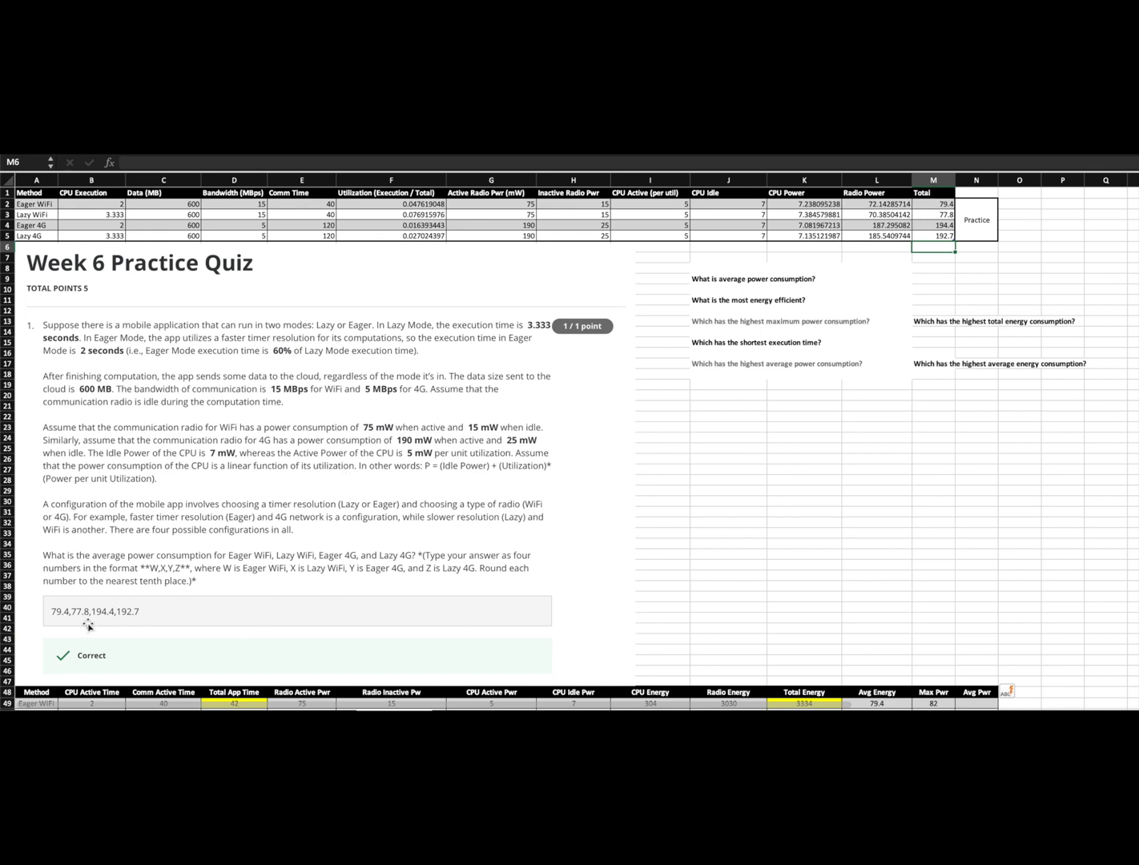
pyautogui.moveTo(801, 264)
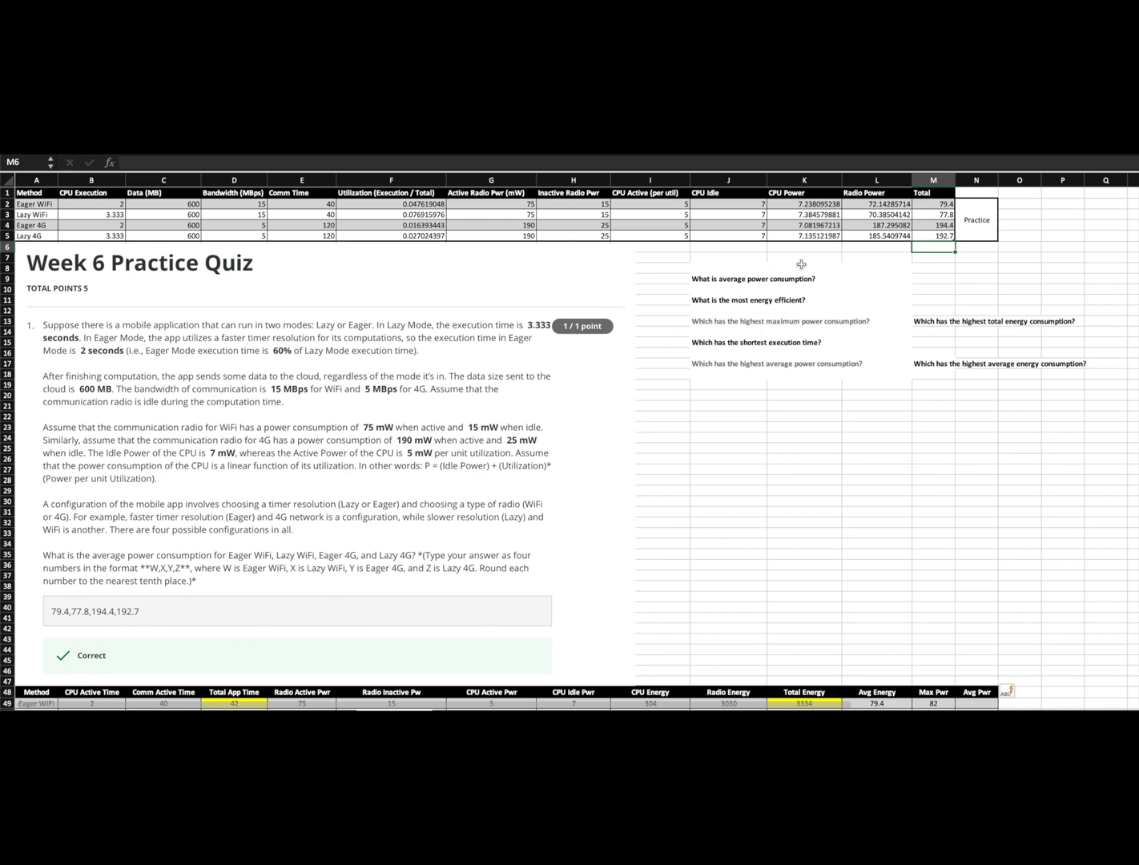
pyautogui.moveTo(119, 637)
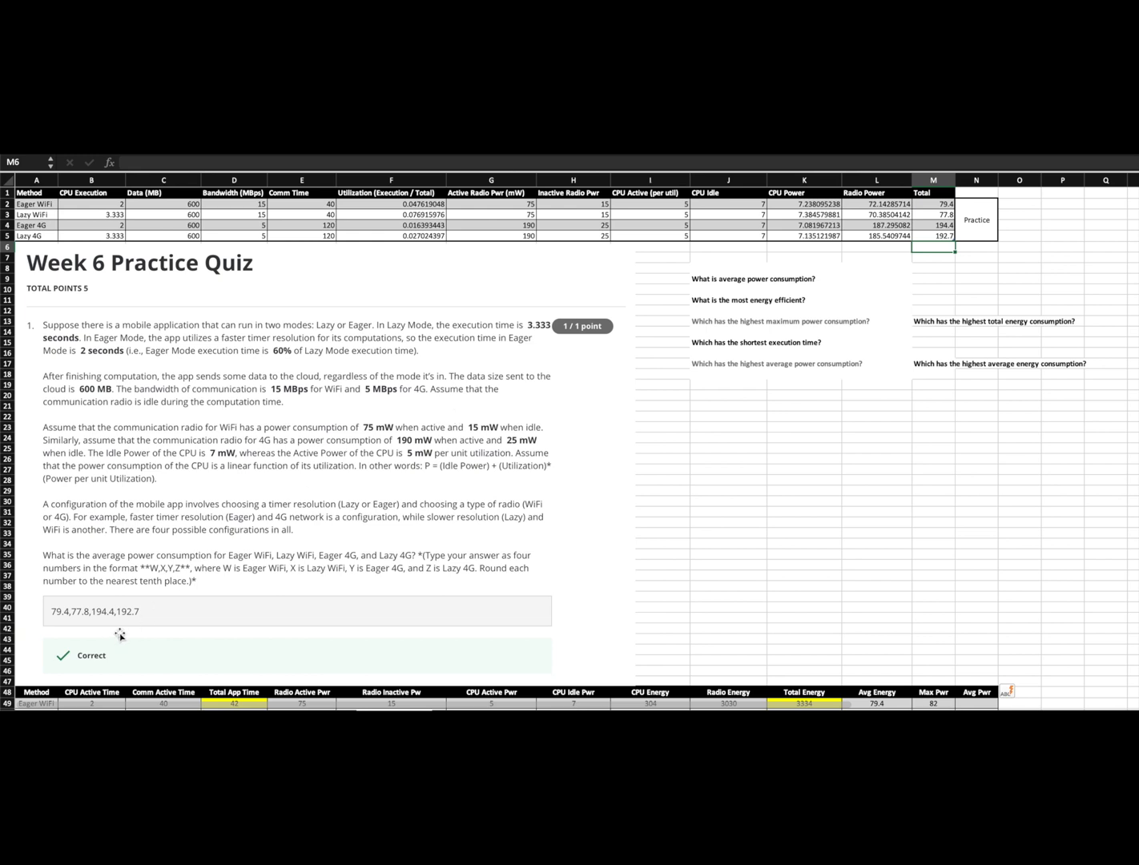
pyautogui.click(727, 459)
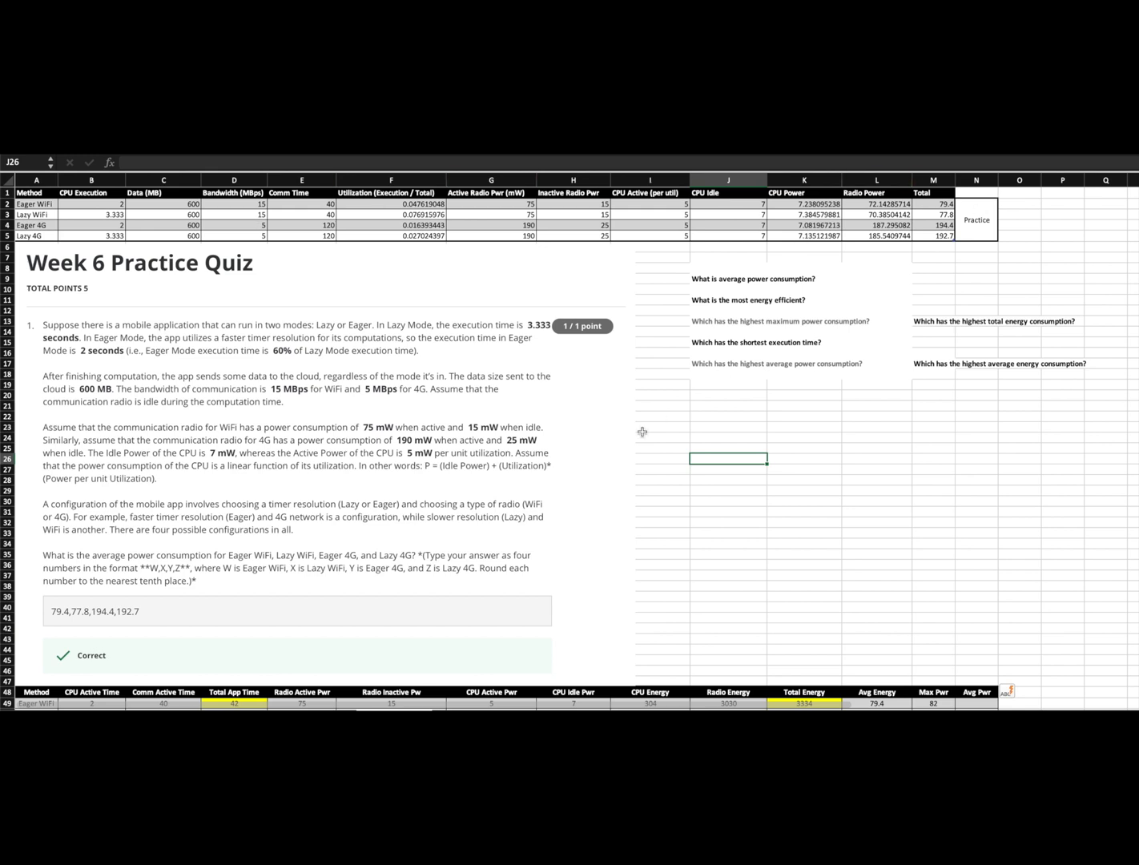
pyautogui.scroll(-3)
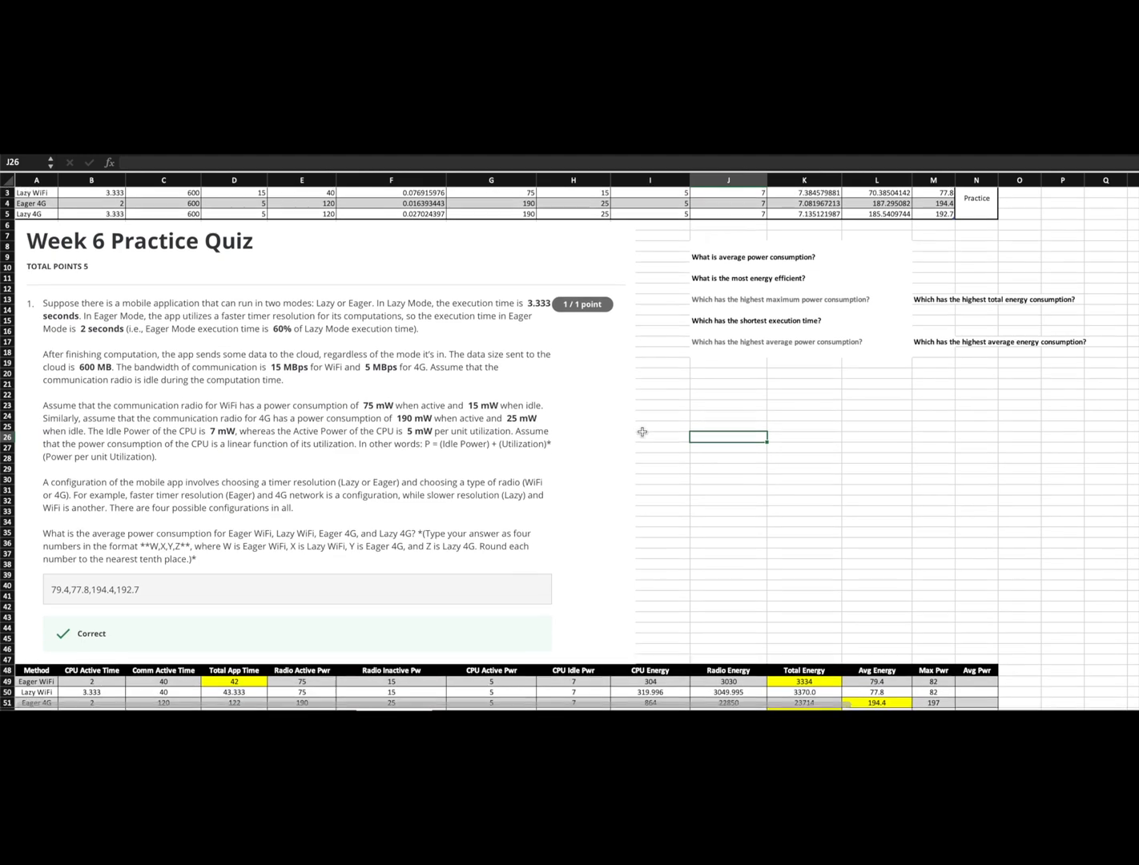
pyautogui.scroll(-3)
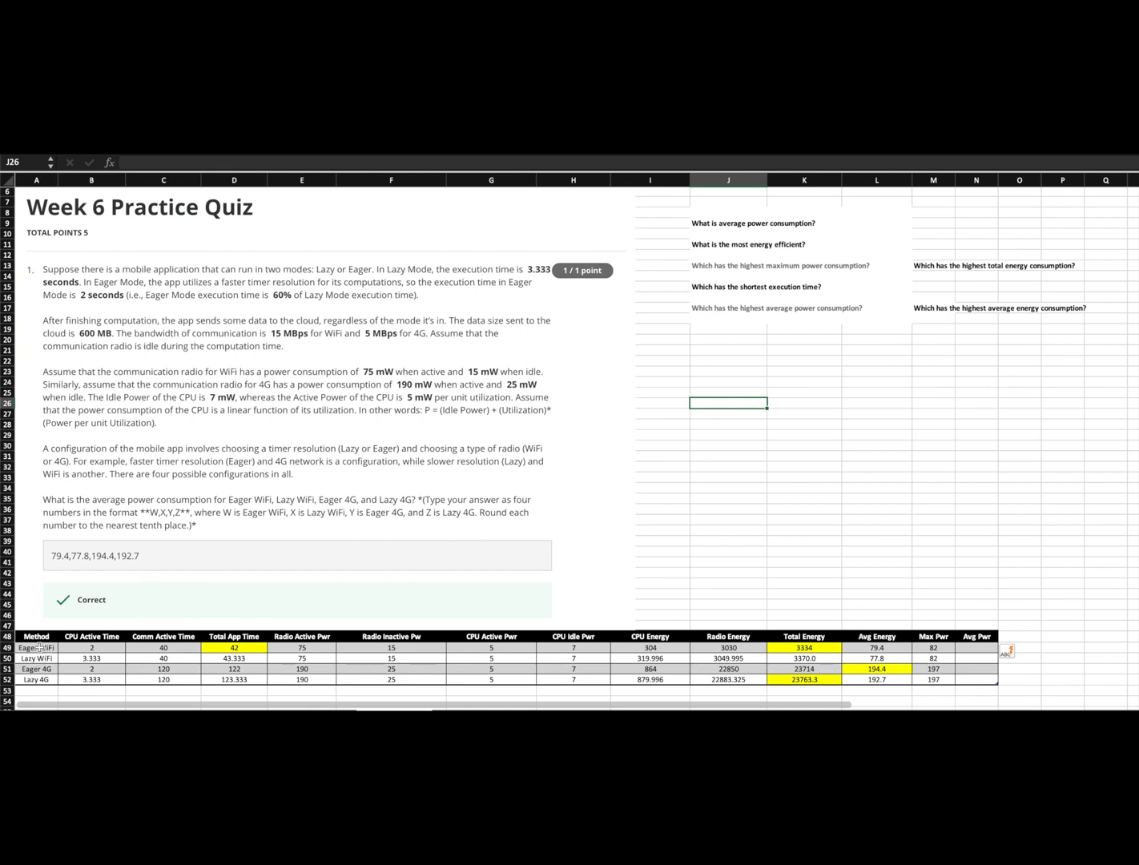
# - Check Eager WiFi CPU active time, communication time, radio active power and the CPU Energy formula's referenced cells
pyautogui.click(91, 647)
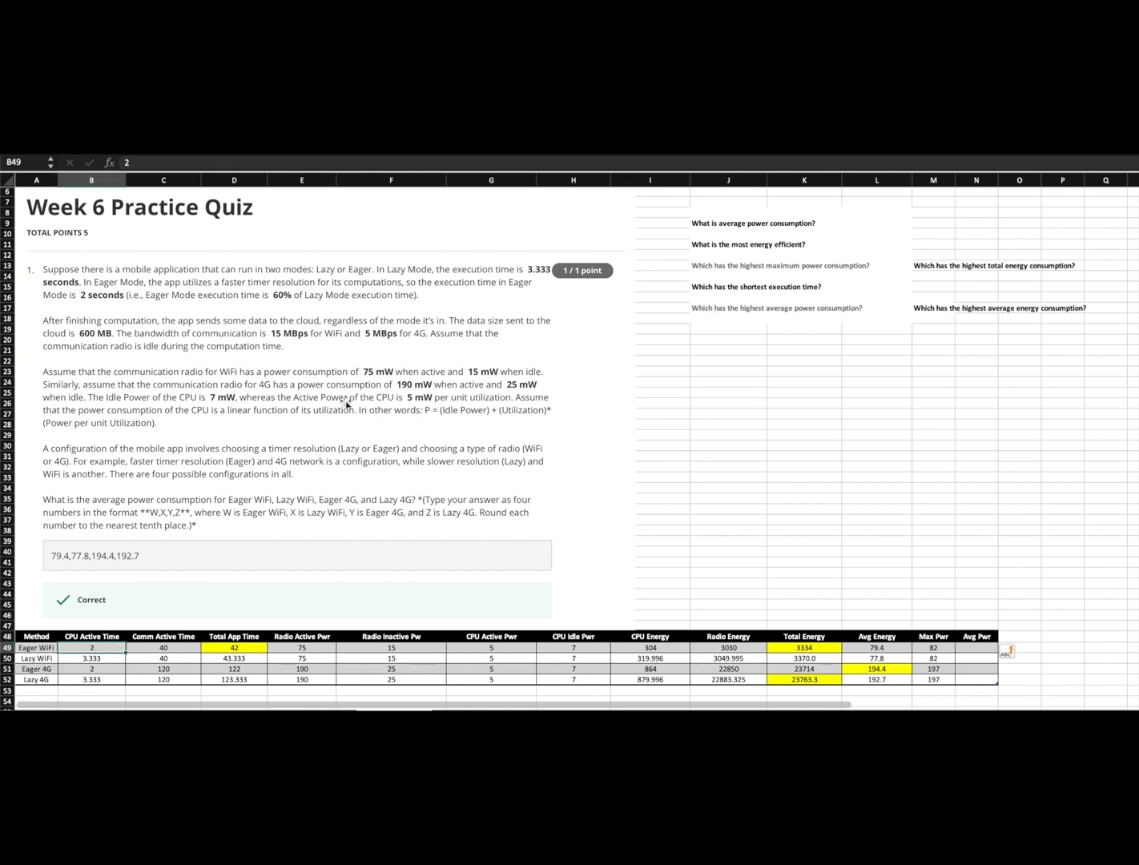
pyautogui.click(164, 647)
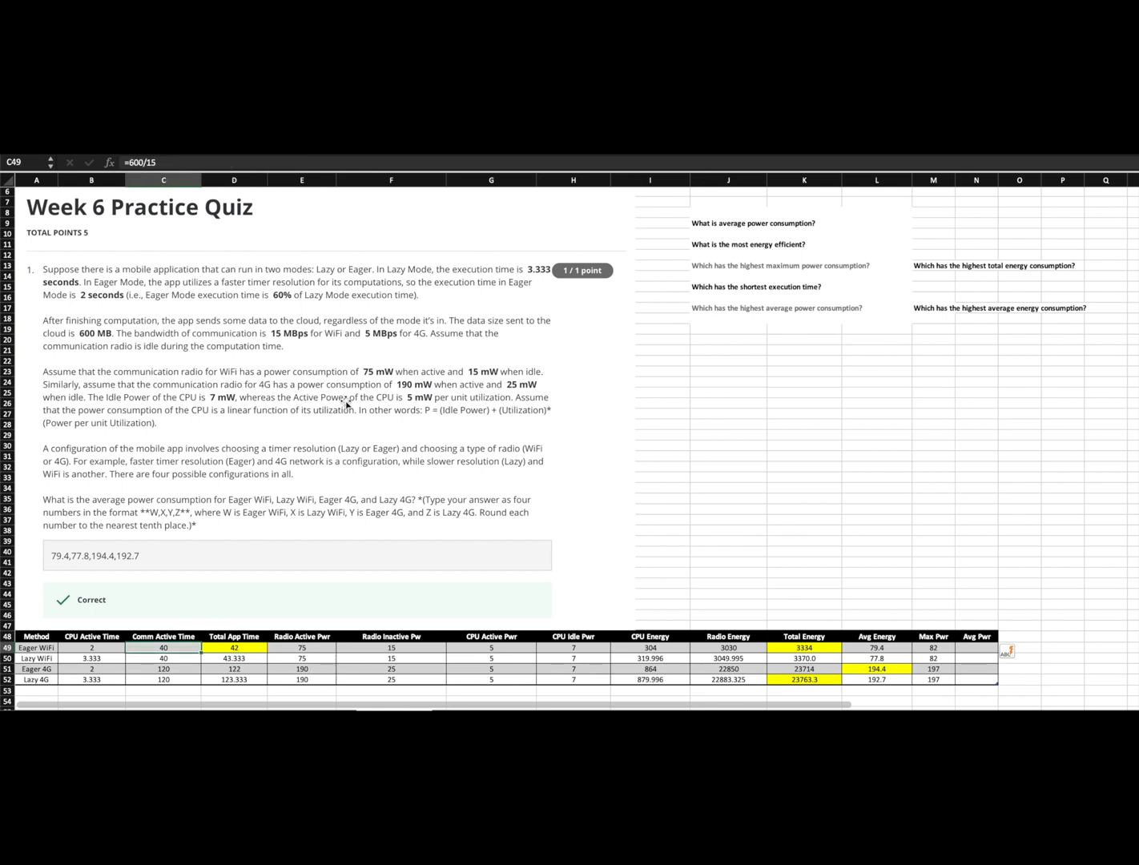
pyautogui.moveTo(215, 394)
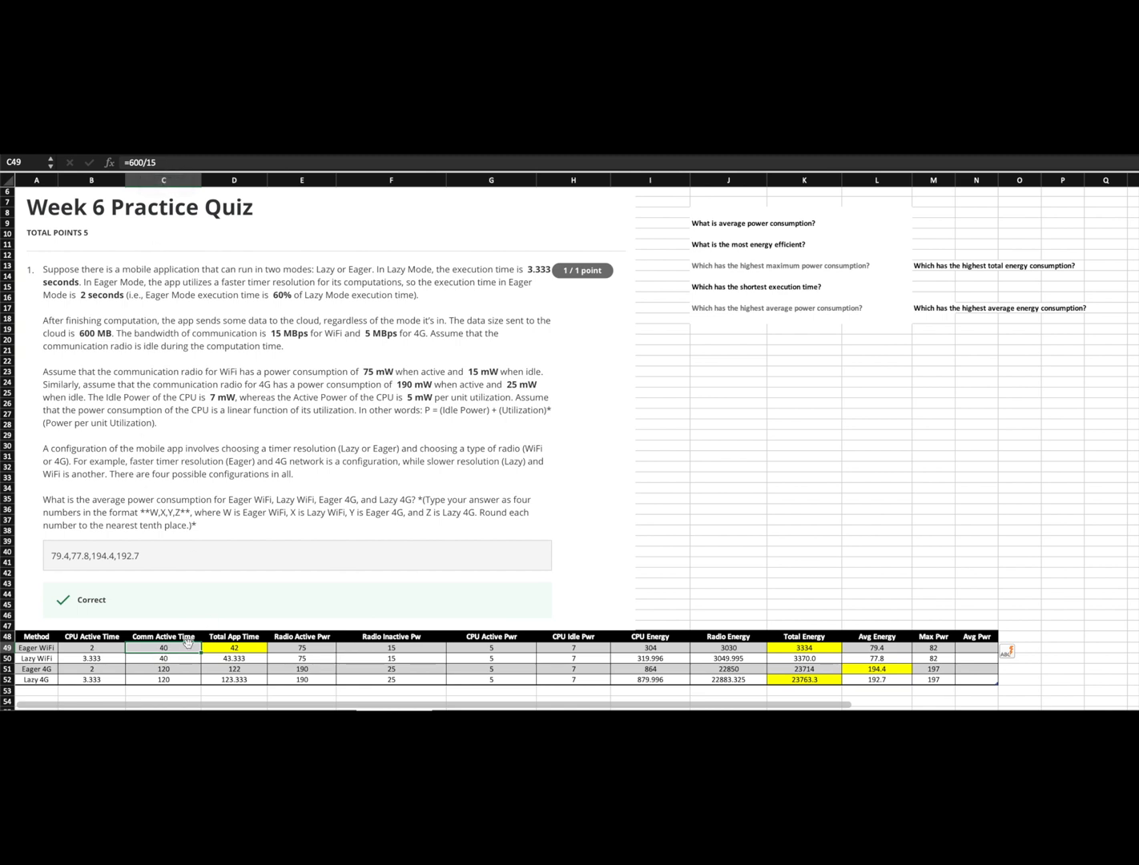
pyautogui.click(234, 646)
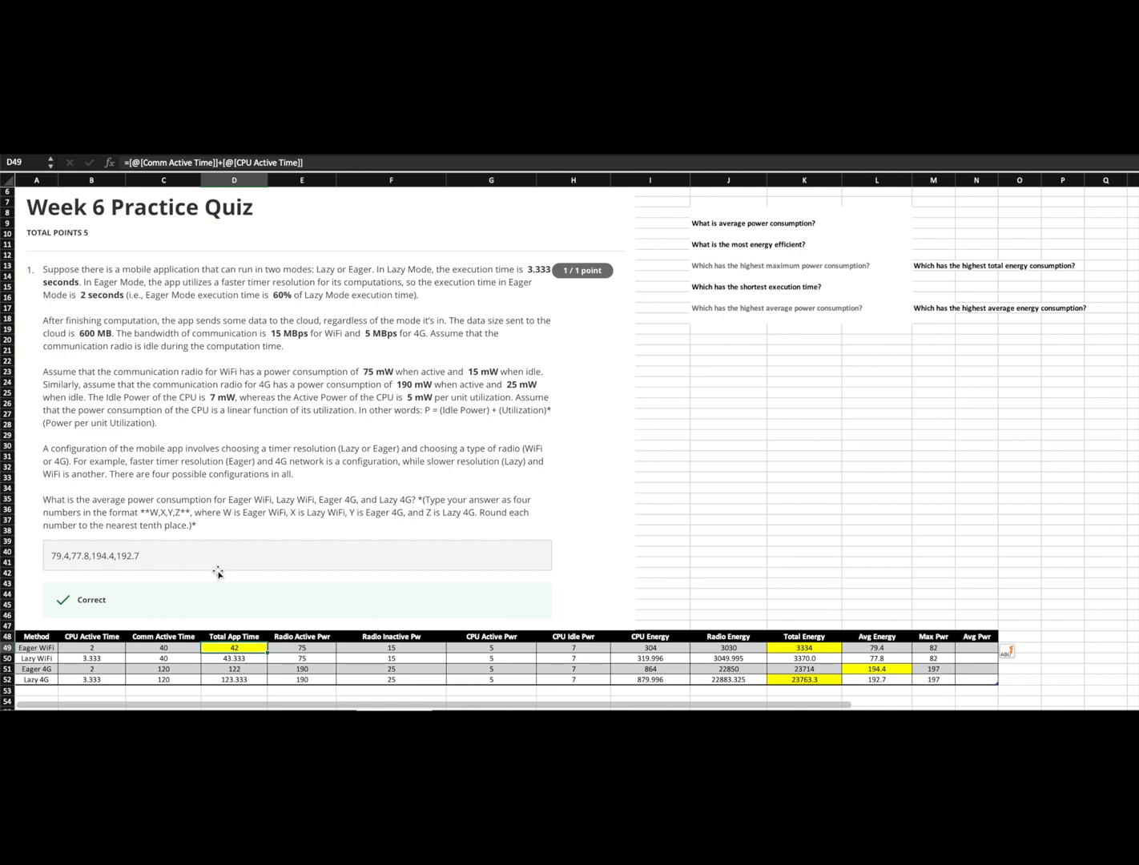
pyautogui.click(301, 647)
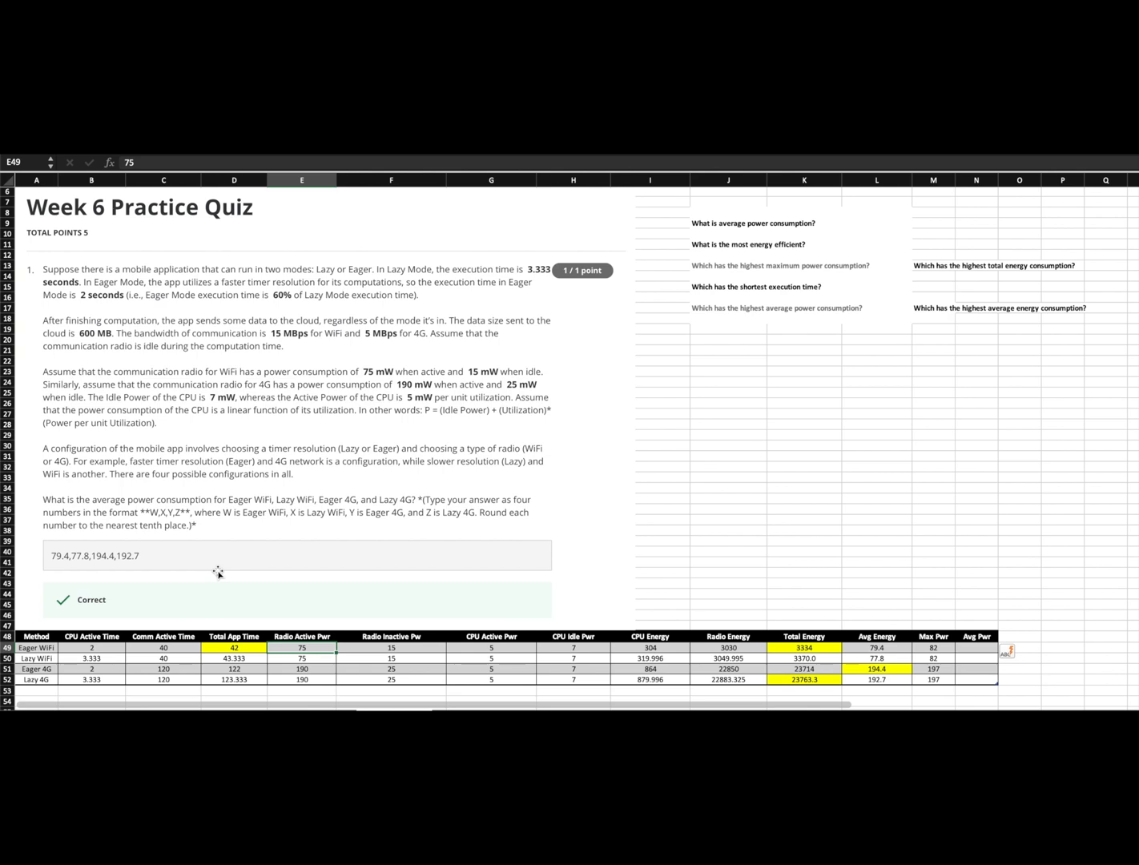
pyautogui.click(573, 647)
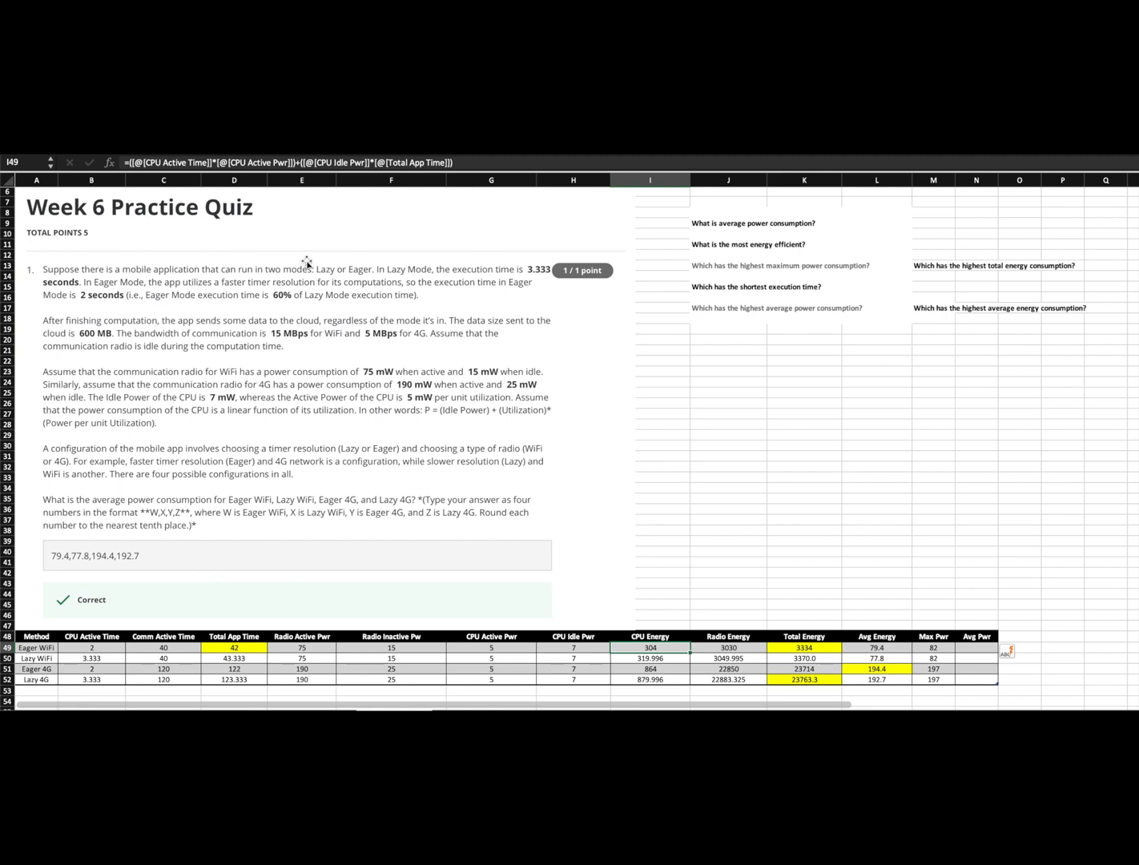
pyautogui.moveTo(477, 162)
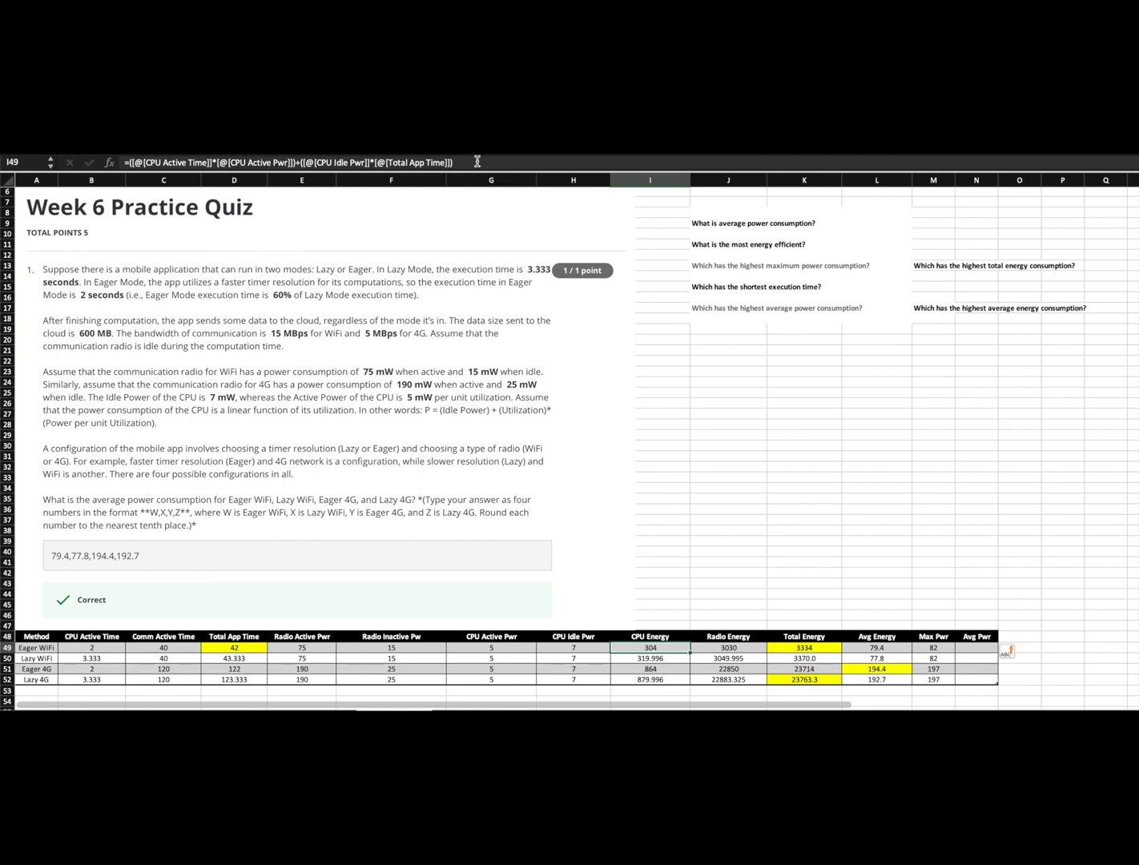
pyautogui.doubleClick(649, 647)
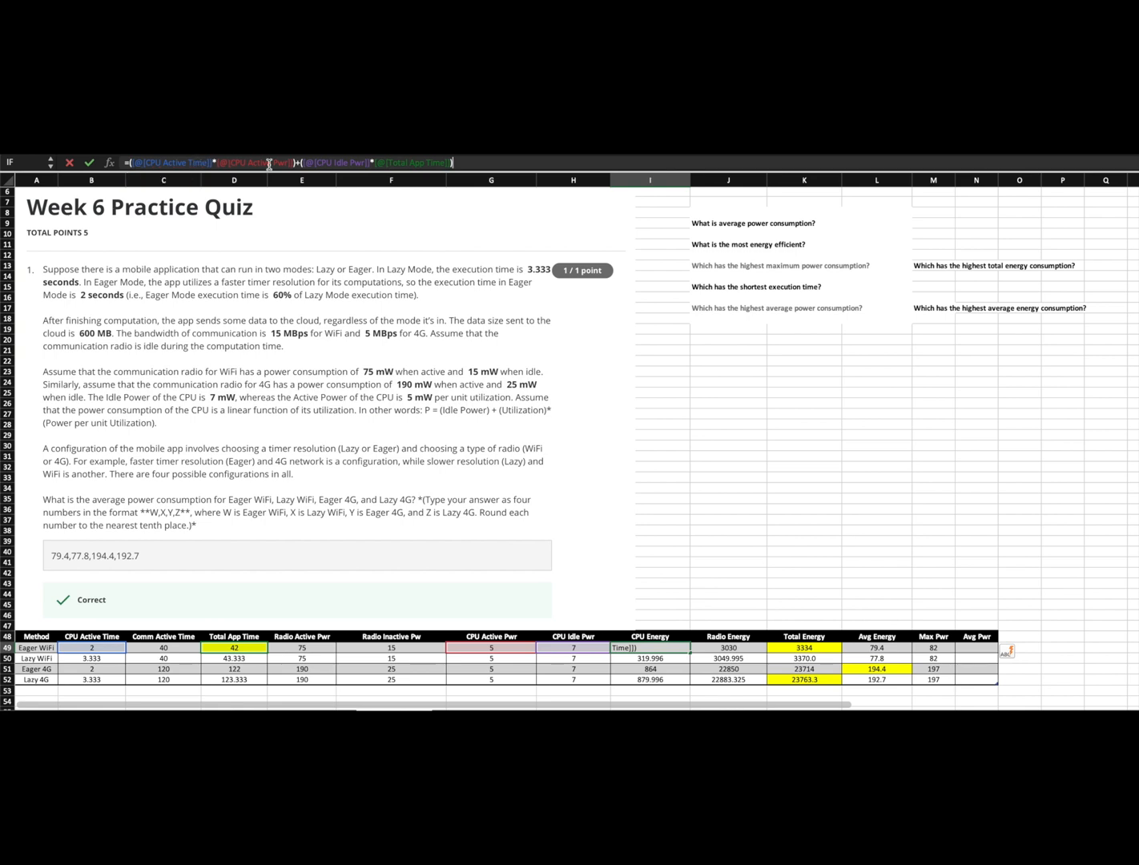
pyautogui.moveTo(269, 163)
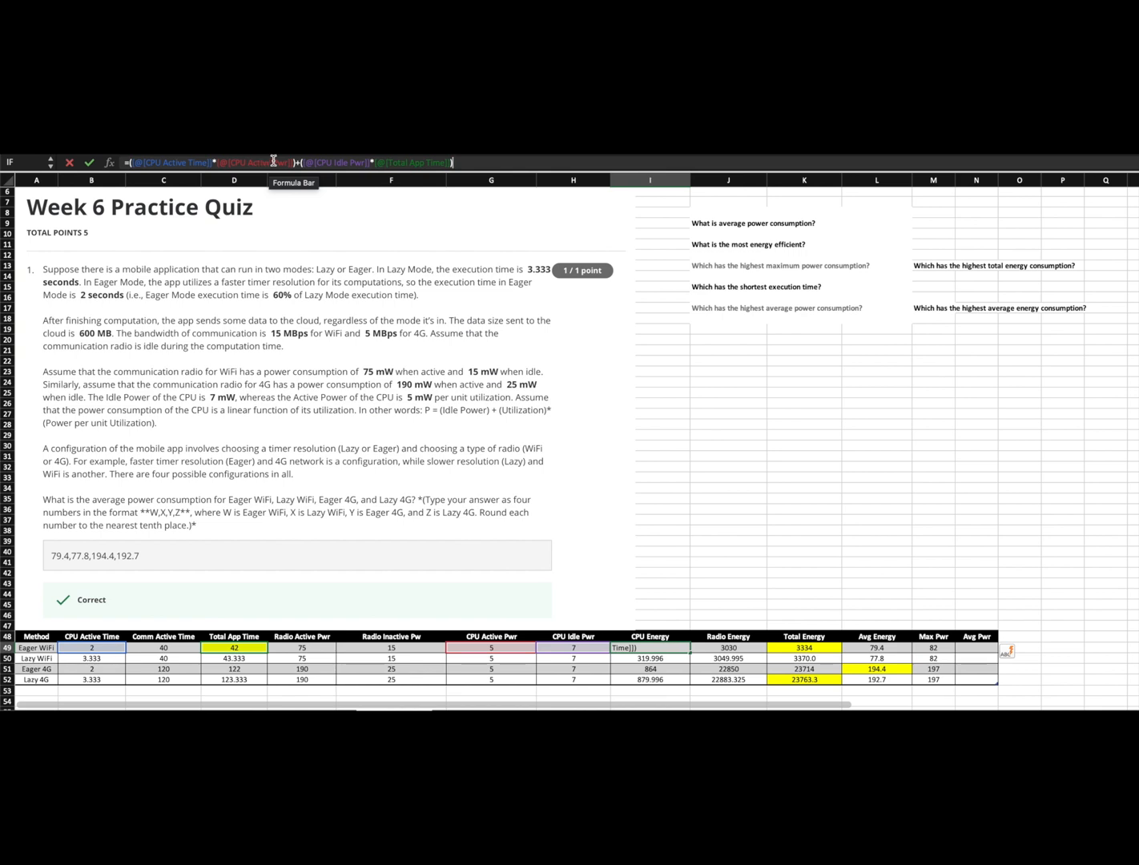
pyautogui.moveTo(354, 173)
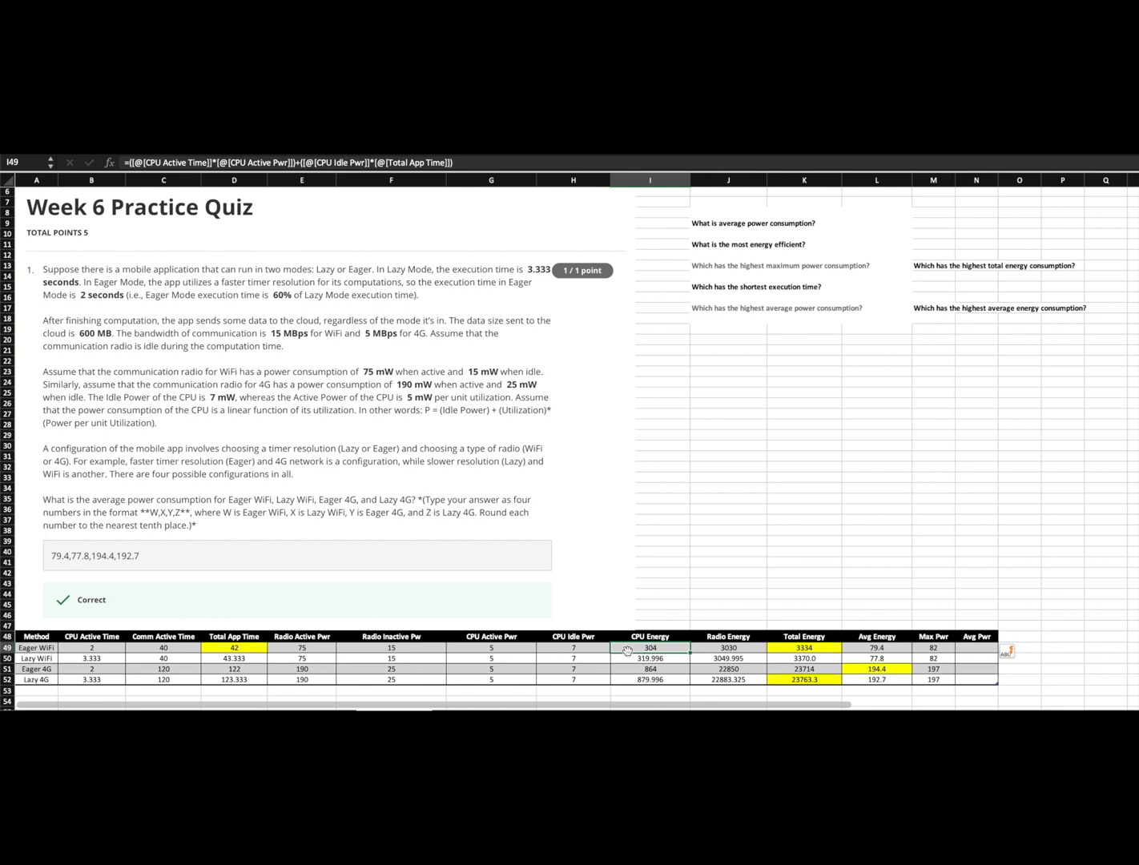
# - Examine the Eager WiFi Radio Energy formula parts and how Total Energy sums both energies
pyautogui.click(727, 647)
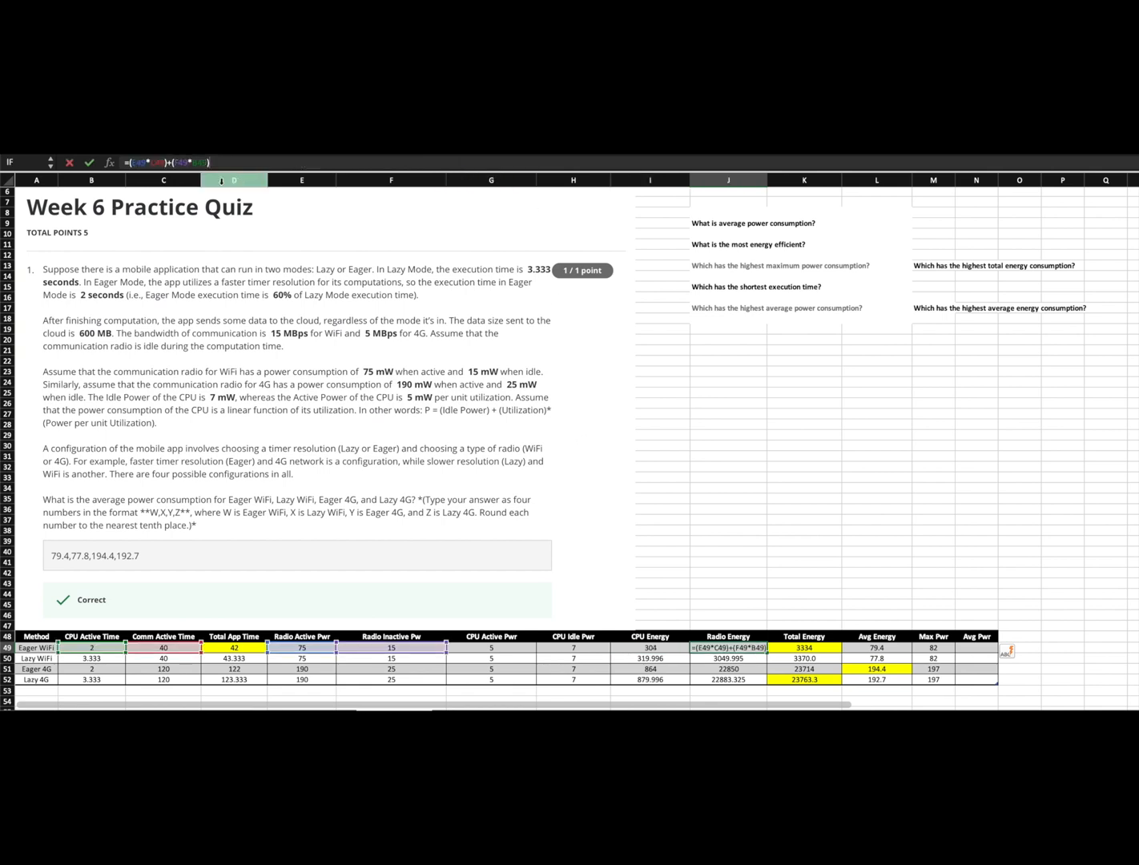
pyautogui.click(163, 180)
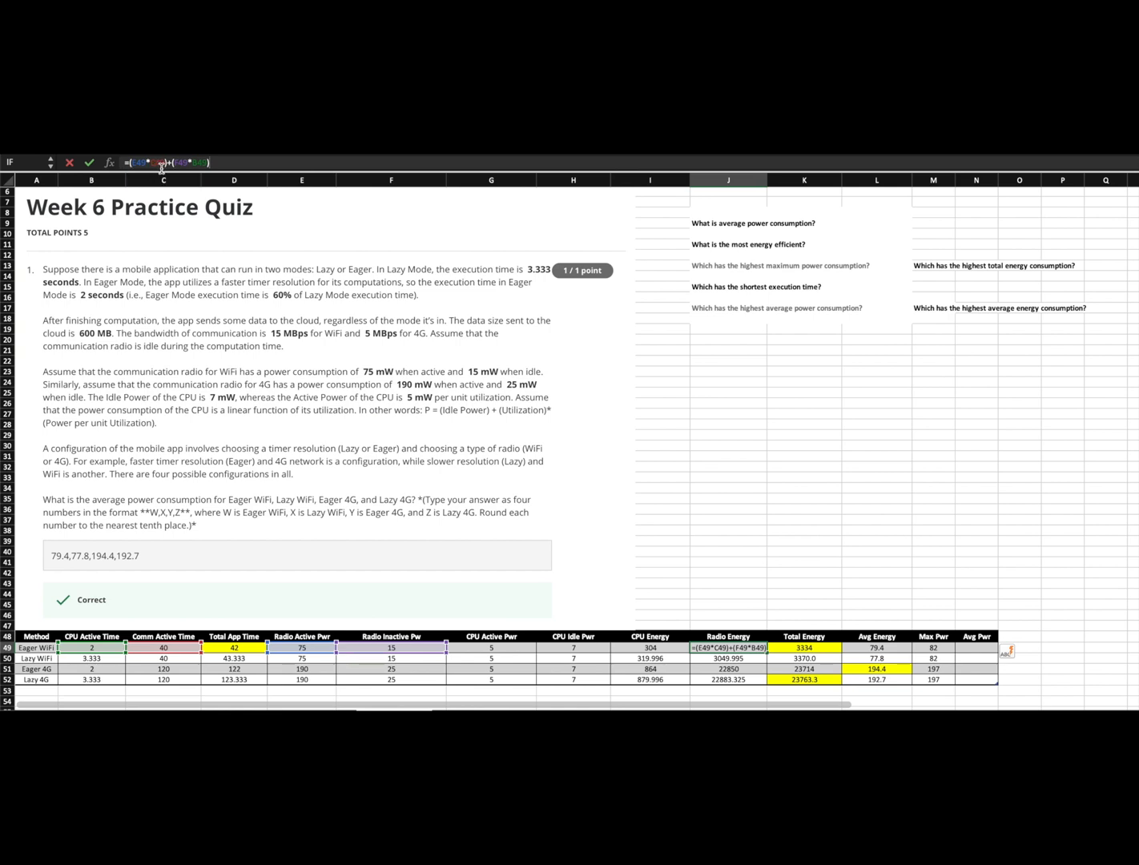
pyautogui.moveTo(160, 168)
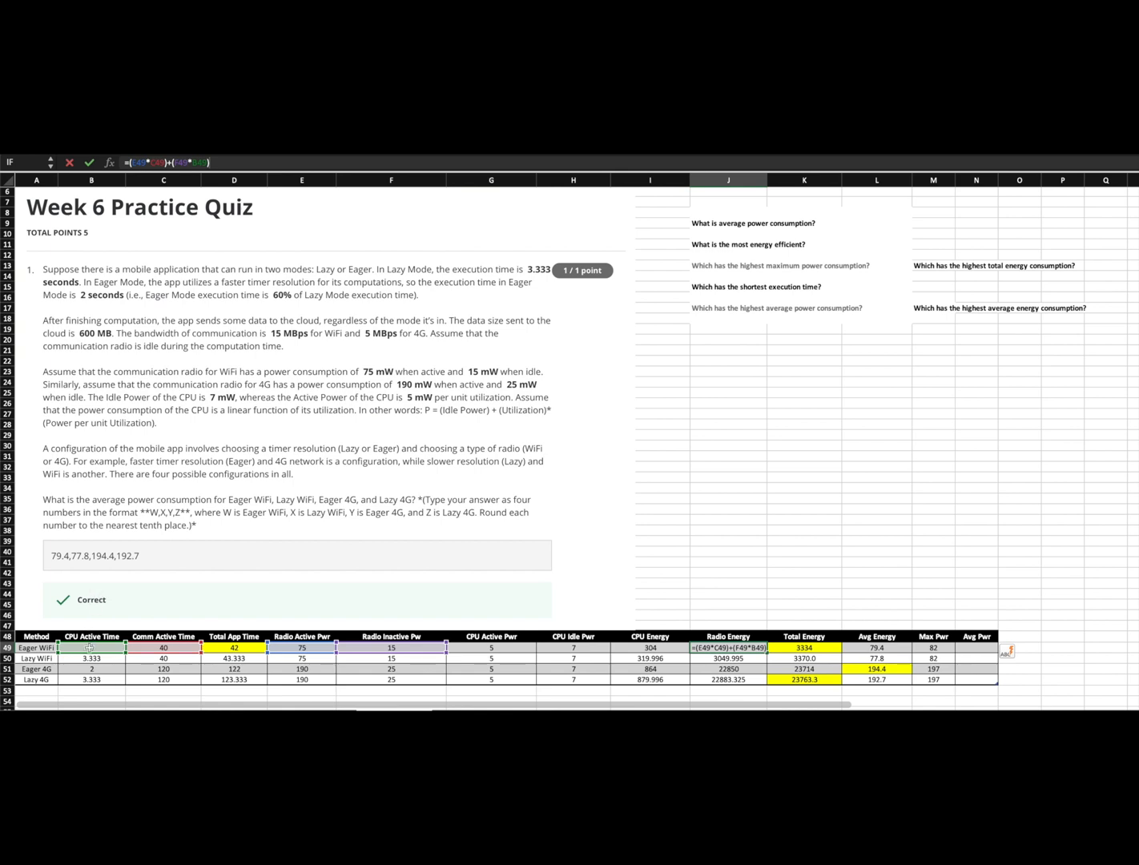
pyautogui.write('2')
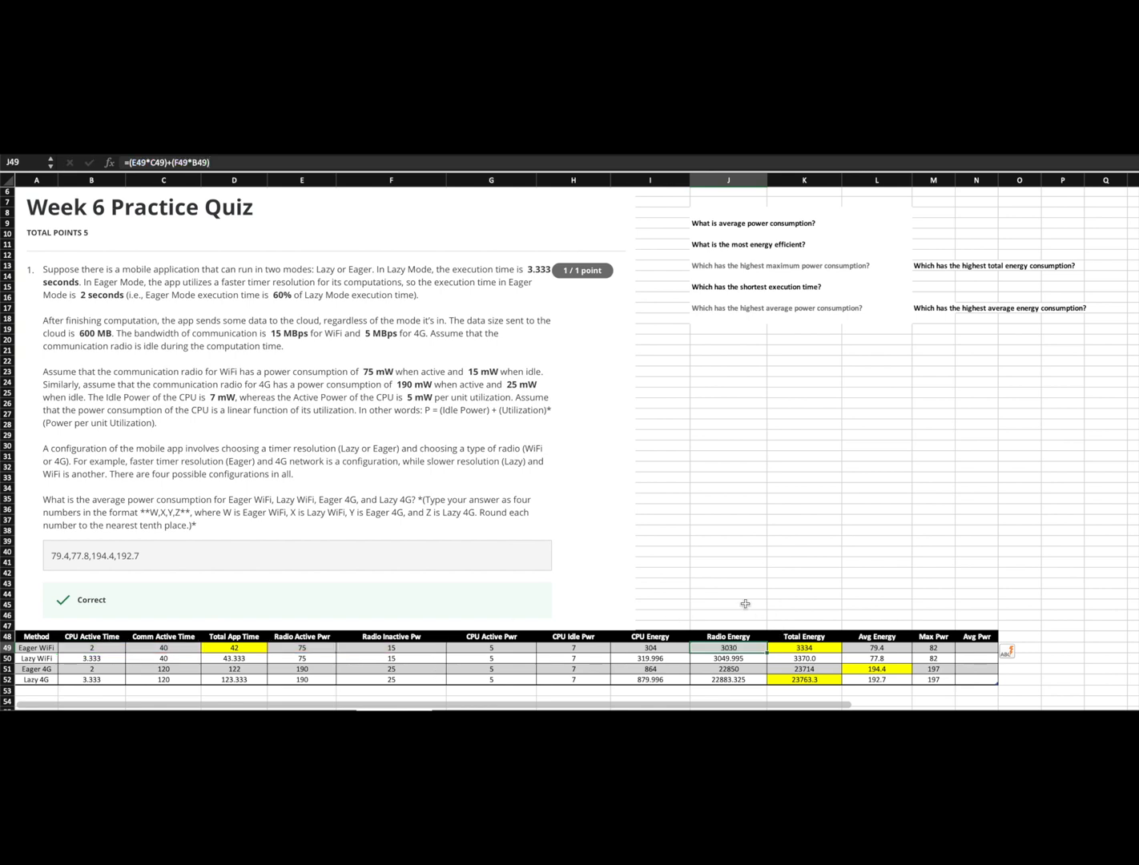
pyautogui.click(804, 647)
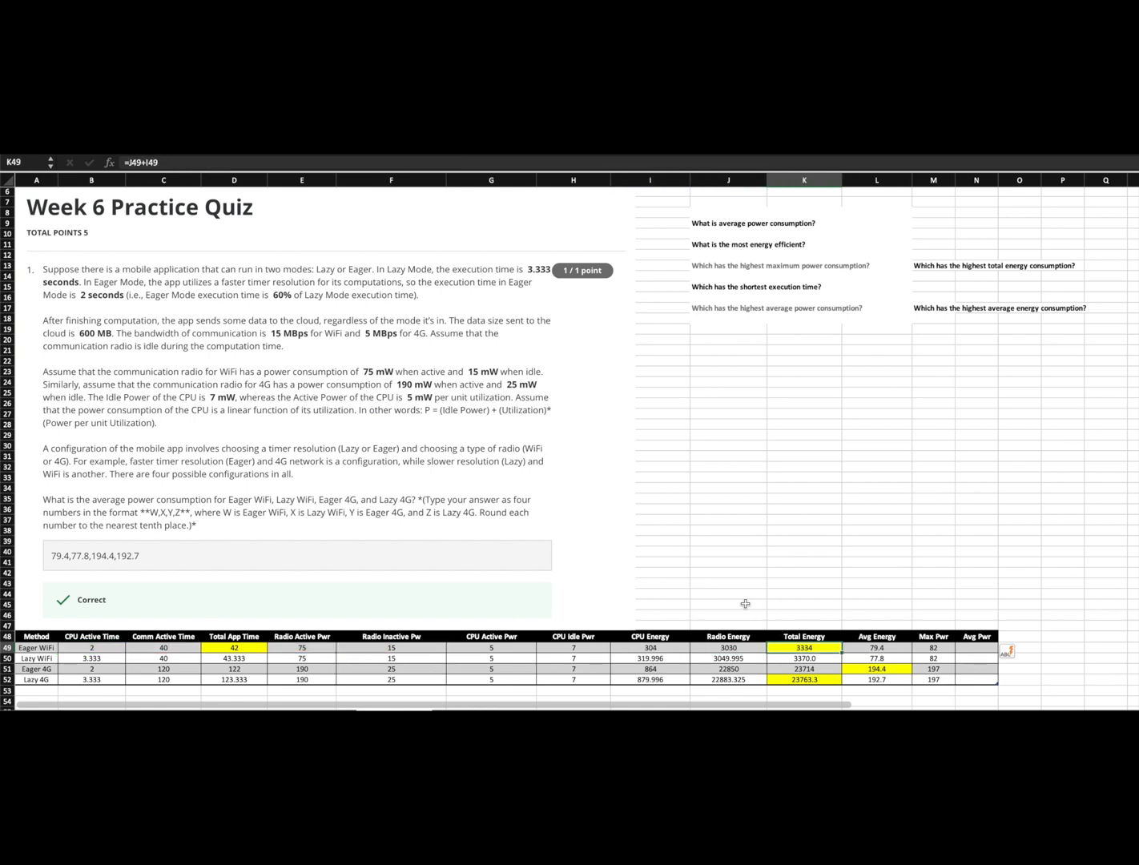
pyautogui.click(727, 647)
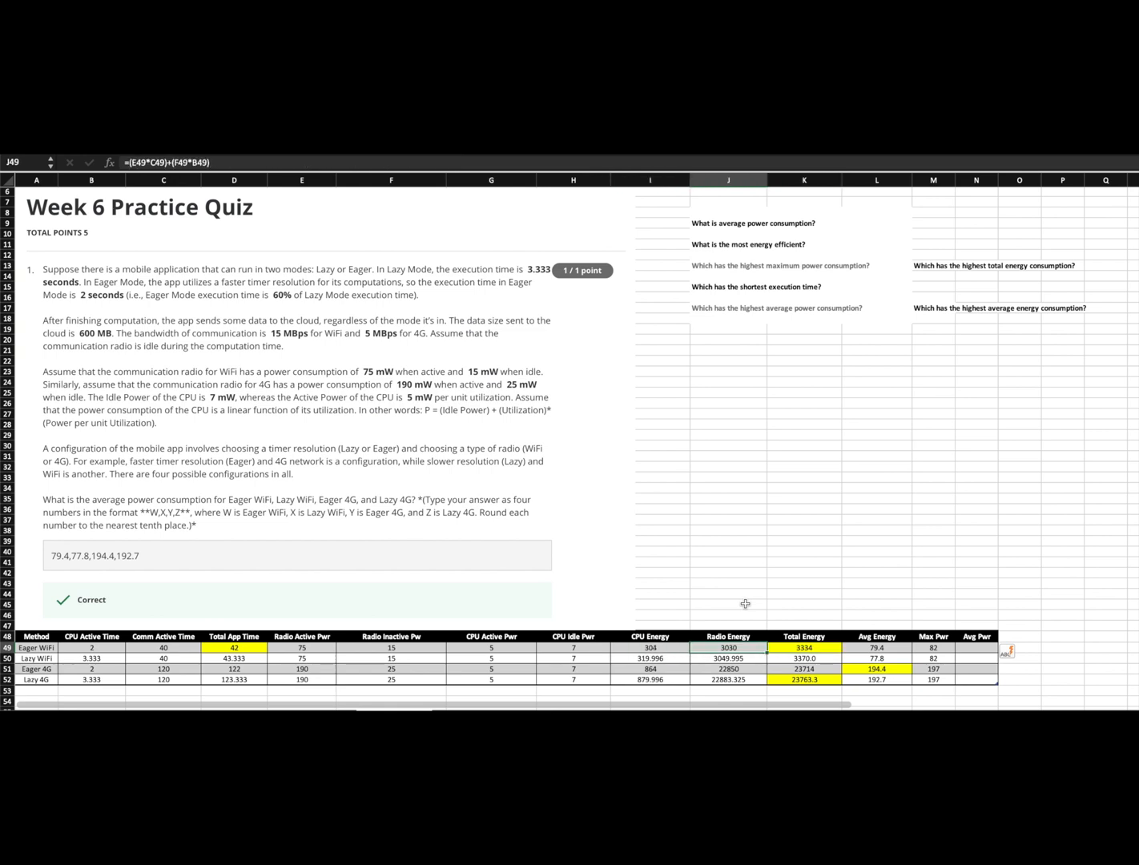
pyautogui.click(804, 647)
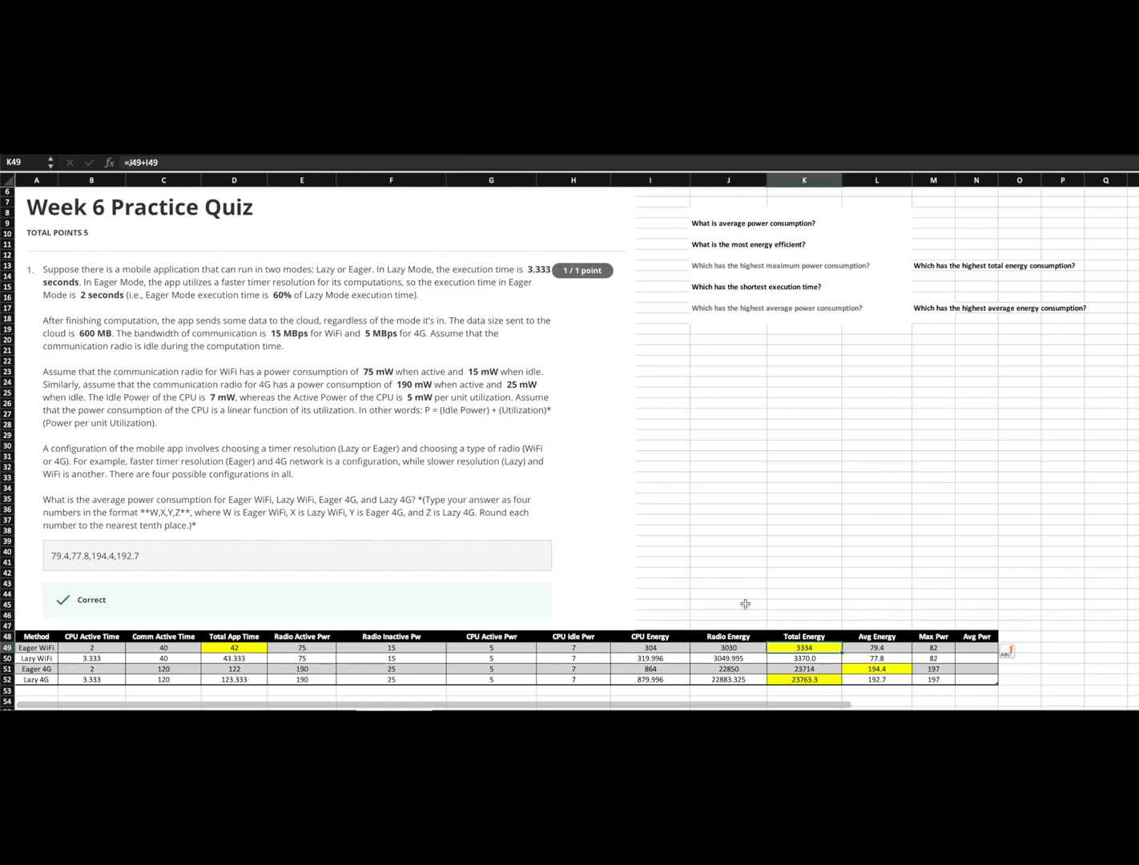
pyautogui.click(875, 647)
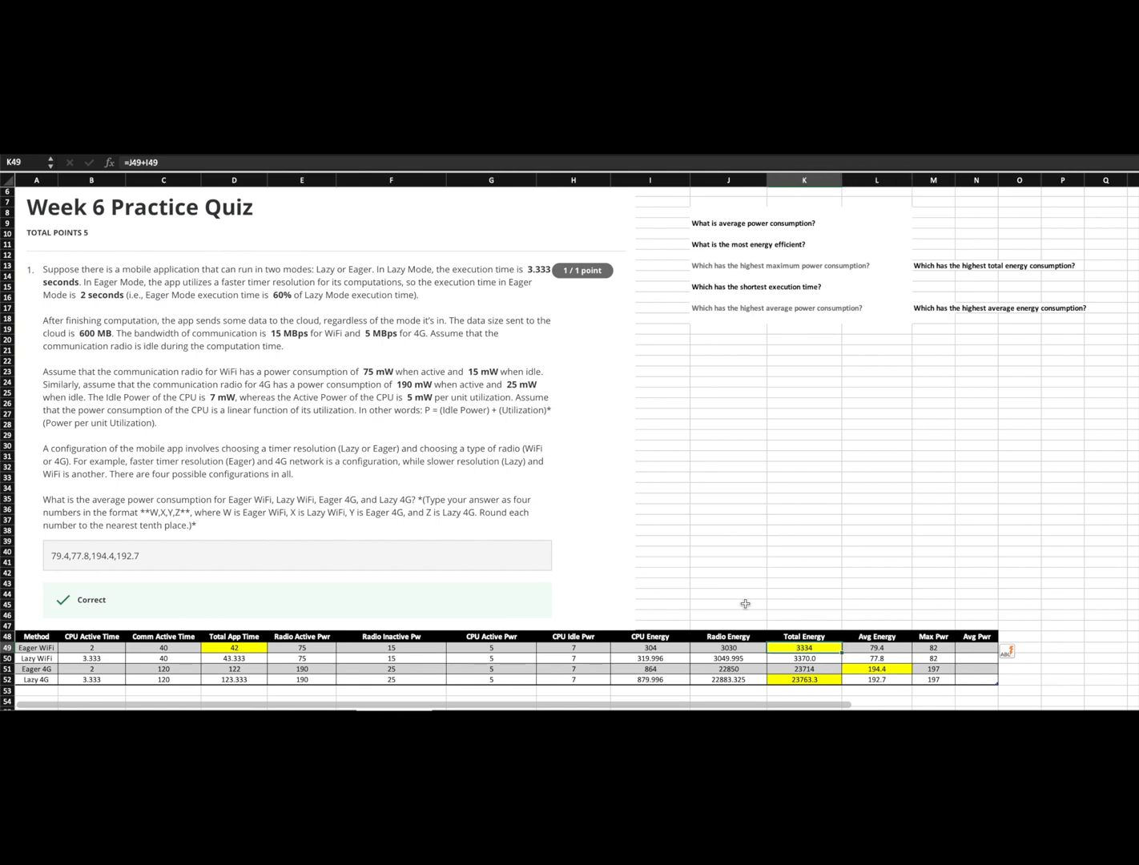
# - Review the Avg Energy formulas for Eager and Lazy WiFi against the average and maximum power questions
pyautogui.click(874, 647)
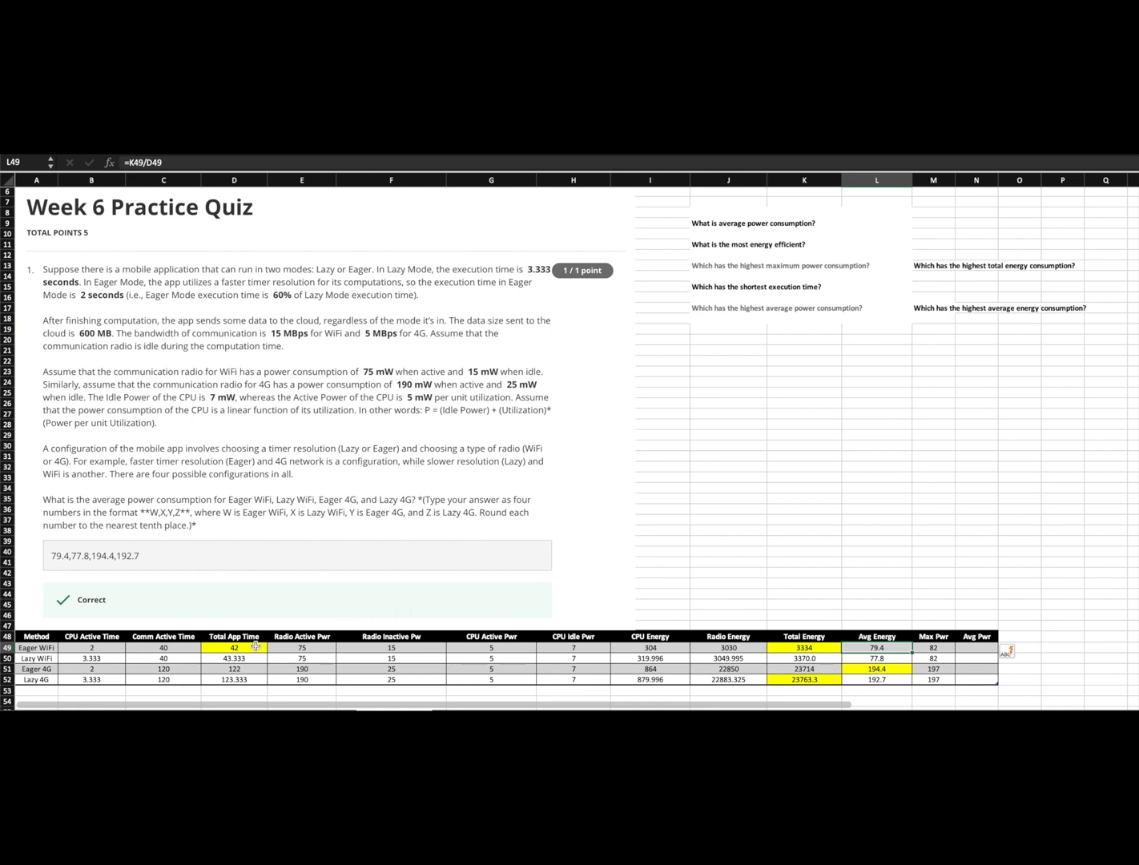
pyautogui.click(234, 647)
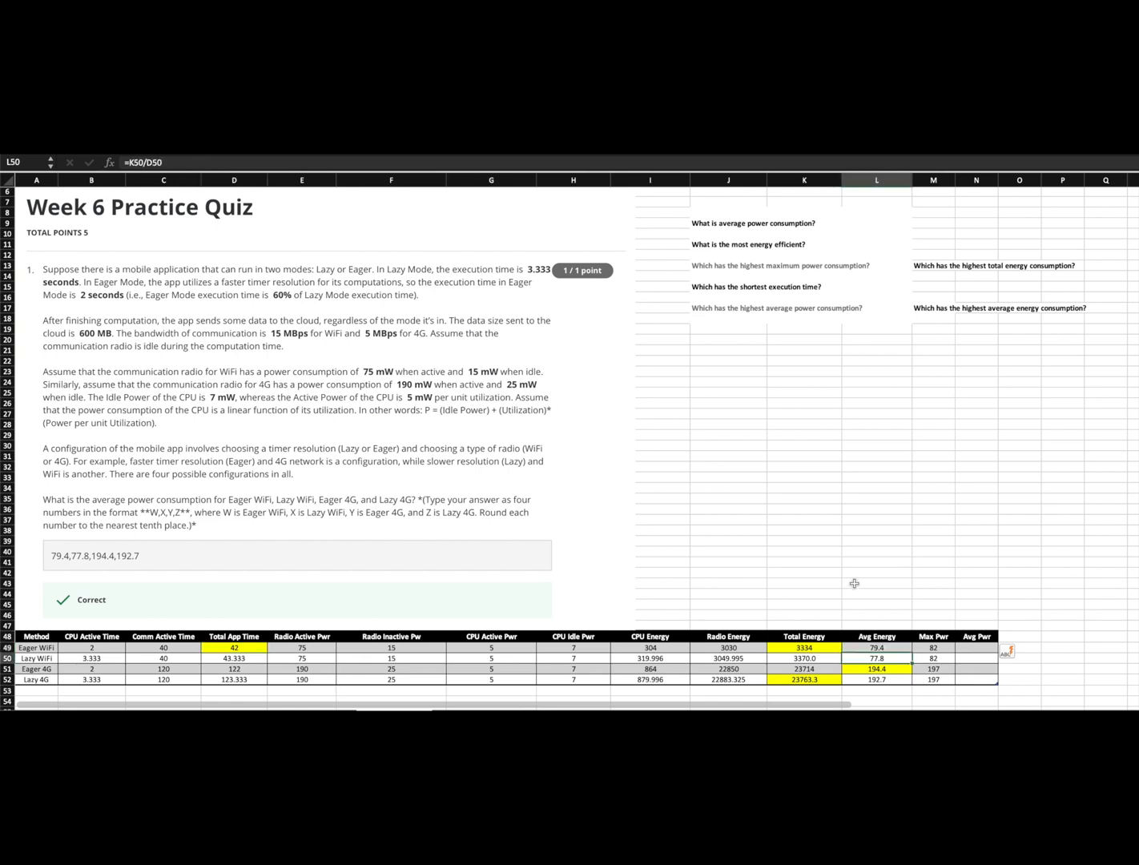
pyautogui.click(875, 679)
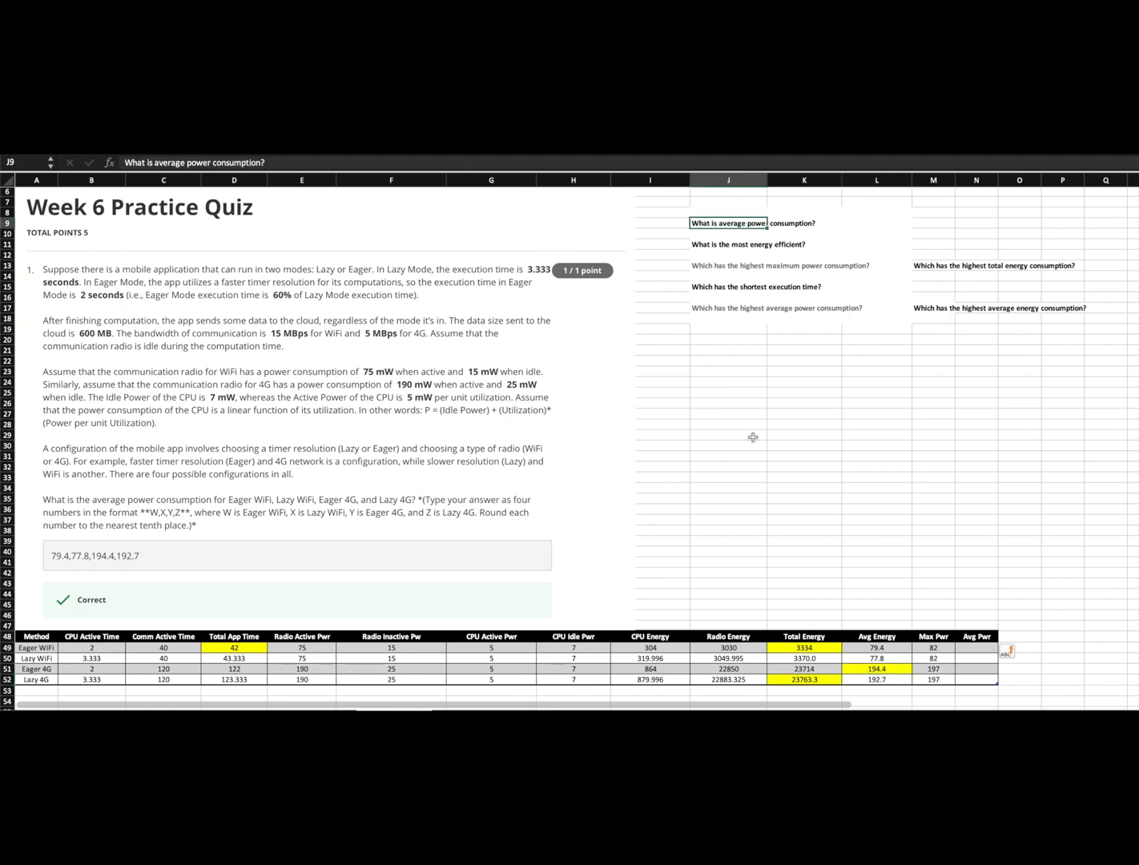
pyautogui.moveTo(898, 602)
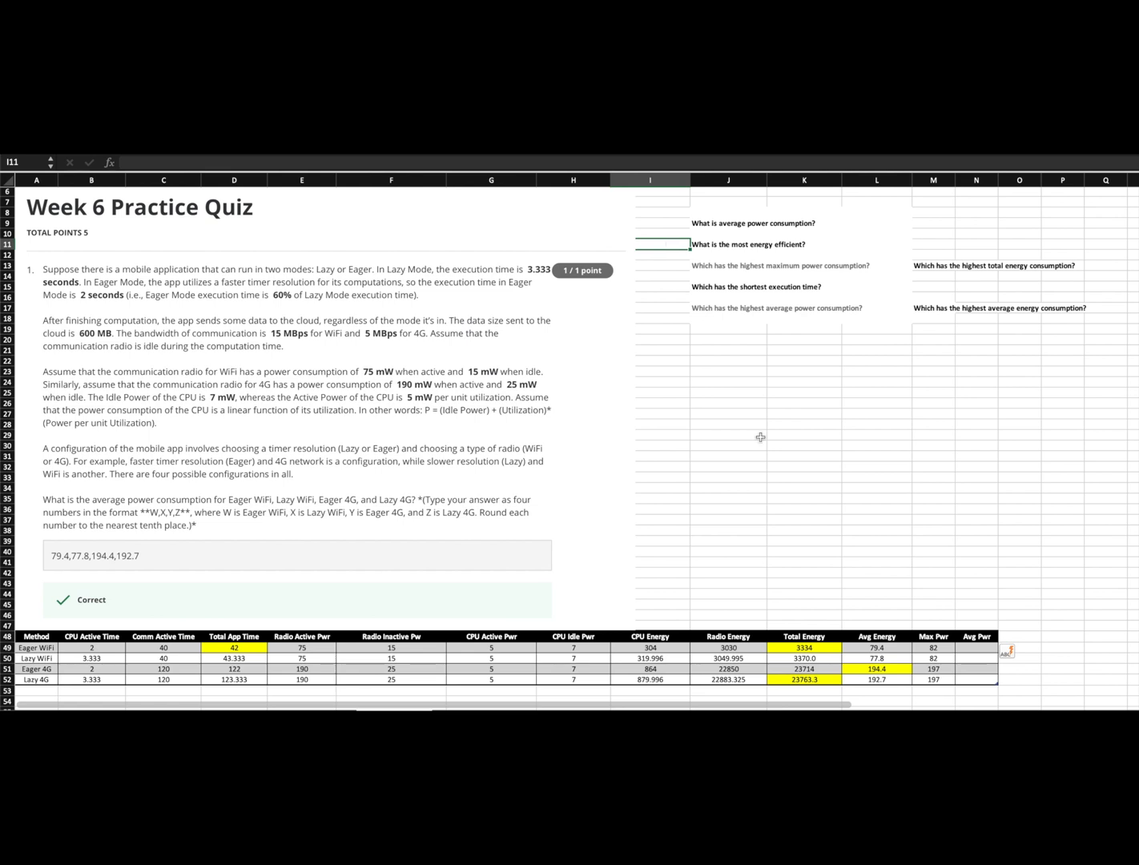
pyautogui.moveTo(772, 599)
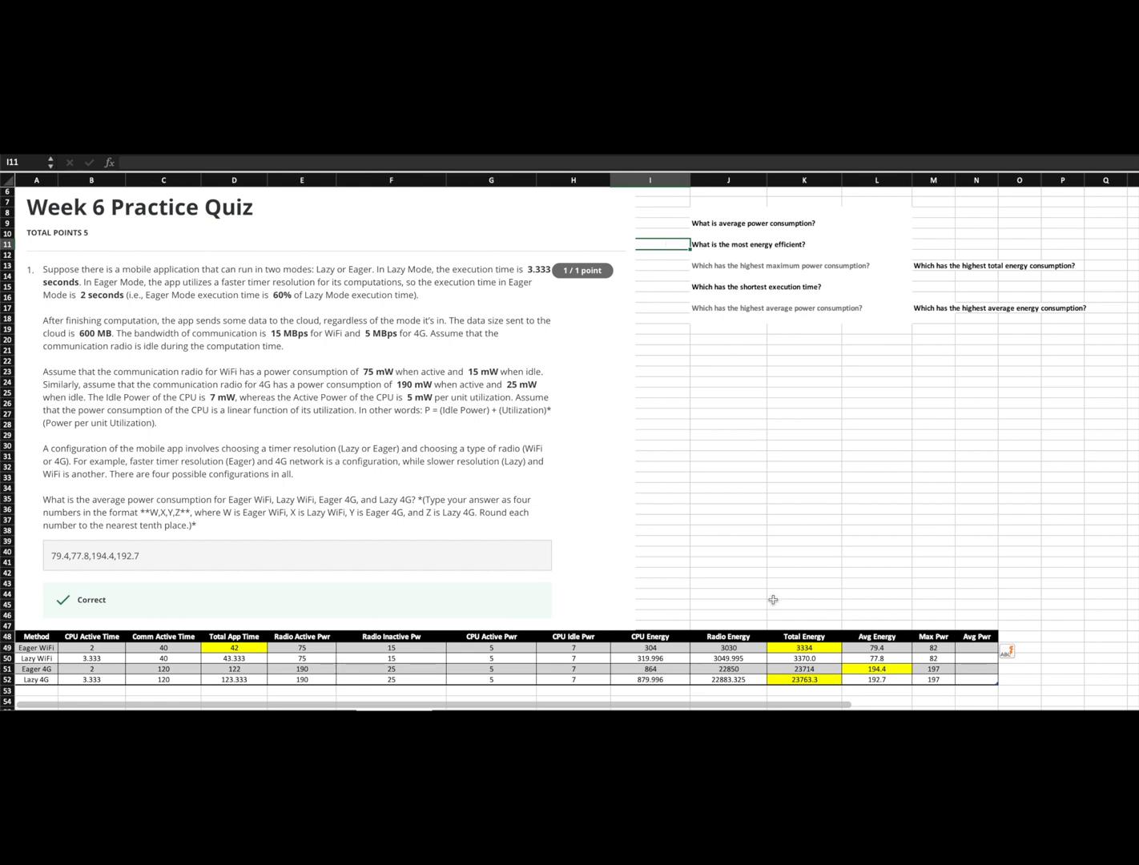
pyautogui.moveTo(692, 670)
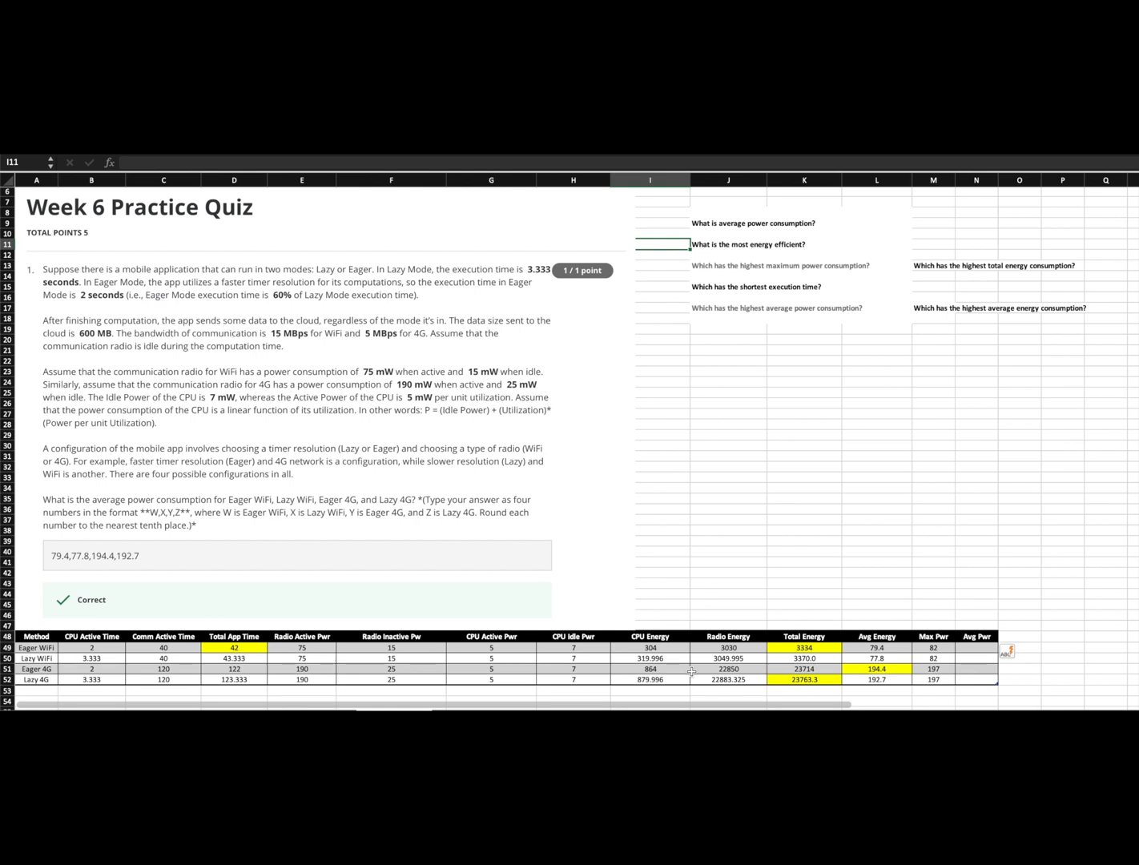
pyautogui.click(804, 647)
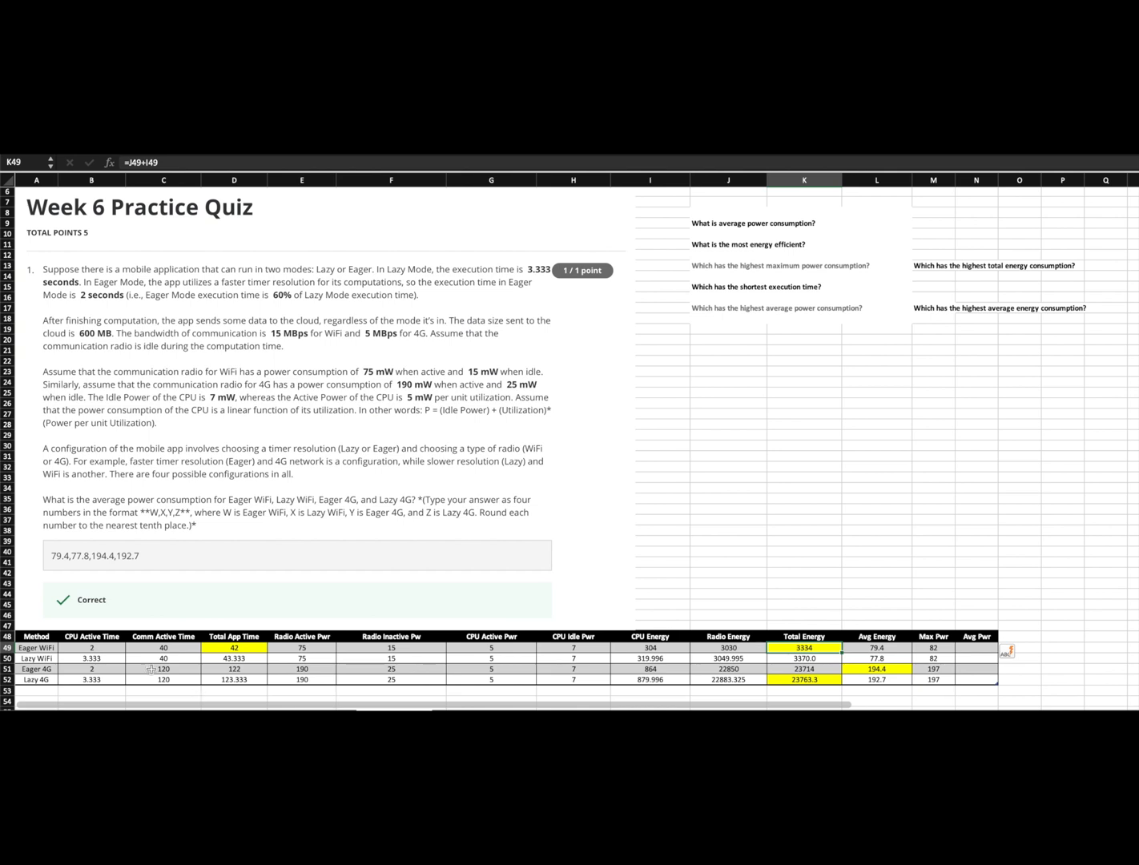
pyautogui.click(35, 647)
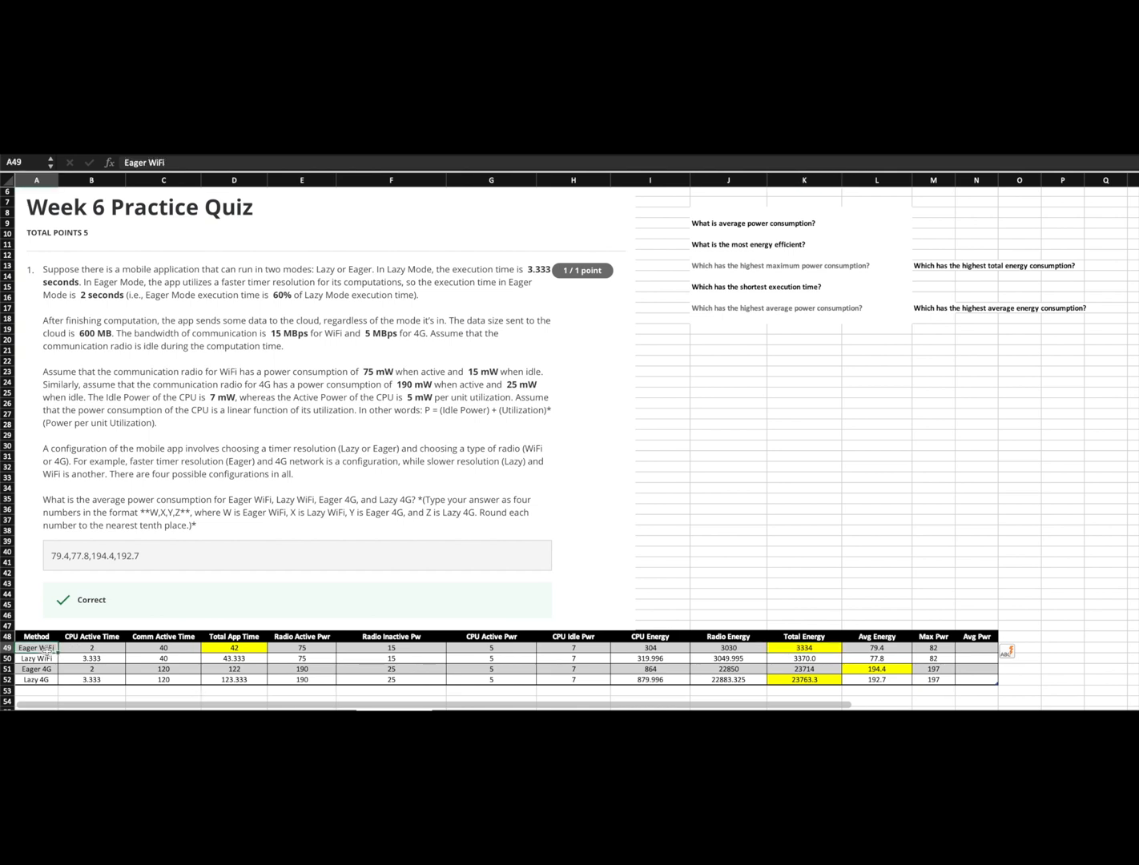
pyautogui.moveTo(703, 233)
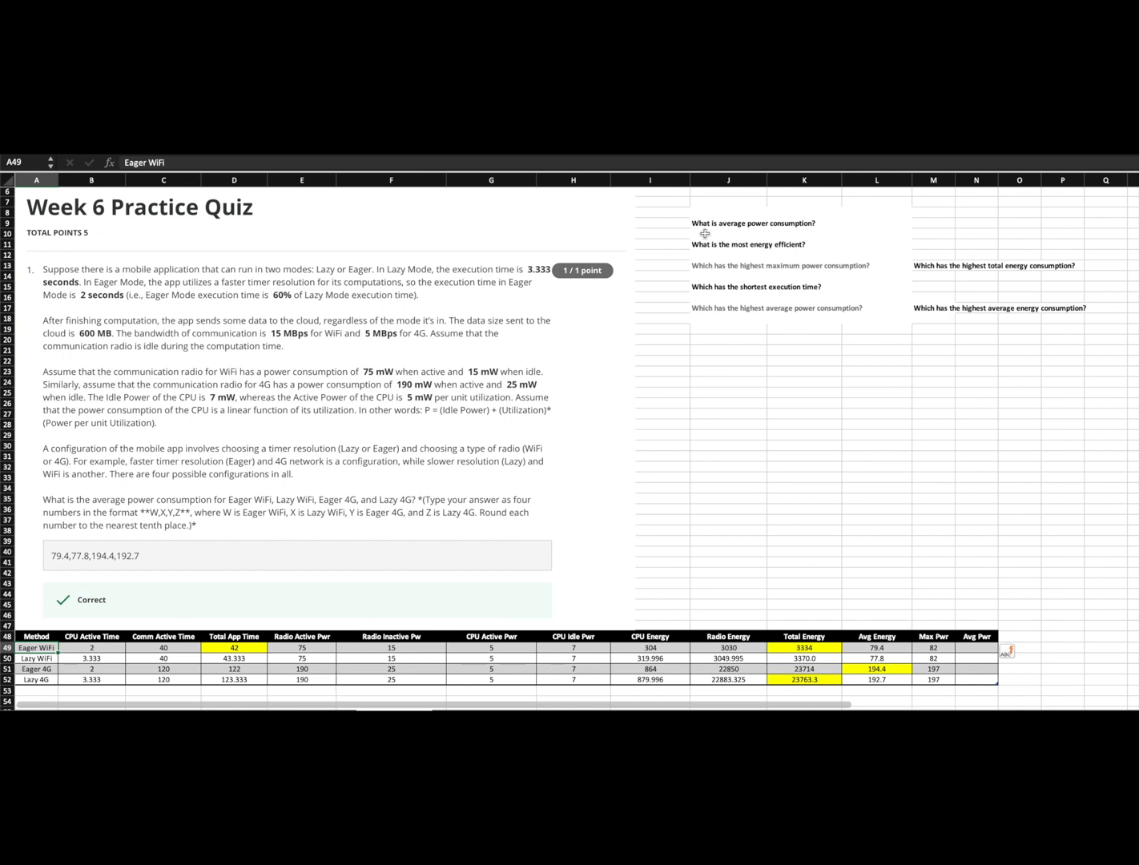
pyautogui.click(649, 266)
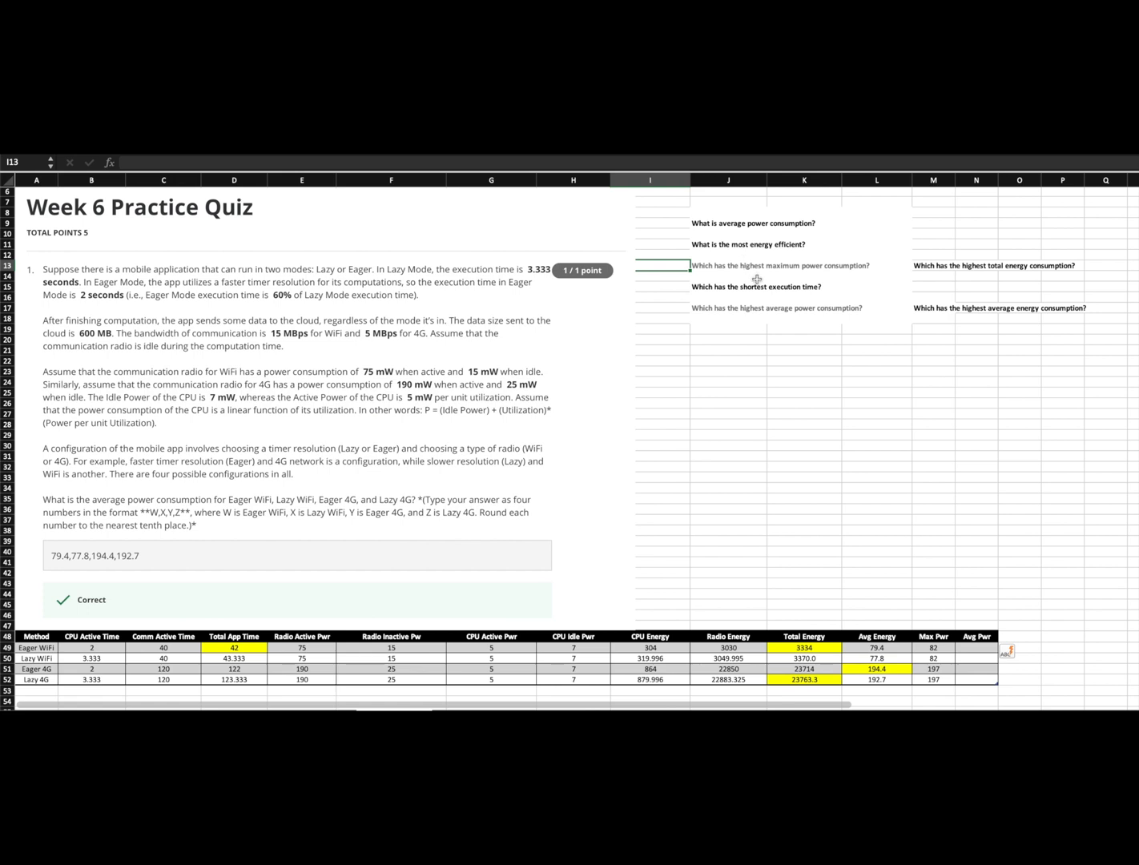
pyautogui.moveTo(813, 272)
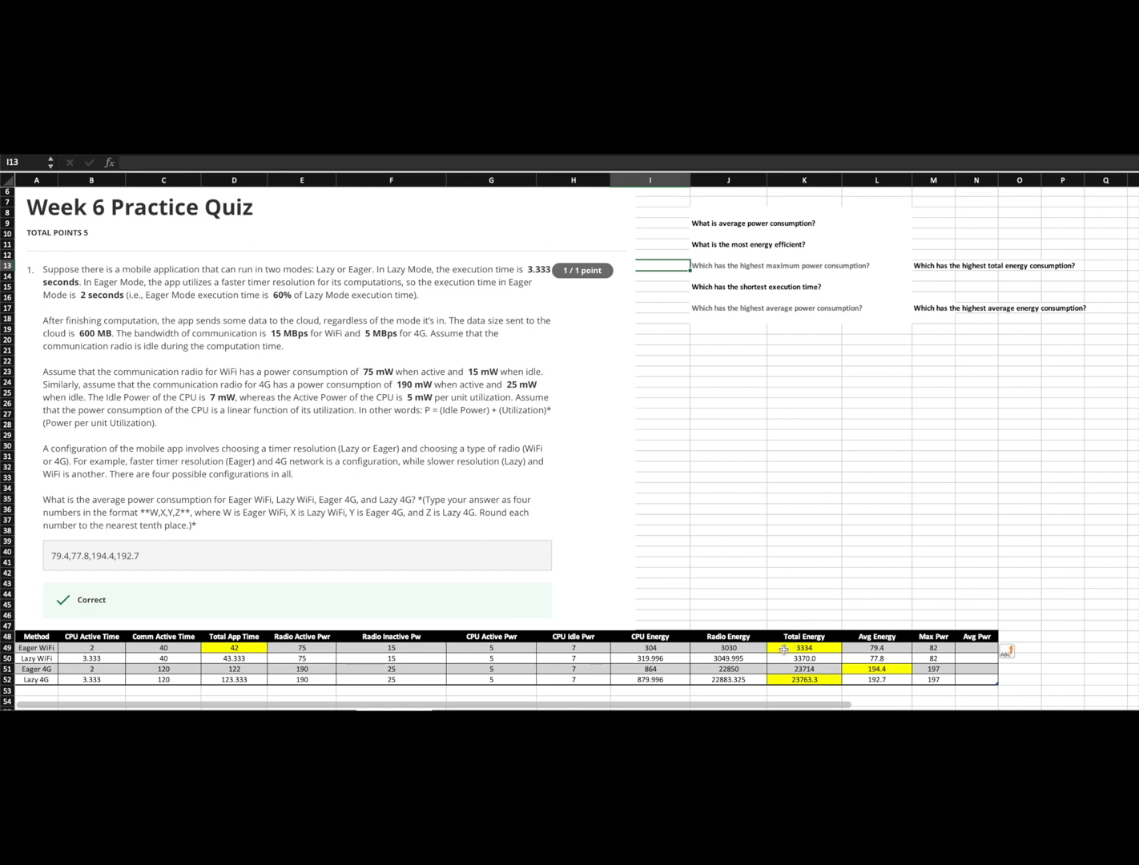
pyautogui.click(804, 679)
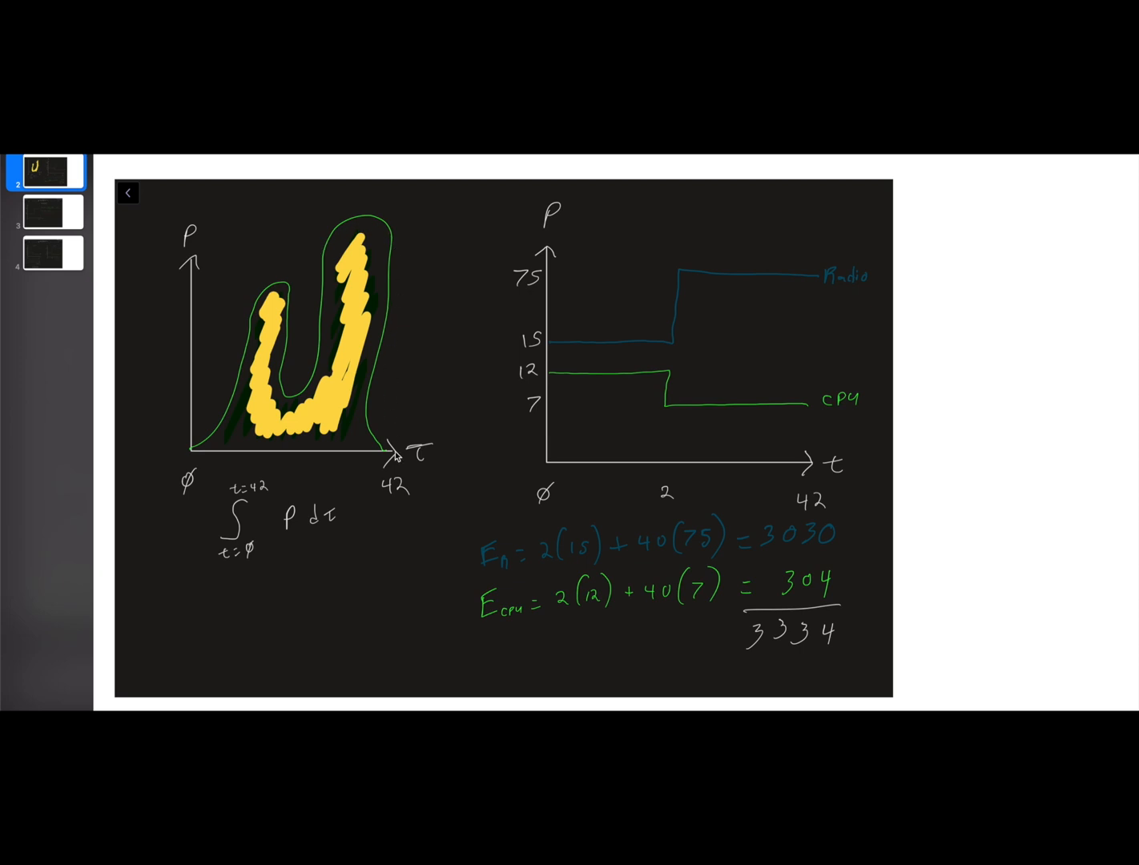
pyautogui.moveTo(307, 450)
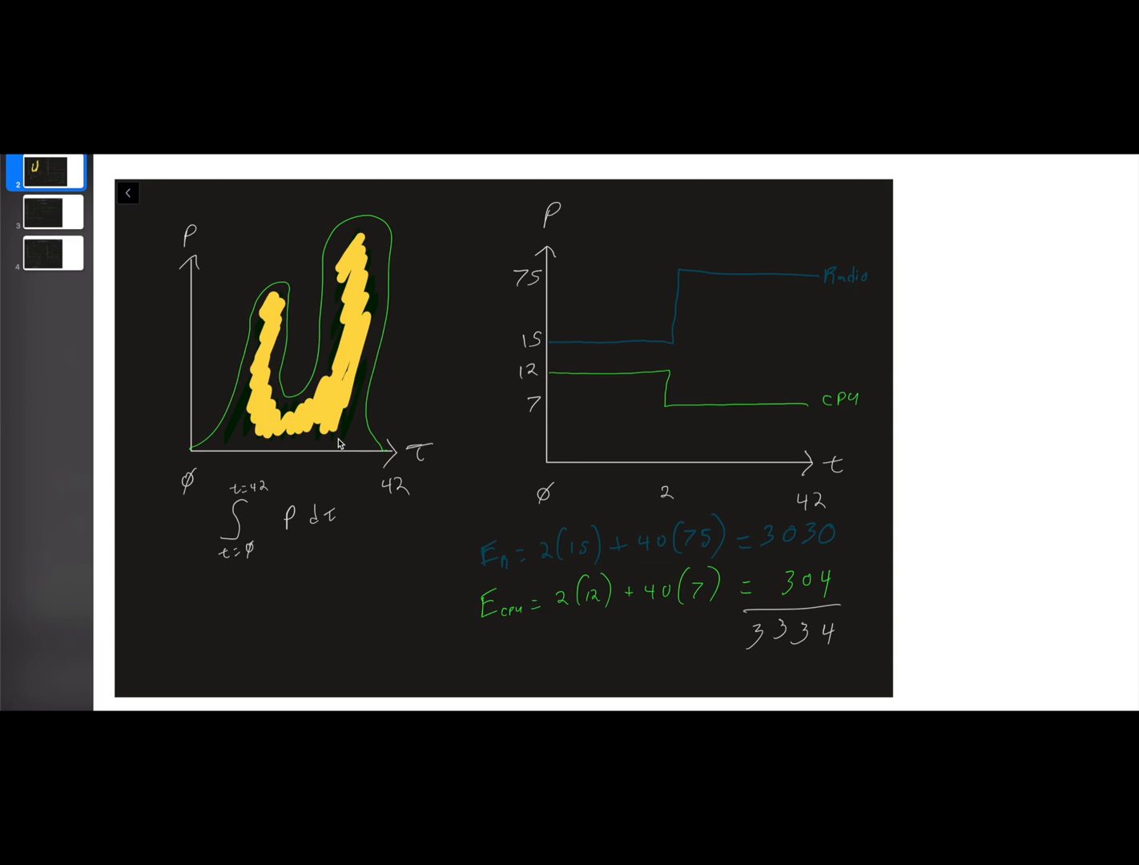
pyautogui.moveTo(276, 356)
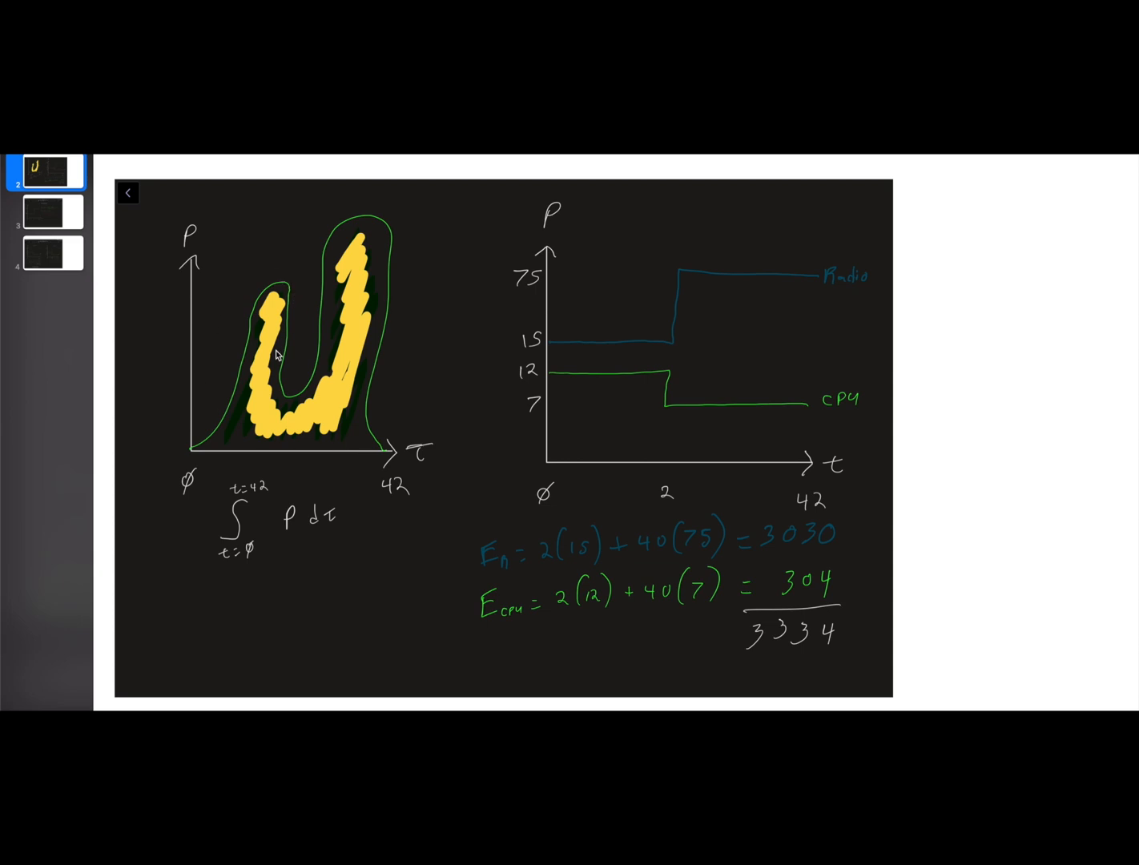
pyautogui.moveTo(427, 330)
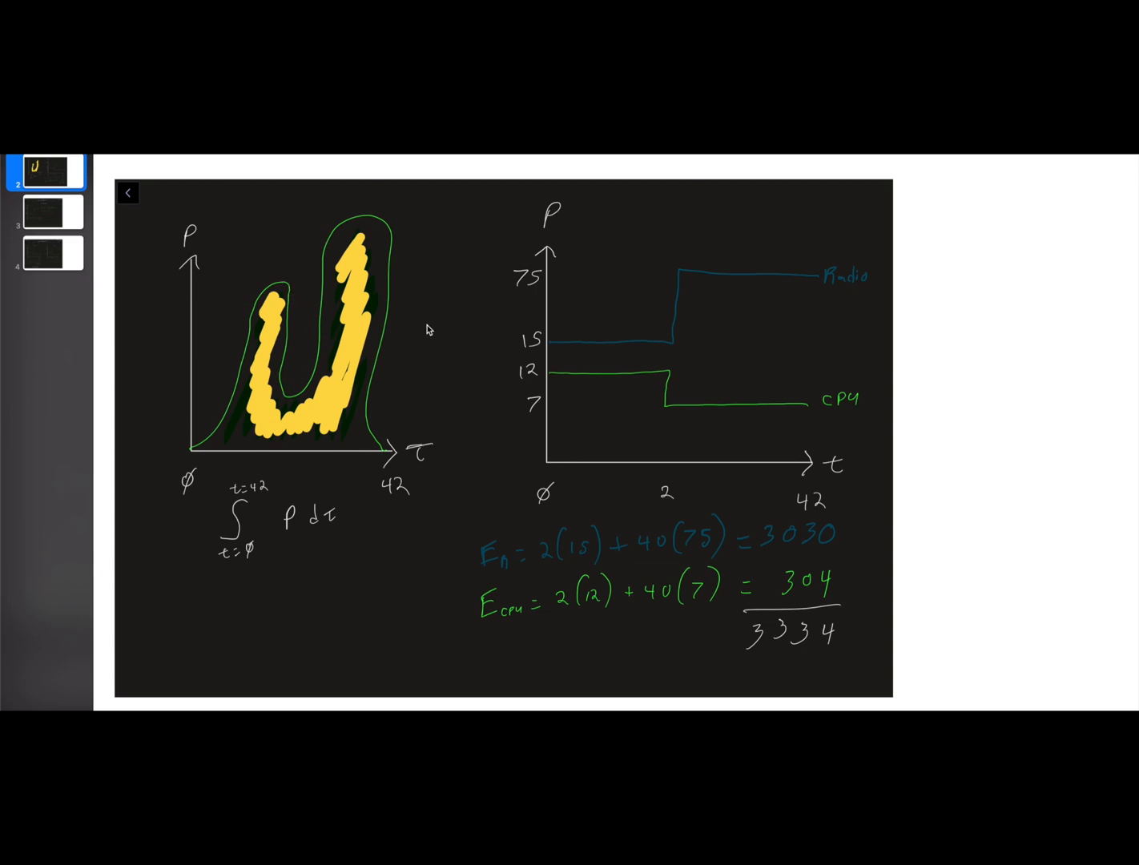
pyautogui.moveTo(394, 249)
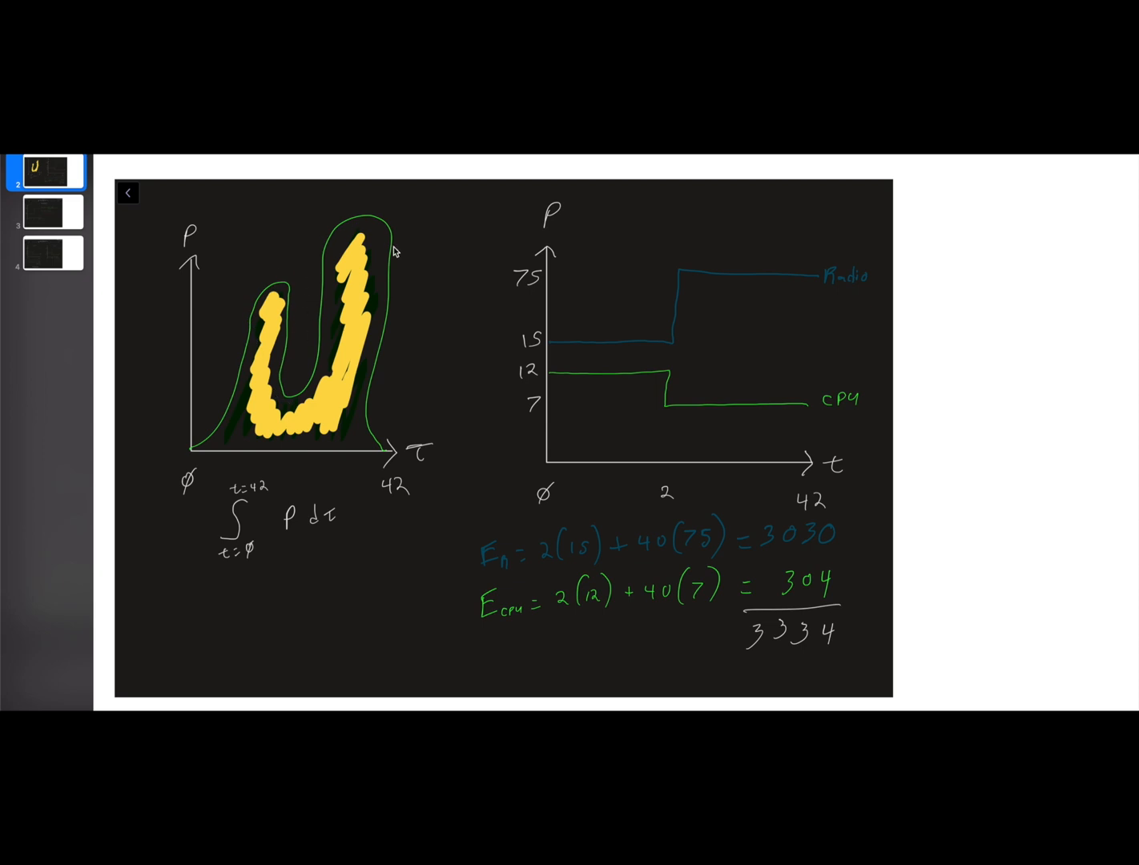
pyautogui.moveTo(604, 351)
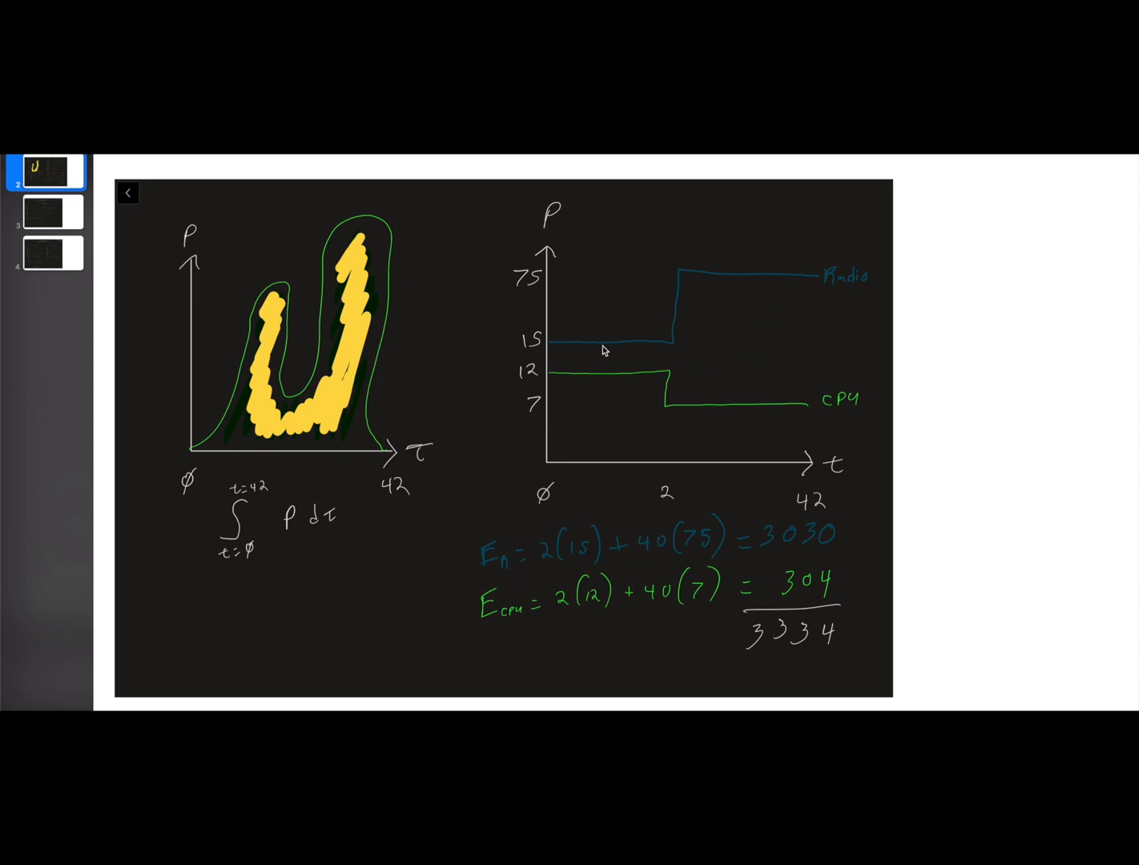
pyautogui.moveTo(752, 400)
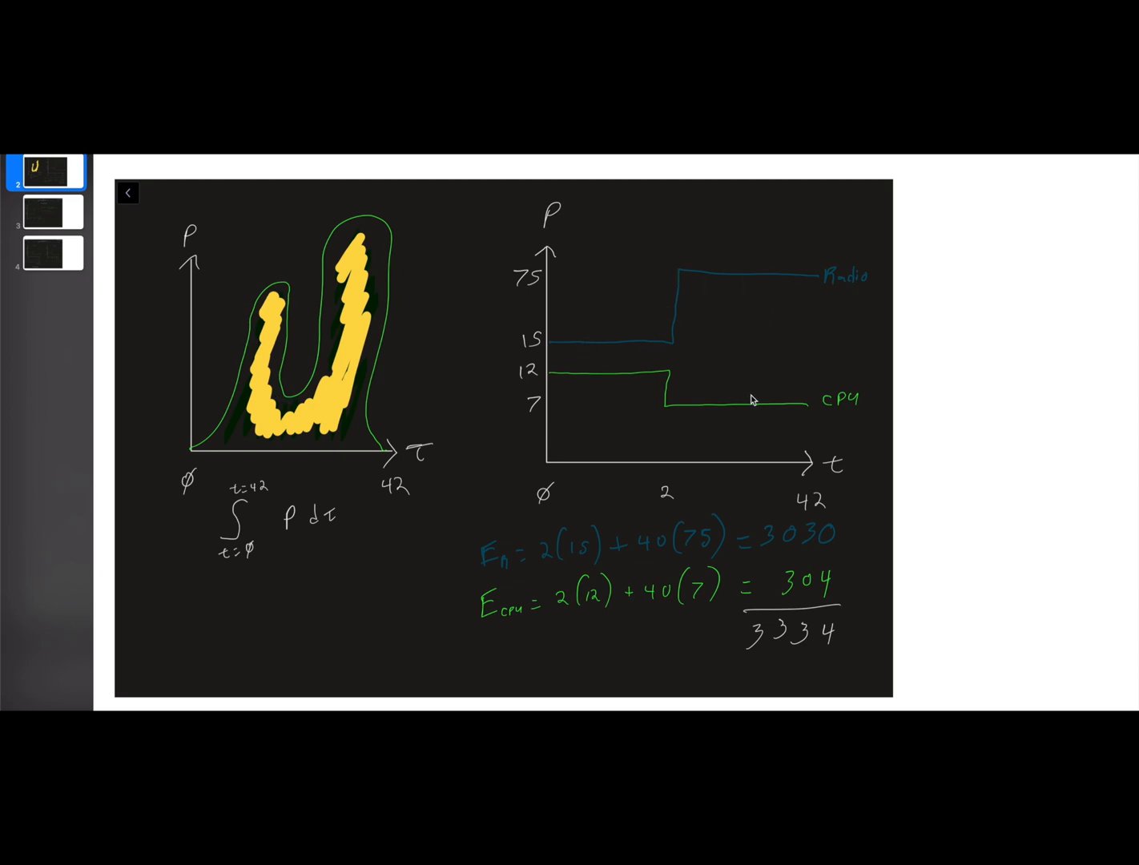
pyautogui.moveTo(248, 433)
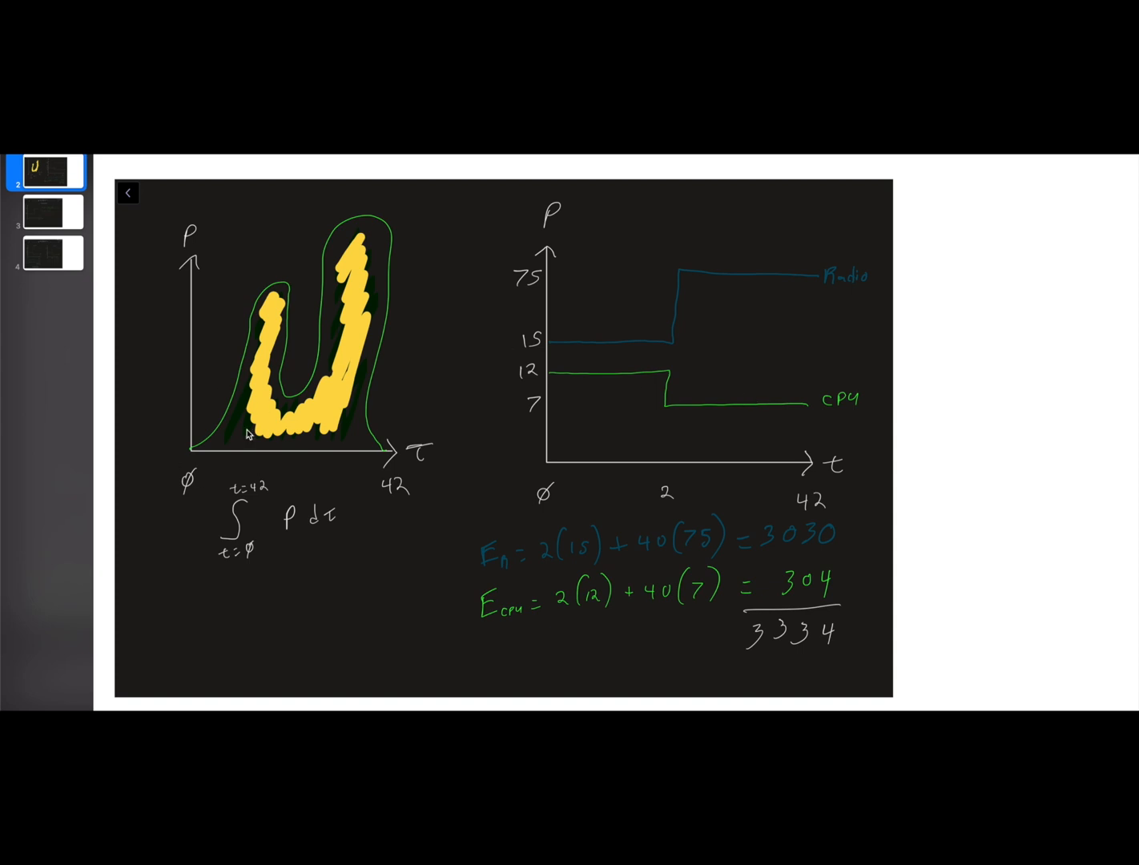
pyautogui.moveTo(266, 497)
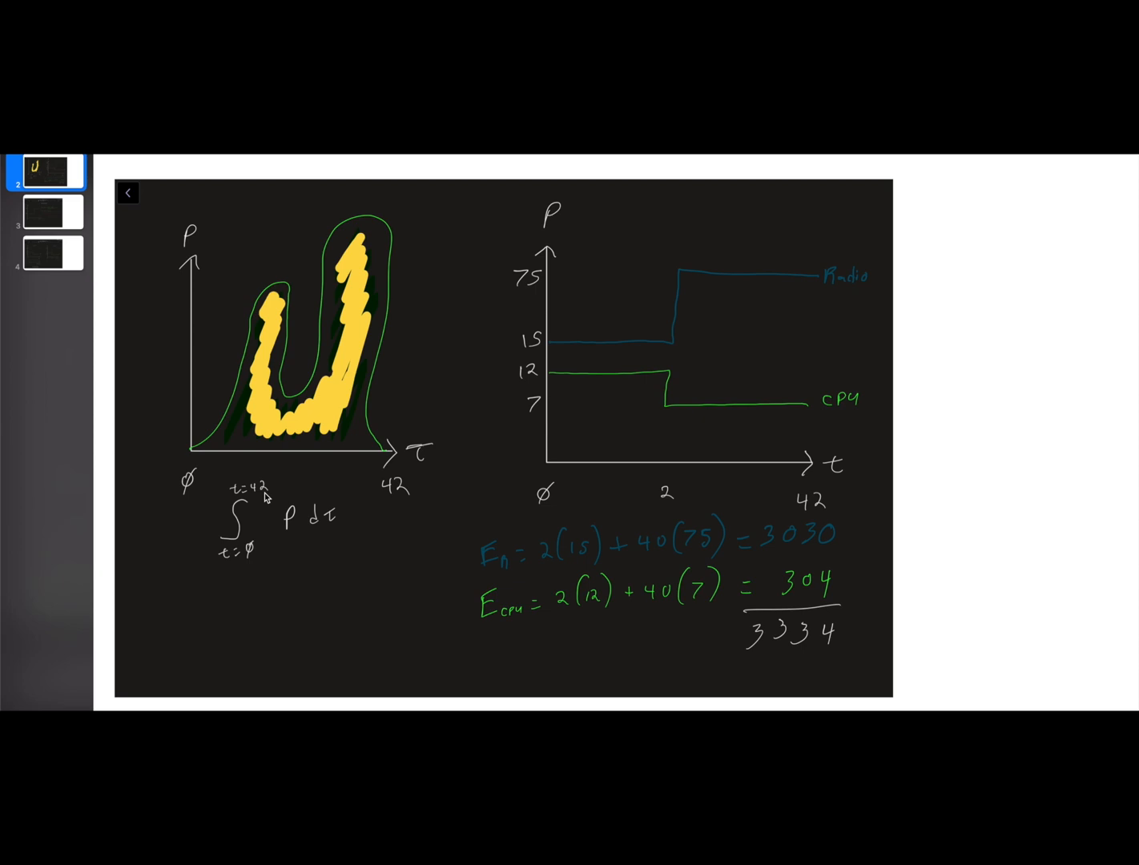
pyautogui.moveTo(282, 484)
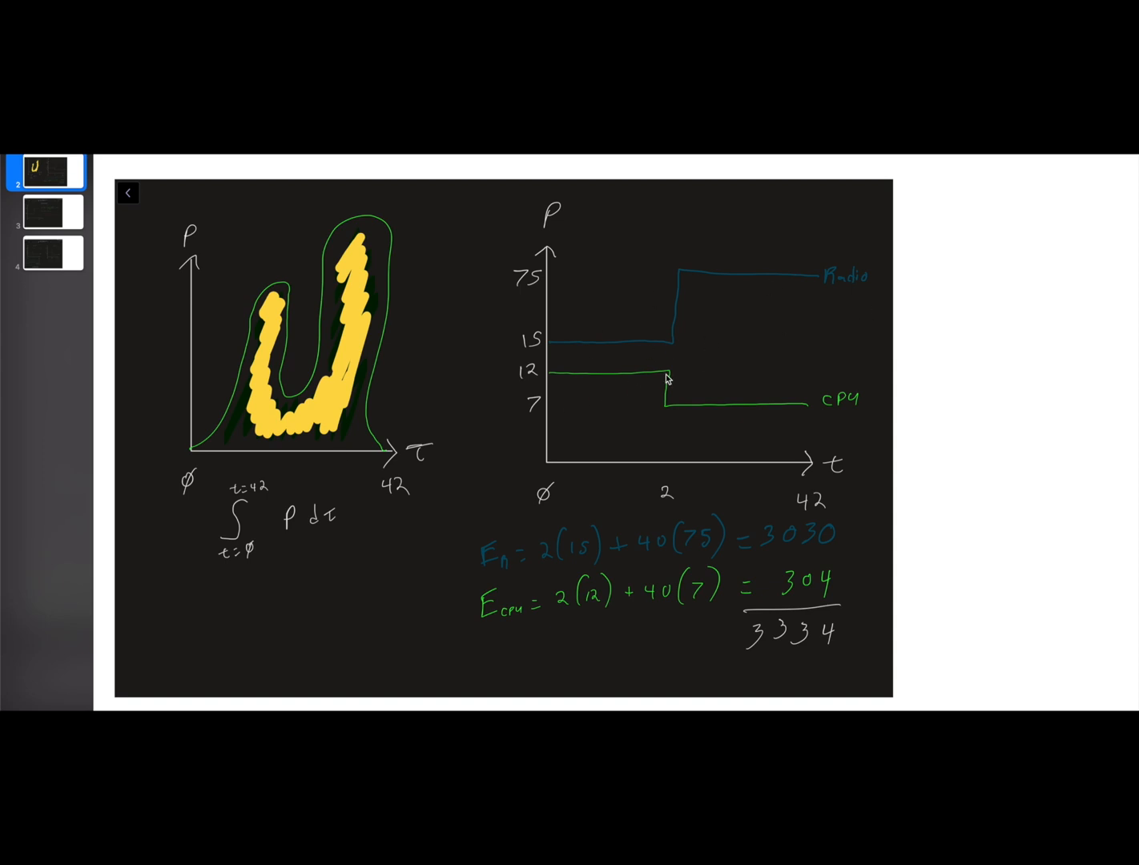
pyautogui.moveTo(584, 356)
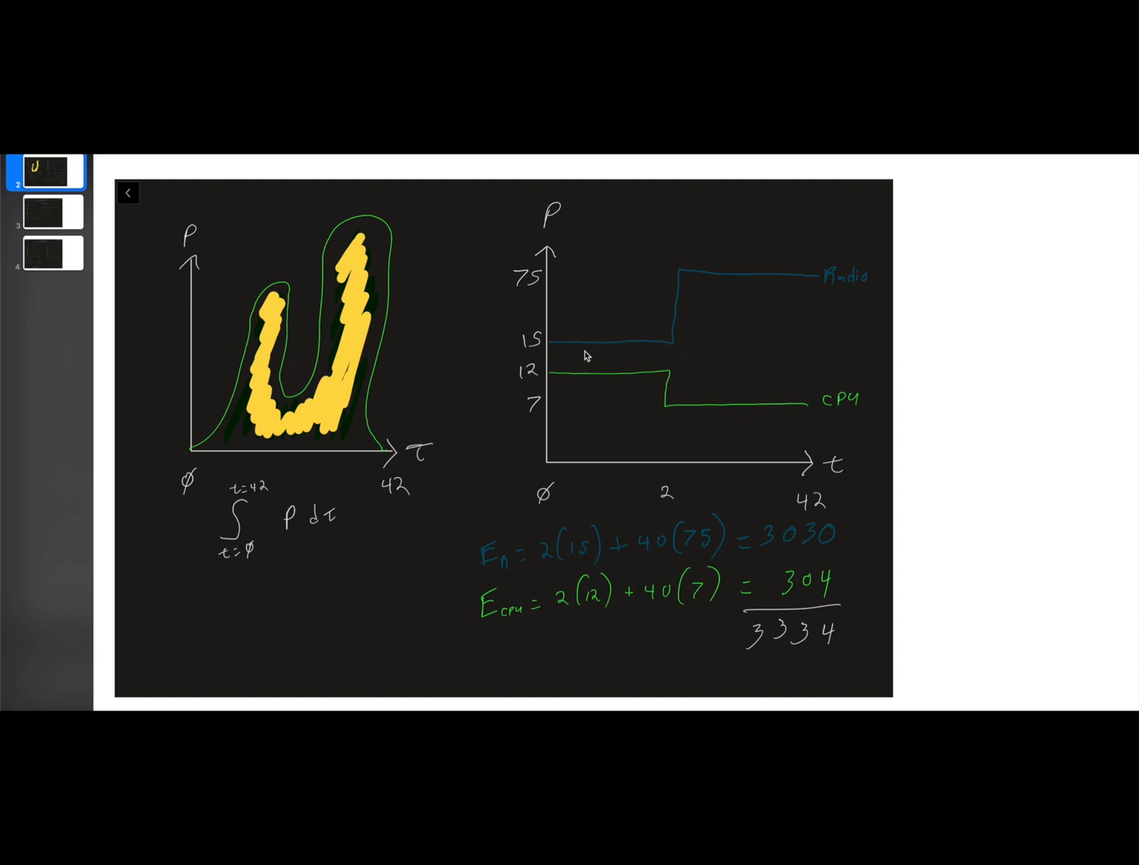
pyautogui.moveTo(664, 435)
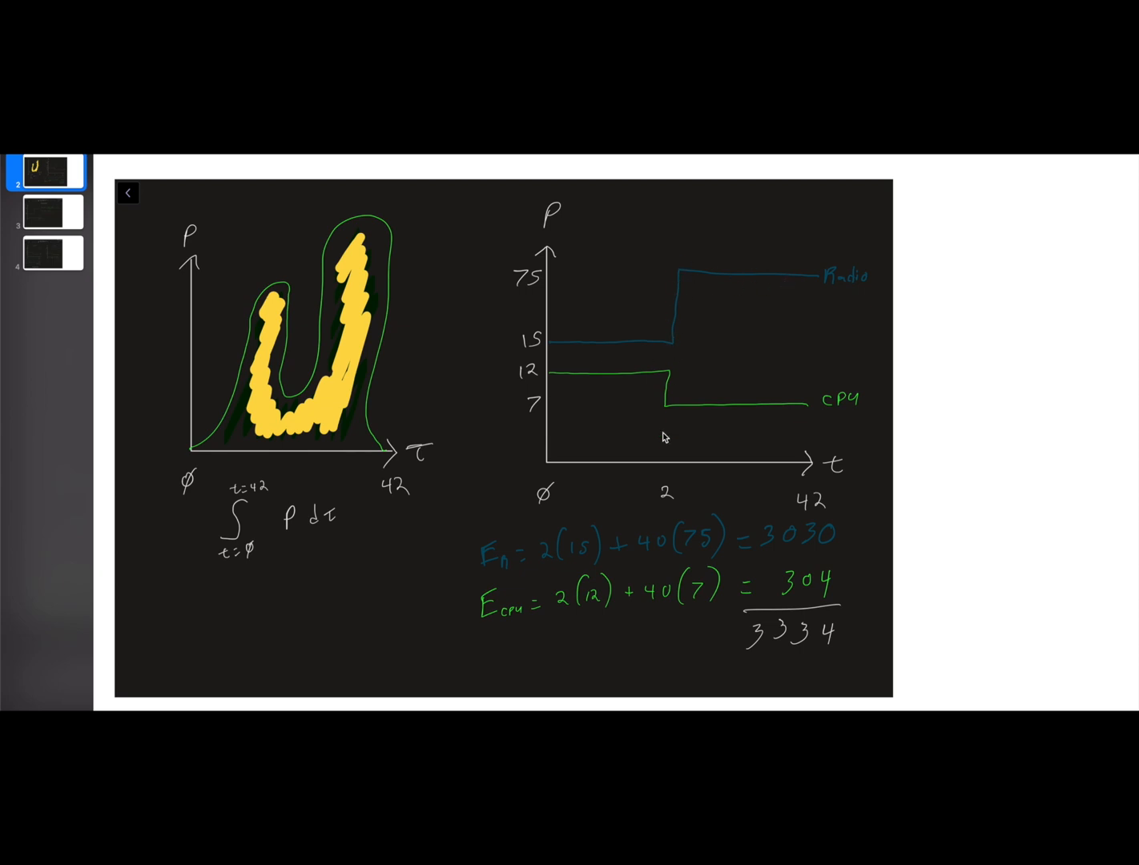
pyautogui.moveTo(686, 280)
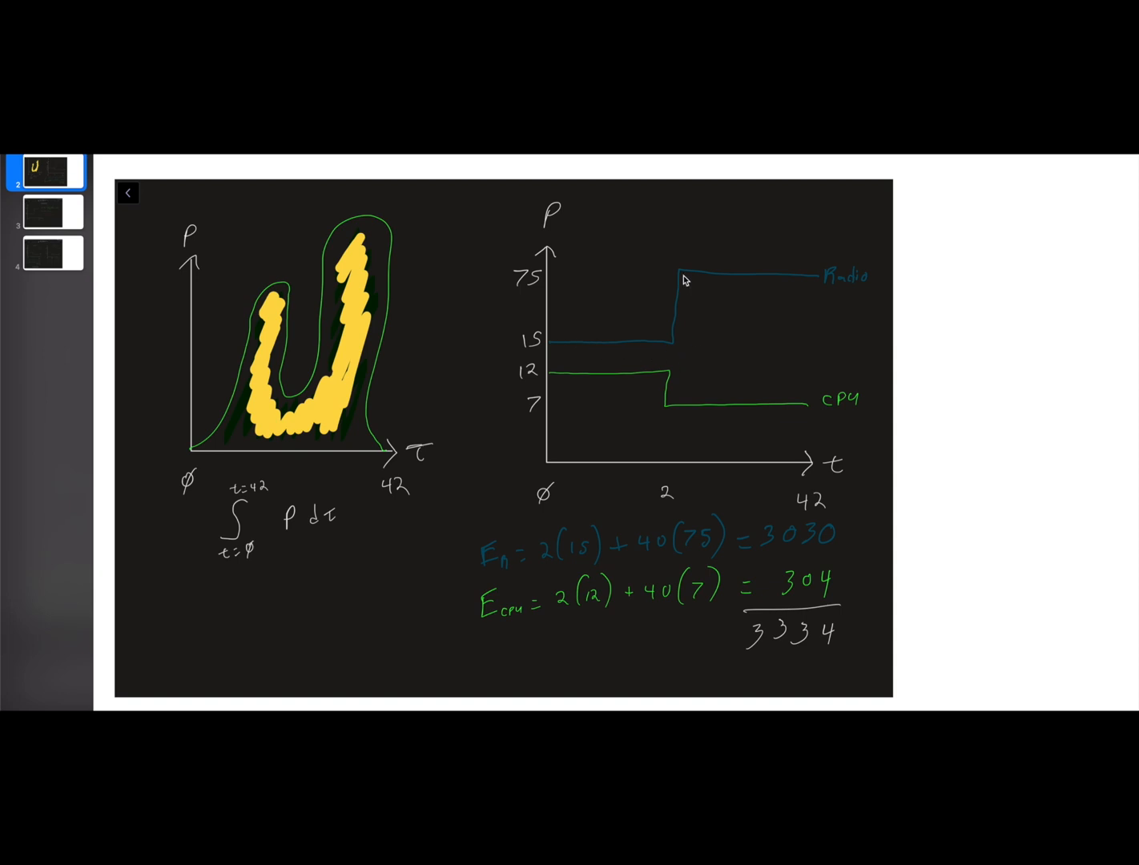
pyautogui.moveTo(574, 384)
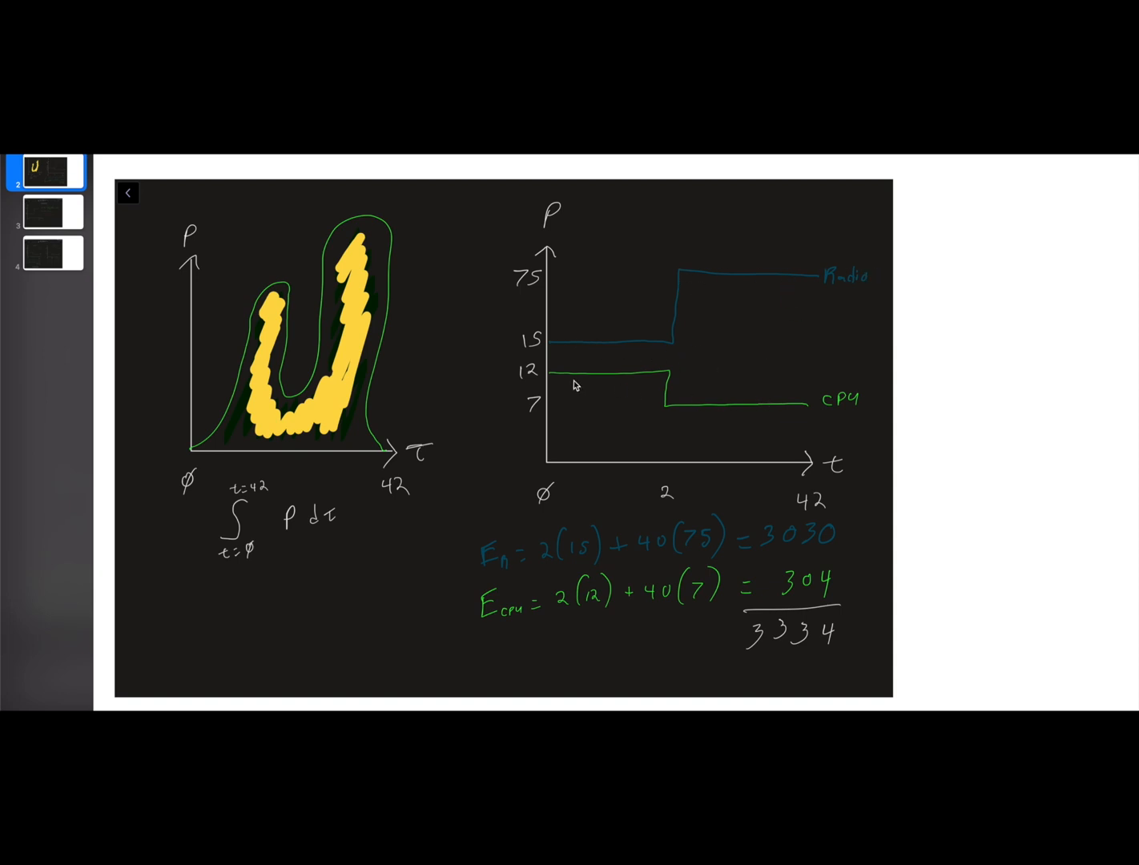
pyautogui.moveTo(836, 400)
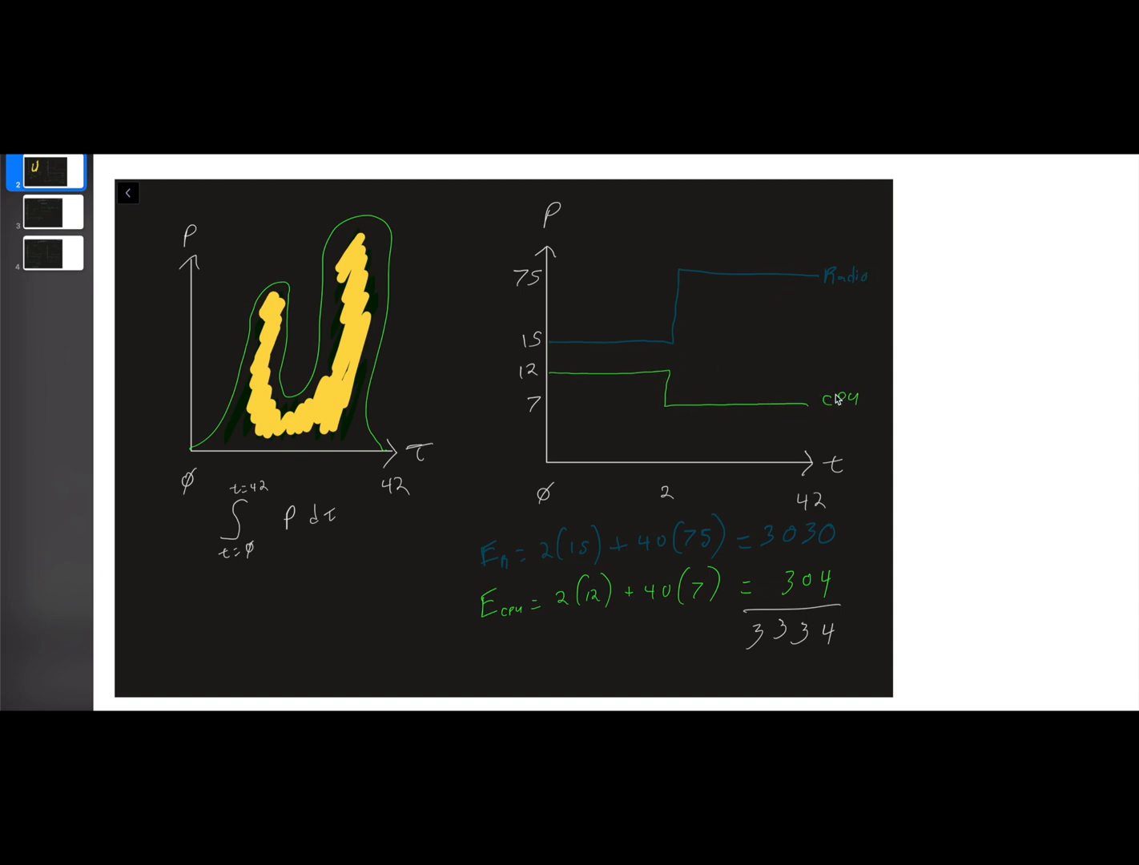
pyautogui.moveTo(531, 488)
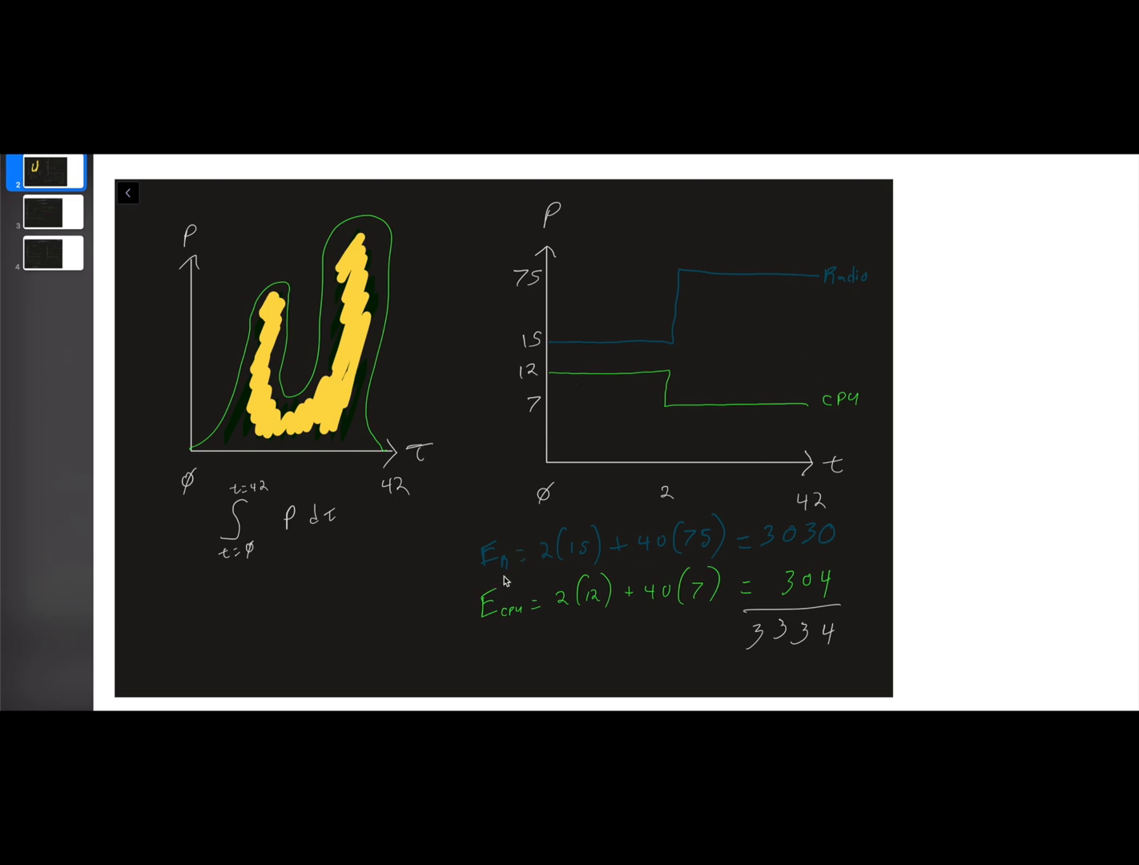
pyautogui.moveTo(569, 357)
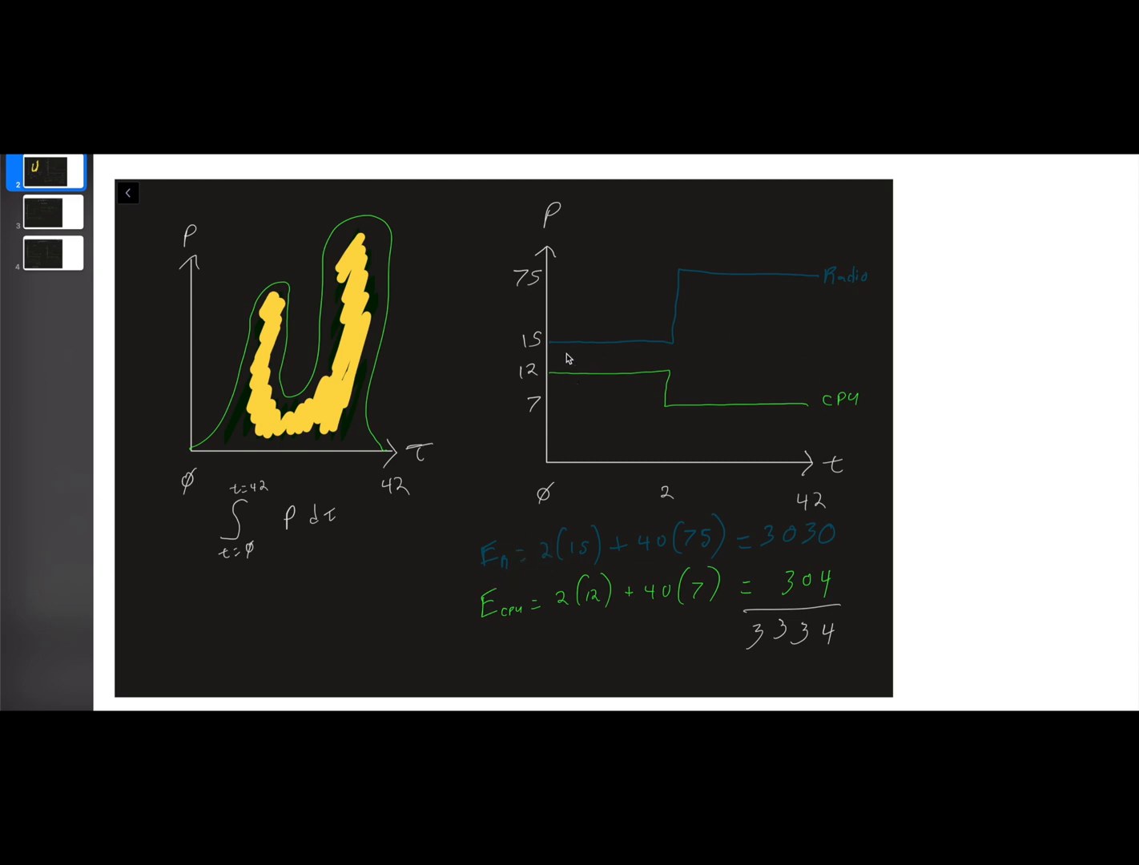
pyautogui.moveTo(671, 346)
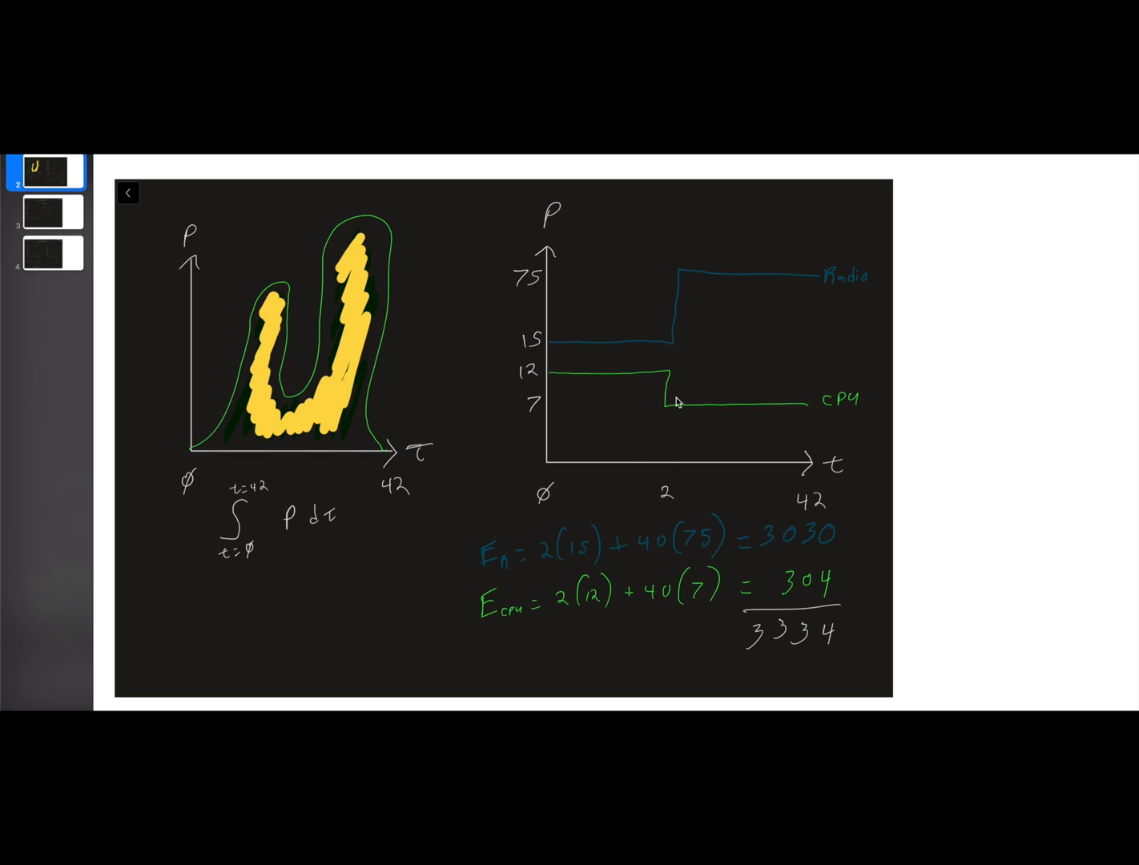
pyautogui.moveTo(551, 409)
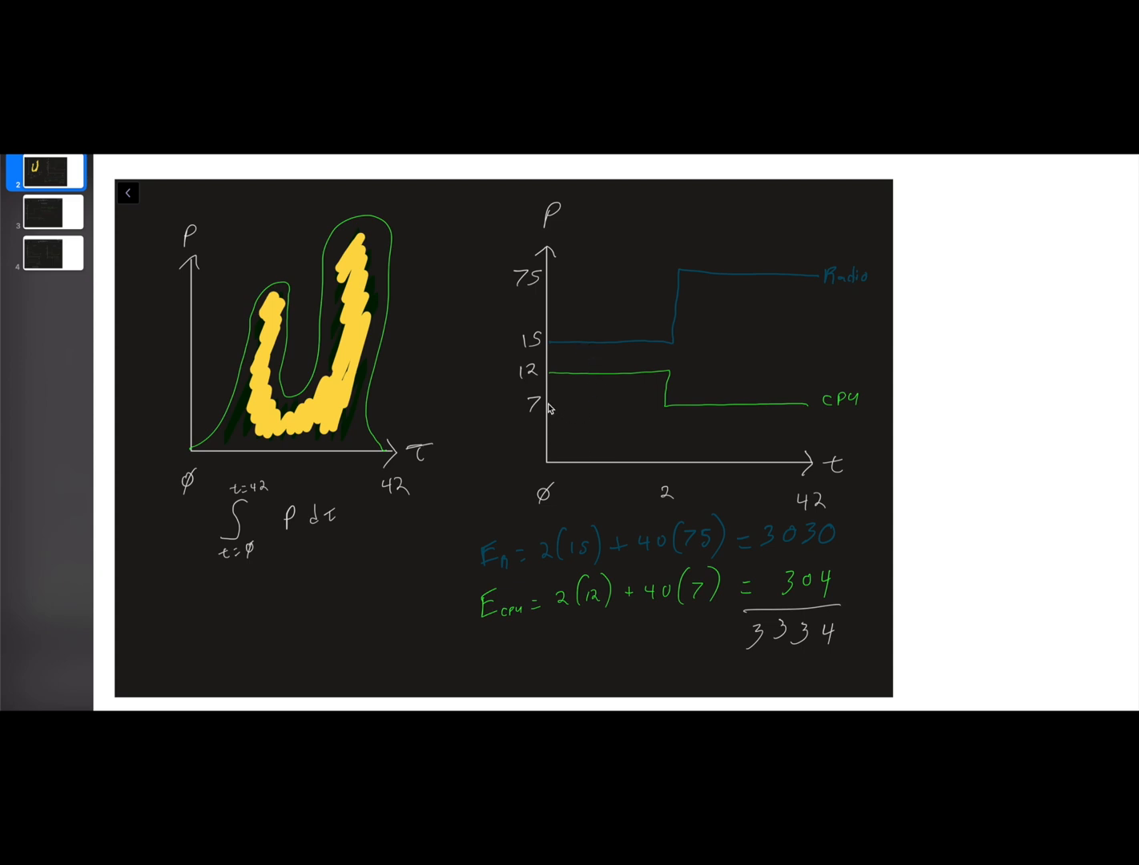
pyautogui.moveTo(599, 382)
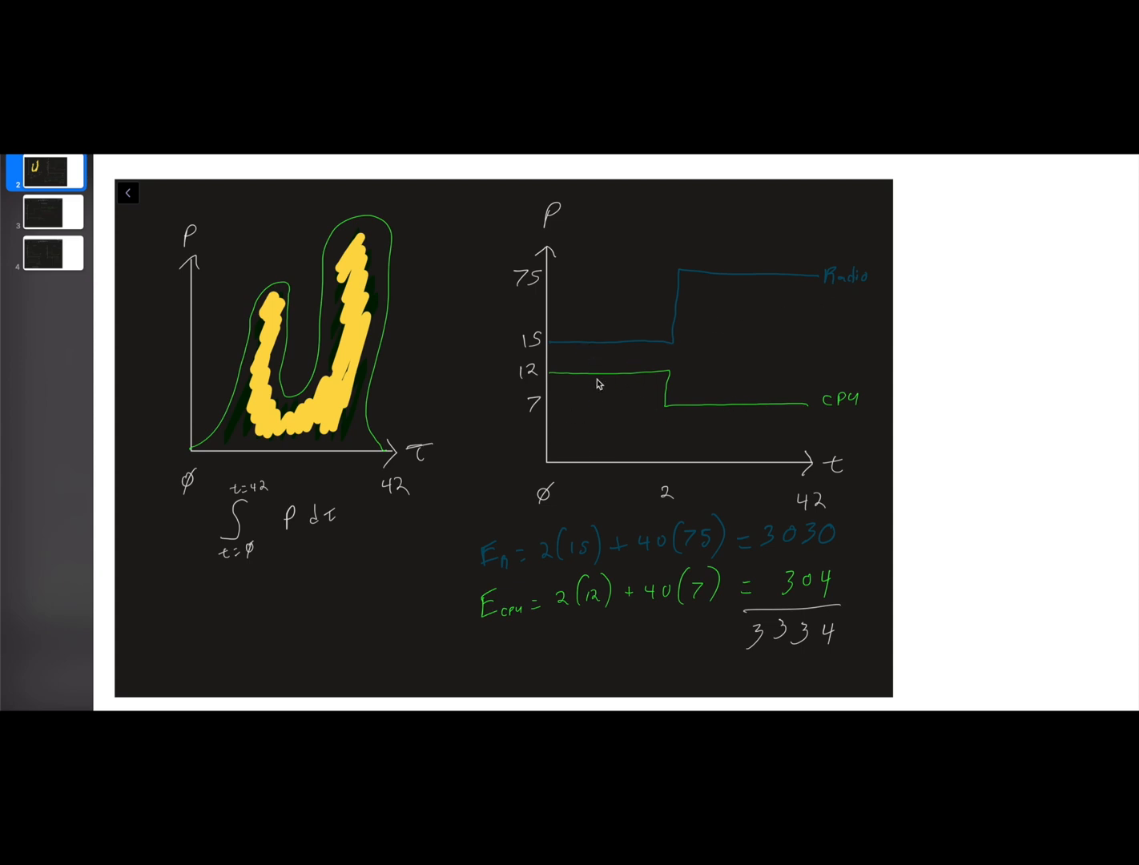
pyautogui.moveTo(751, 352)
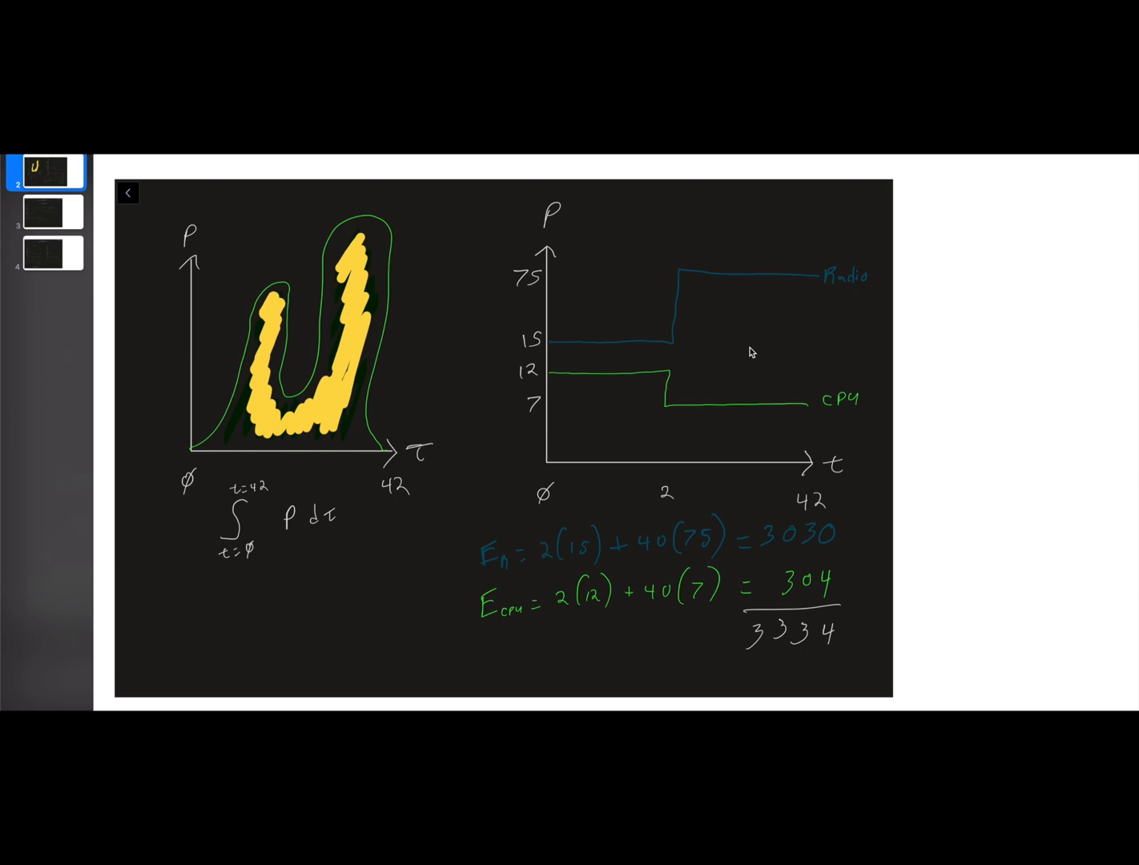
pyautogui.moveTo(542, 467)
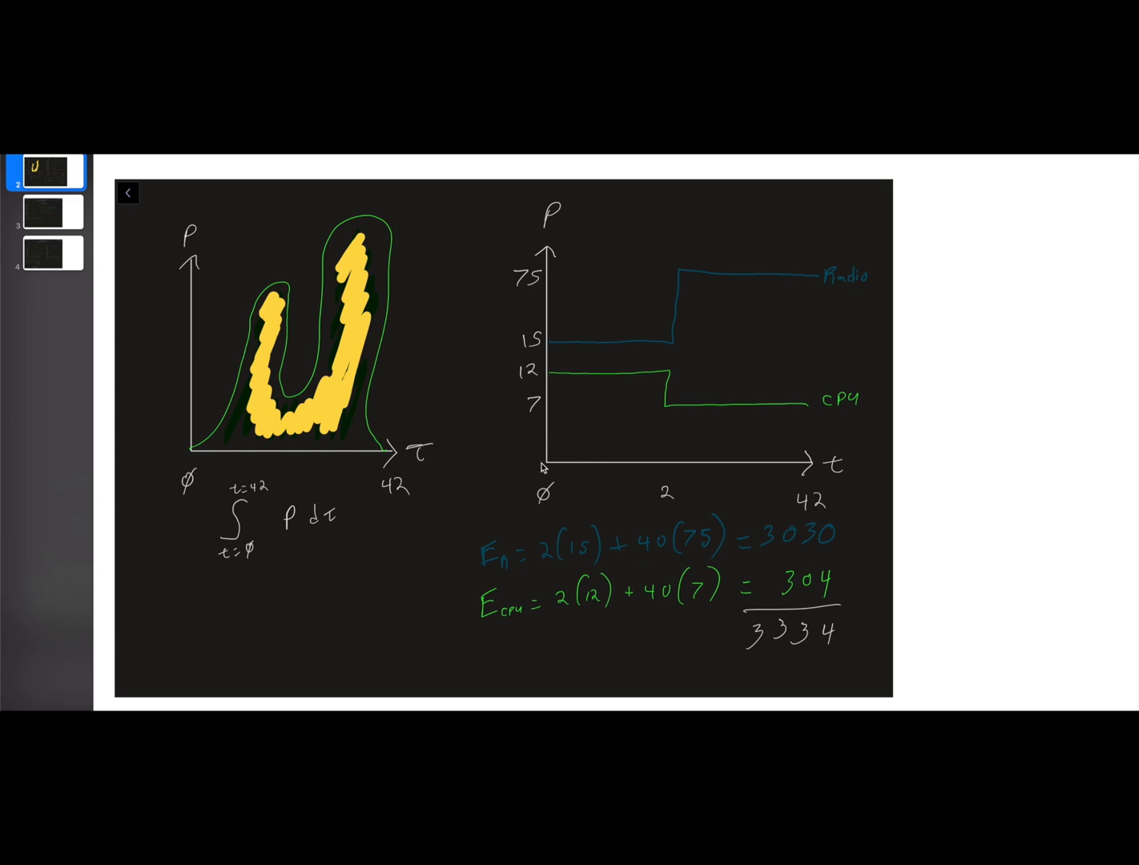
pyautogui.moveTo(666, 439)
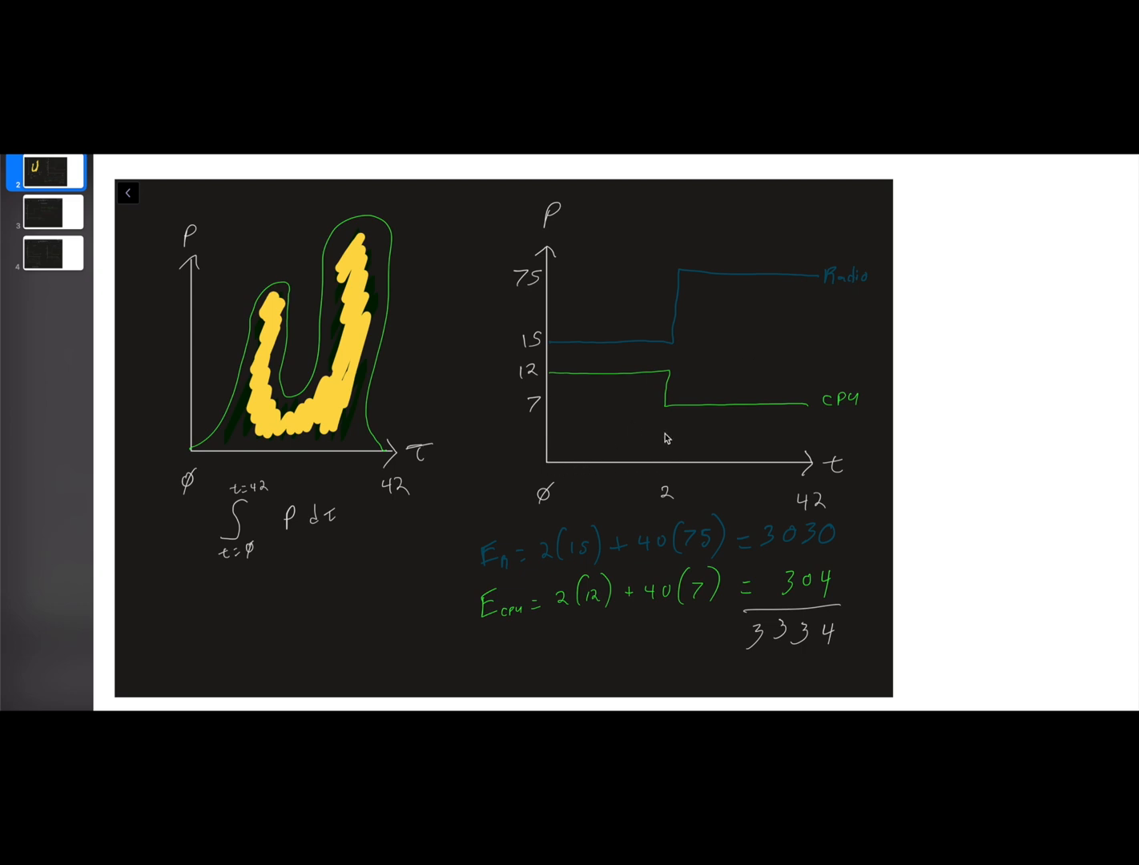
pyautogui.moveTo(671, 344)
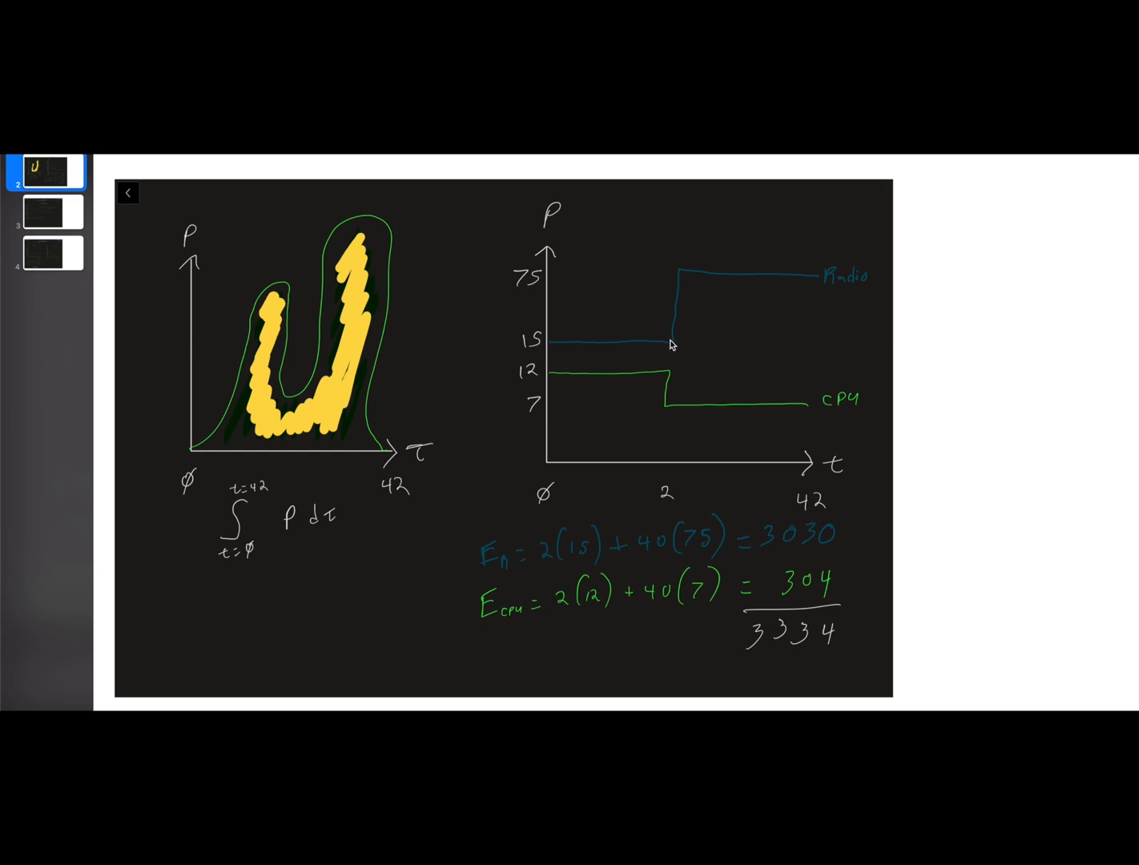
pyautogui.moveTo(617, 560)
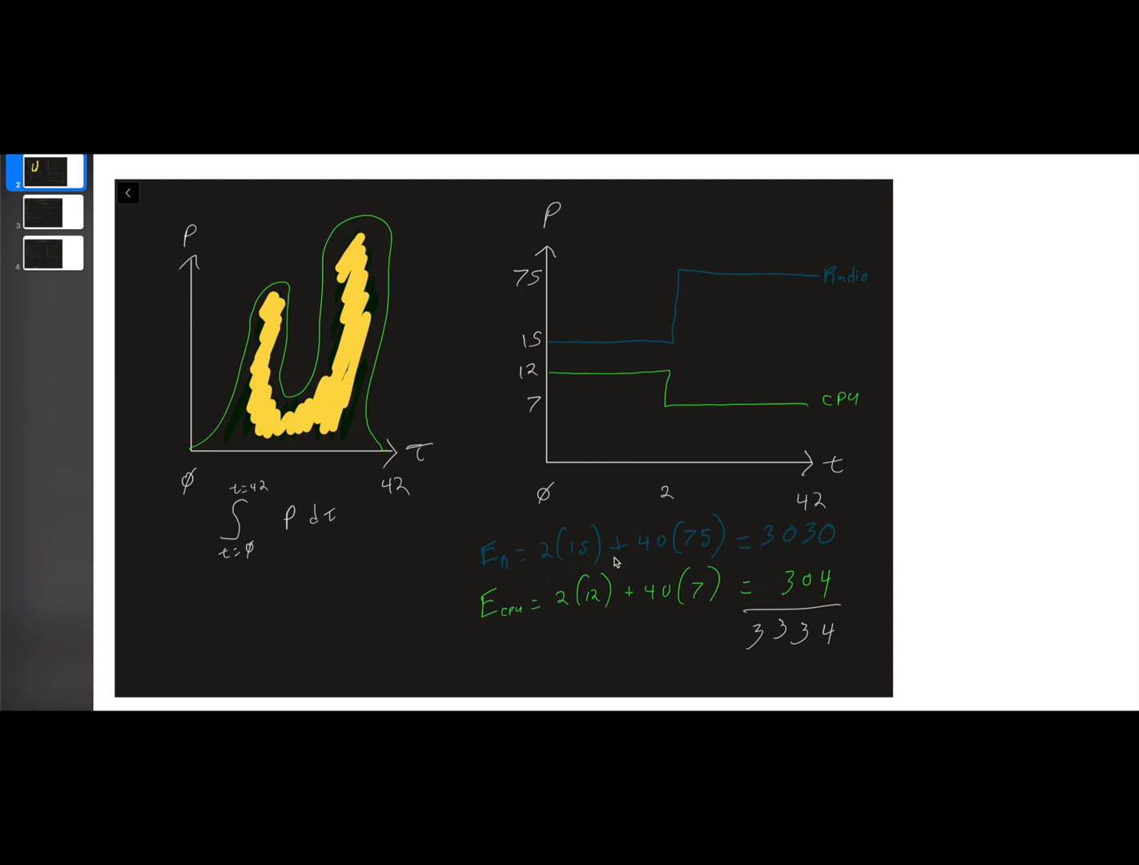
pyautogui.moveTo(807, 472)
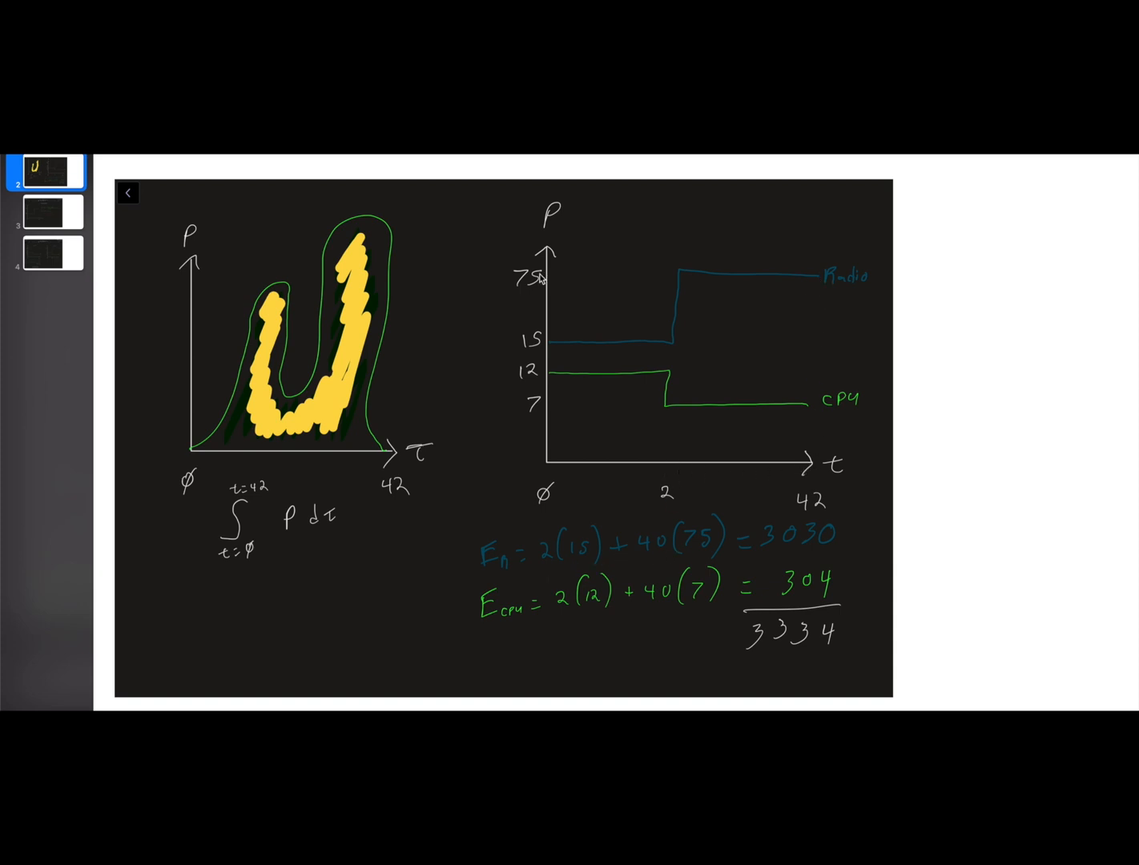
pyautogui.moveTo(697, 551)
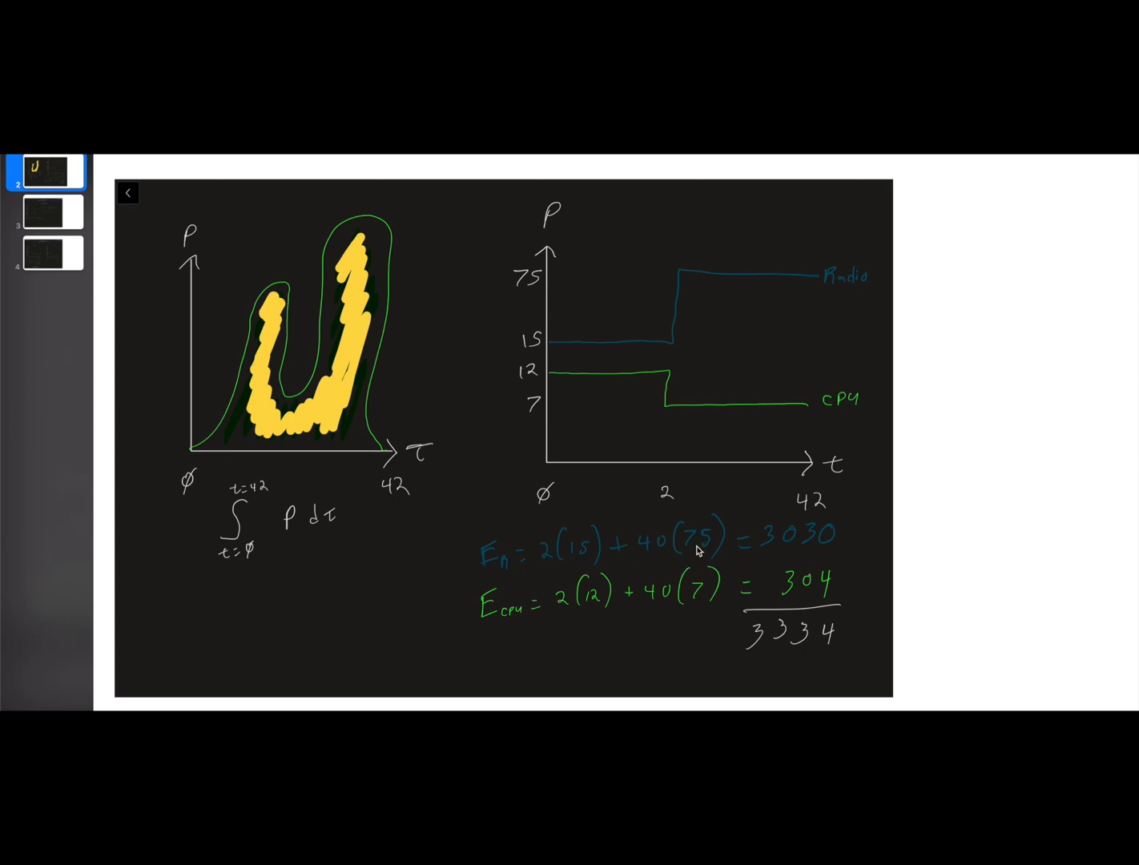
pyautogui.moveTo(813, 552)
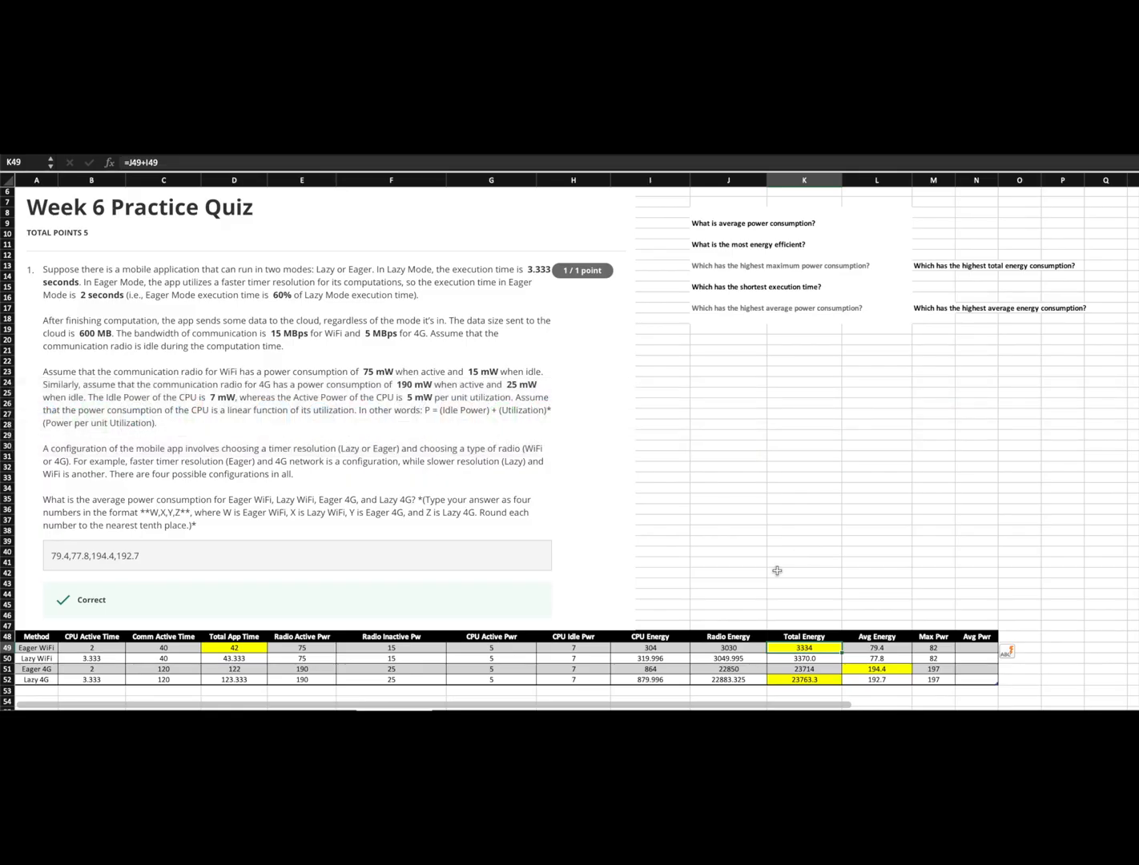
# - Return to the energy sketch, then bring the Excel quiz spreadsheet back up
pyautogui.click(727, 647)
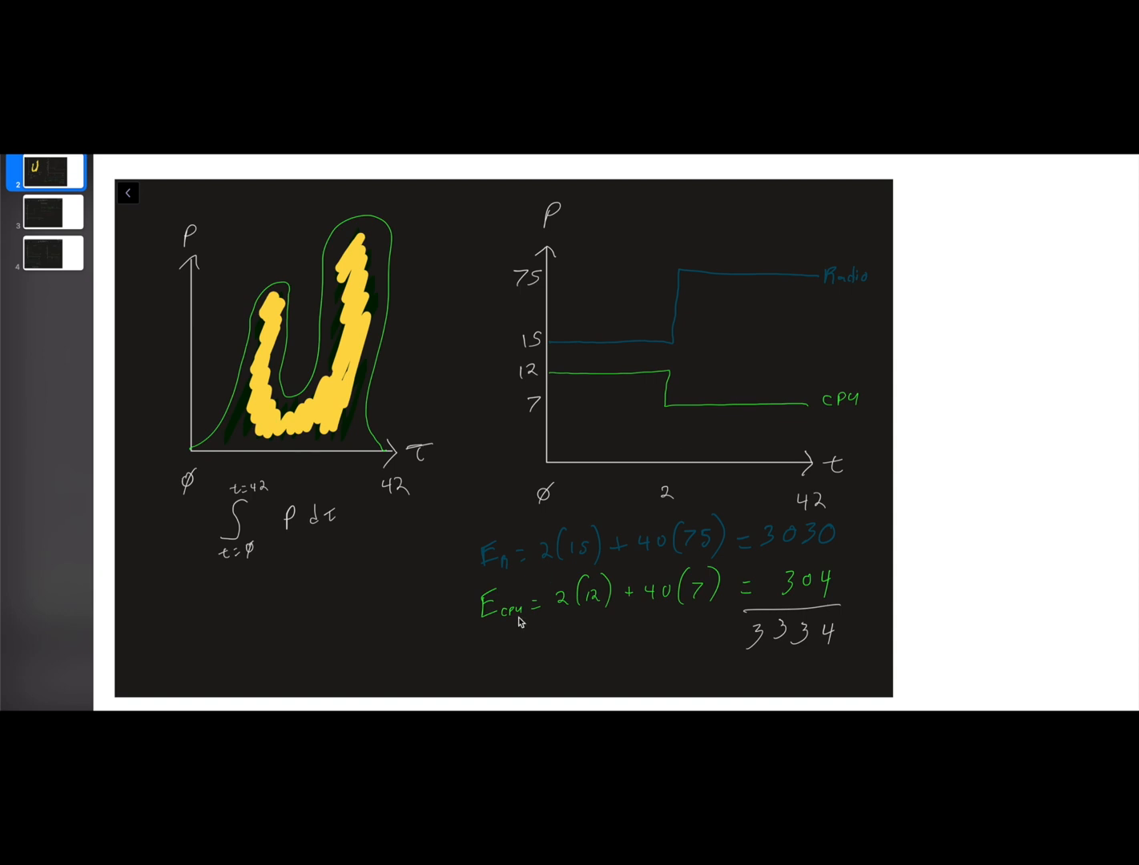
pyautogui.moveTo(557, 422)
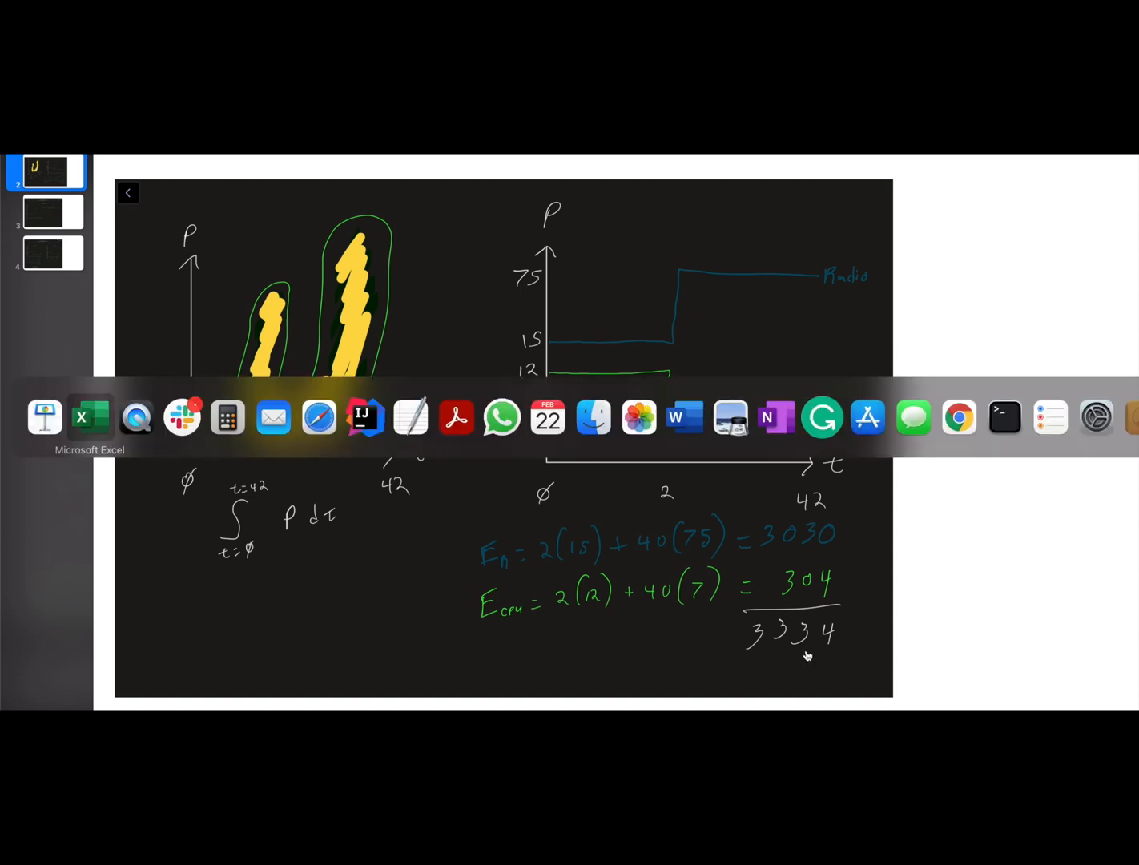
pyautogui.click(91, 417)
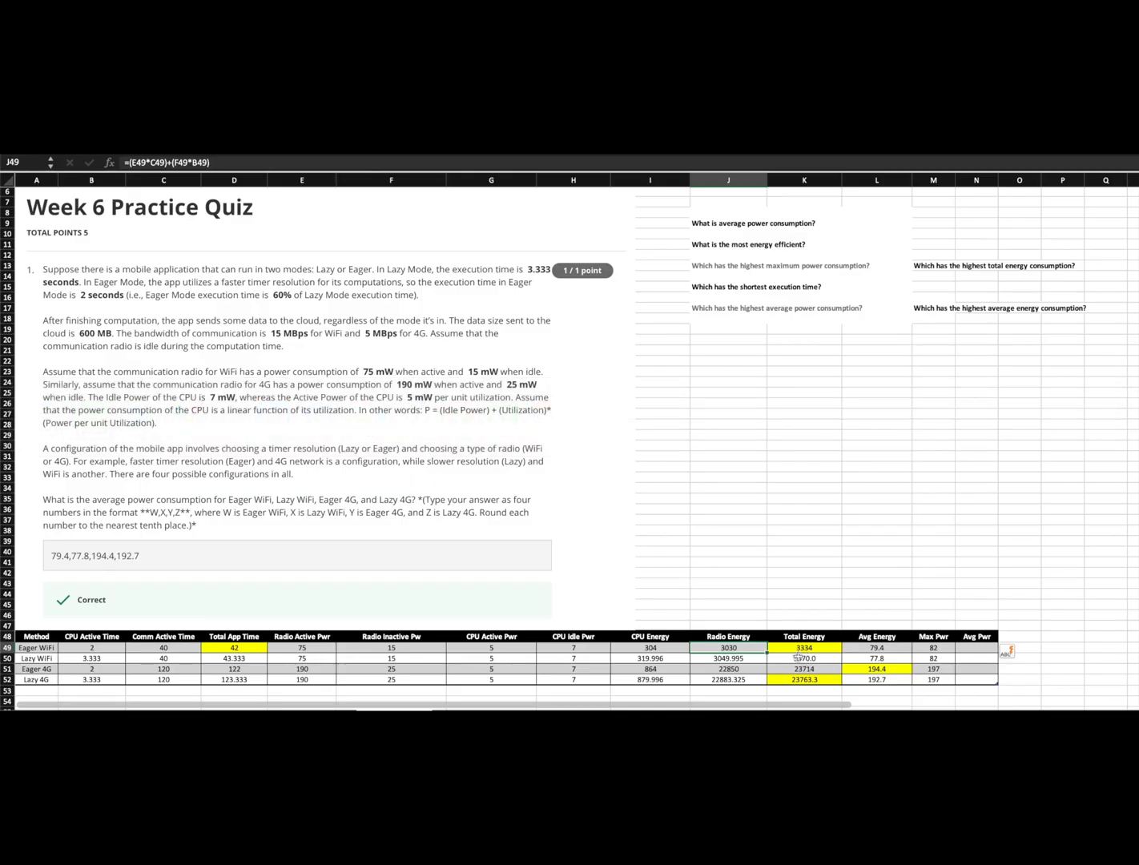
# - Return to the OneNote energy sketch with radio energy 3030 and CPU energy 304 totaling 3334
pyautogui.click(804, 647)
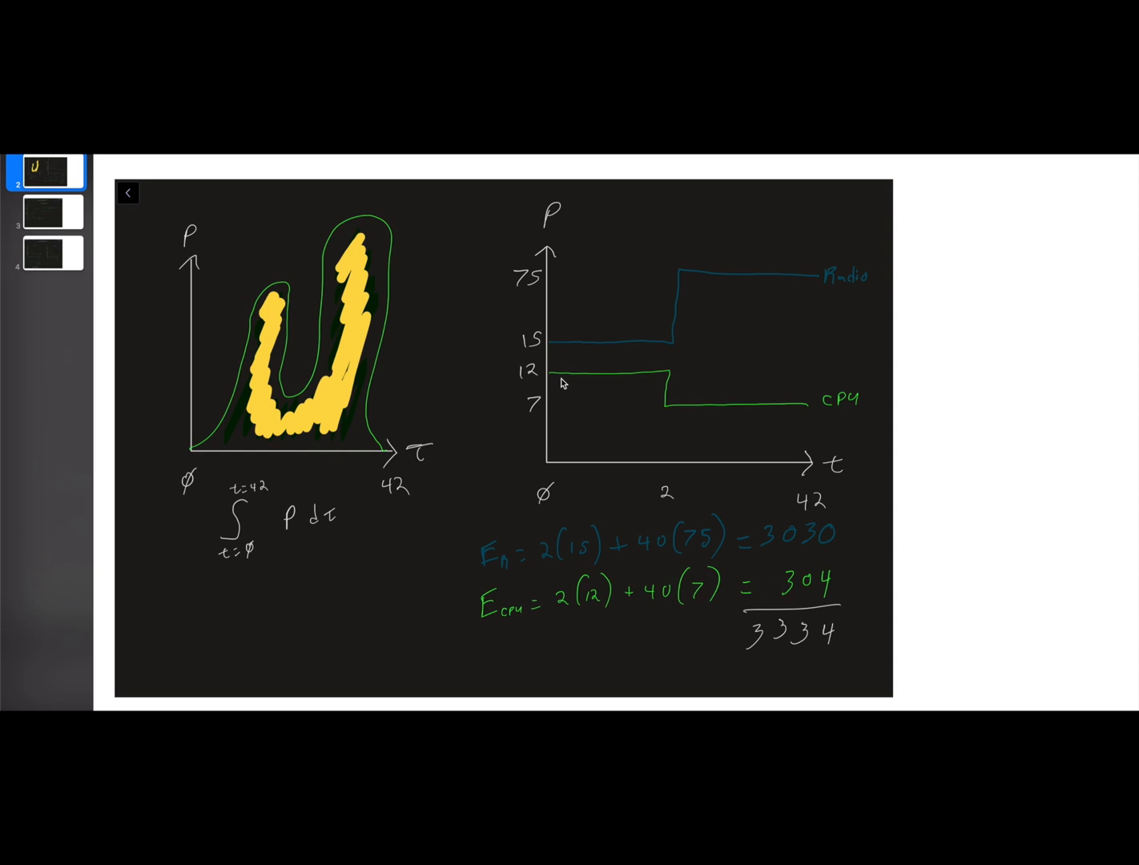
pyautogui.moveTo(561, 369)
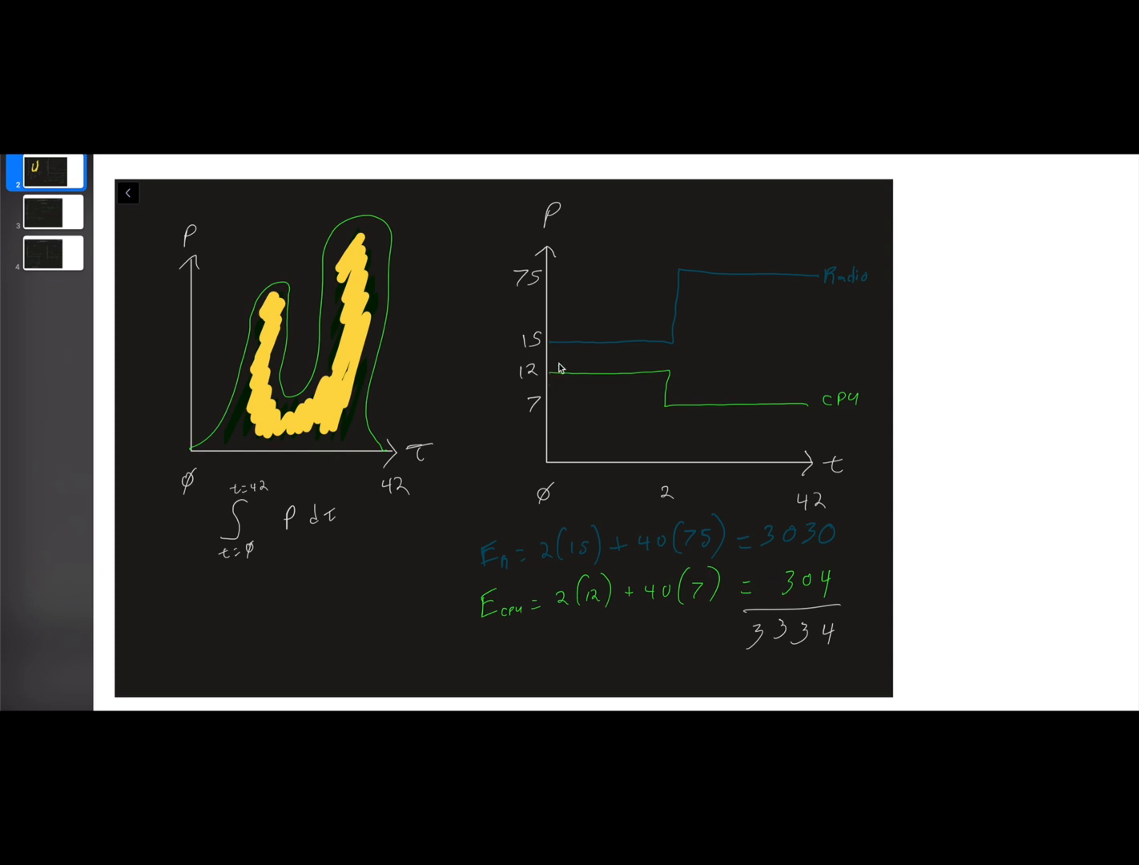
pyautogui.moveTo(569, 375)
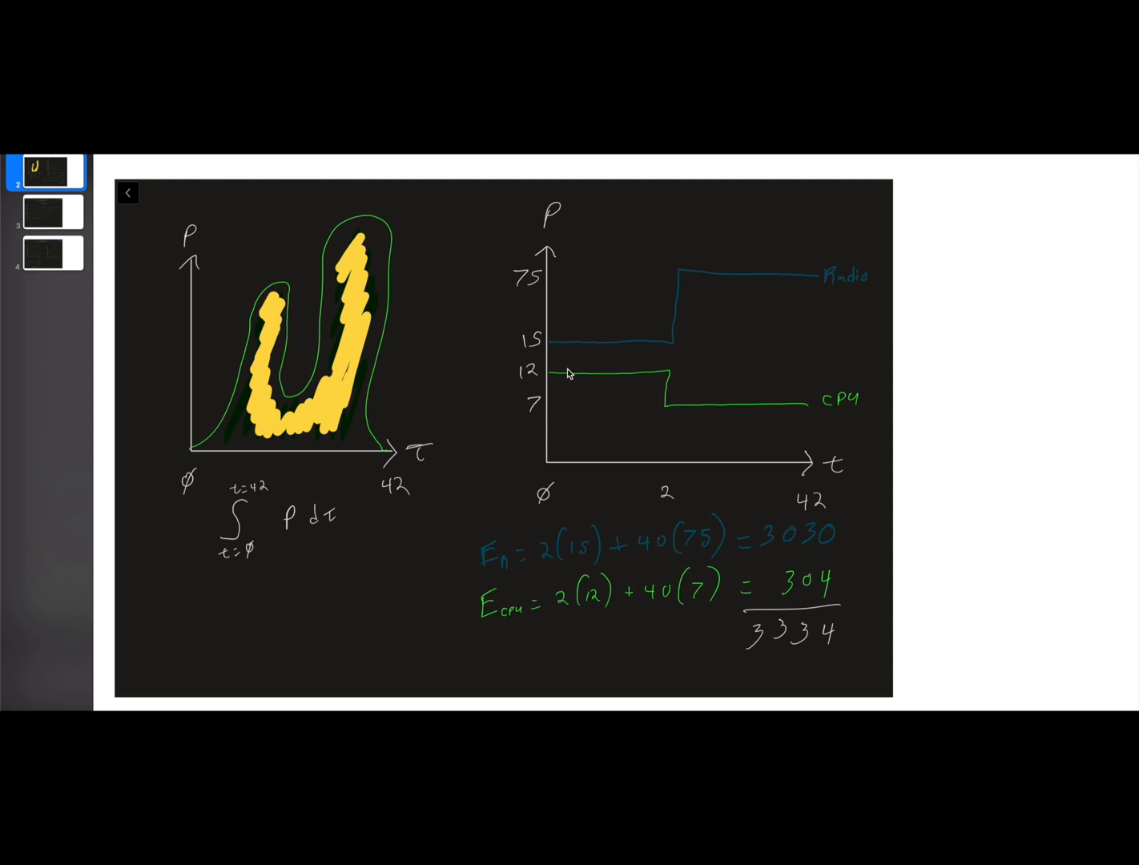
pyautogui.moveTo(567, 367)
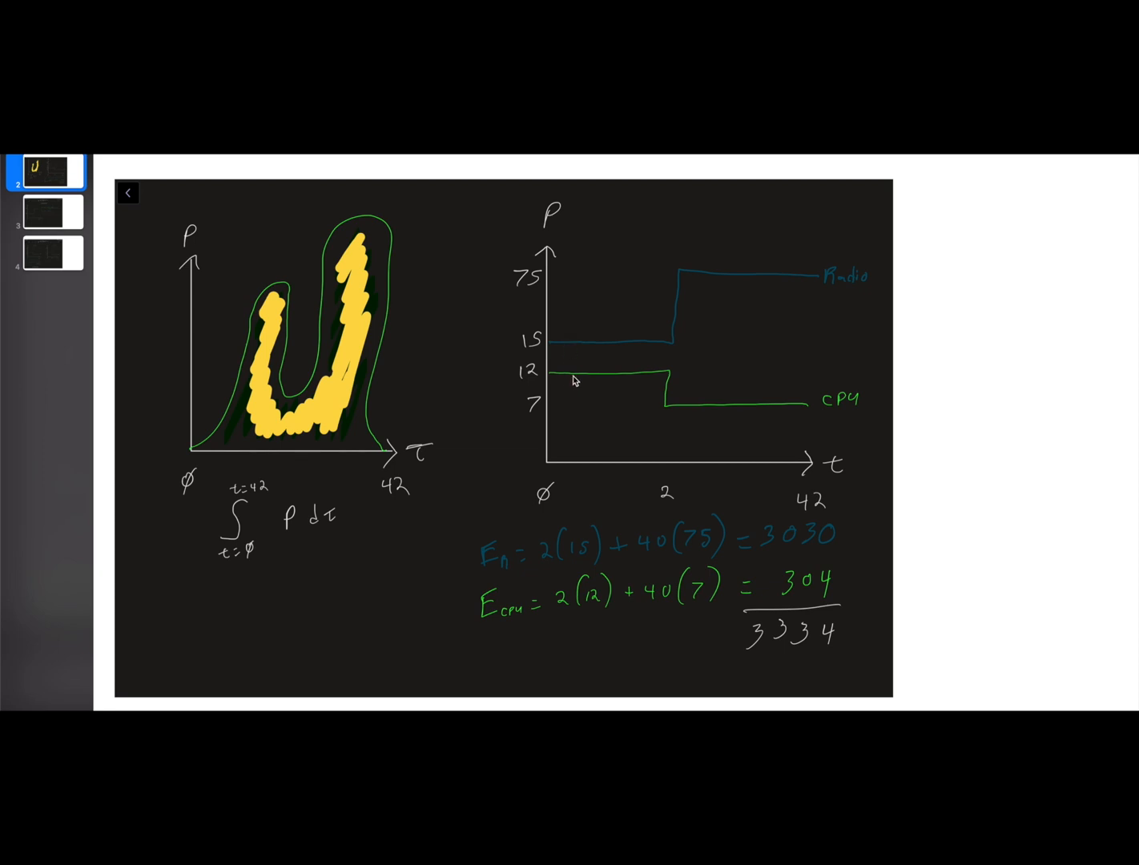
pyautogui.moveTo(723, 406)
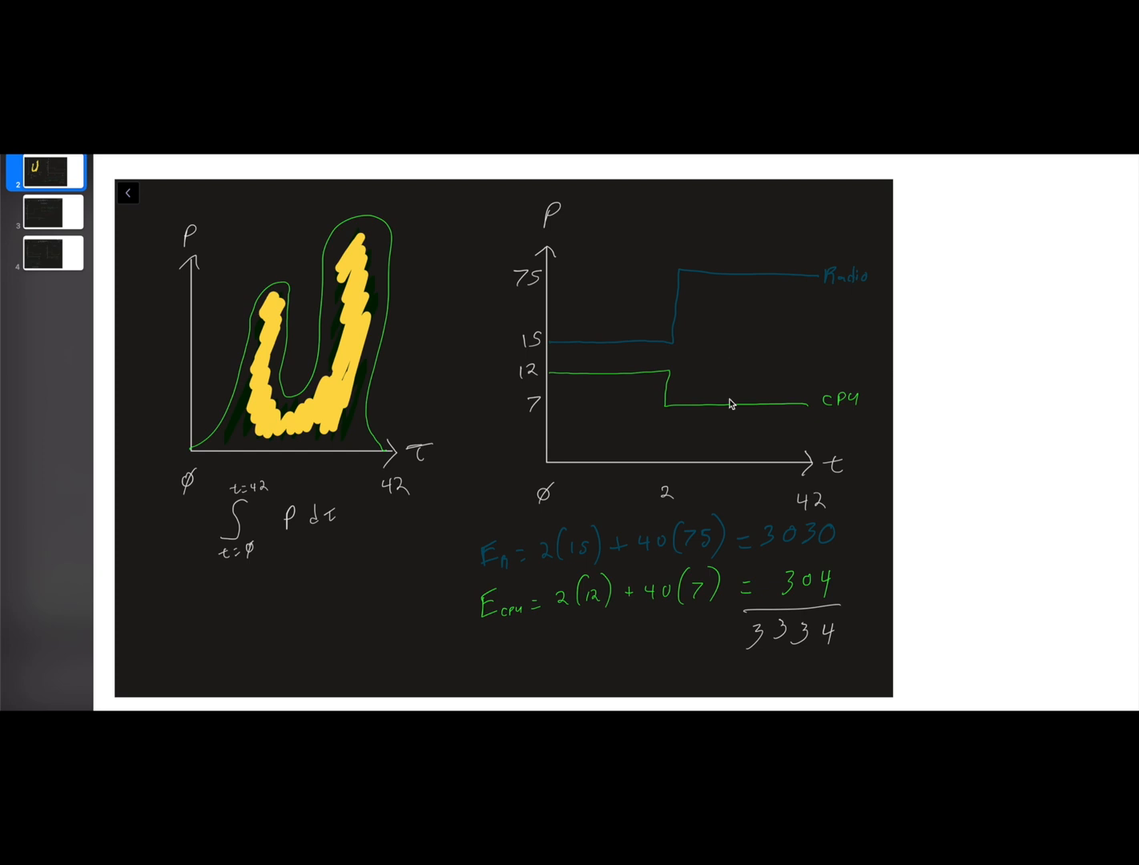
pyautogui.moveTo(719, 410)
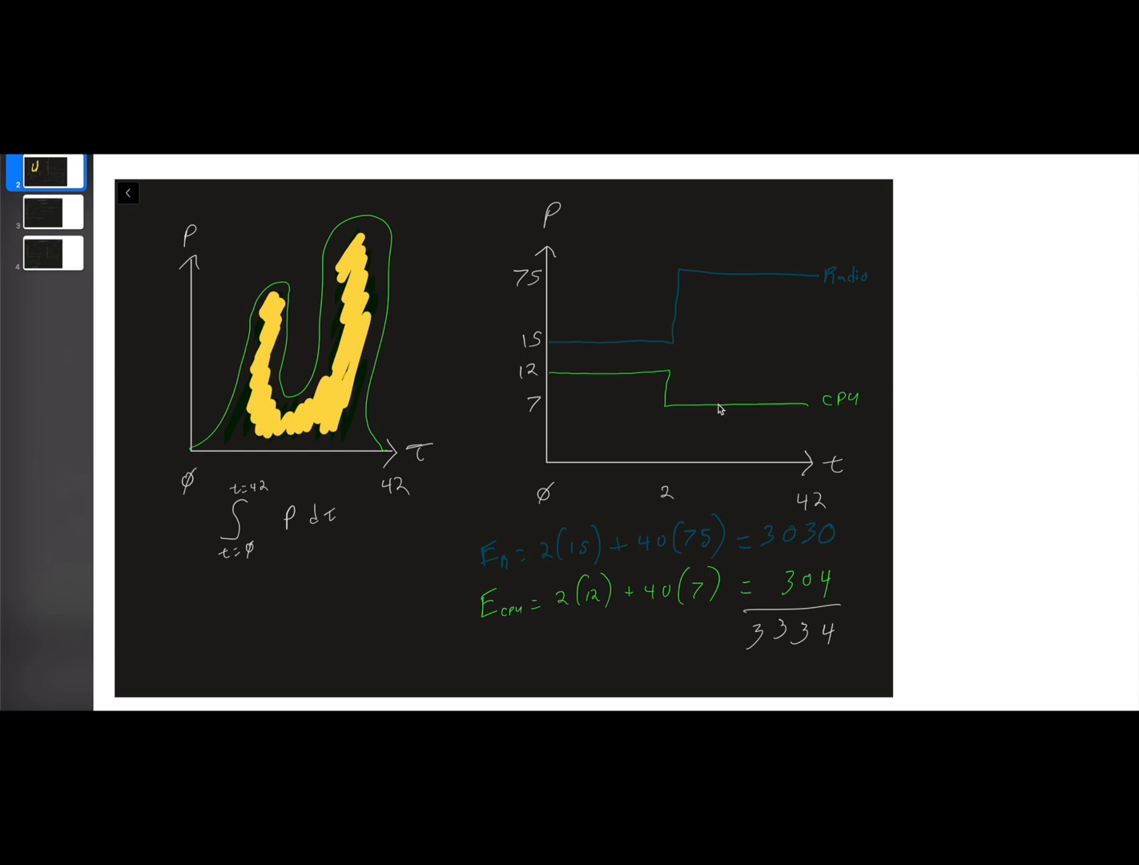
pyautogui.moveTo(721, 271)
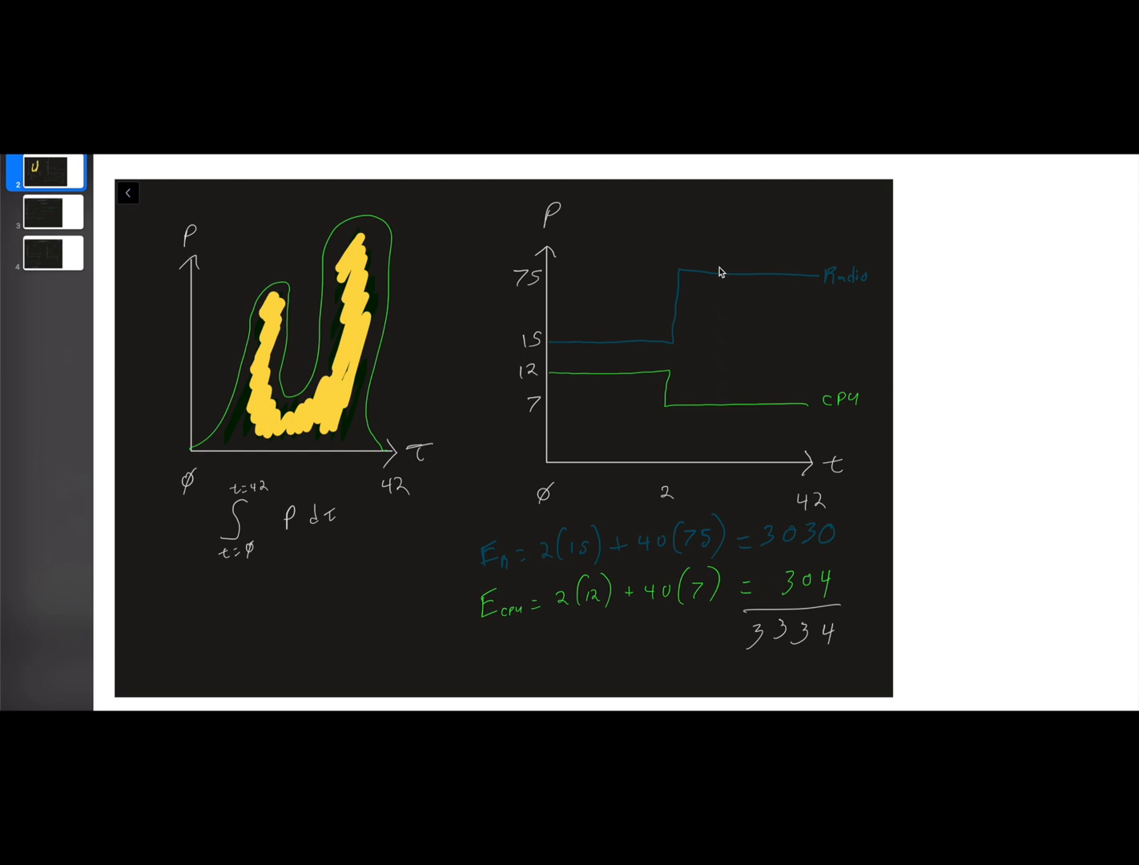
pyautogui.moveTo(740, 288)
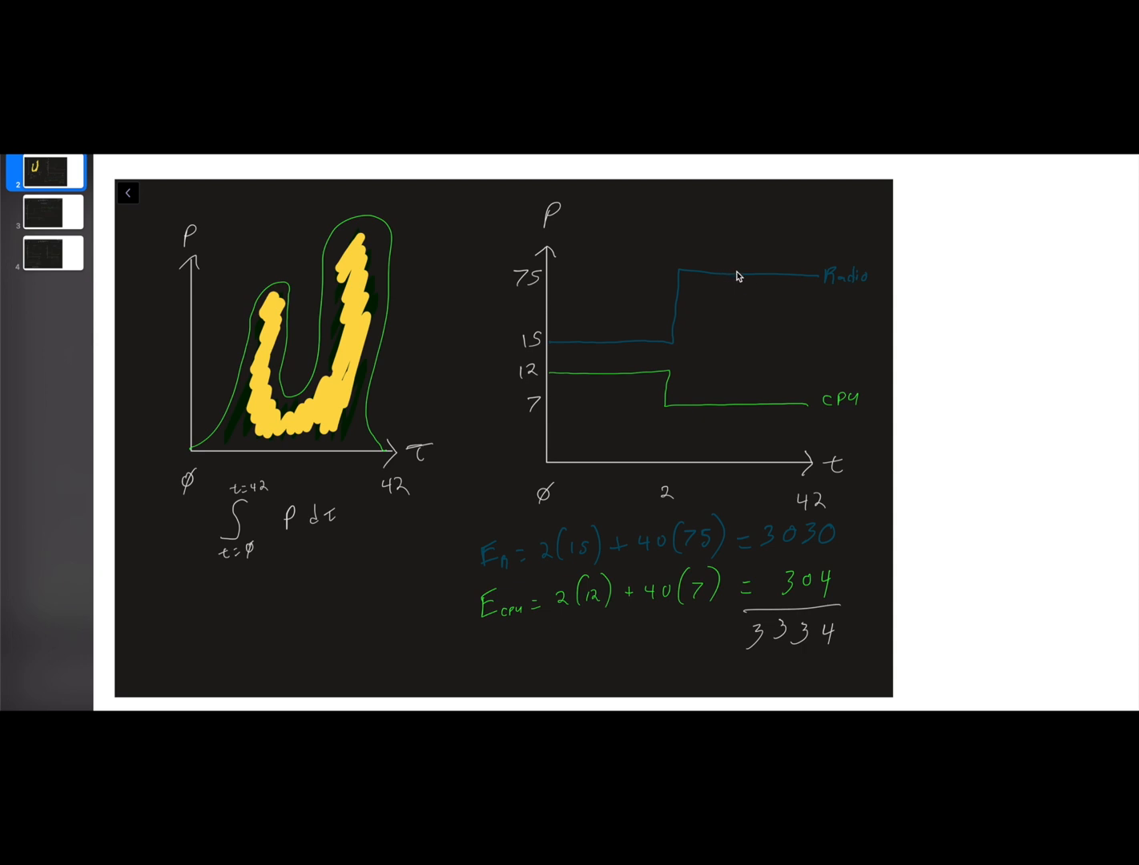
pyautogui.moveTo(745, 282)
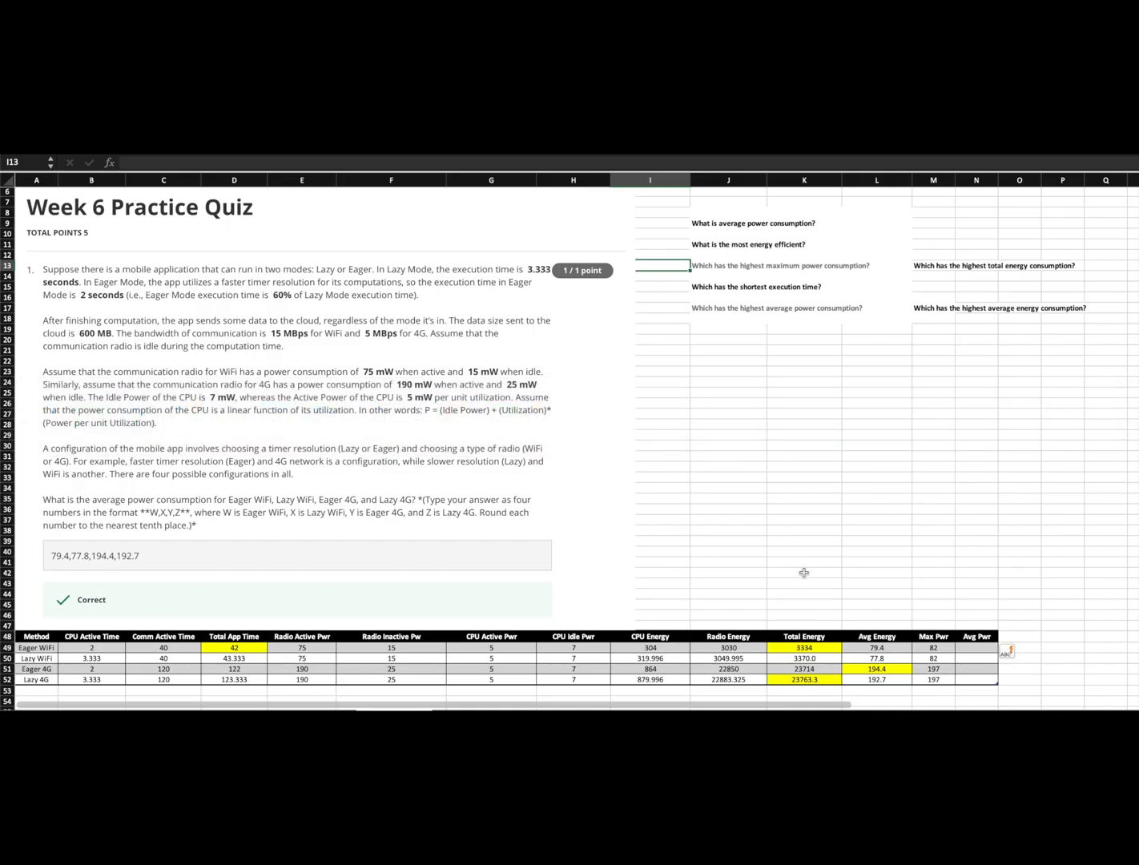
# - Show the Eager WiFi MAX power formula giving 82 and leave it unchanged
pyautogui.click(932, 647)
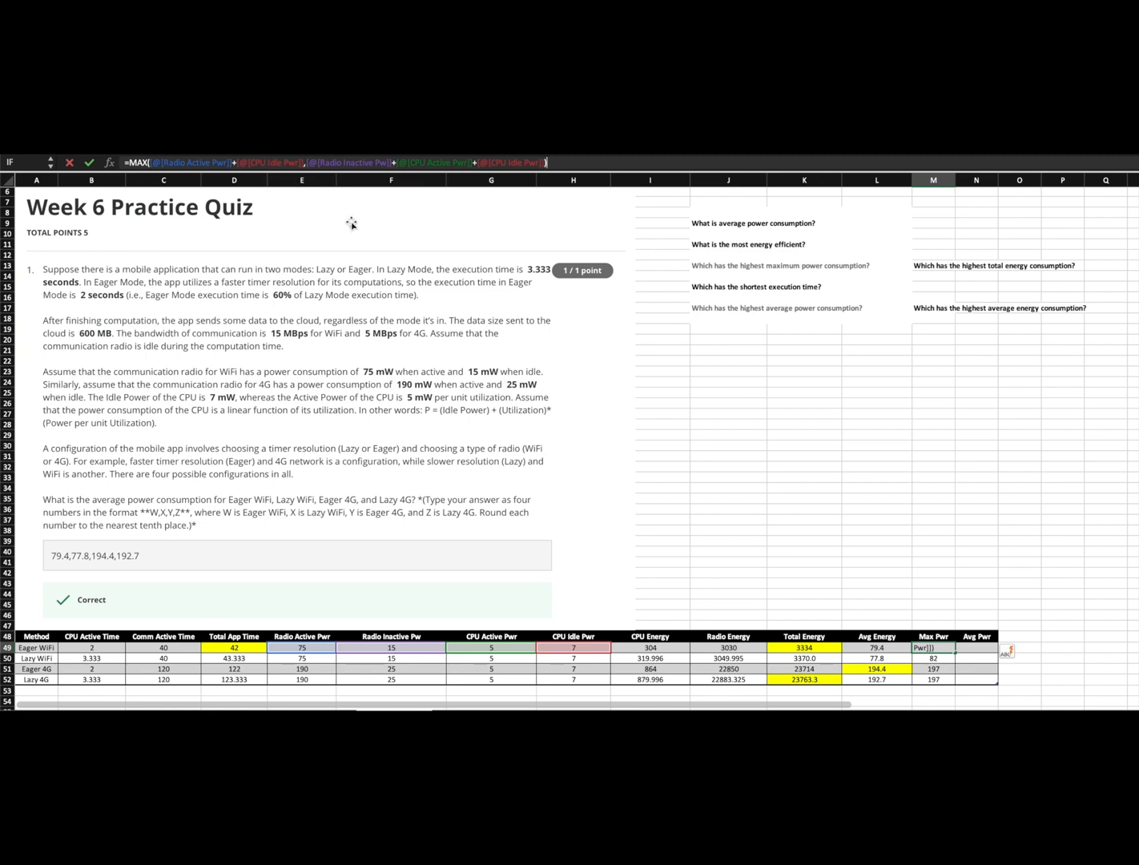
pyautogui.moveTo(353, 217)
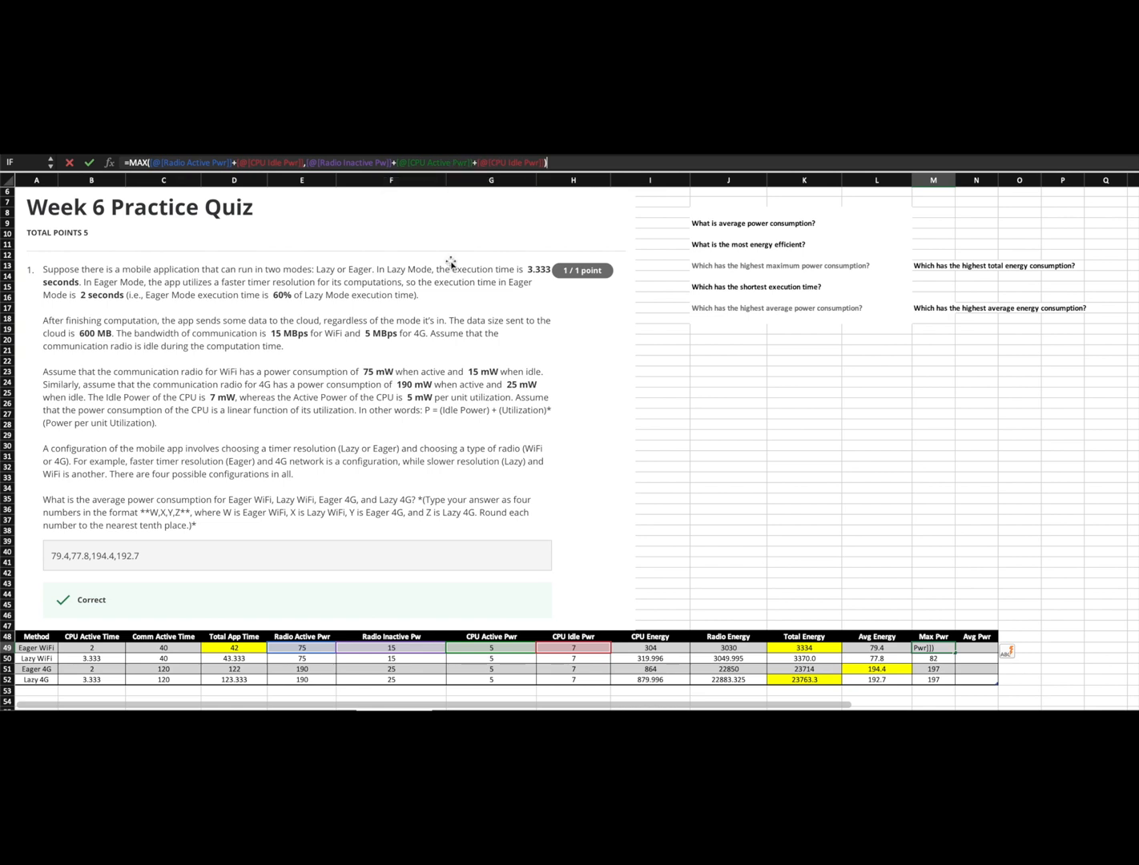
pyautogui.moveTo(866, 516)
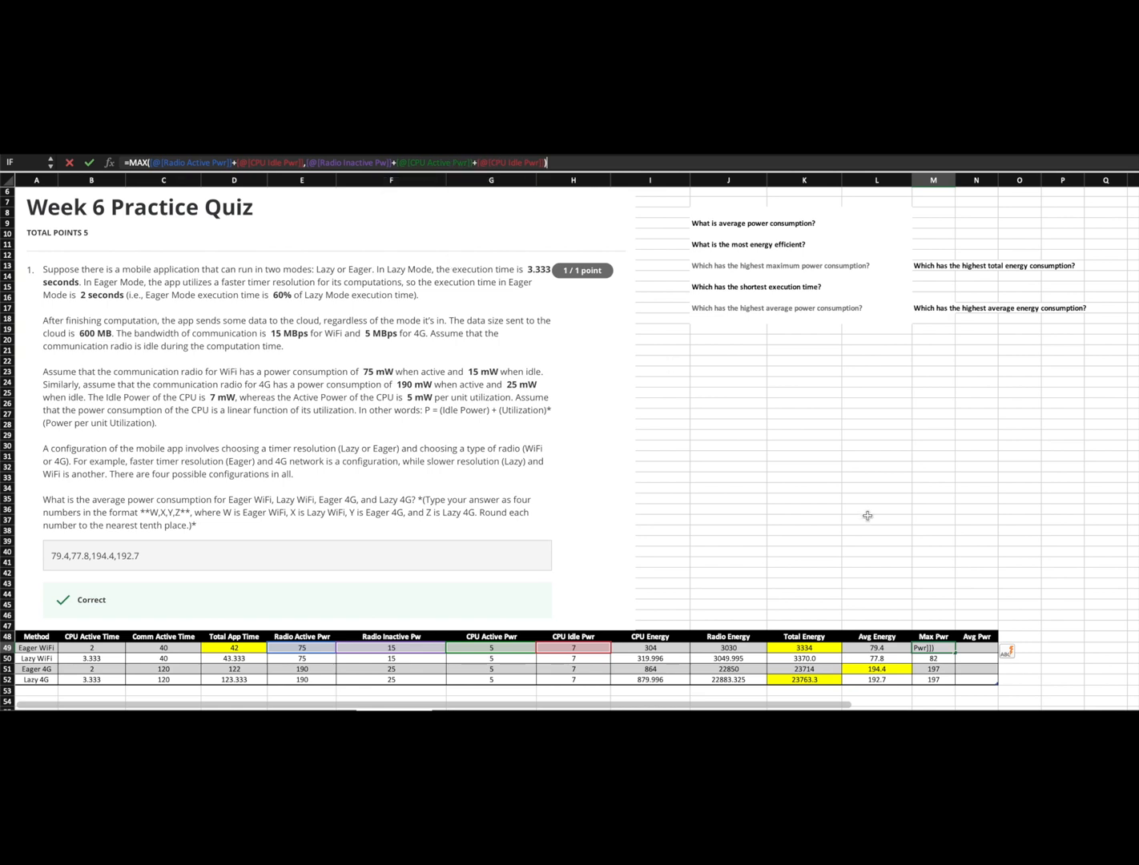
pyautogui.click(89, 416)
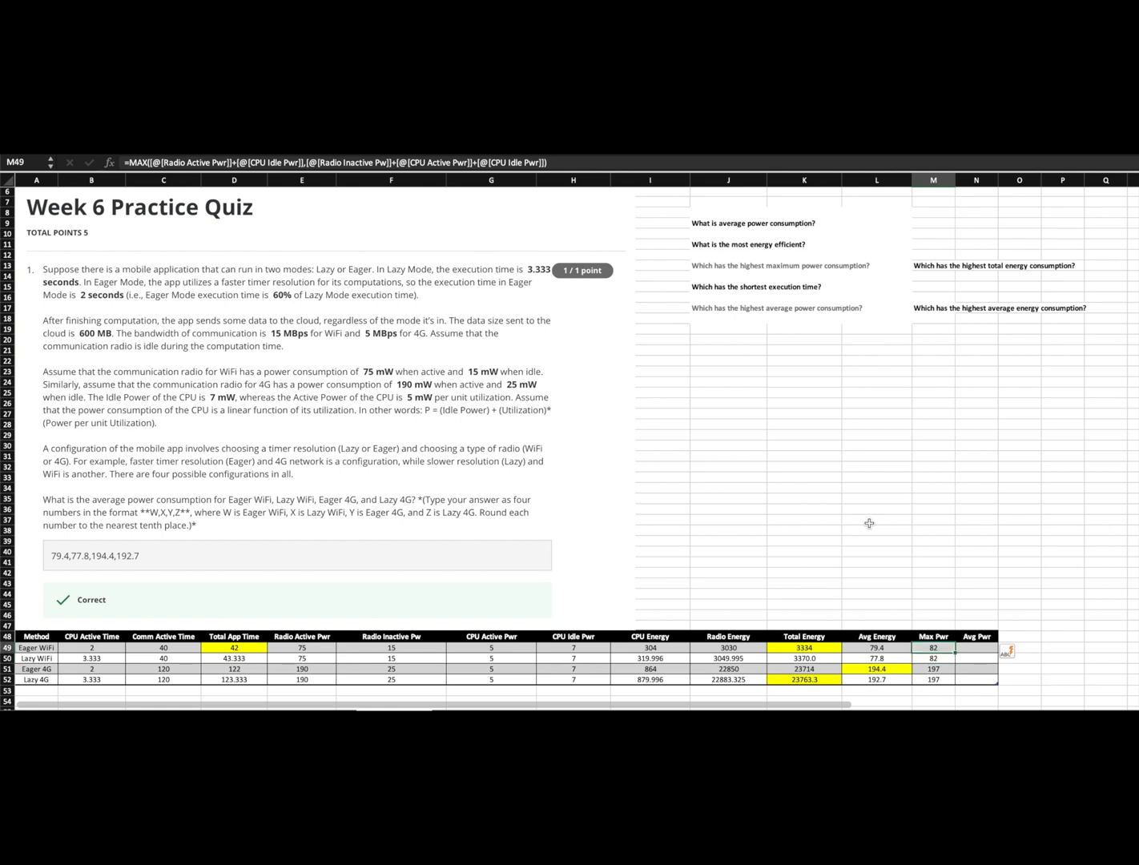
pyautogui.click(932, 656)
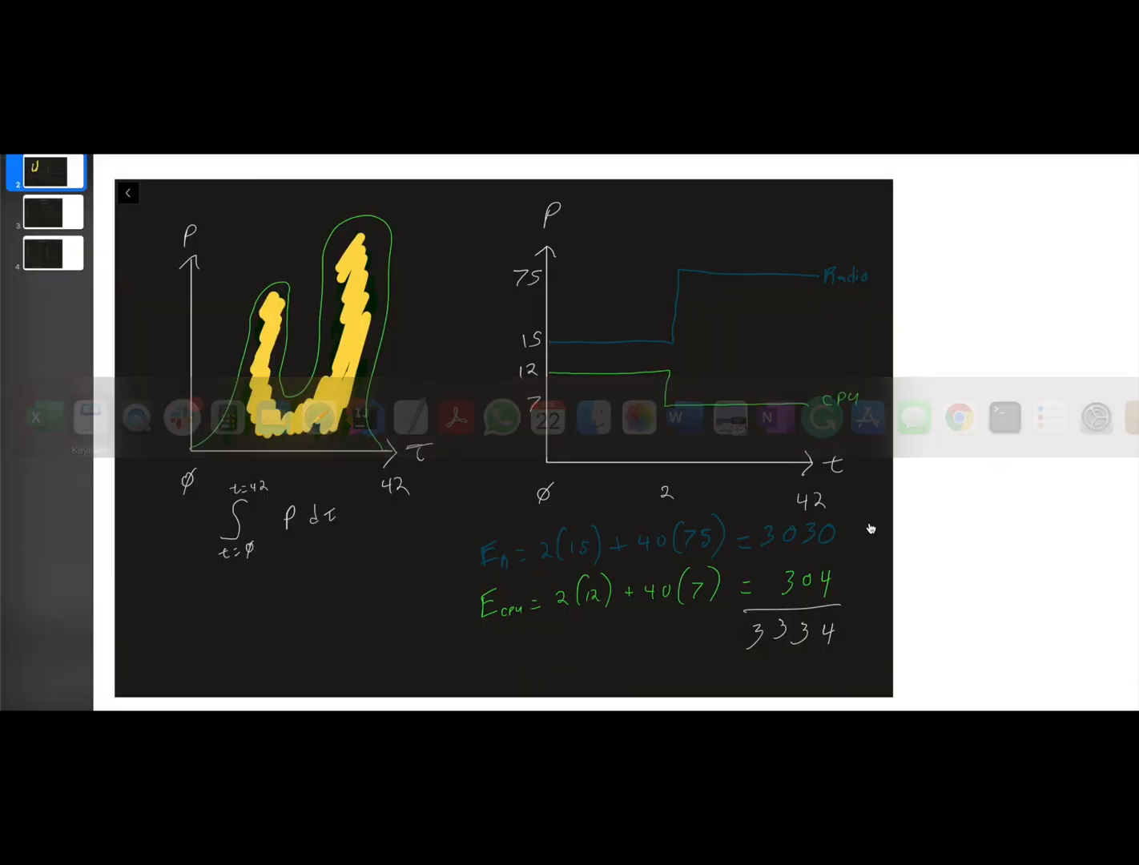
# - View the Eager versus Lazy graphs page noting Max Power = 7 + 75 = 82, then return to the quiz sheet
pyautogui.click(51, 253)
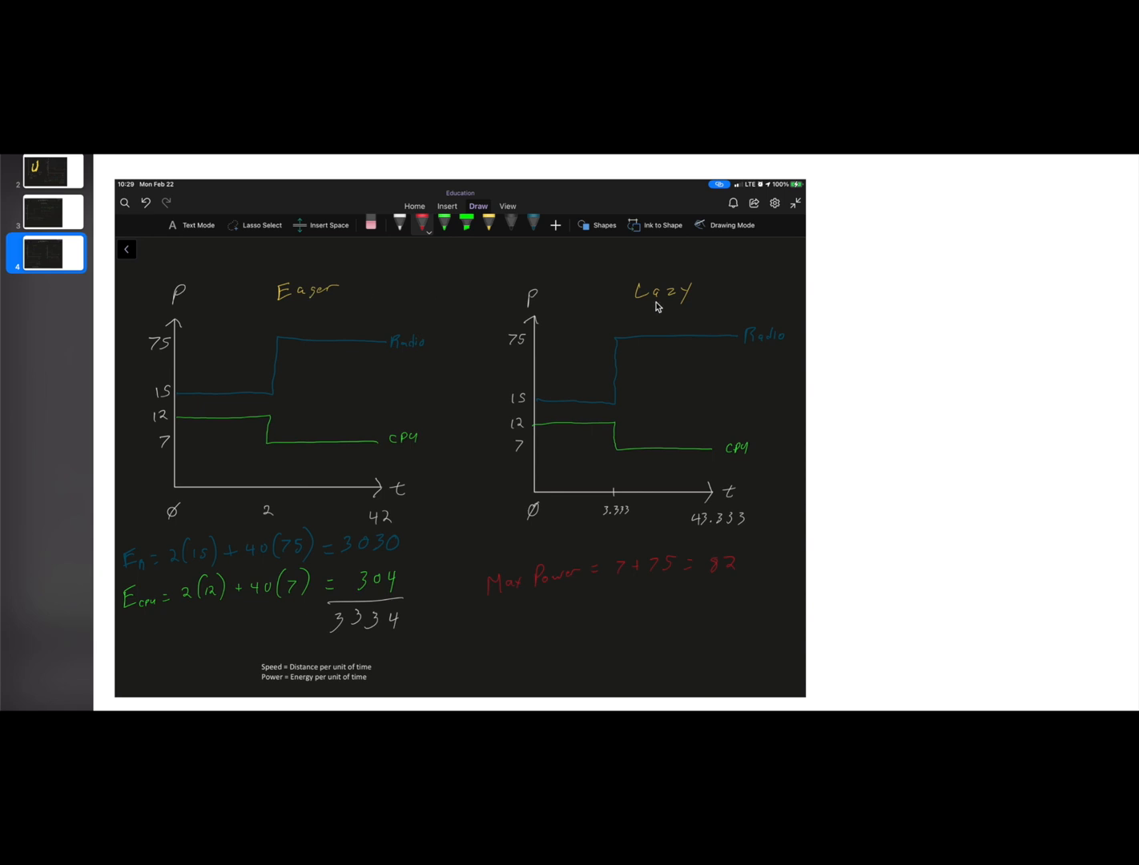
pyautogui.moveTo(310, 340)
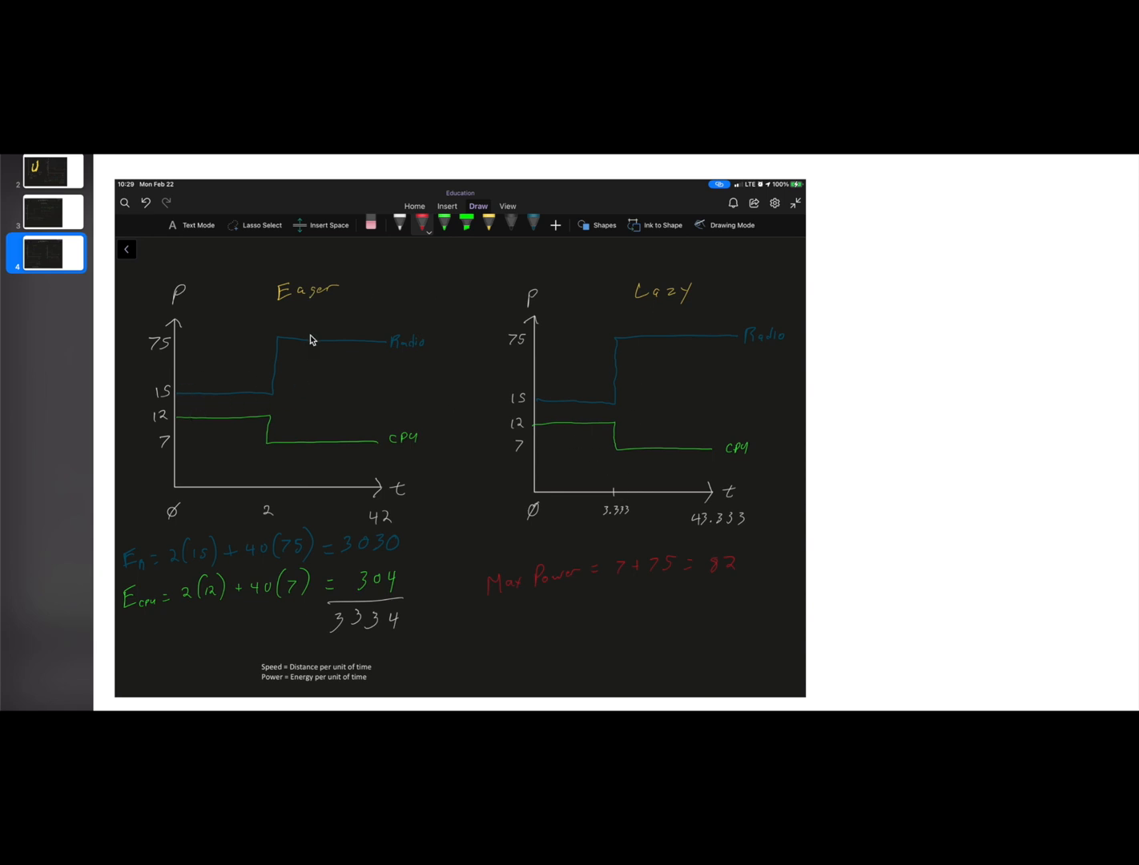
pyautogui.moveTo(549, 513)
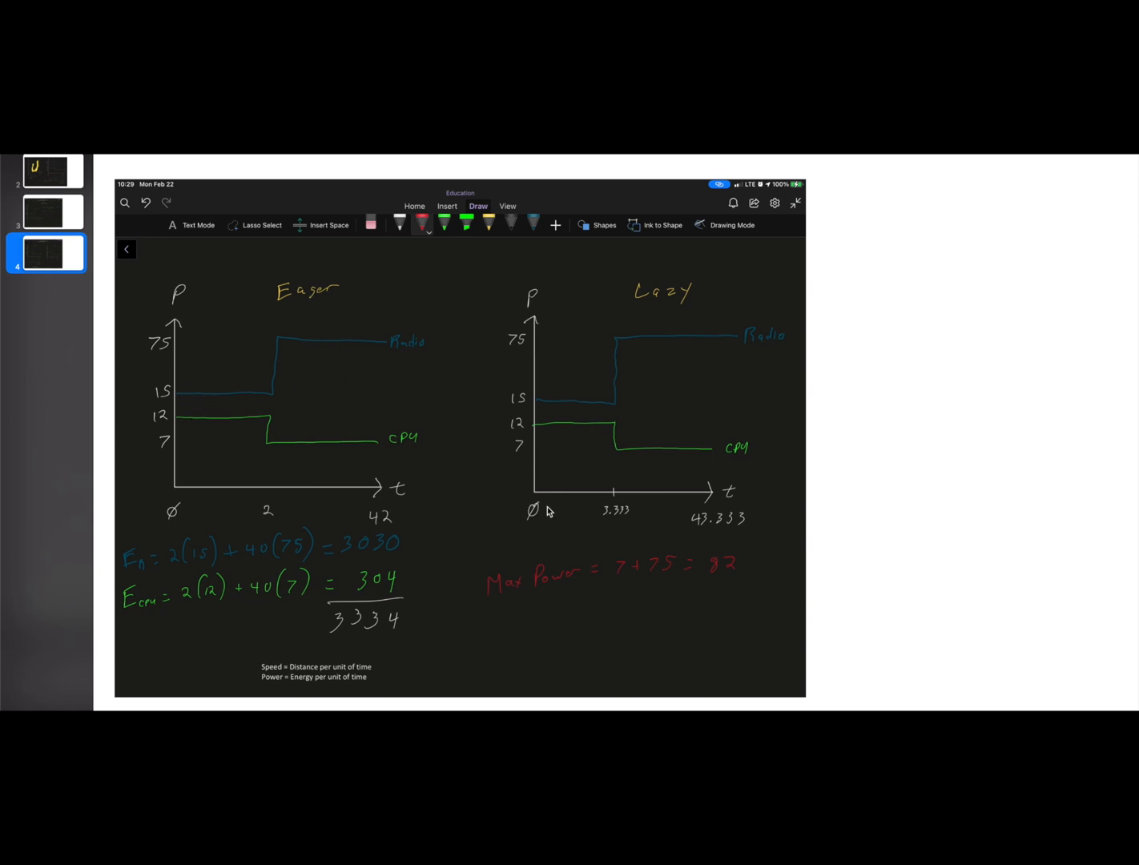
pyautogui.moveTo(624, 484)
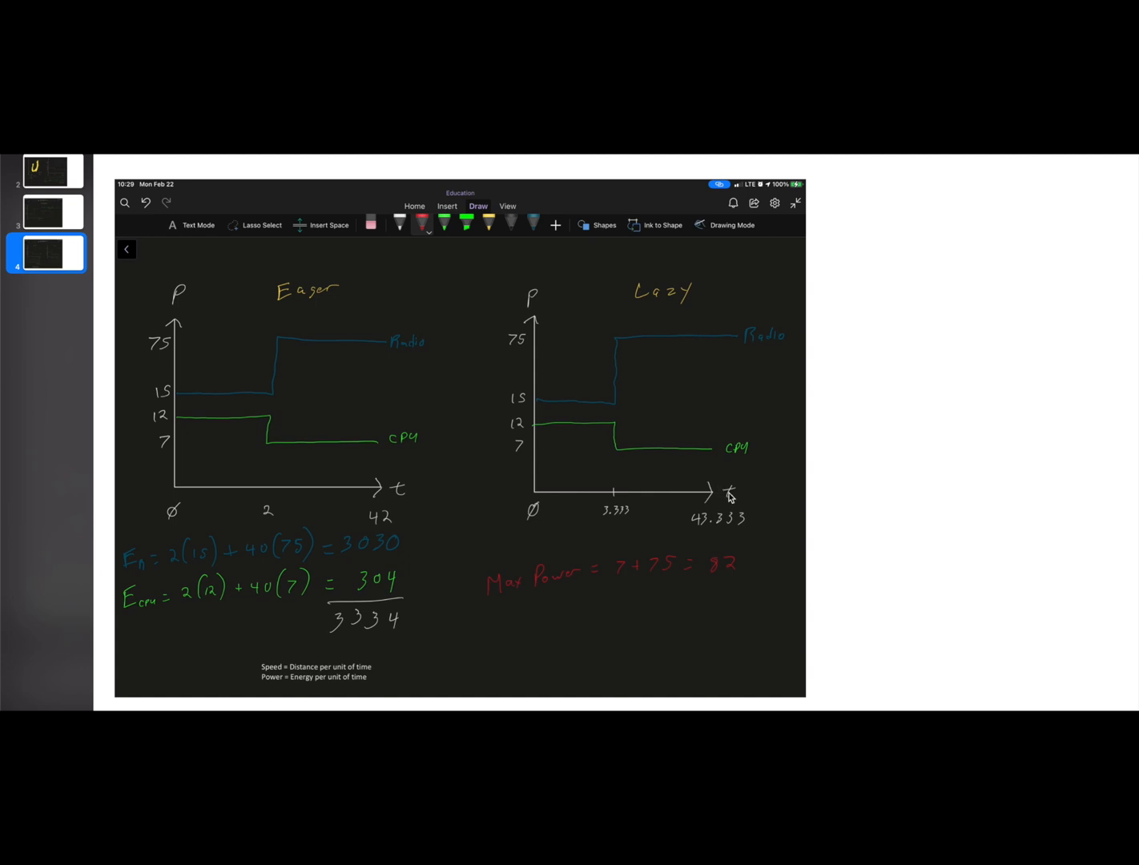
pyautogui.moveTo(661, 467)
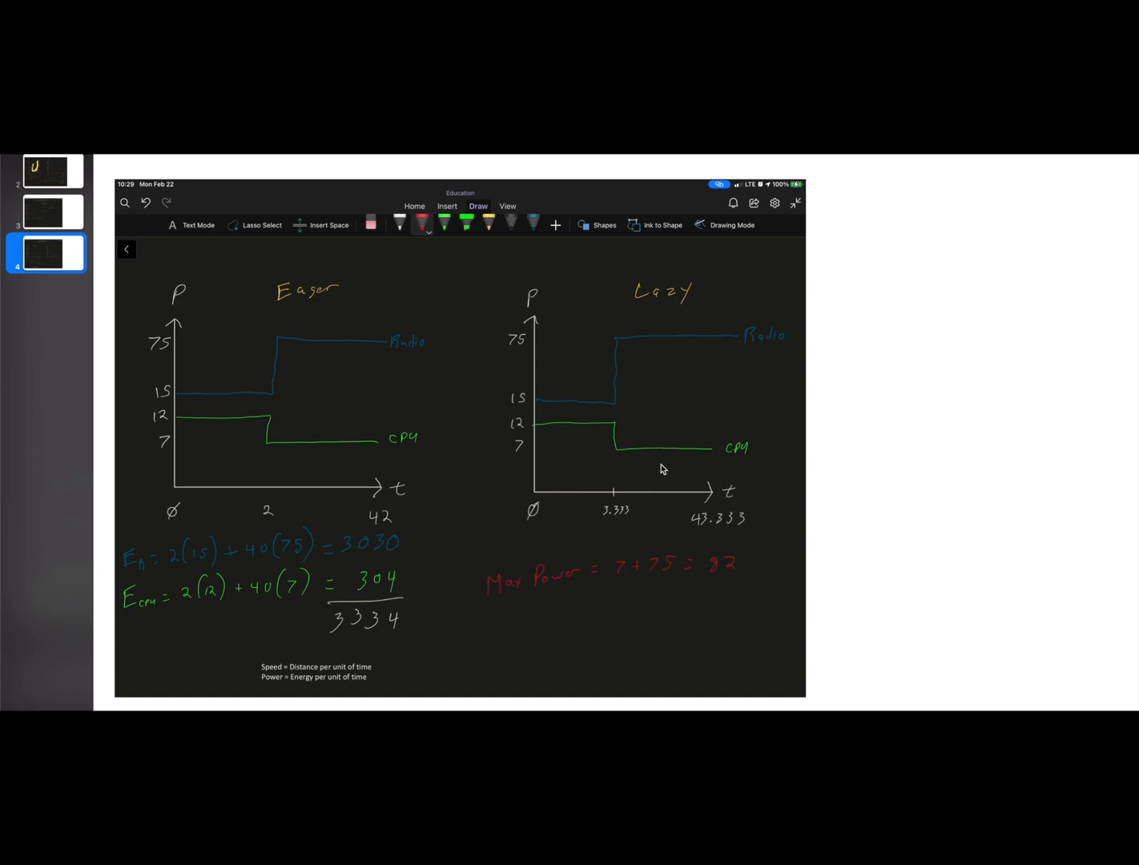
pyautogui.moveTo(53, 184)
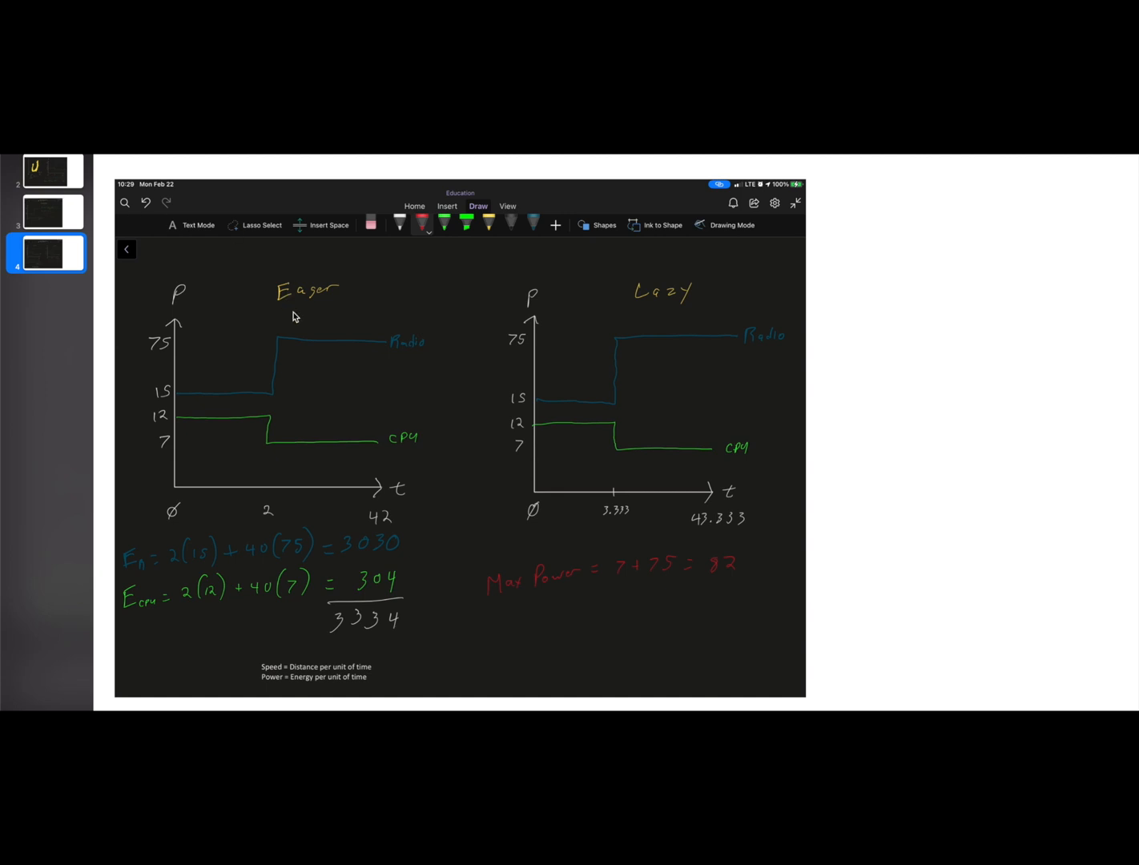
pyautogui.moveTo(175, 257)
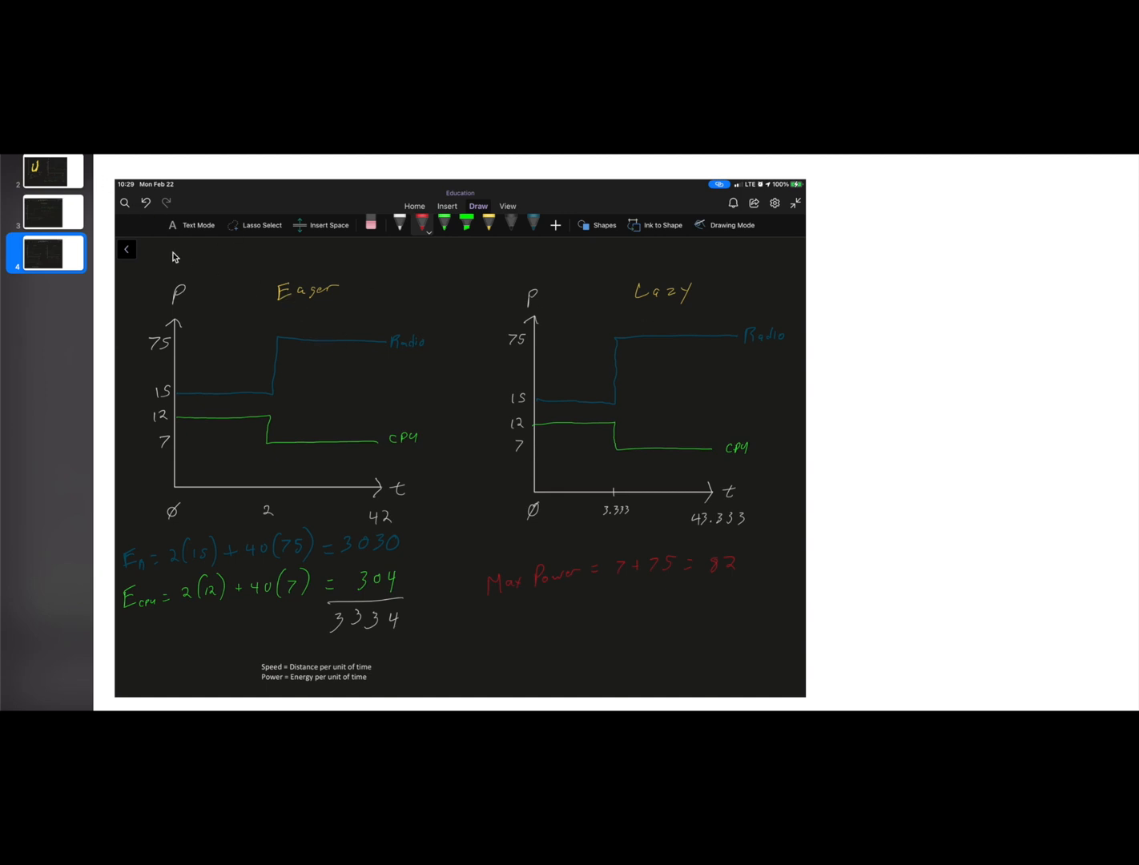
pyautogui.click(51, 172)
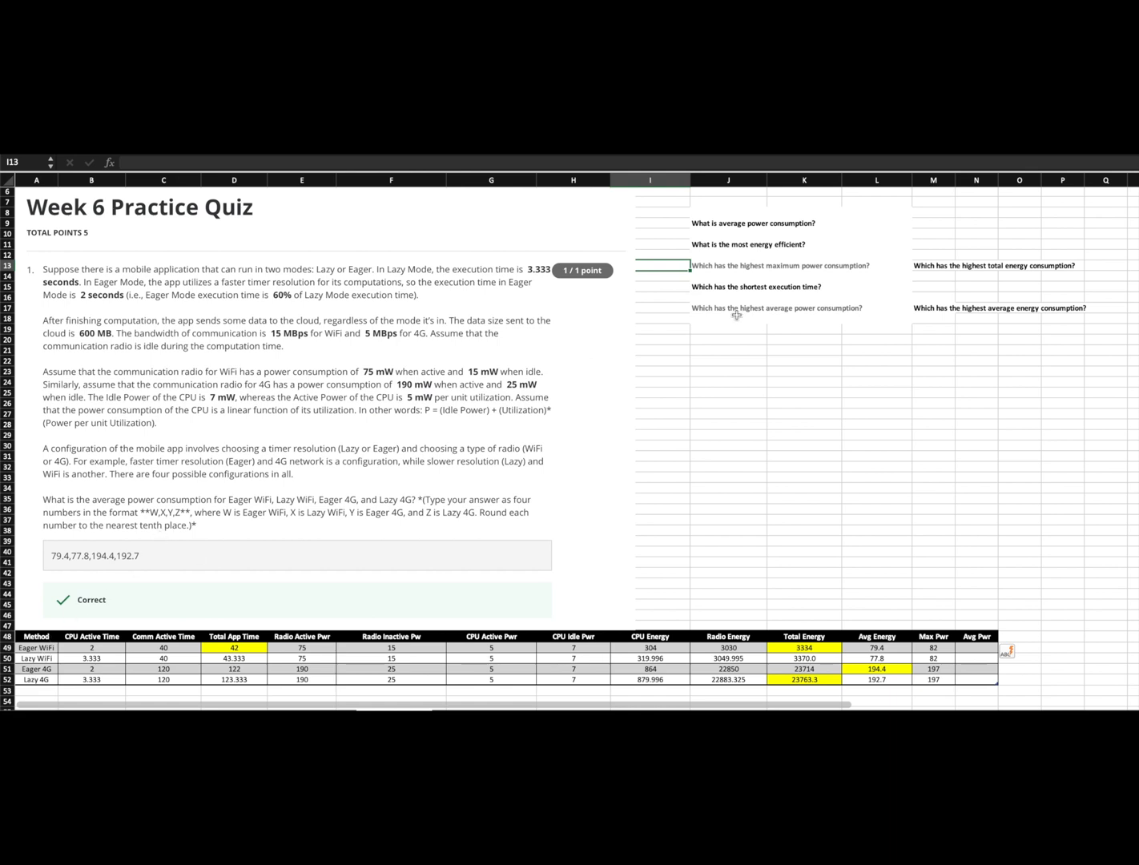
pyautogui.moveTo(739, 310)
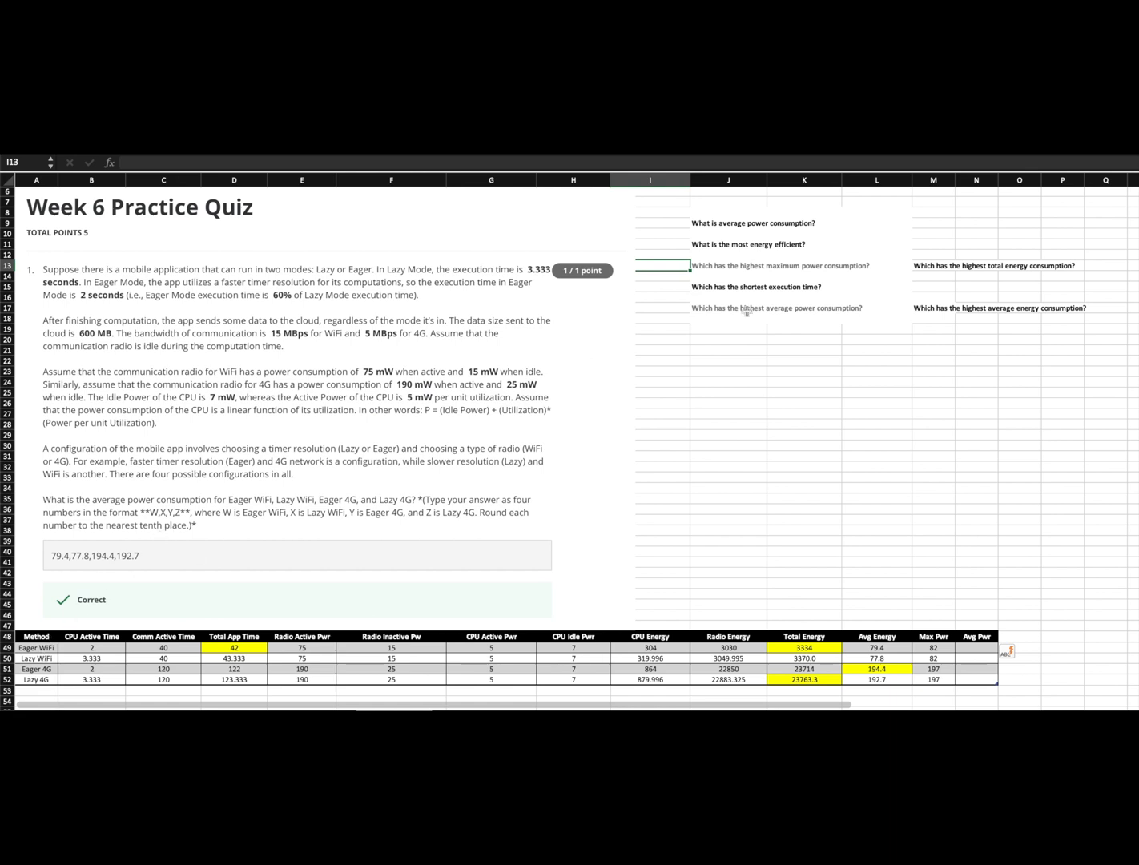
# - Inspect the Lazy 4G Total Energy sum and the 4G MAX power formula giving 197, then return to the notes
pyautogui.click(933, 275)
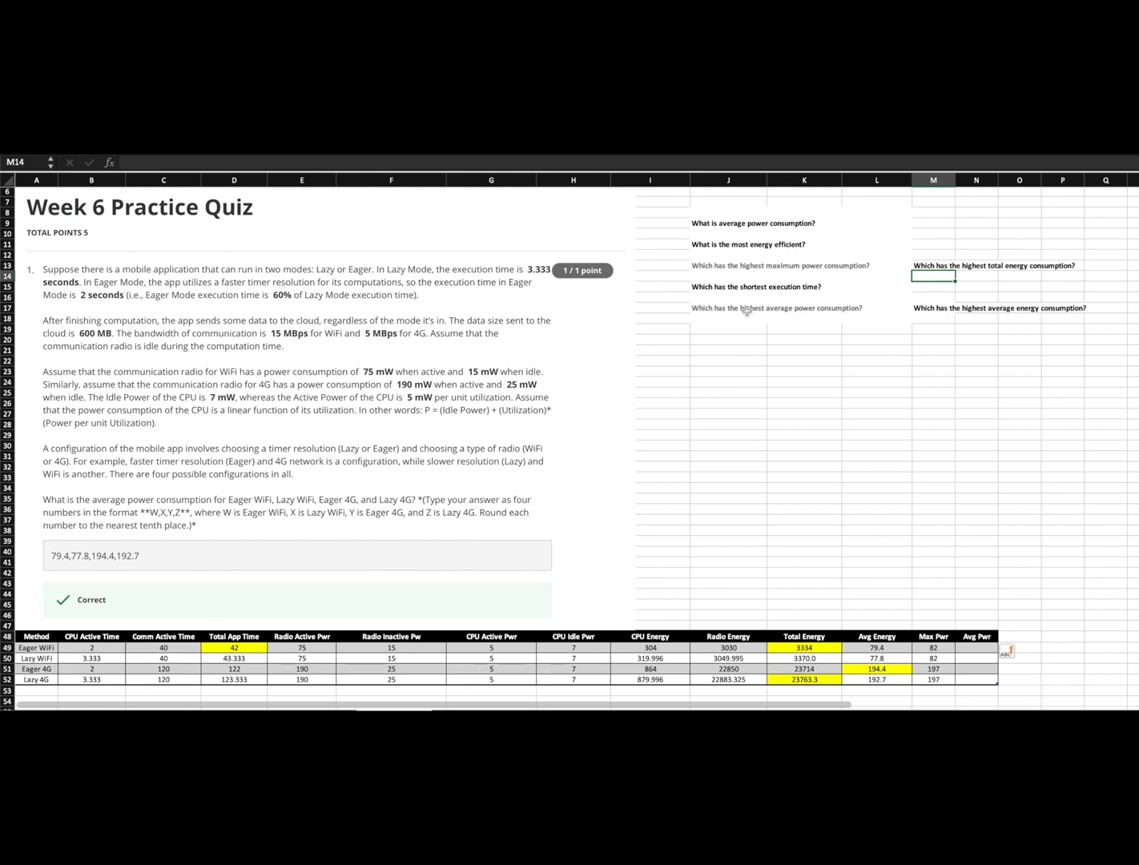
pyautogui.moveTo(786, 679)
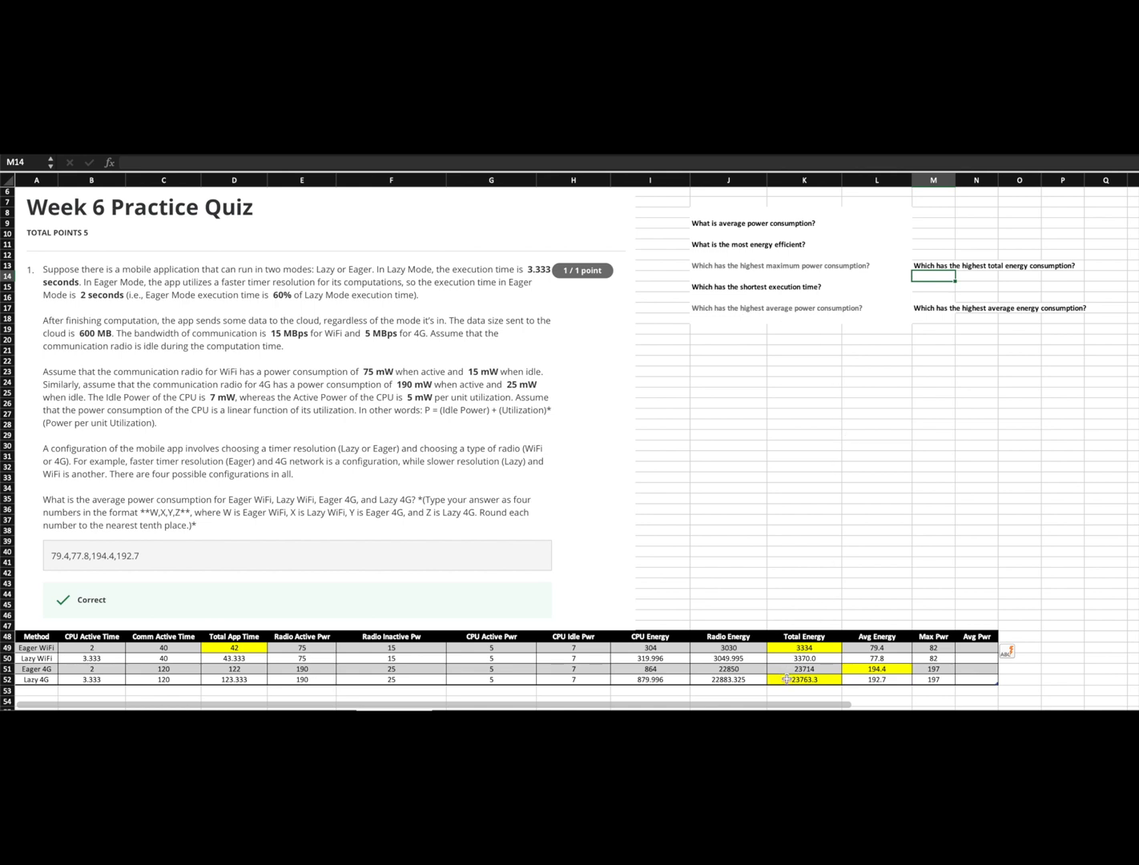
pyautogui.click(804, 679)
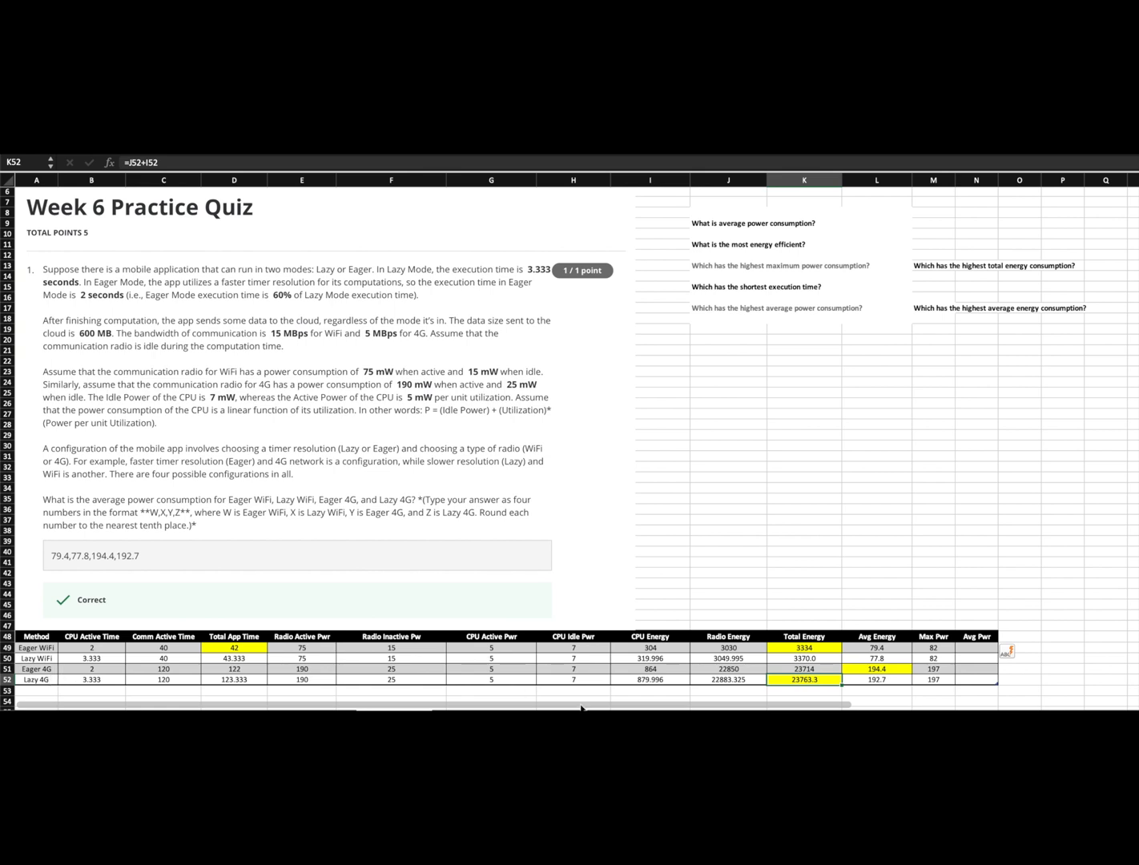
pyautogui.click(932, 669)
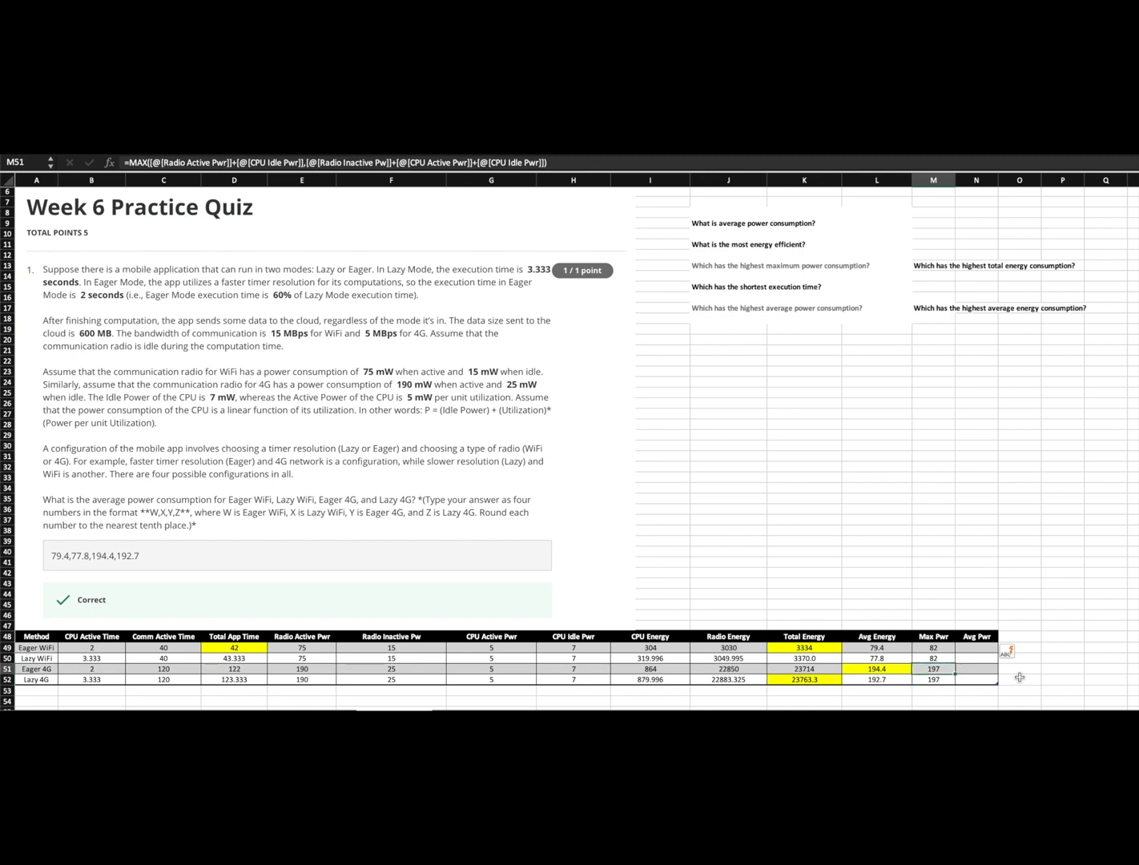
pyautogui.click(665, 265)
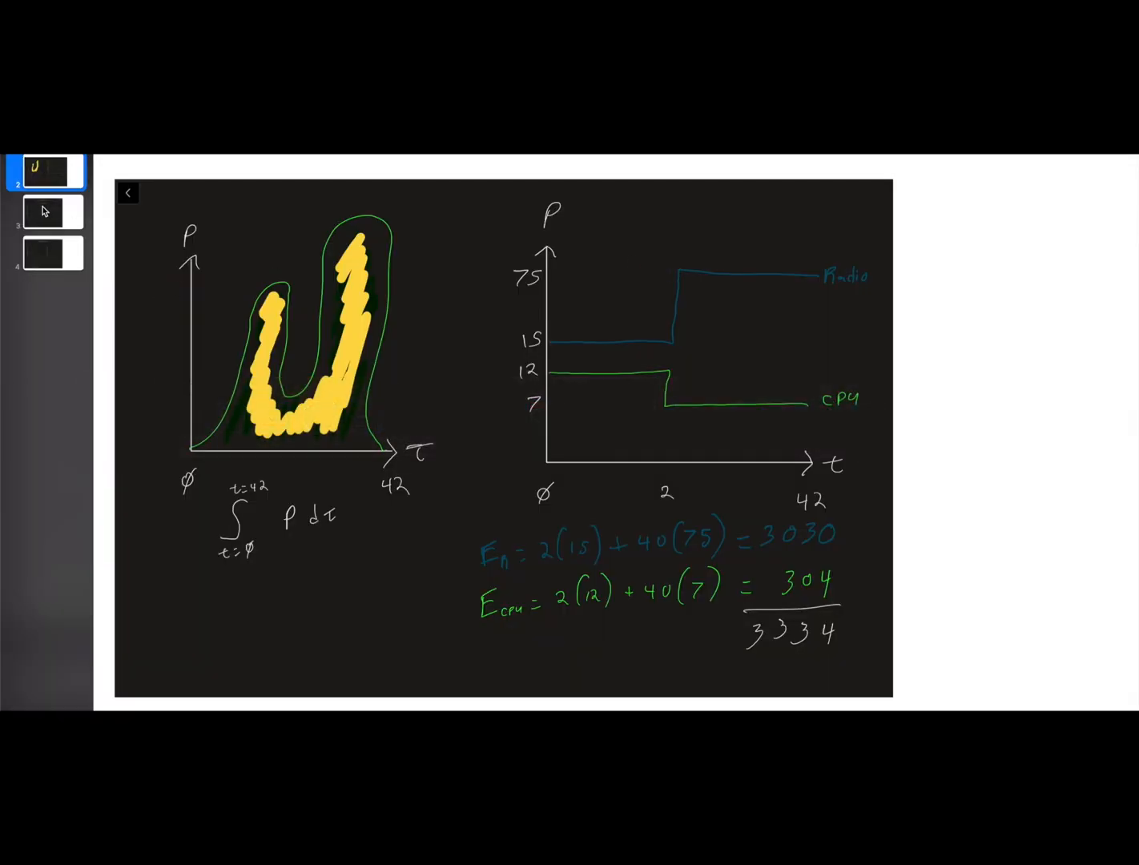
pyautogui.click(51, 211)
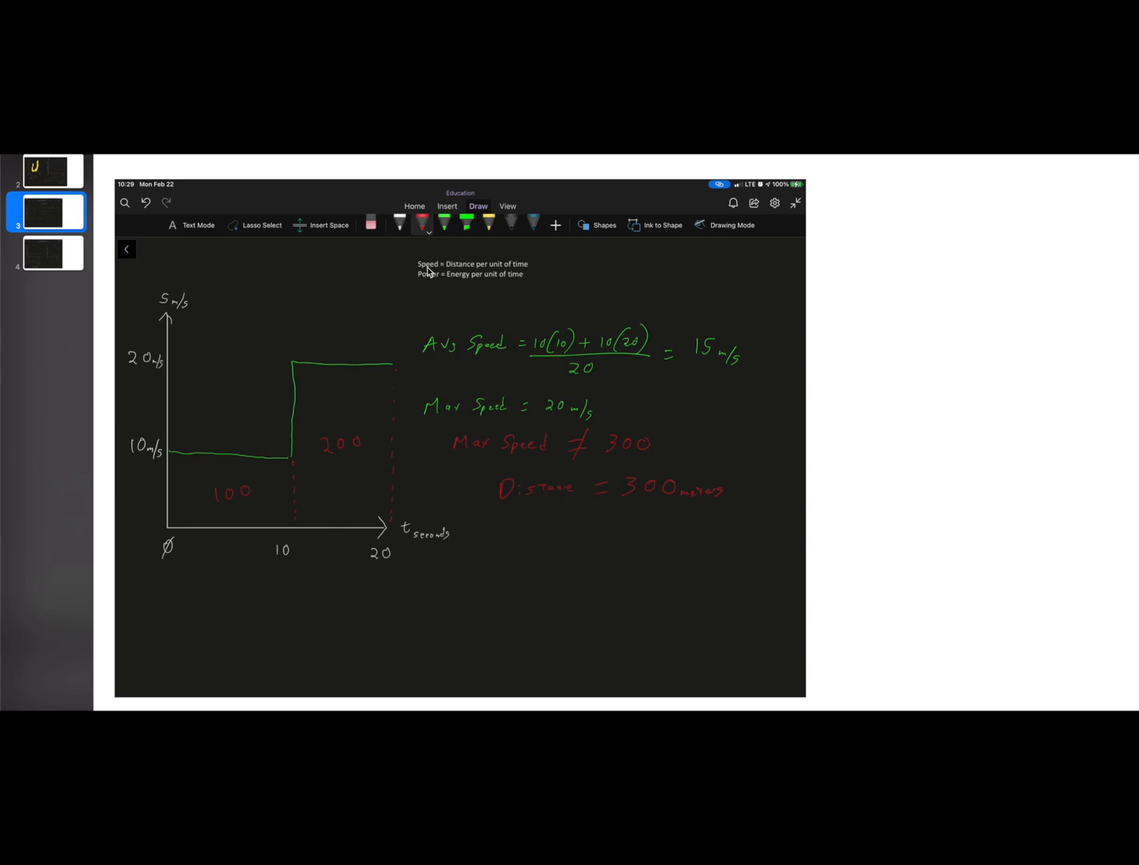
pyautogui.moveTo(371, 264)
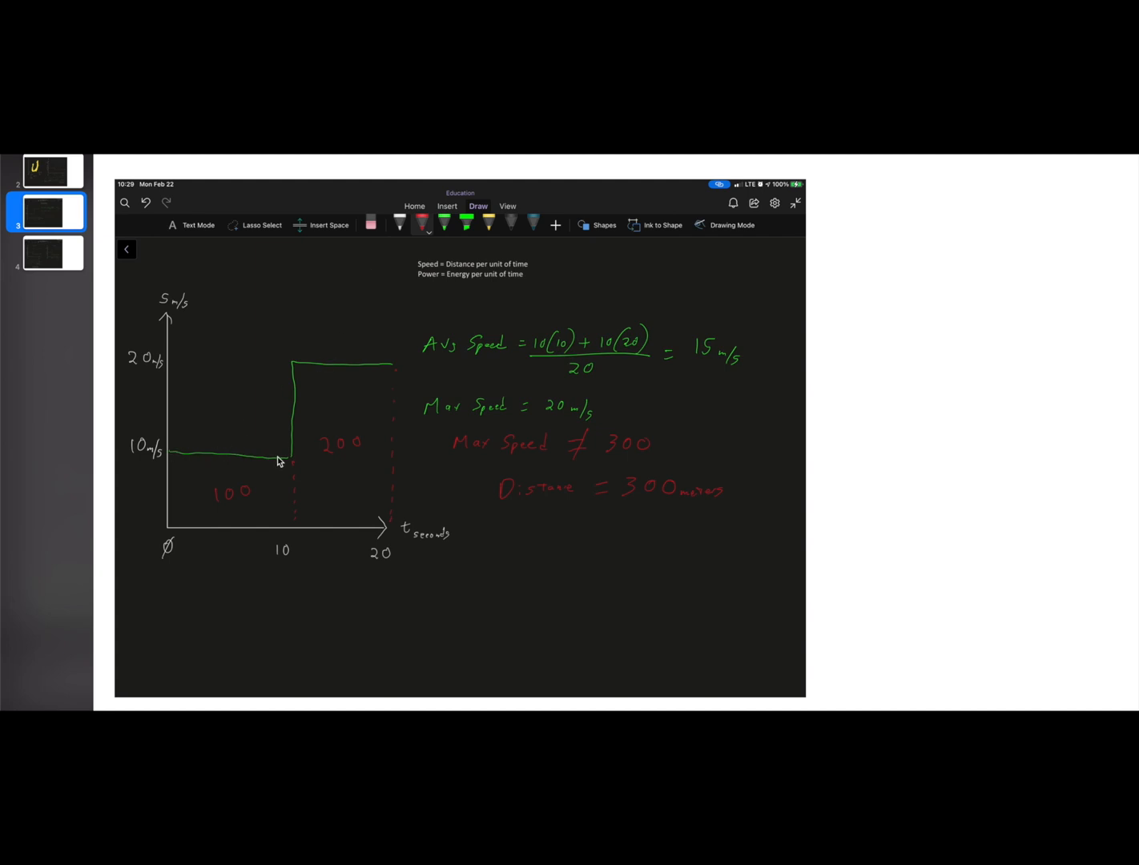
pyautogui.moveTo(392, 372)
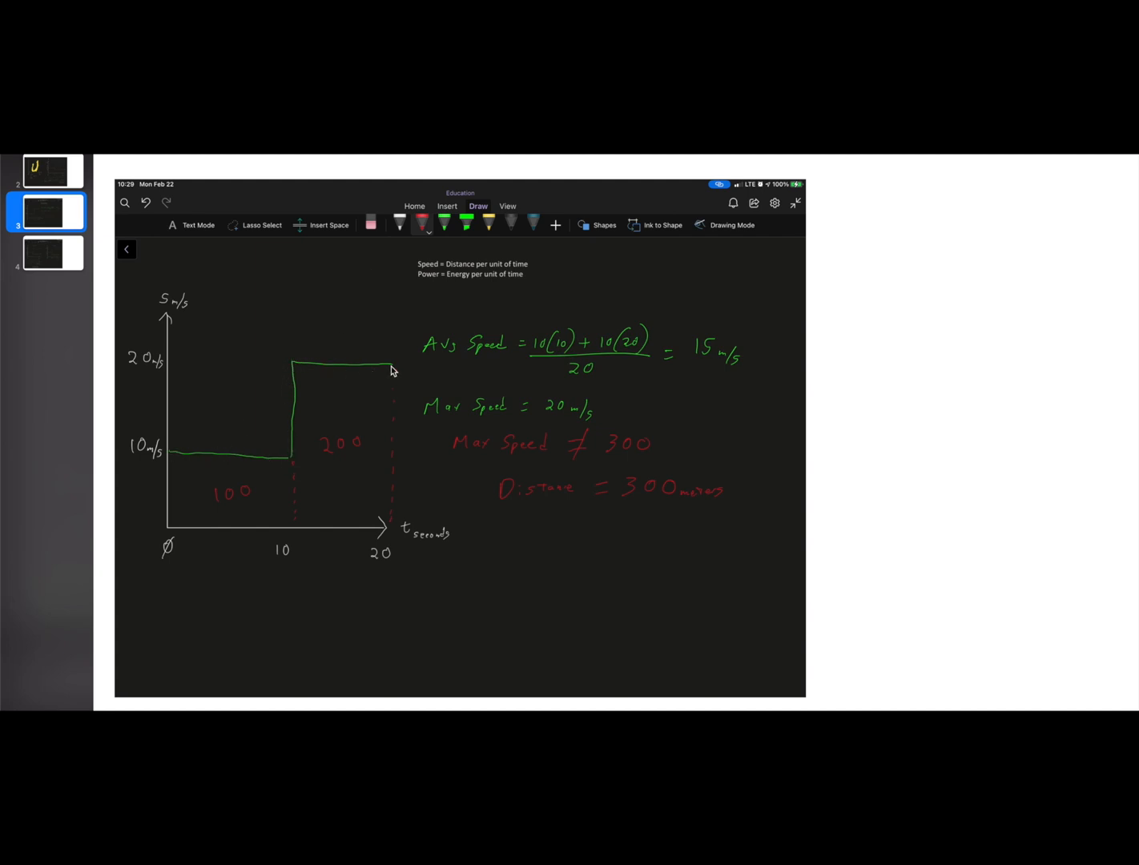
pyautogui.moveTo(304, 511)
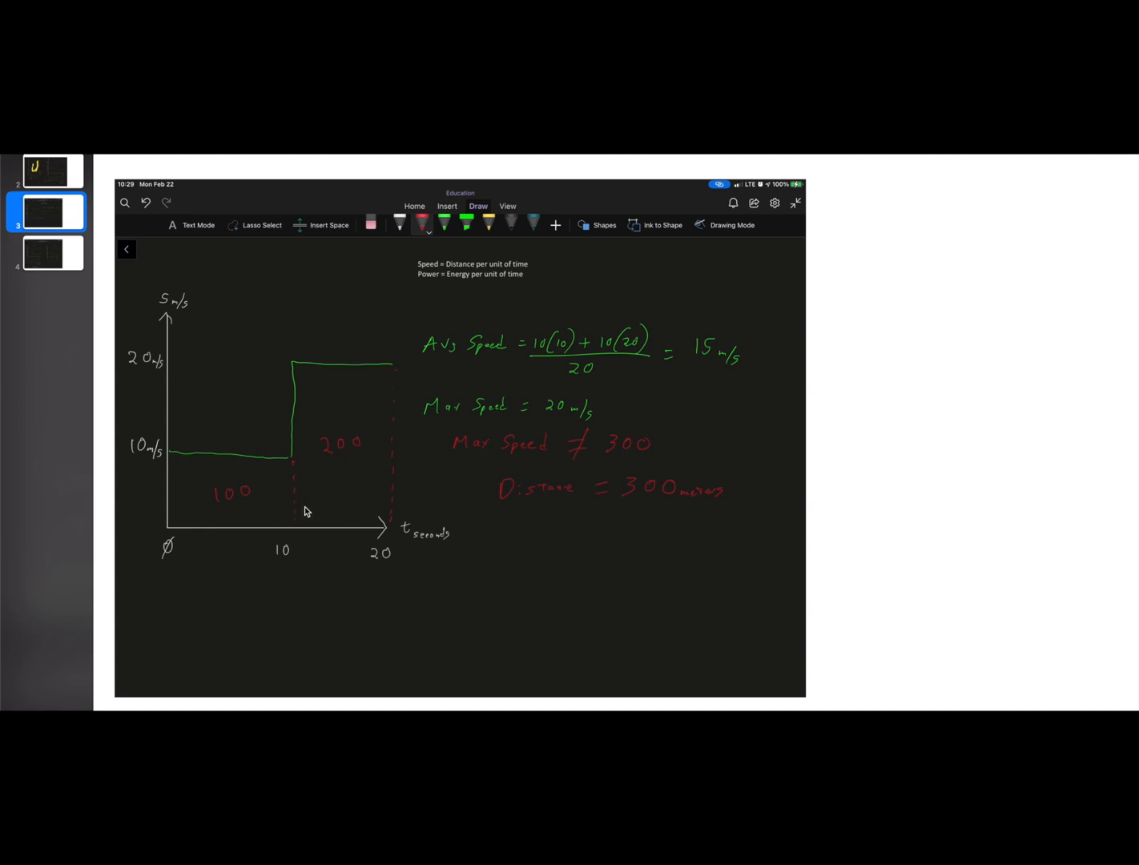
pyautogui.moveTo(195, 512)
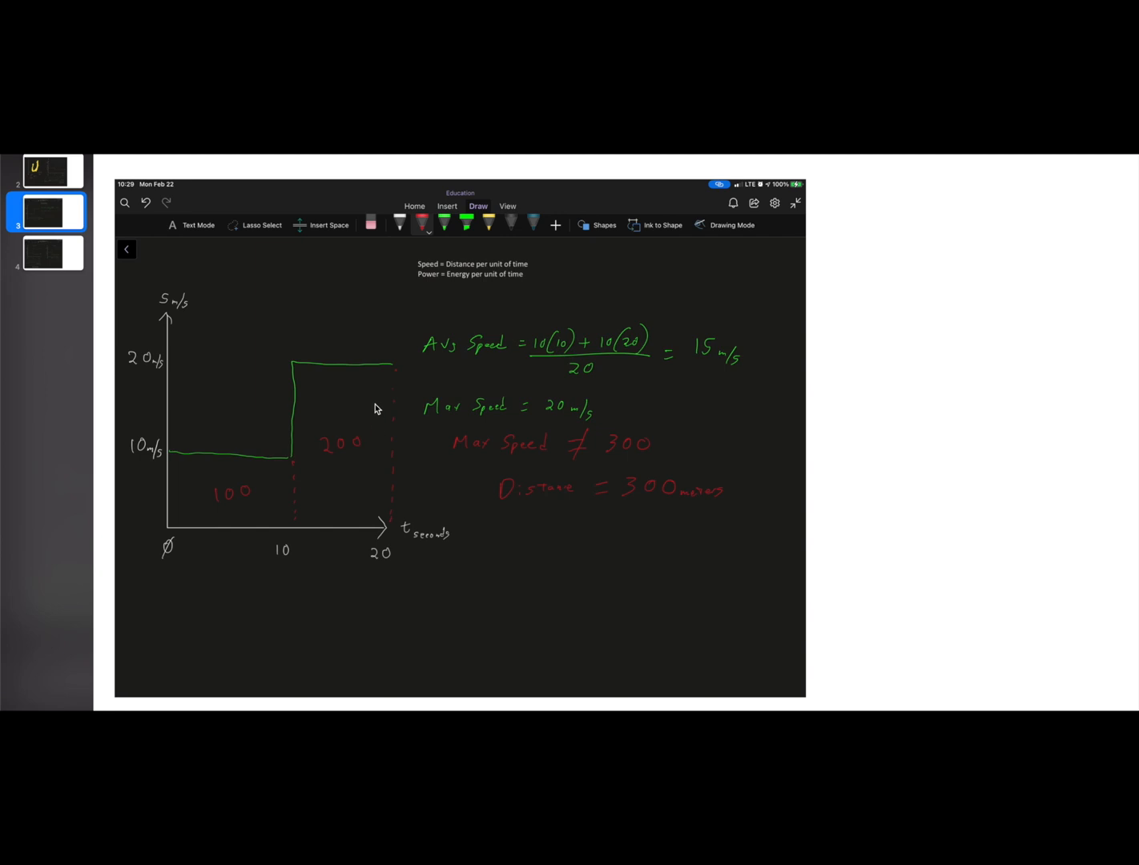
pyautogui.moveTo(176, 446)
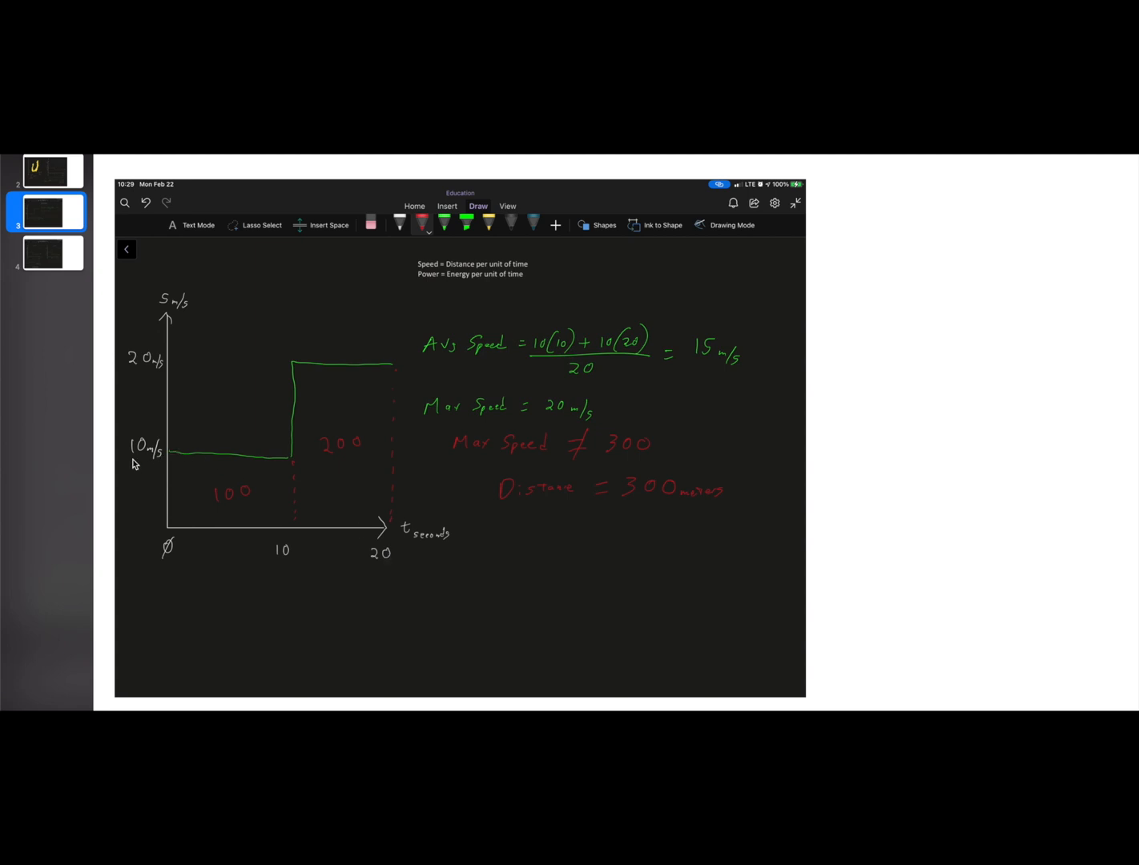
pyautogui.moveTo(235, 462)
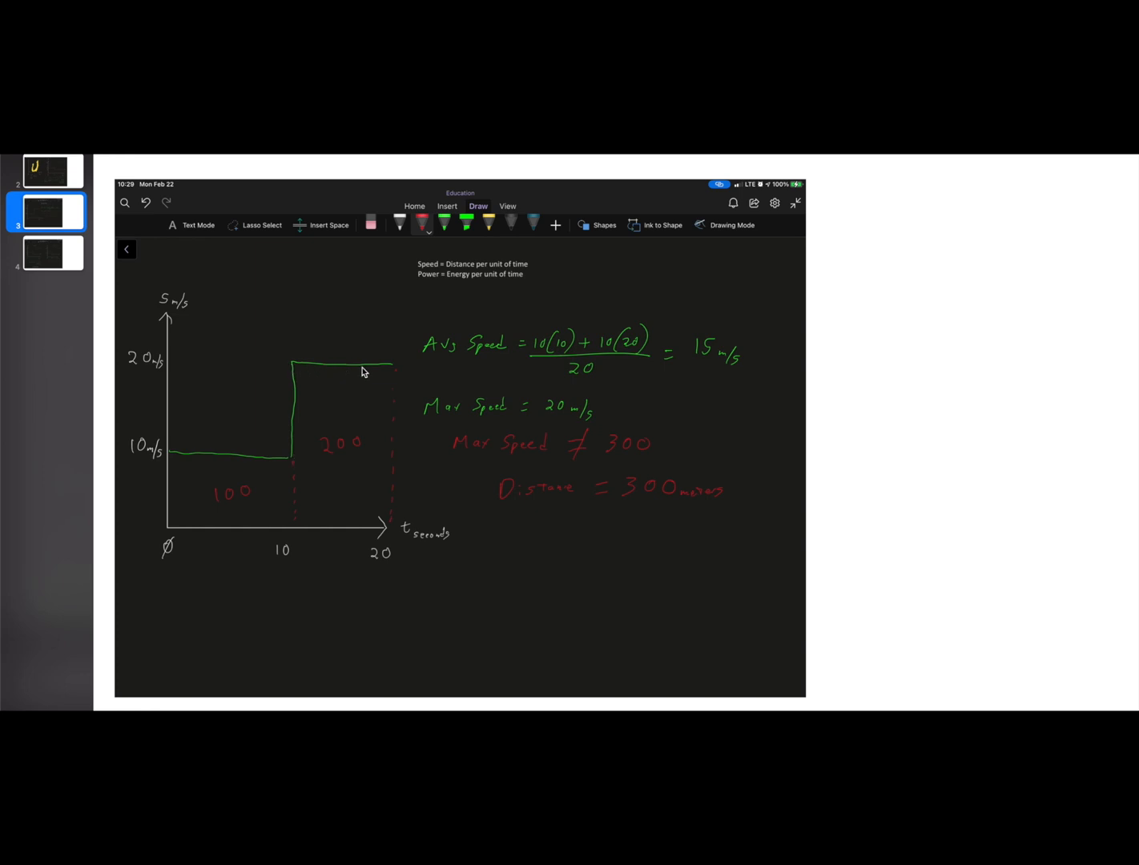
pyautogui.moveTo(371, 383)
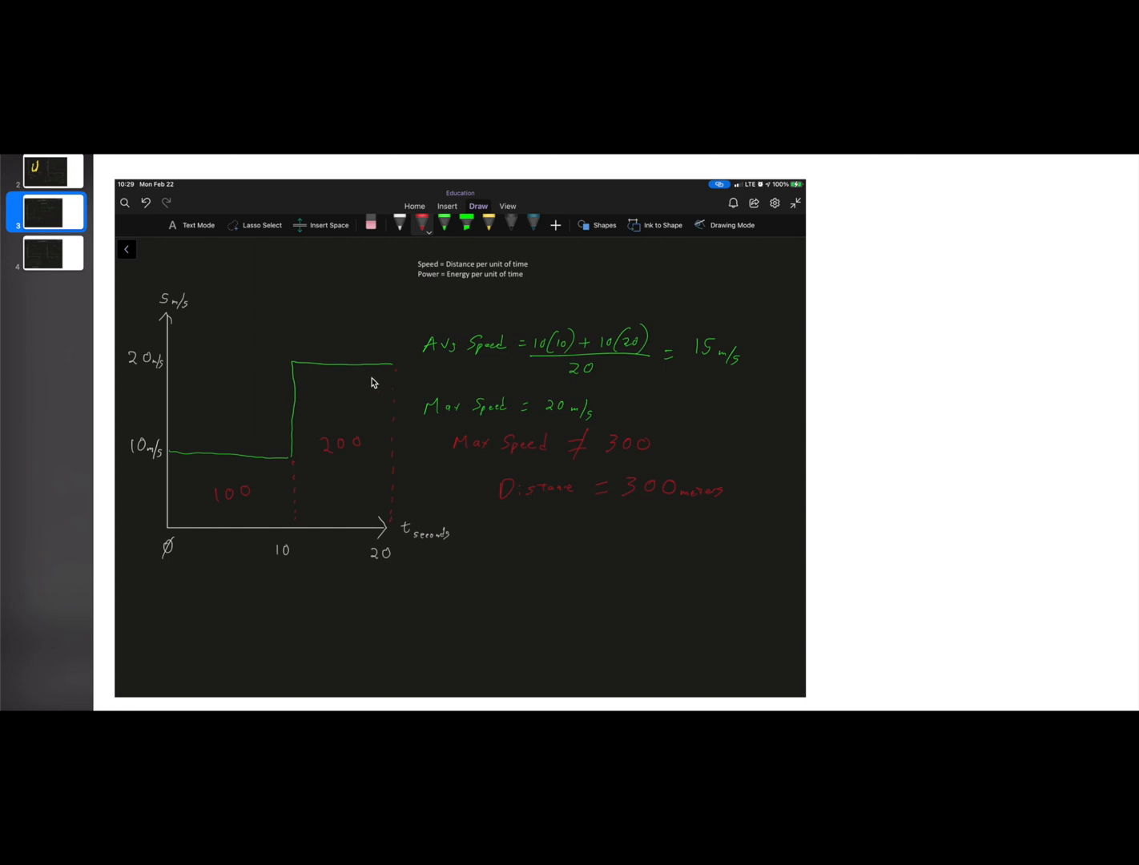
pyautogui.moveTo(346, 381)
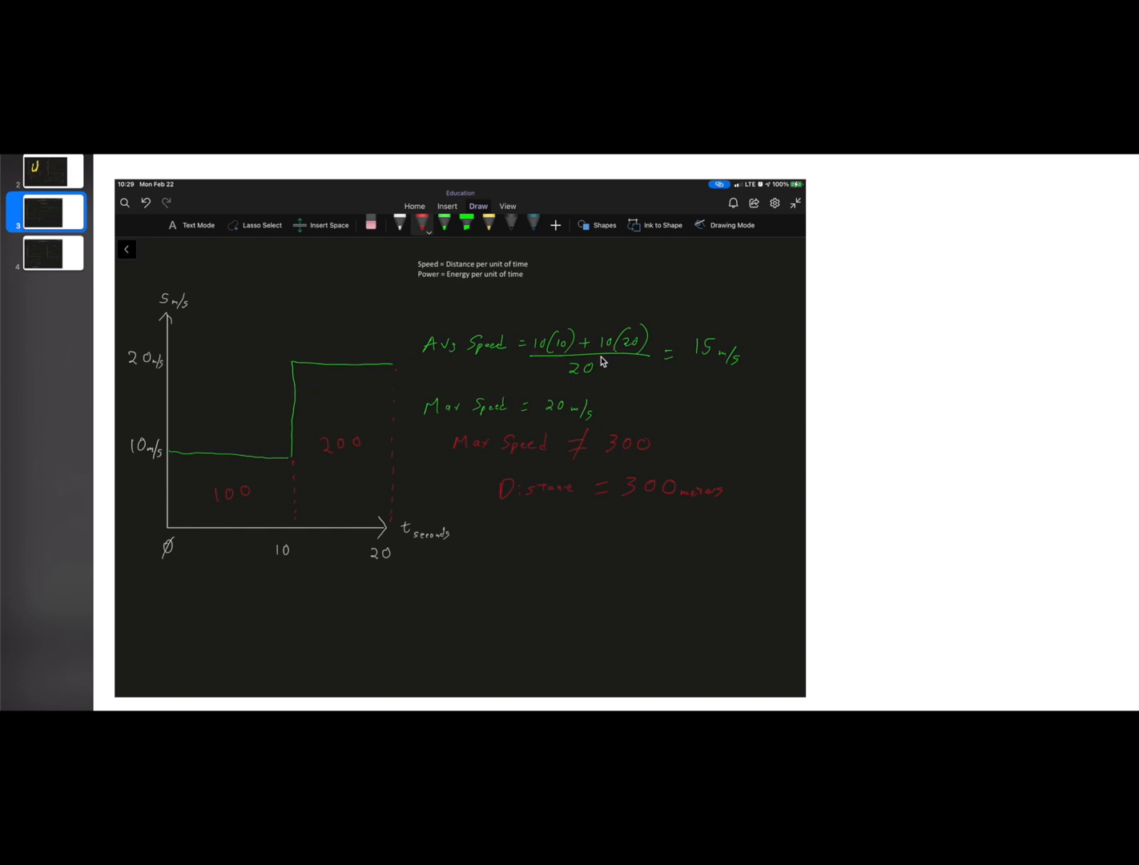
pyautogui.moveTo(703, 365)
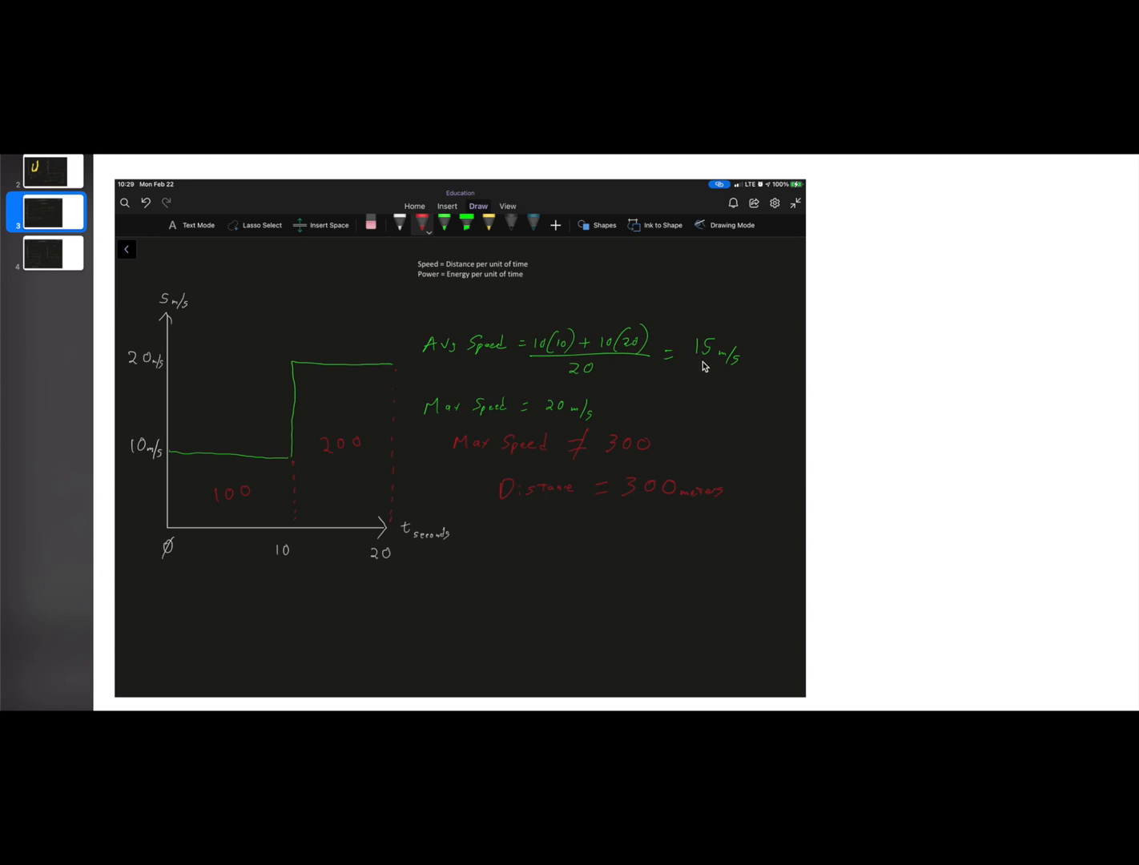
pyautogui.moveTo(711, 368)
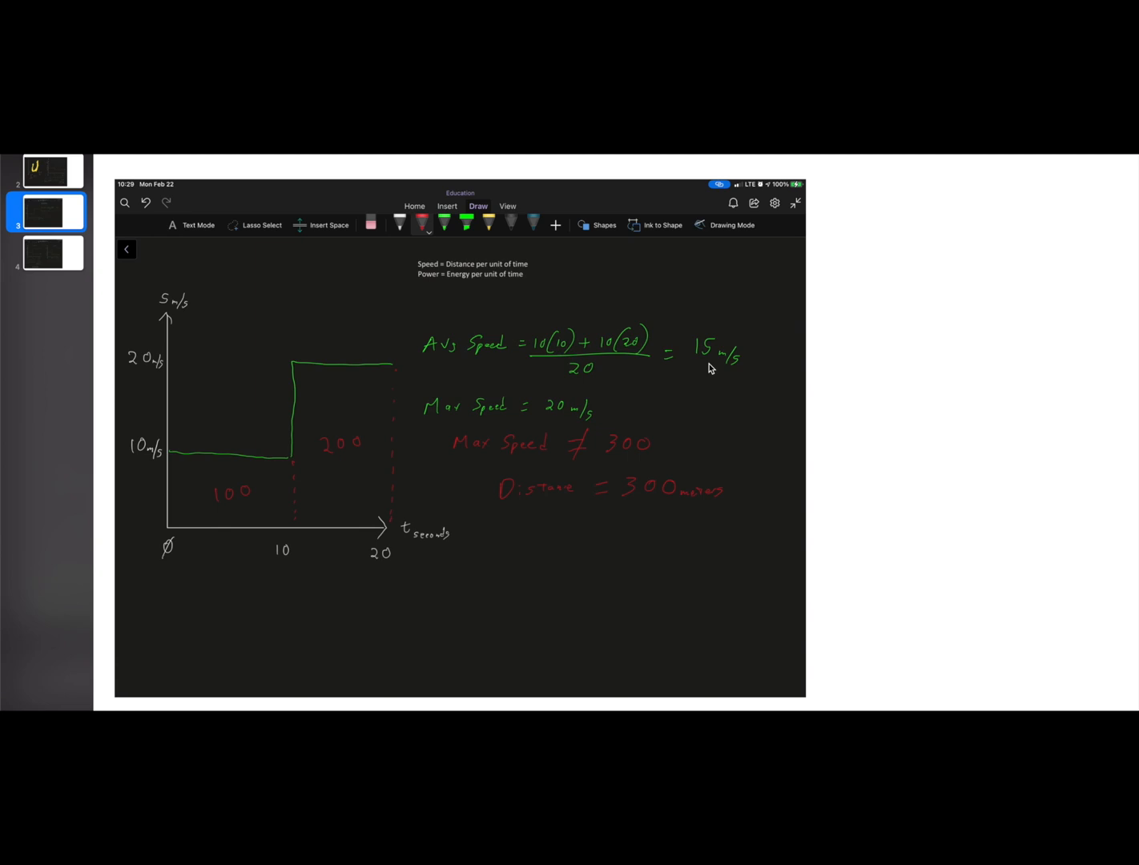
pyautogui.moveTo(501, 418)
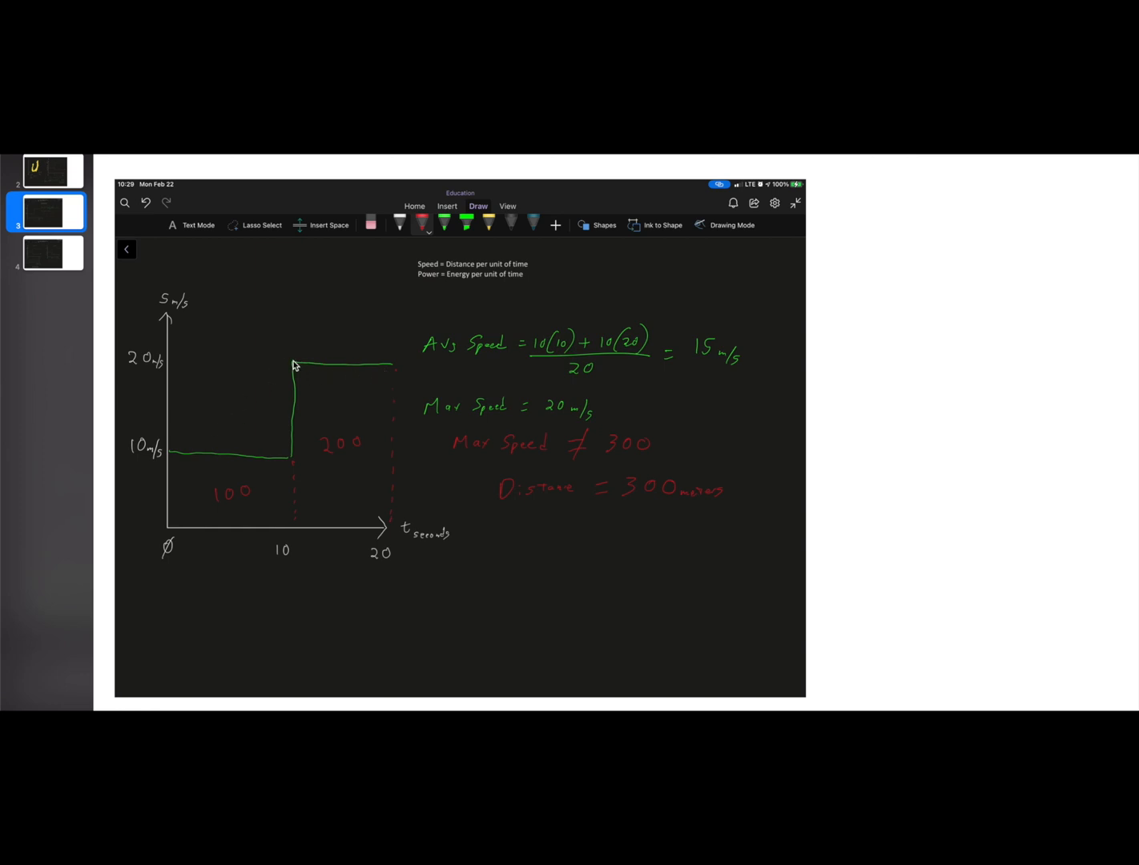
pyautogui.moveTo(374, 368)
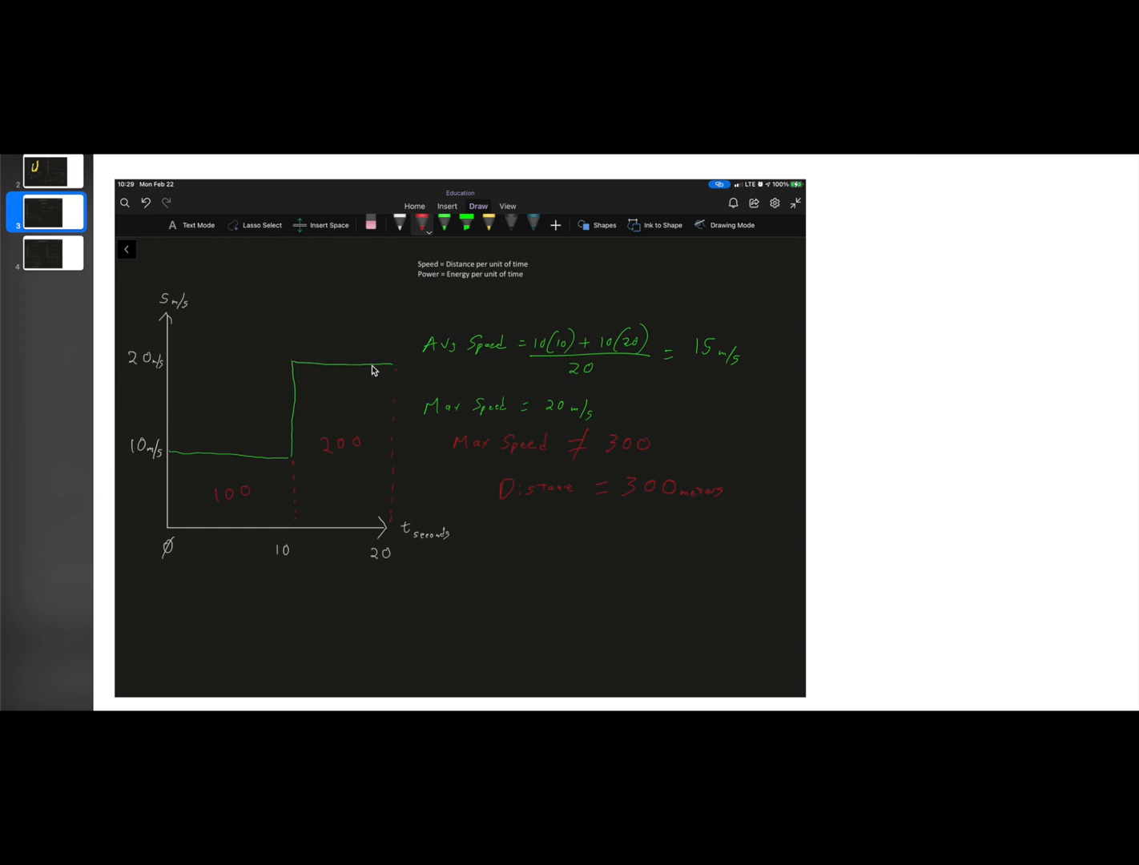
pyautogui.moveTo(494, 410)
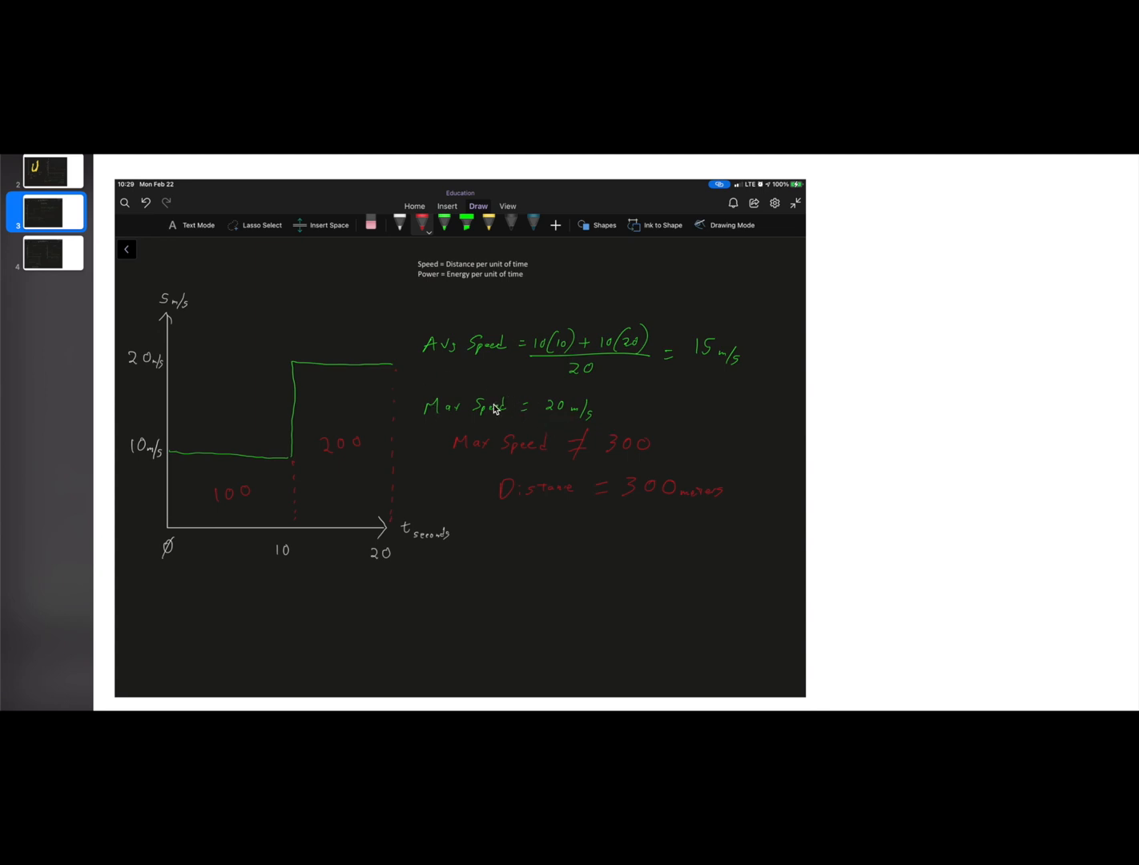
pyautogui.moveTo(522, 435)
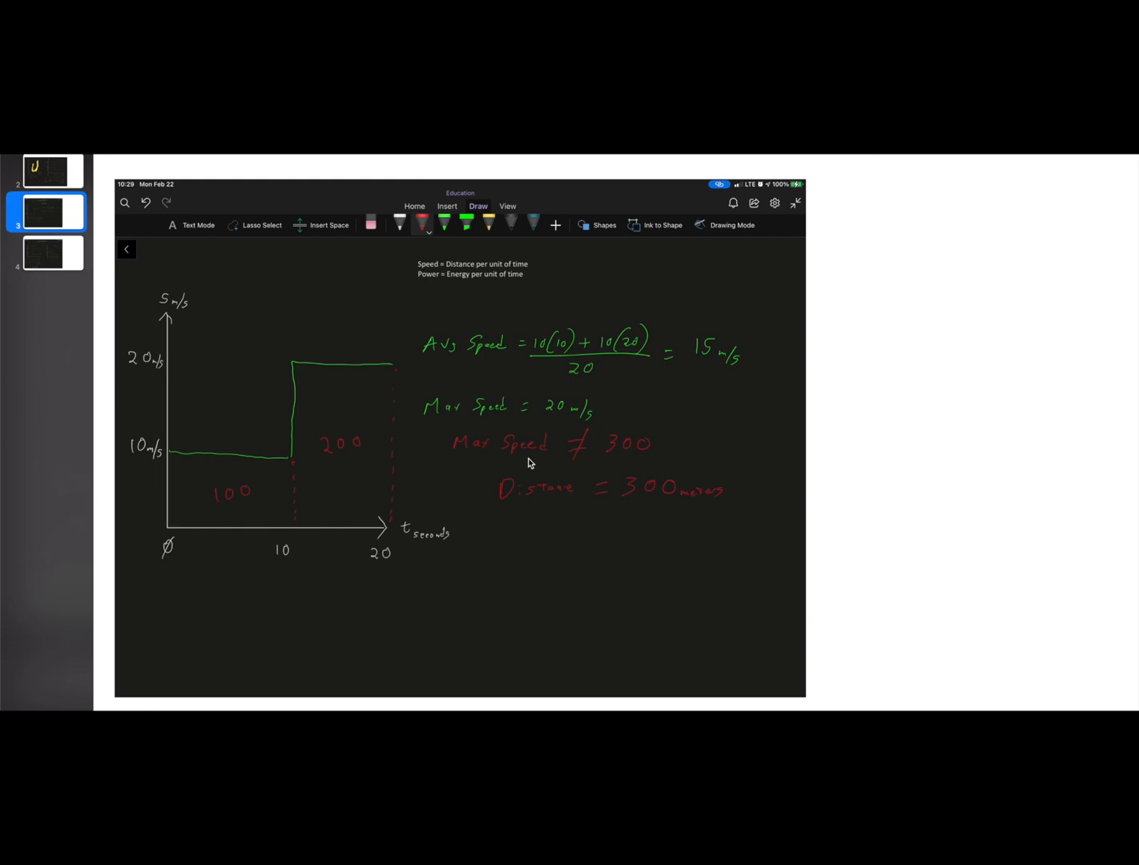
pyautogui.moveTo(266, 491)
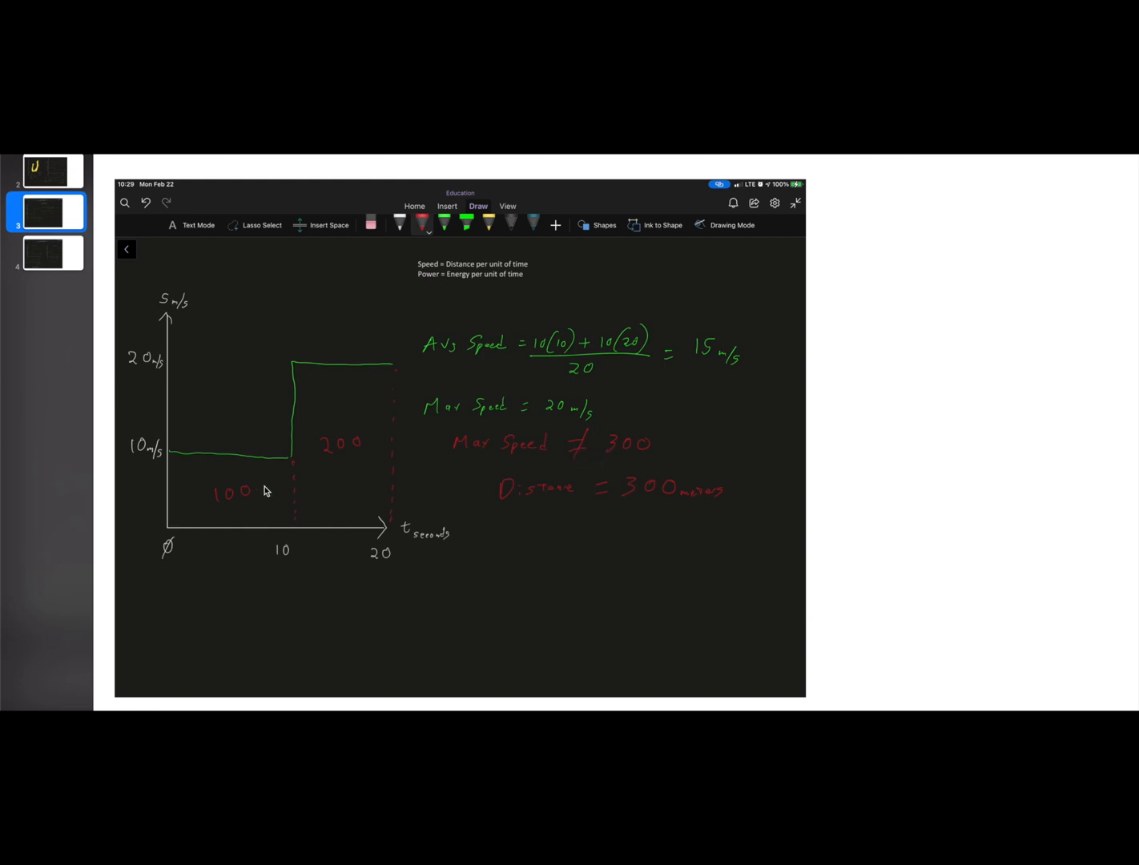
pyautogui.moveTo(234, 500)
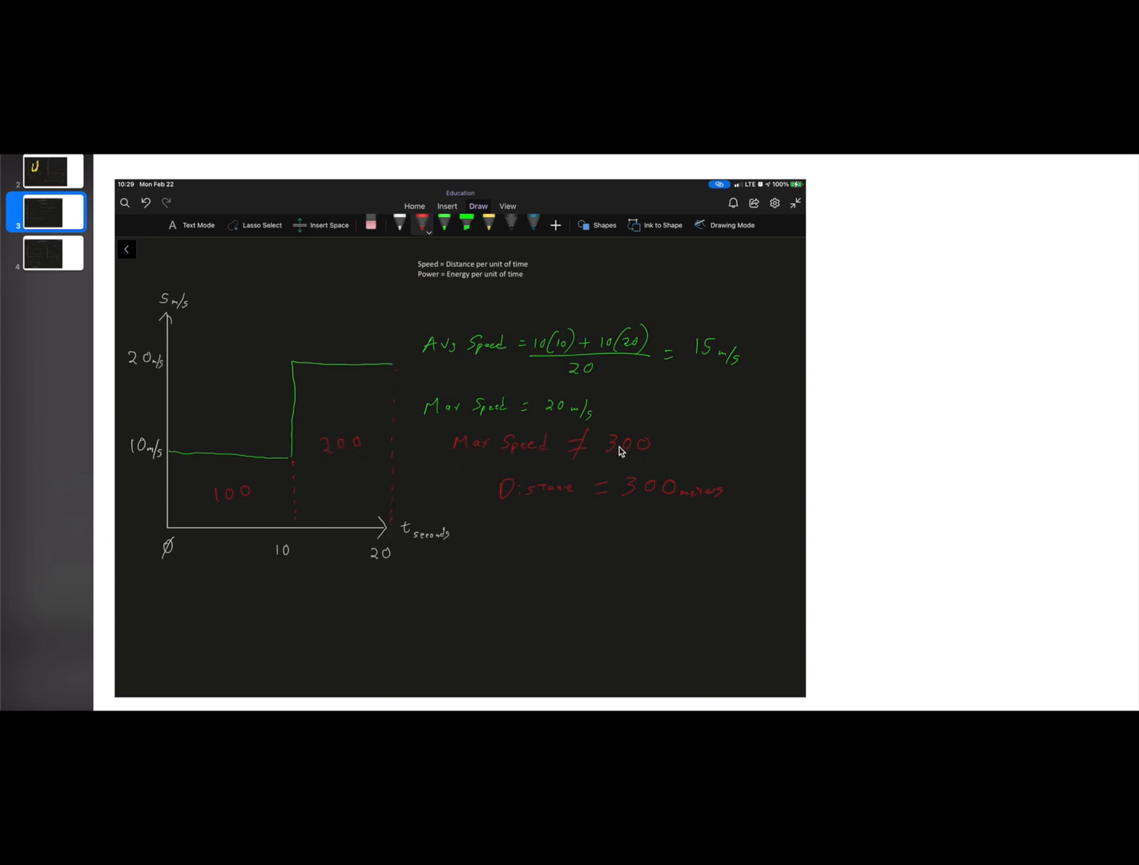
pyautogui.moveTo(633, 511)
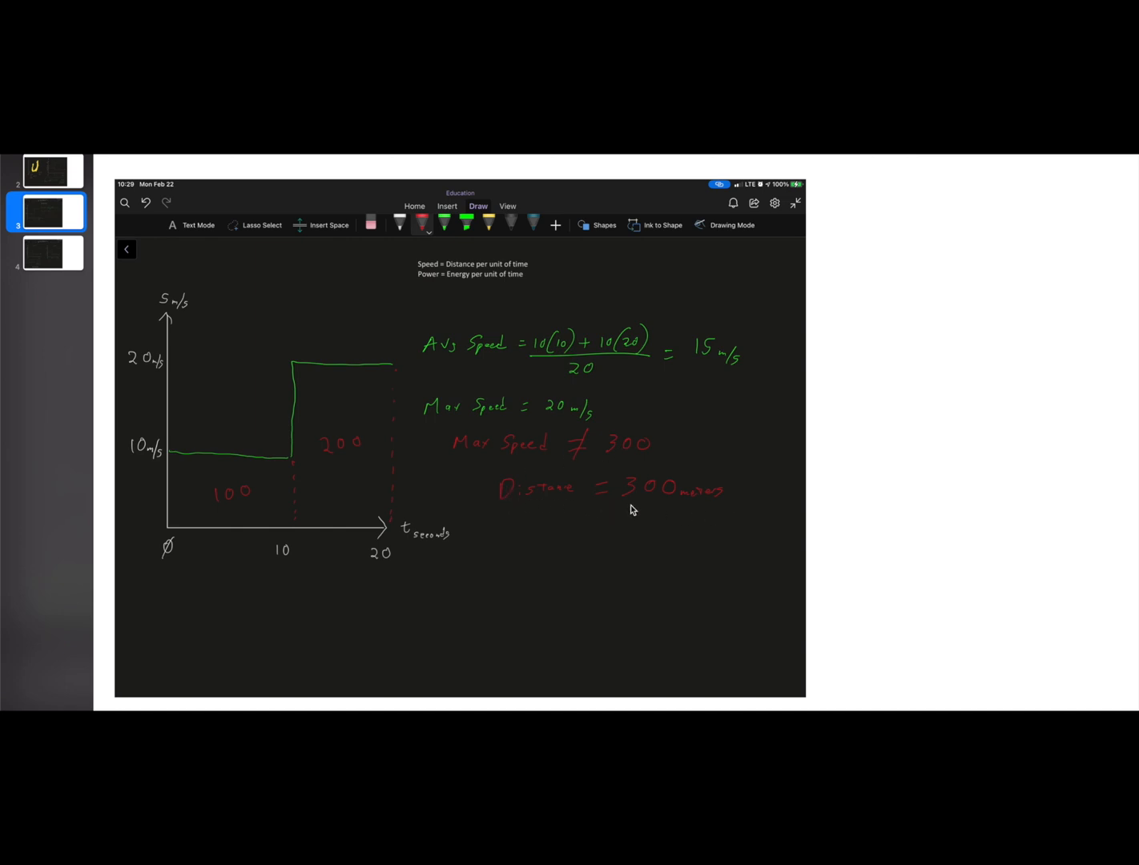
pyautogui.moveTo(311, 496)
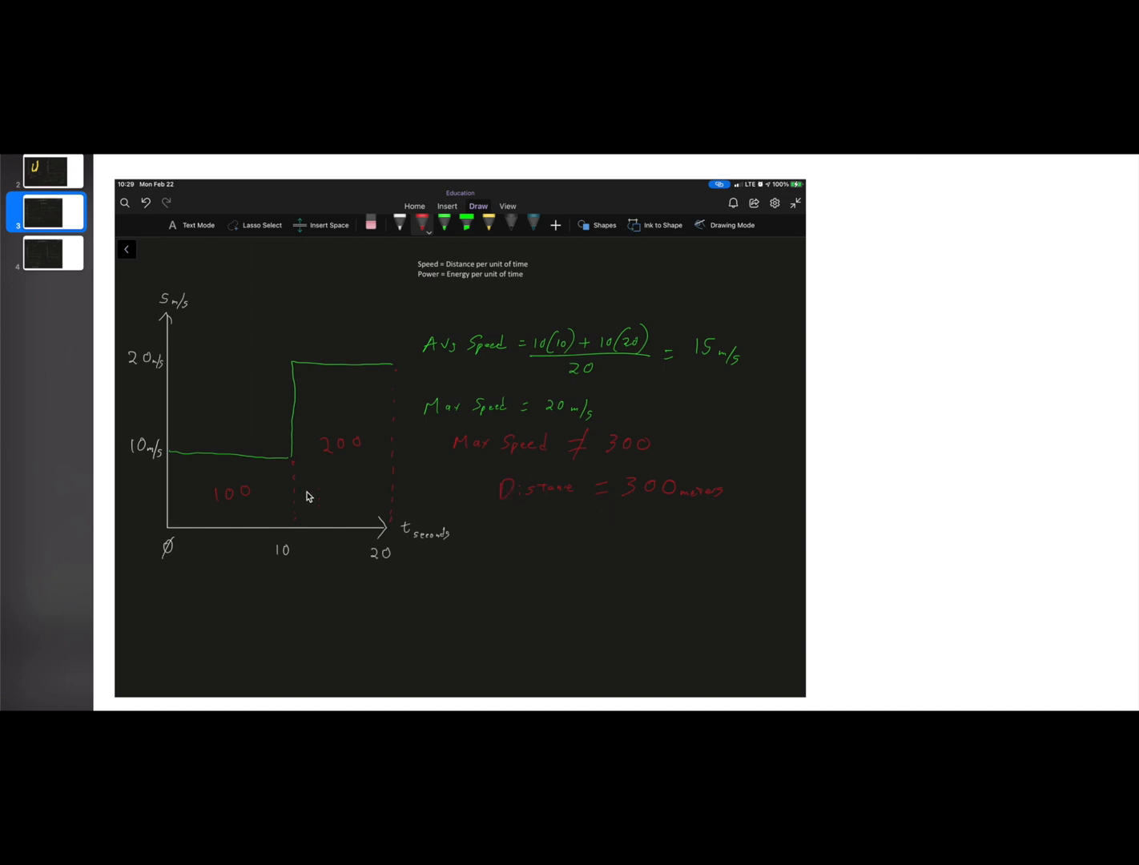
pyautogui.moveTo(586, 519)
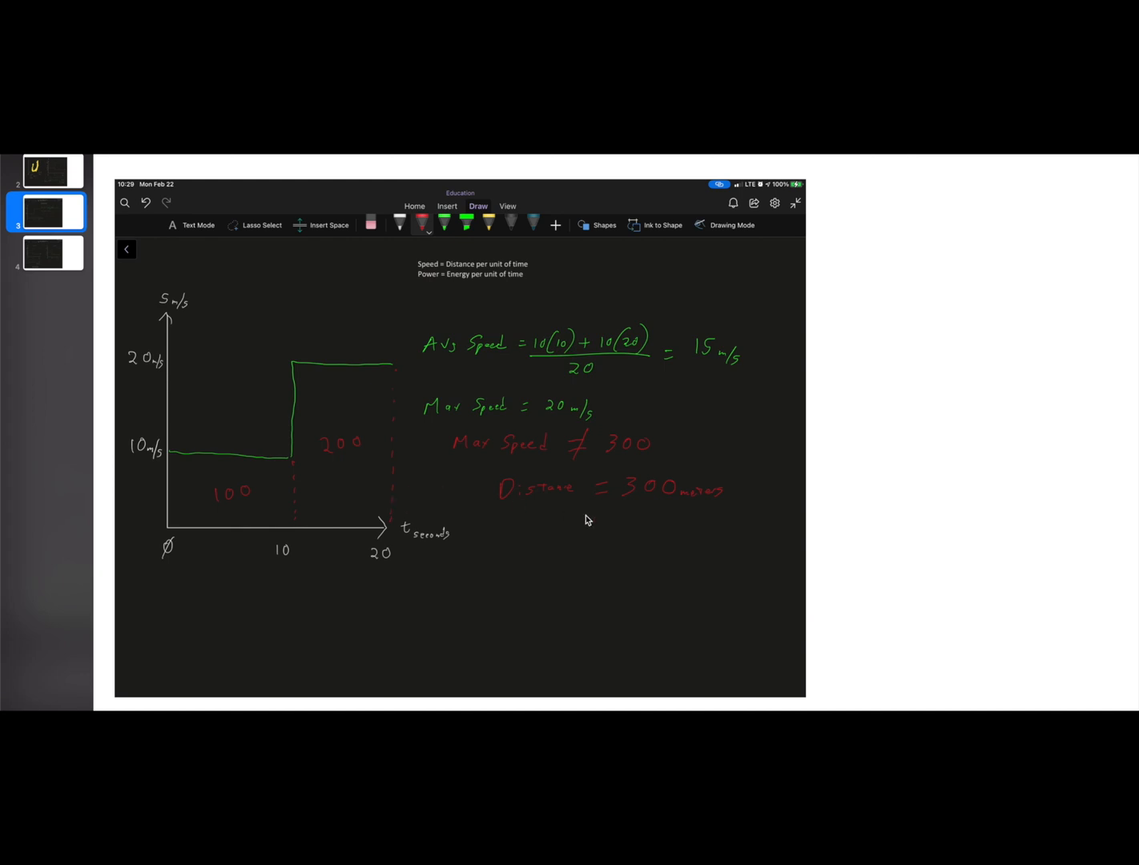
pyautogui.moveTo(610, 446)
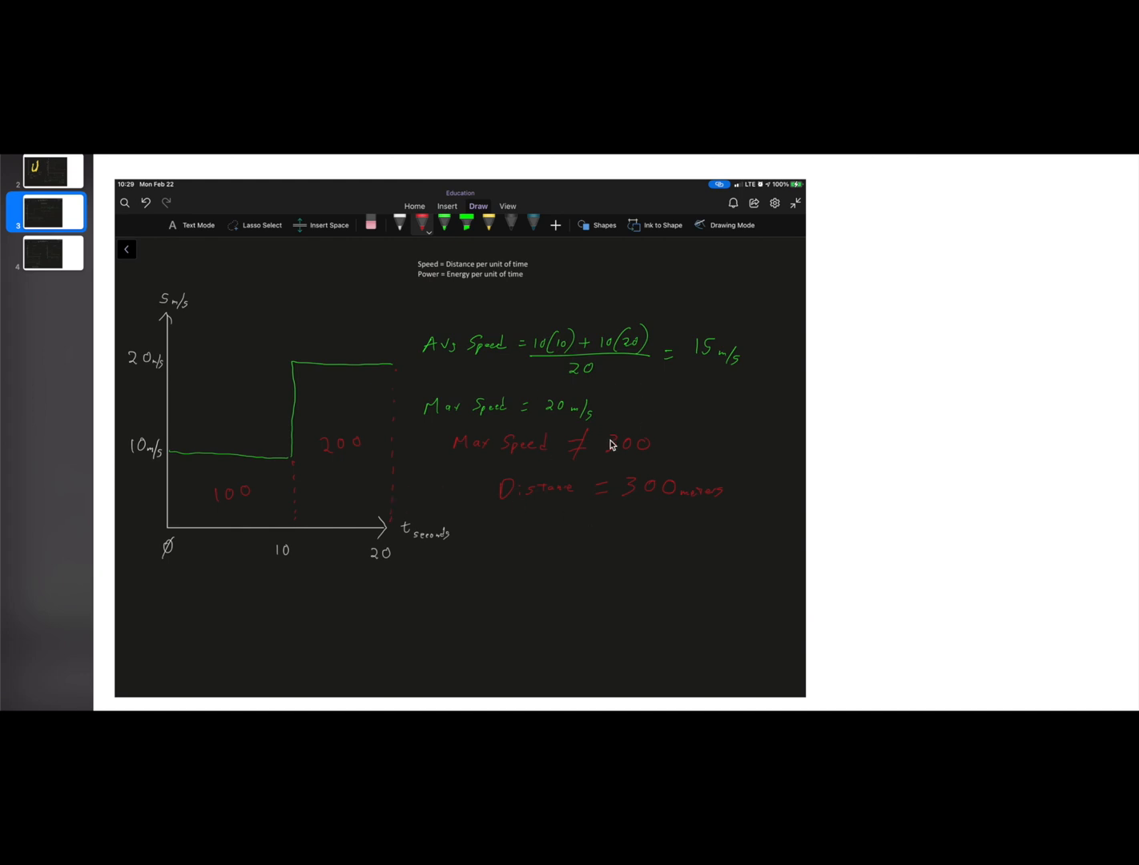
pyautogui.moveTo(325, 416)
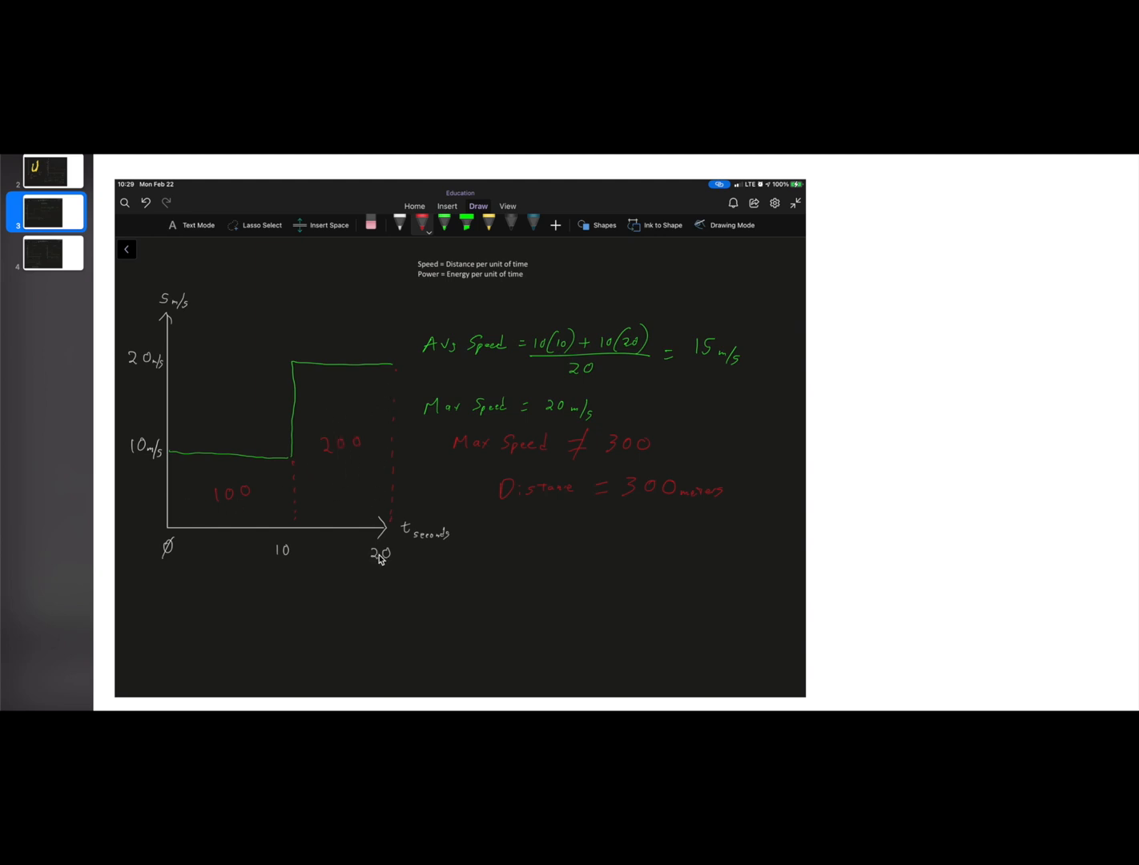
pyautogui.moveTo(703, 375)
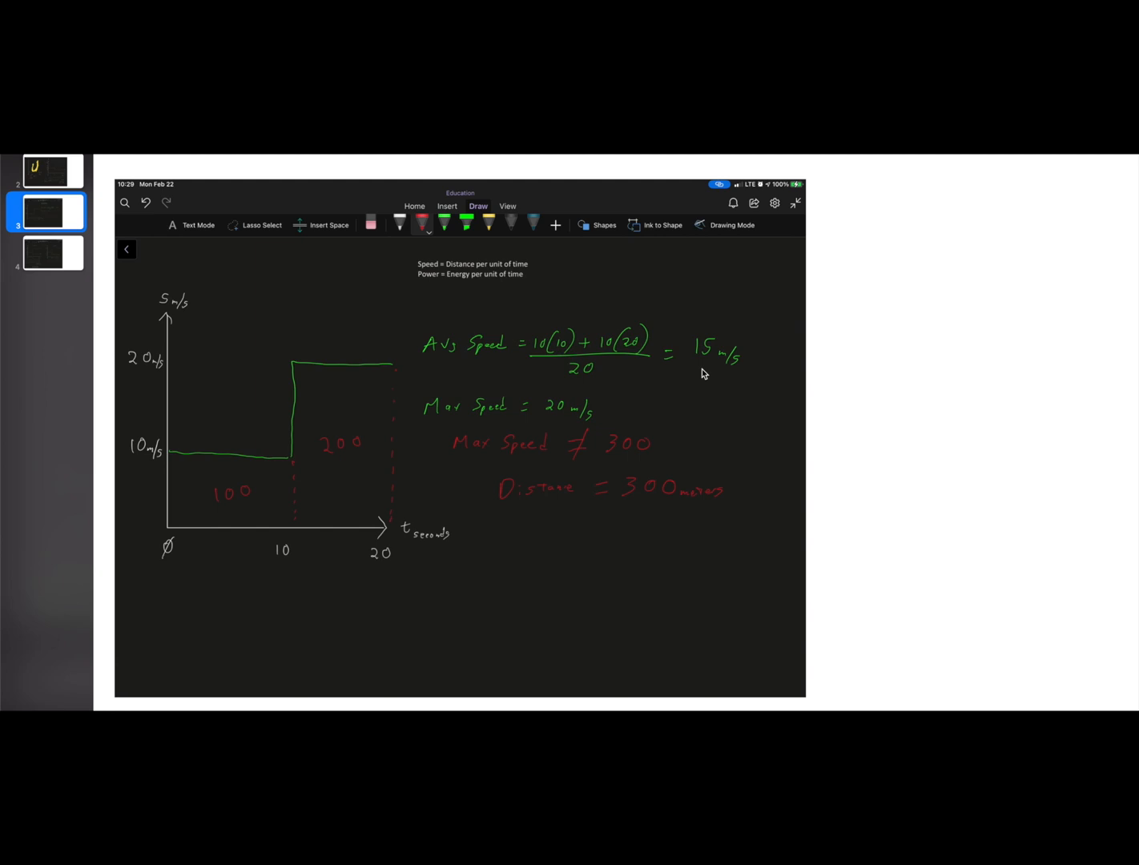
pyautogui.moveTo(68, 180)
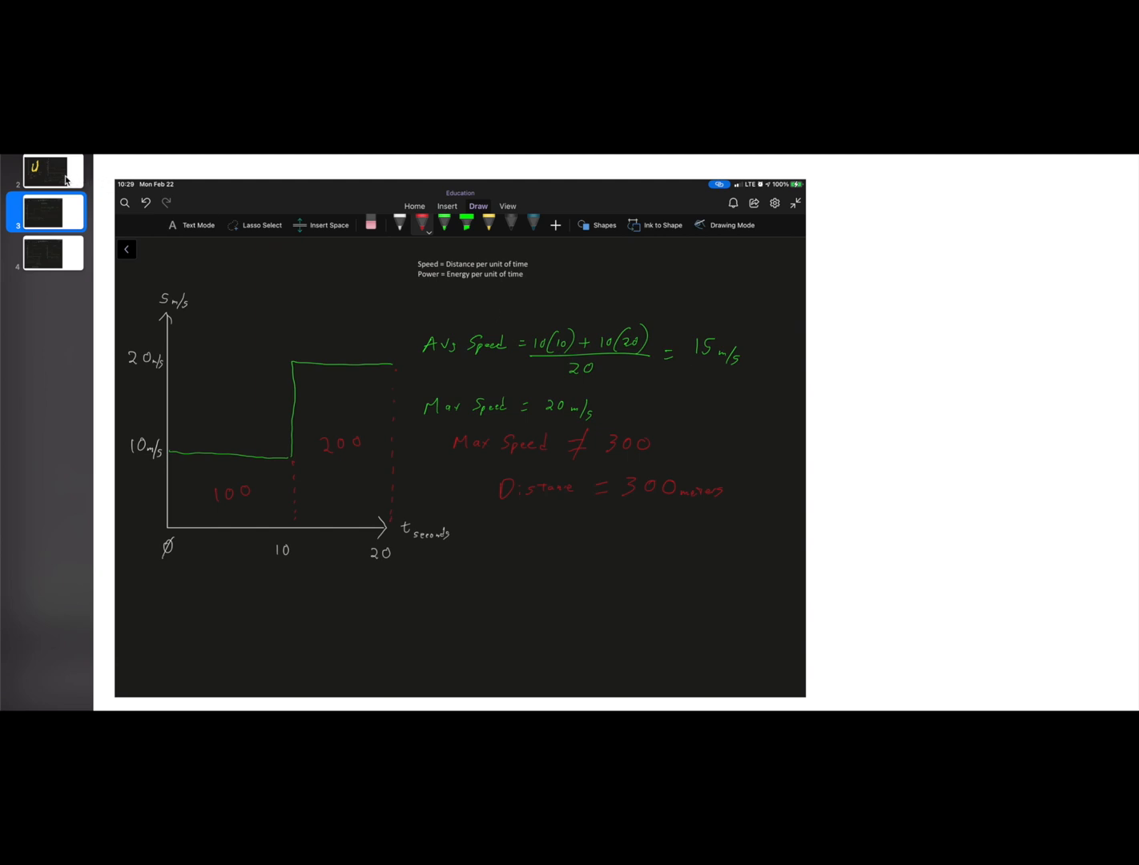
pyautogui.moveTo(266, 417)
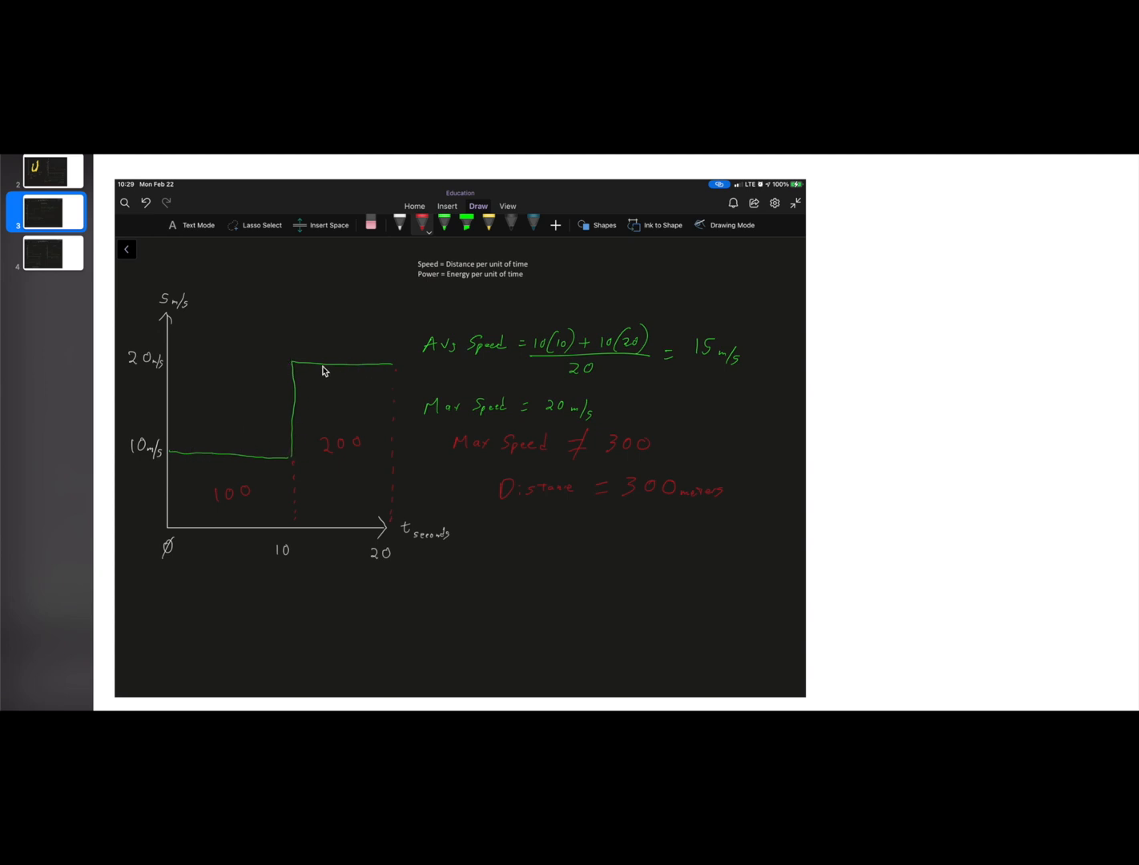
pyautogui.moveTo(58, 269)
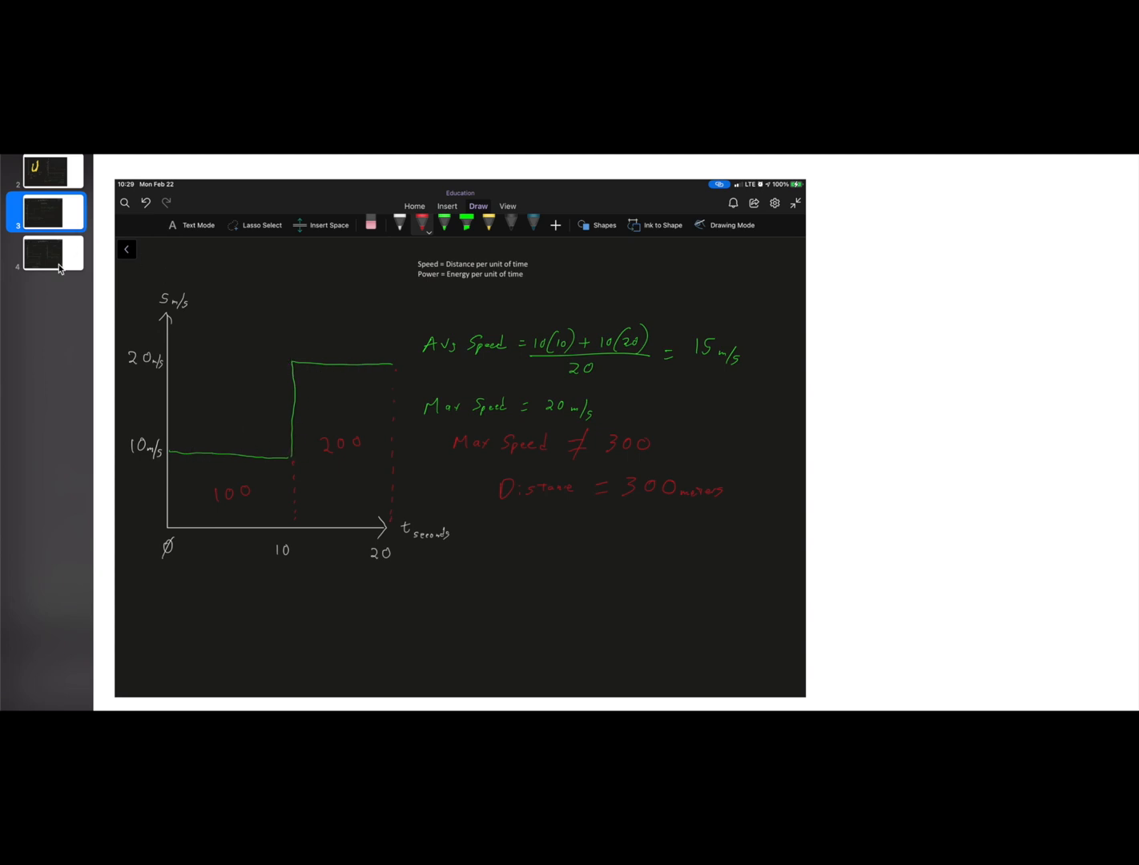
# - Bring up the Eager and Lazy power graphs page with energy totals 3334 and Max Power 82
pyautogui.click(53, 253)
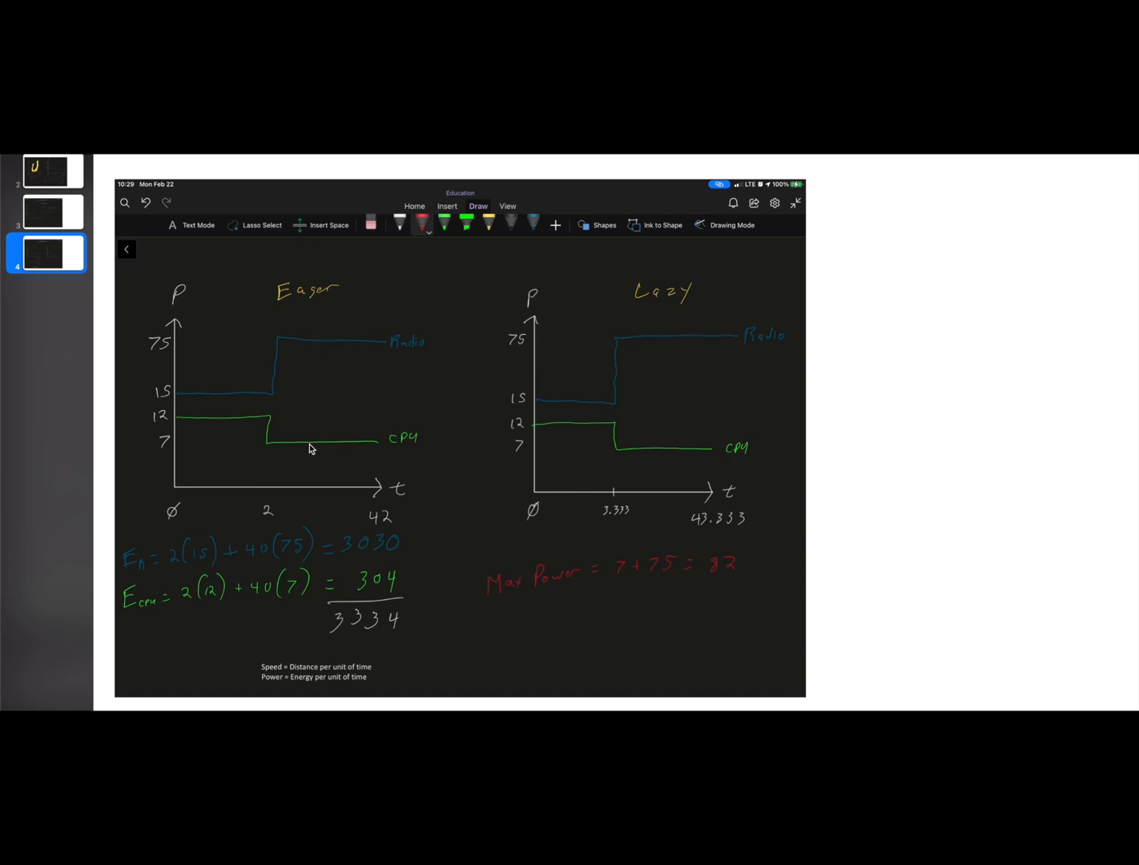
pyautogui.moveTo(311, 344)
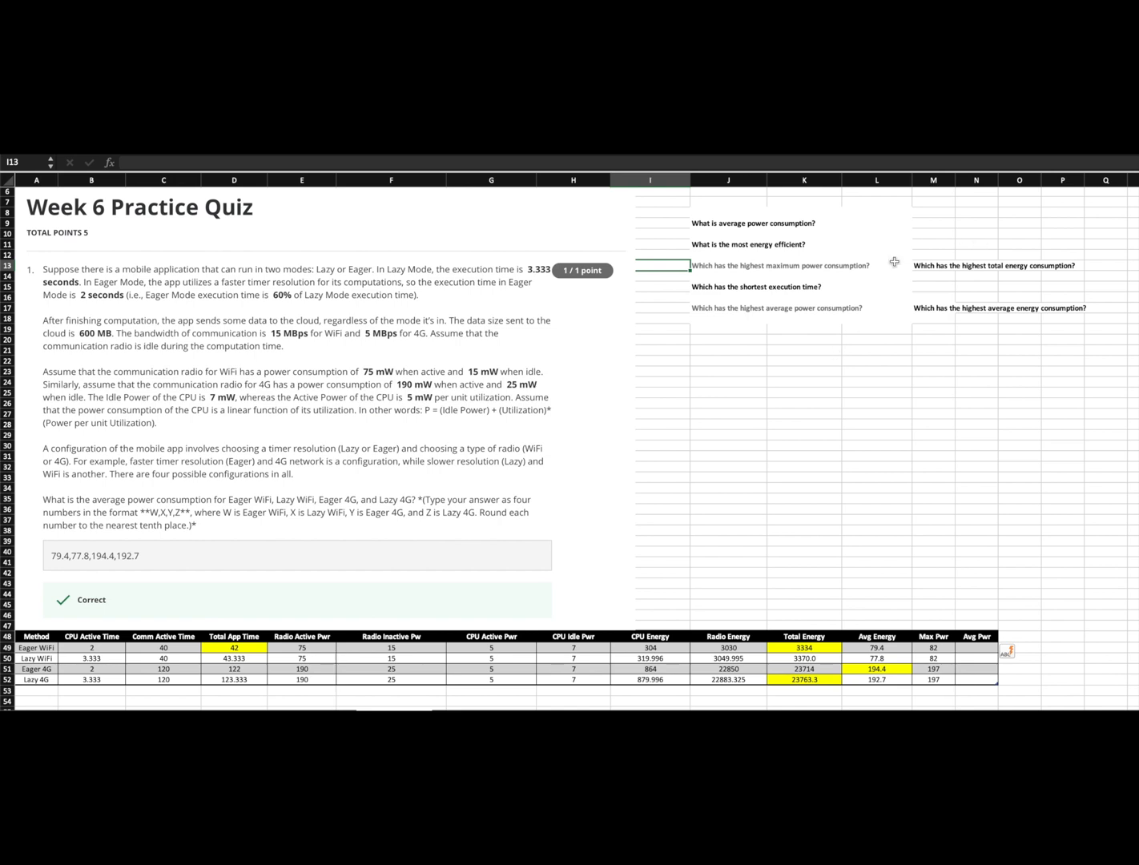
pyautogui.click(666, 288)
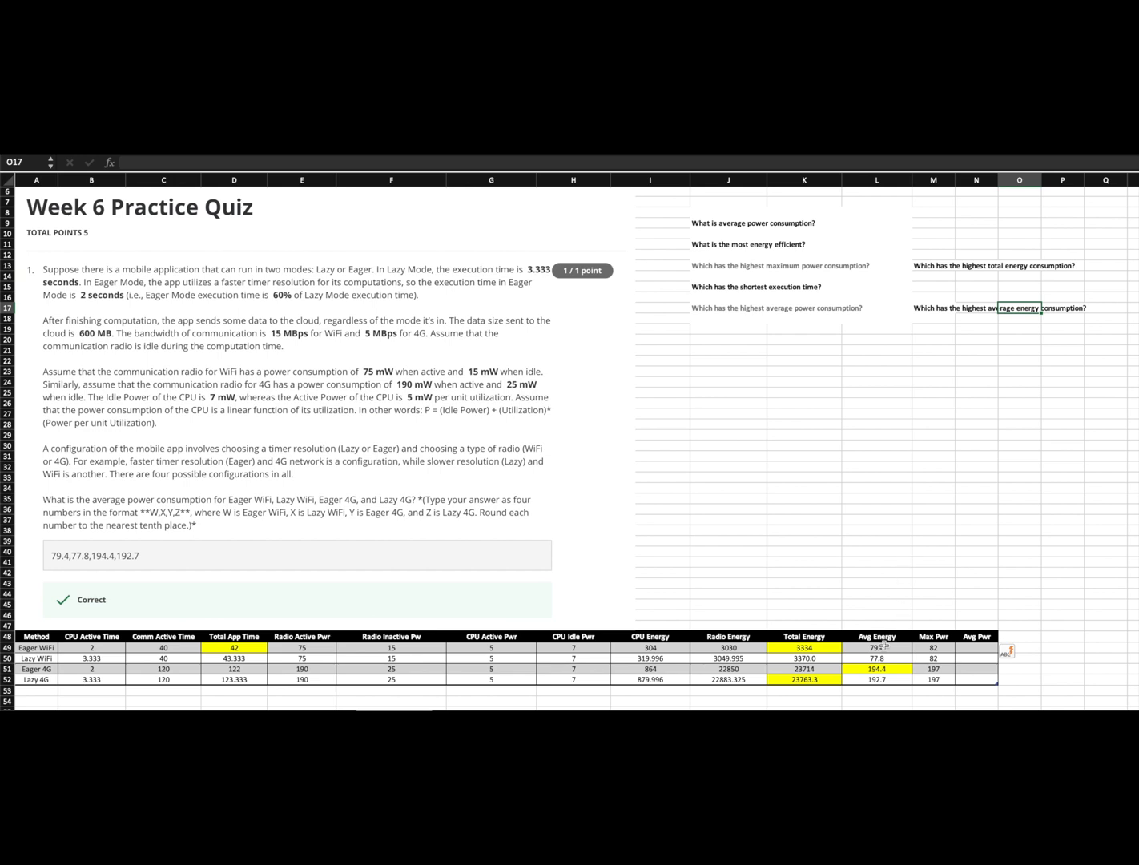
pyautogui.click(876, 647)
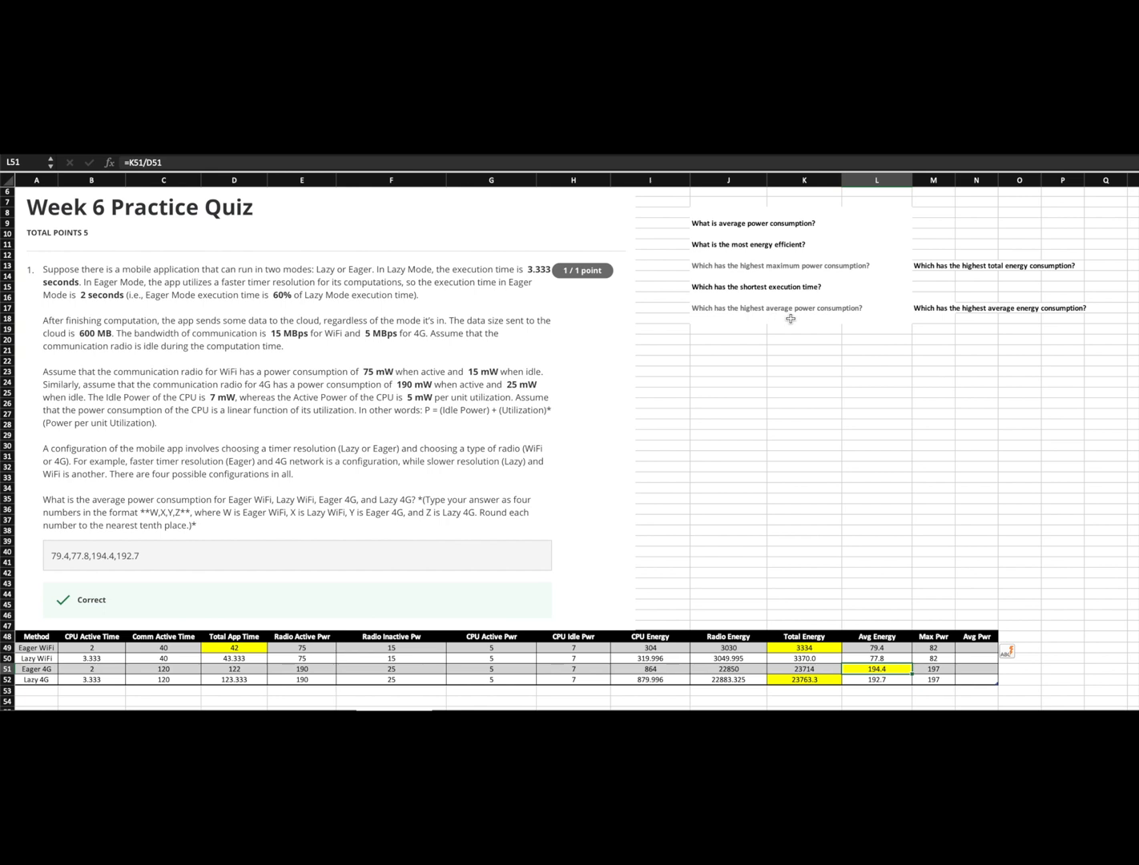
pyautogui.moveTo(992, 292)
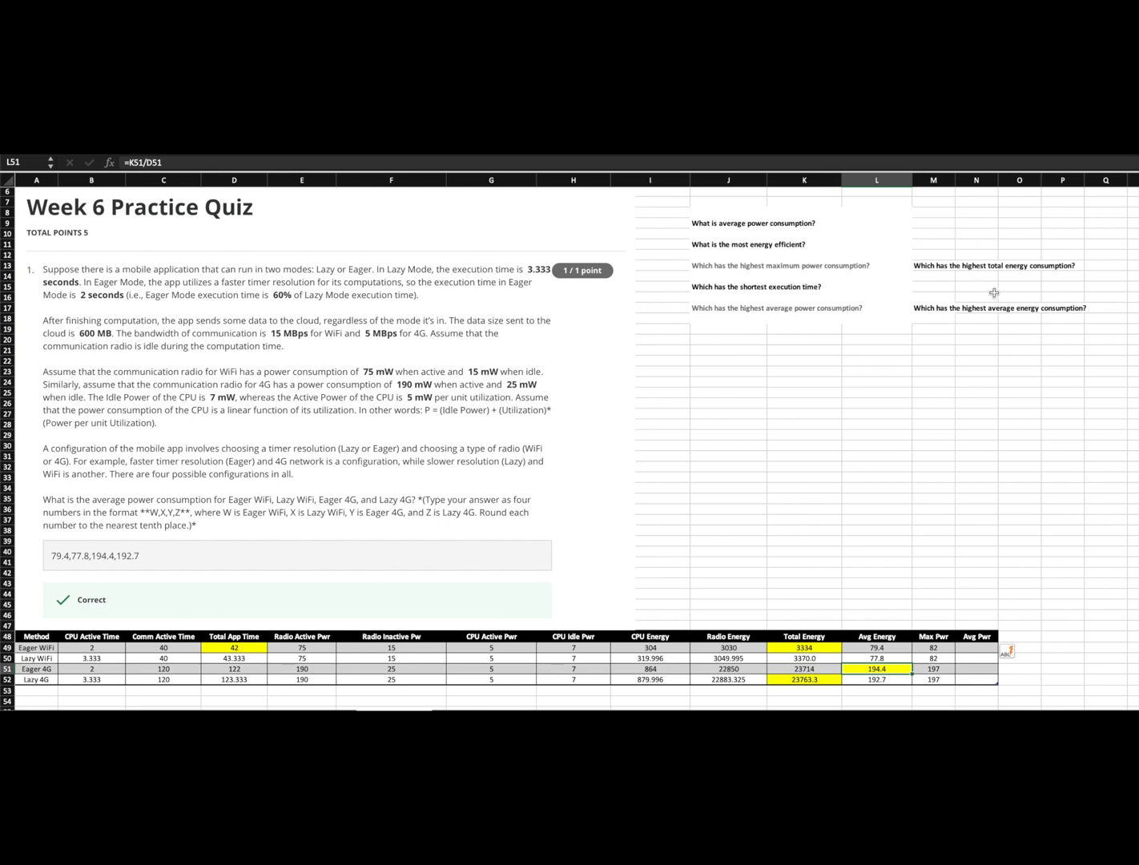